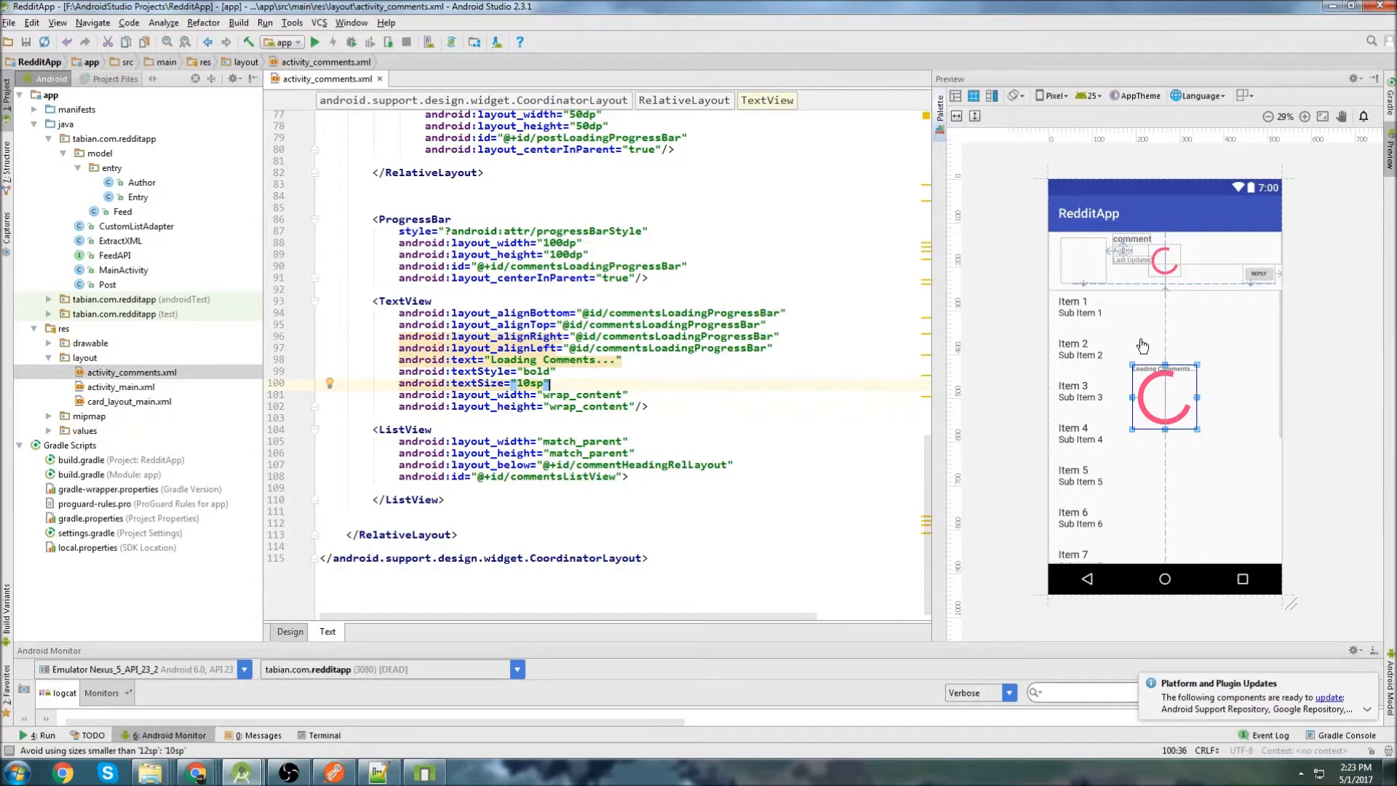
mouse_move(1067, 283)
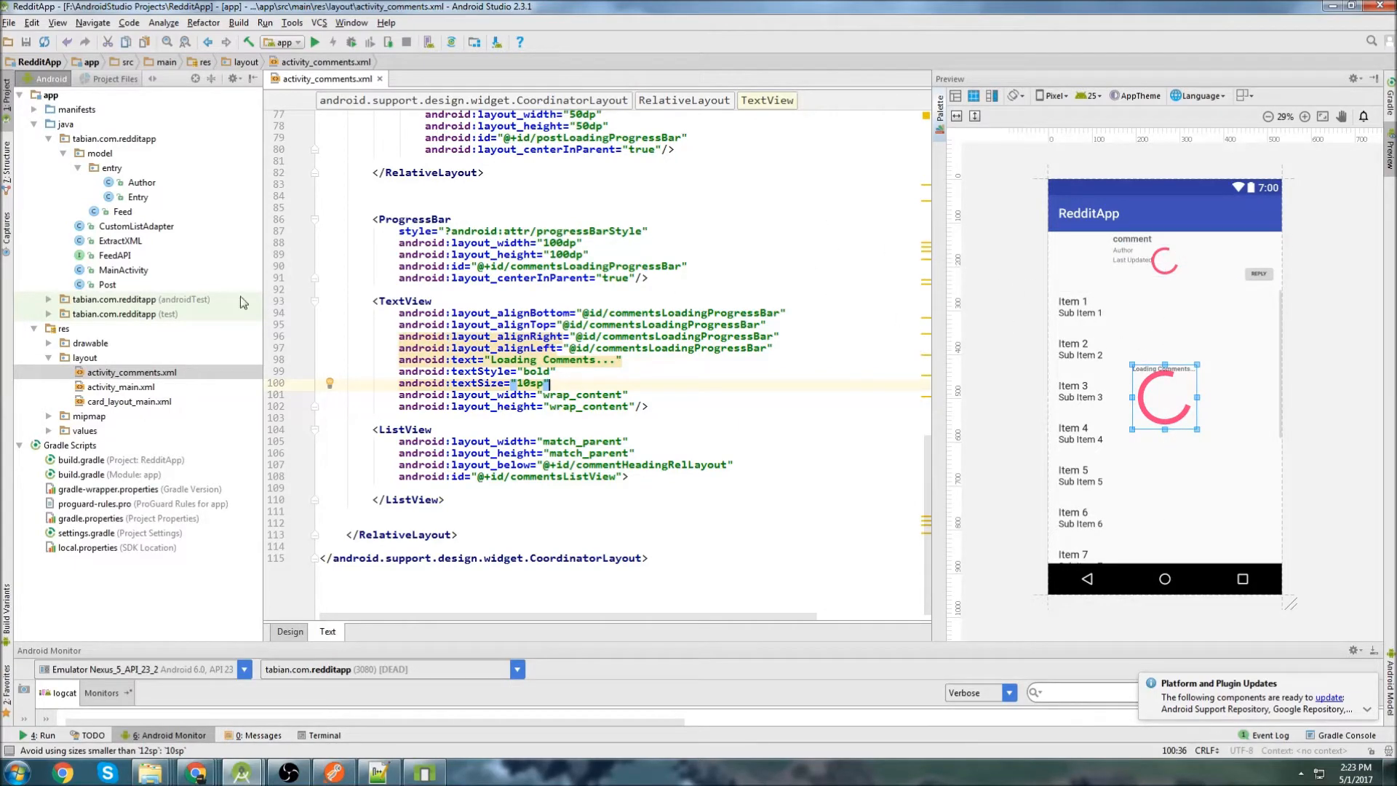
Open MainActivity.java from the project tree and scroll down through its code.
click(123, 270)
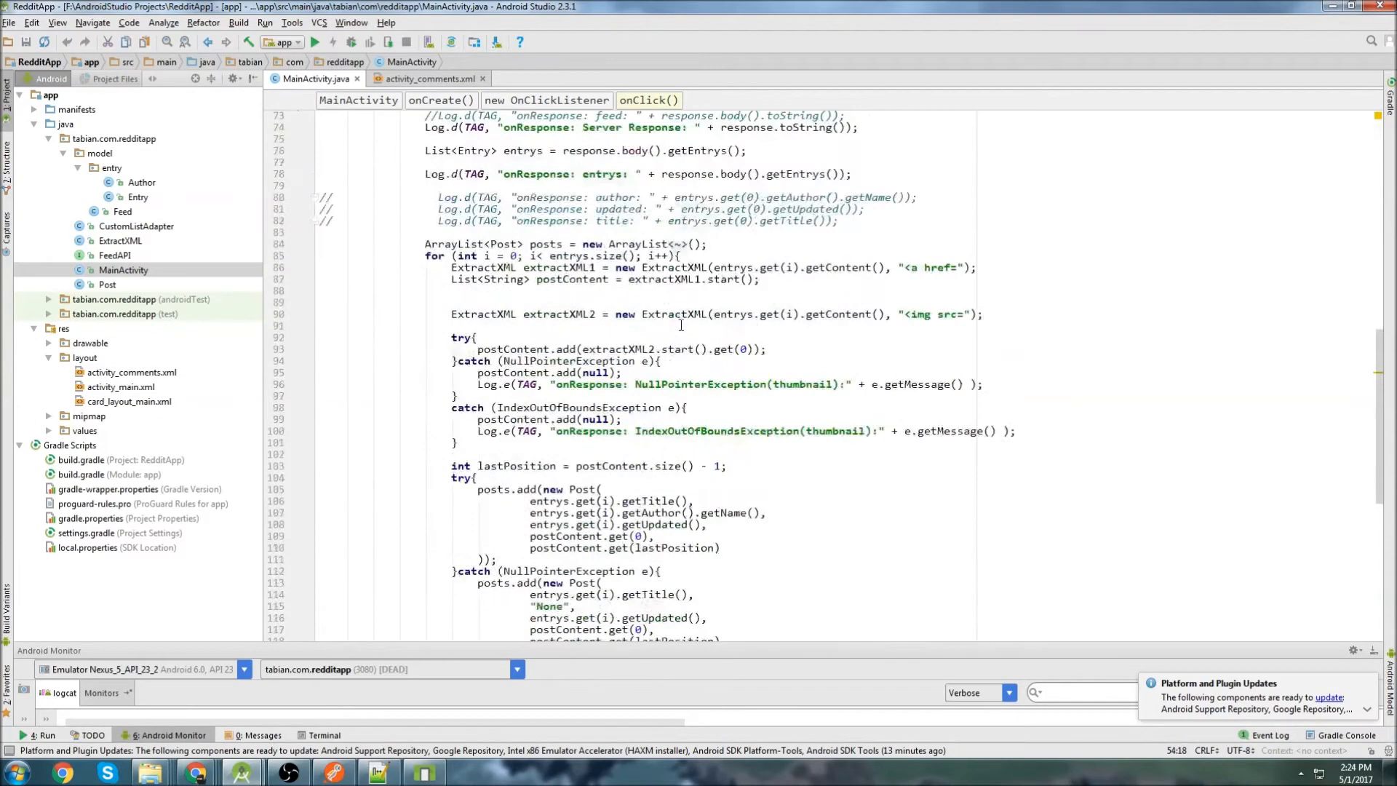
scroll(down, 3)
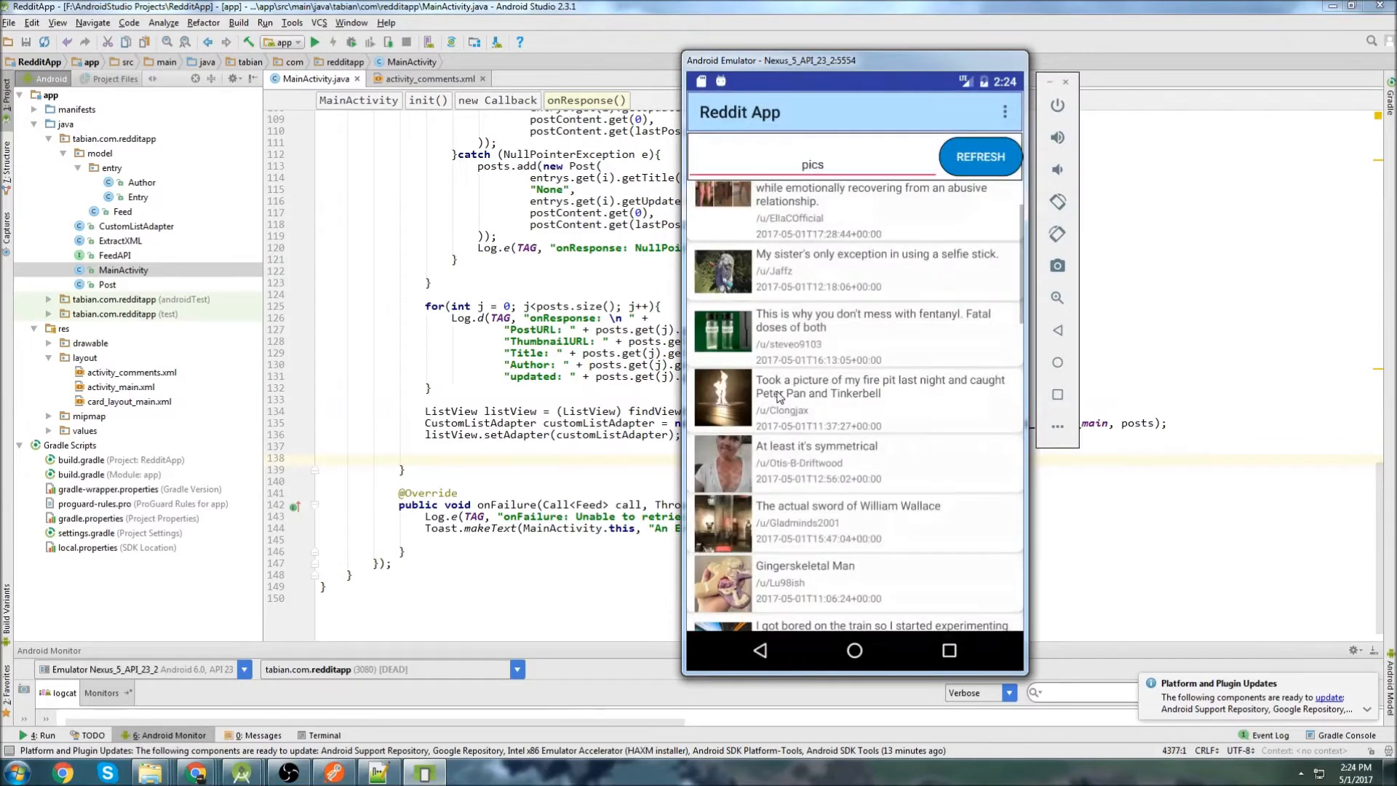
Add a listView item-click listener logging "Clicked!" with posts.get(position).toString(), and make posts final.
click(860, 400)
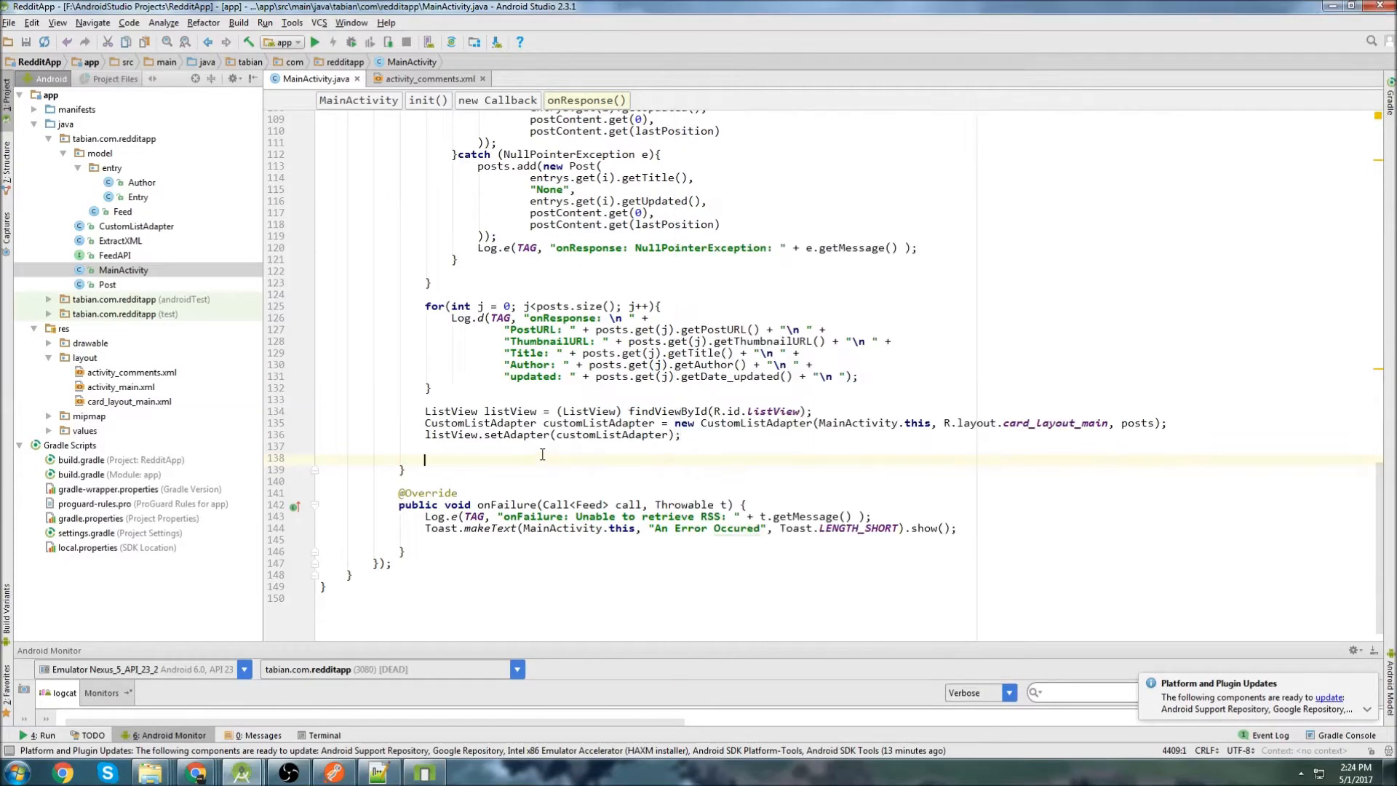
text(listView.setOnItemClickListener(new AdapterView.OnItemClickListener() {)
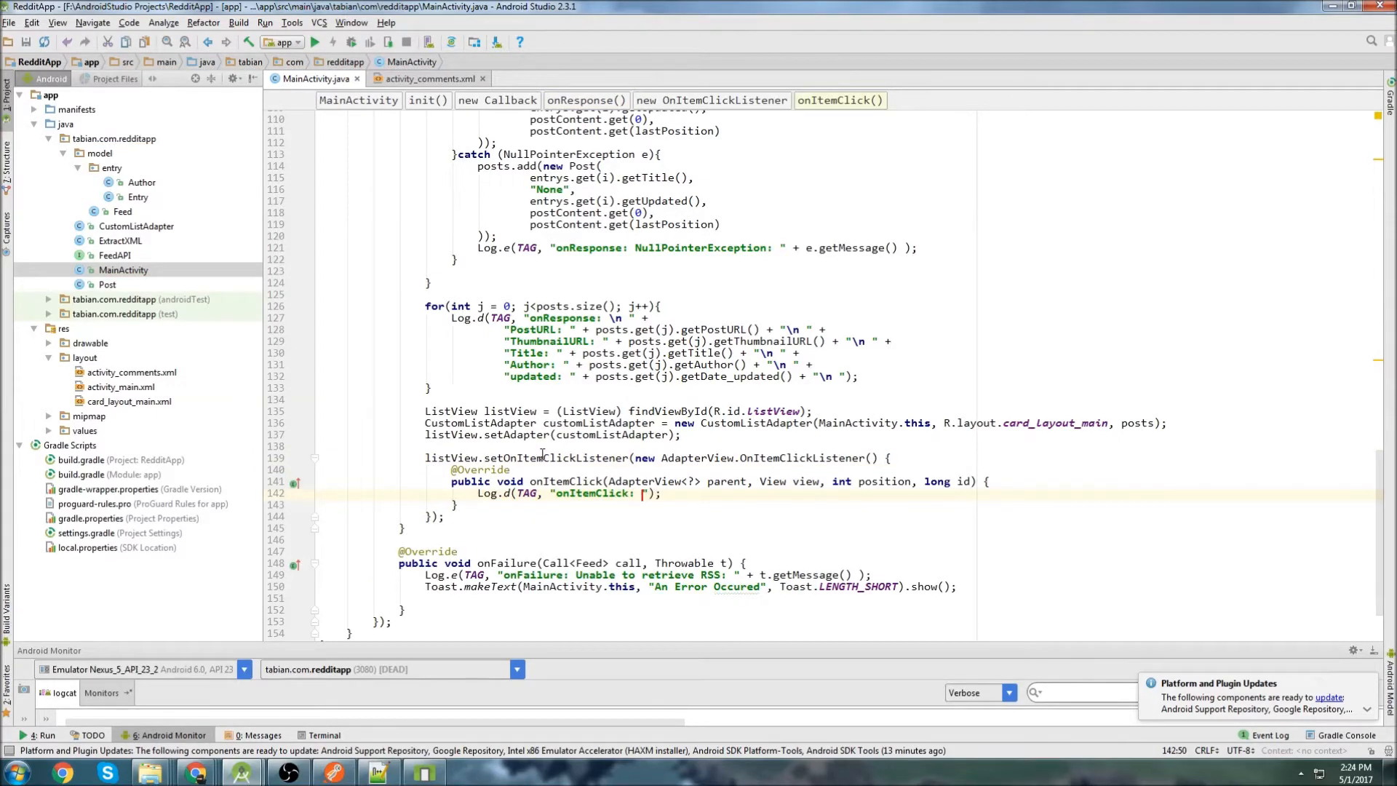
text(Clicked!)
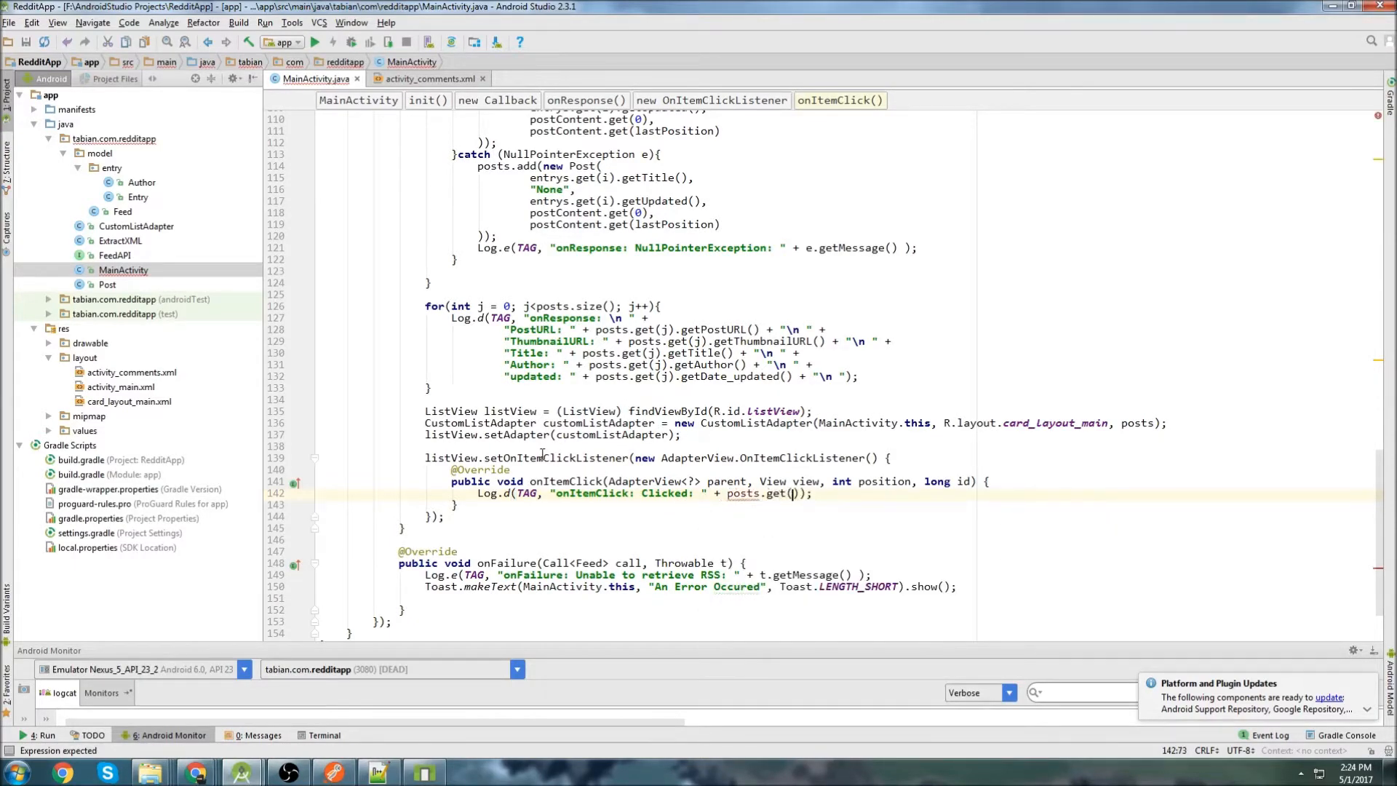
text(position)
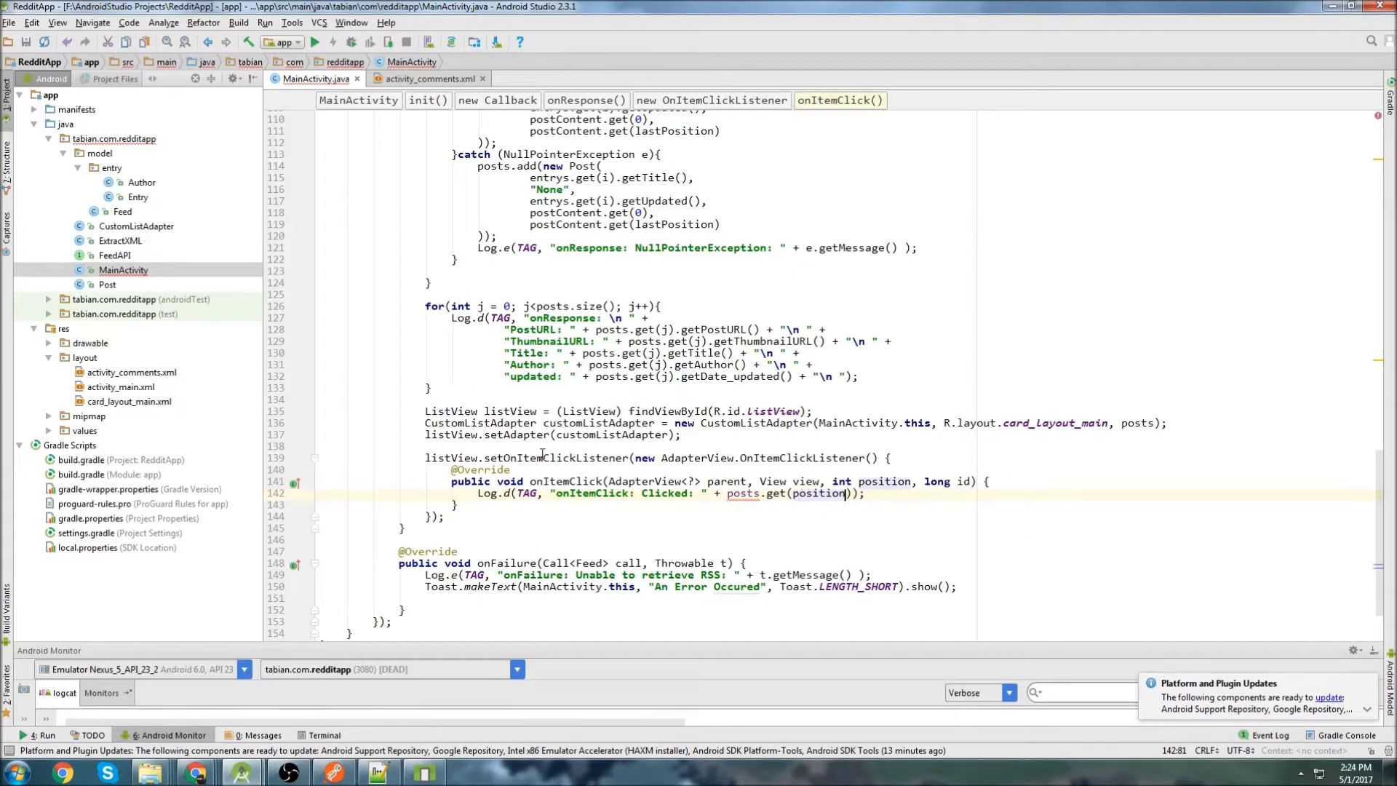
text(.toString())
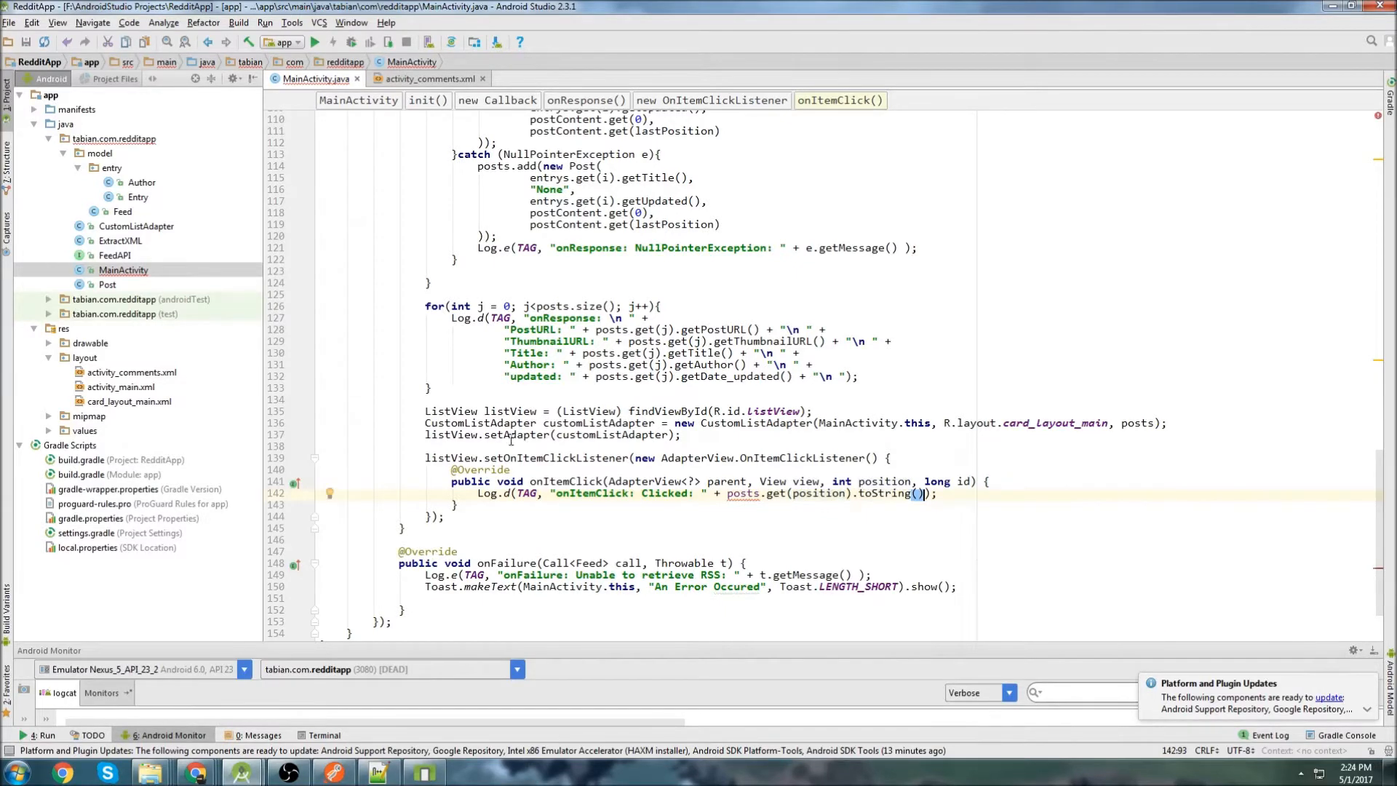
mouse_move(744, 493)
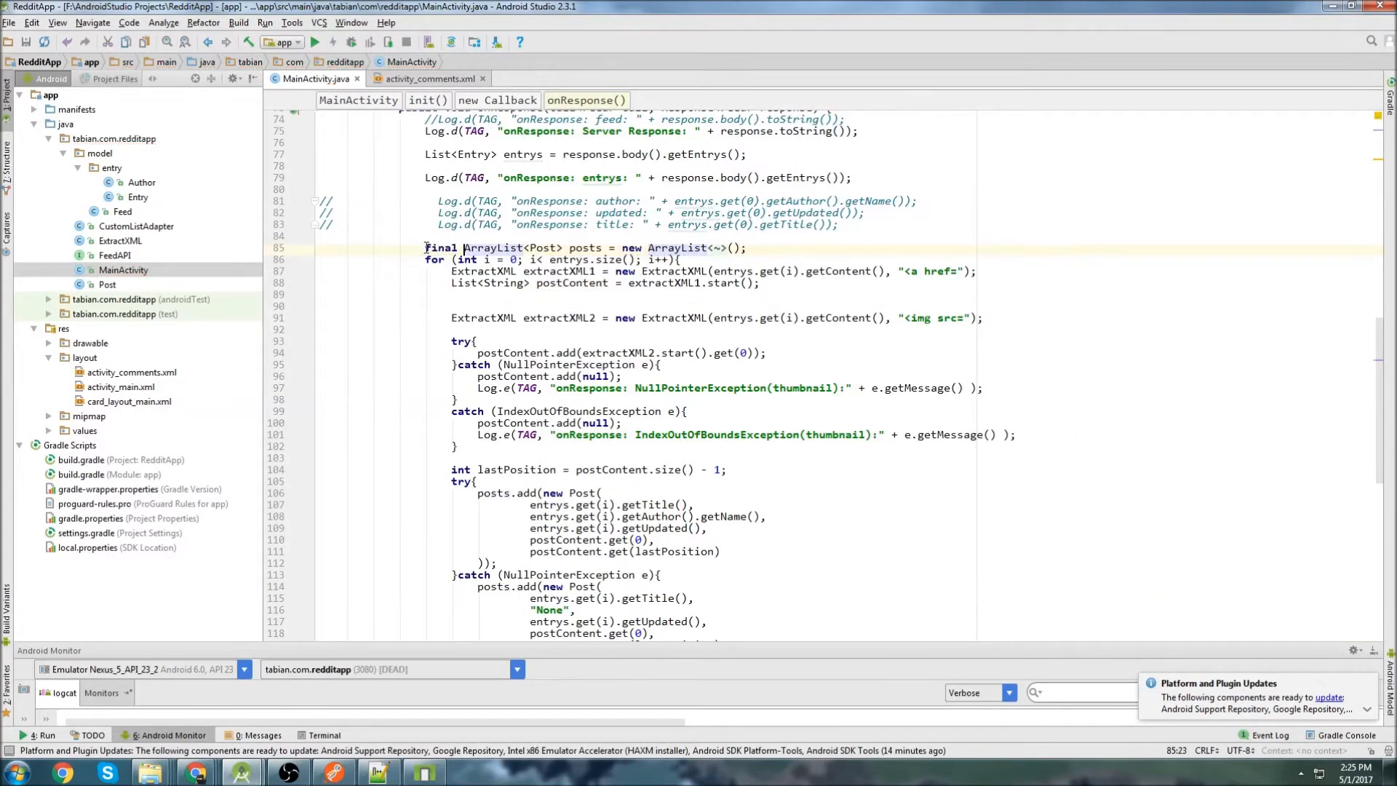
Inside onItemClick, write Intent intent = new Intent(MainActivity.this, CommentsActivity.class).
scroll(down, 3)
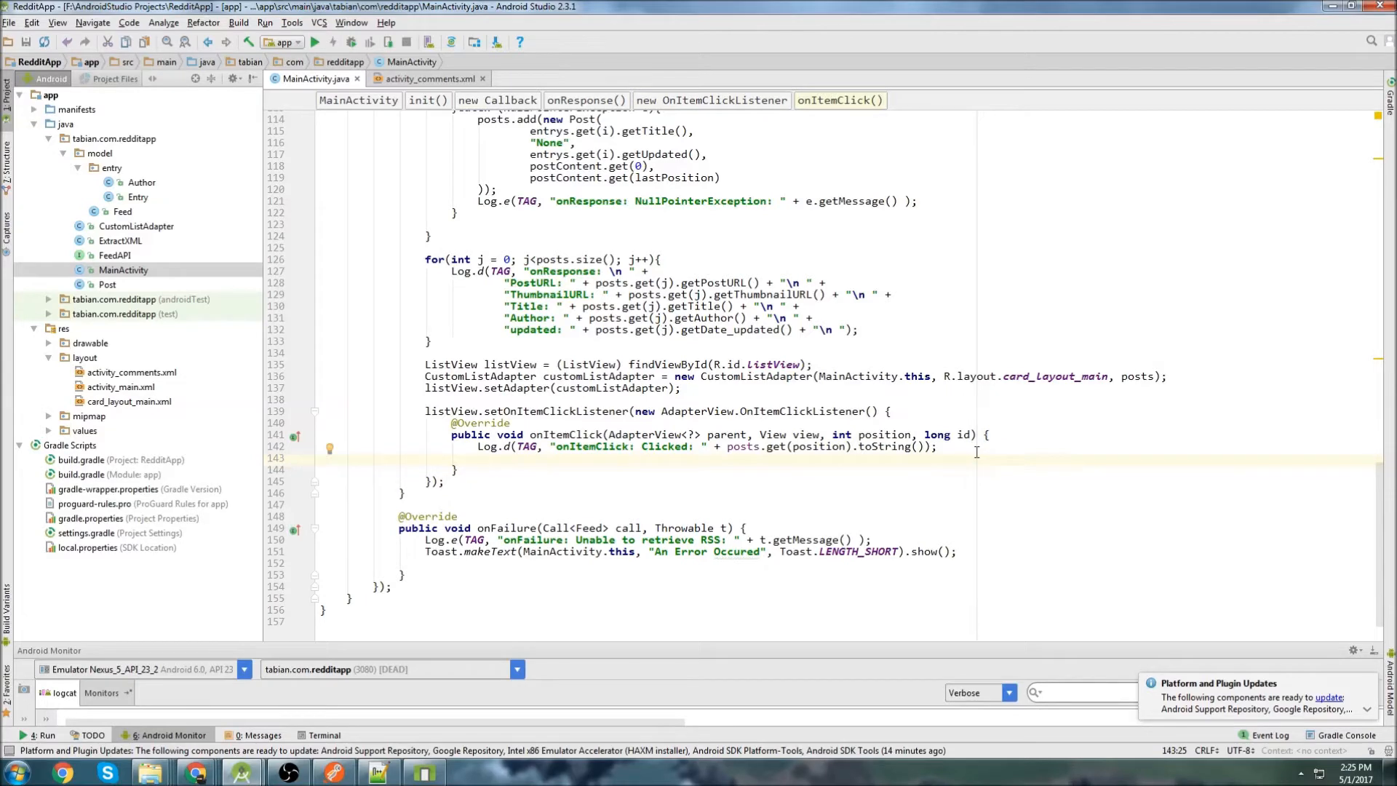
text(Intent intent)
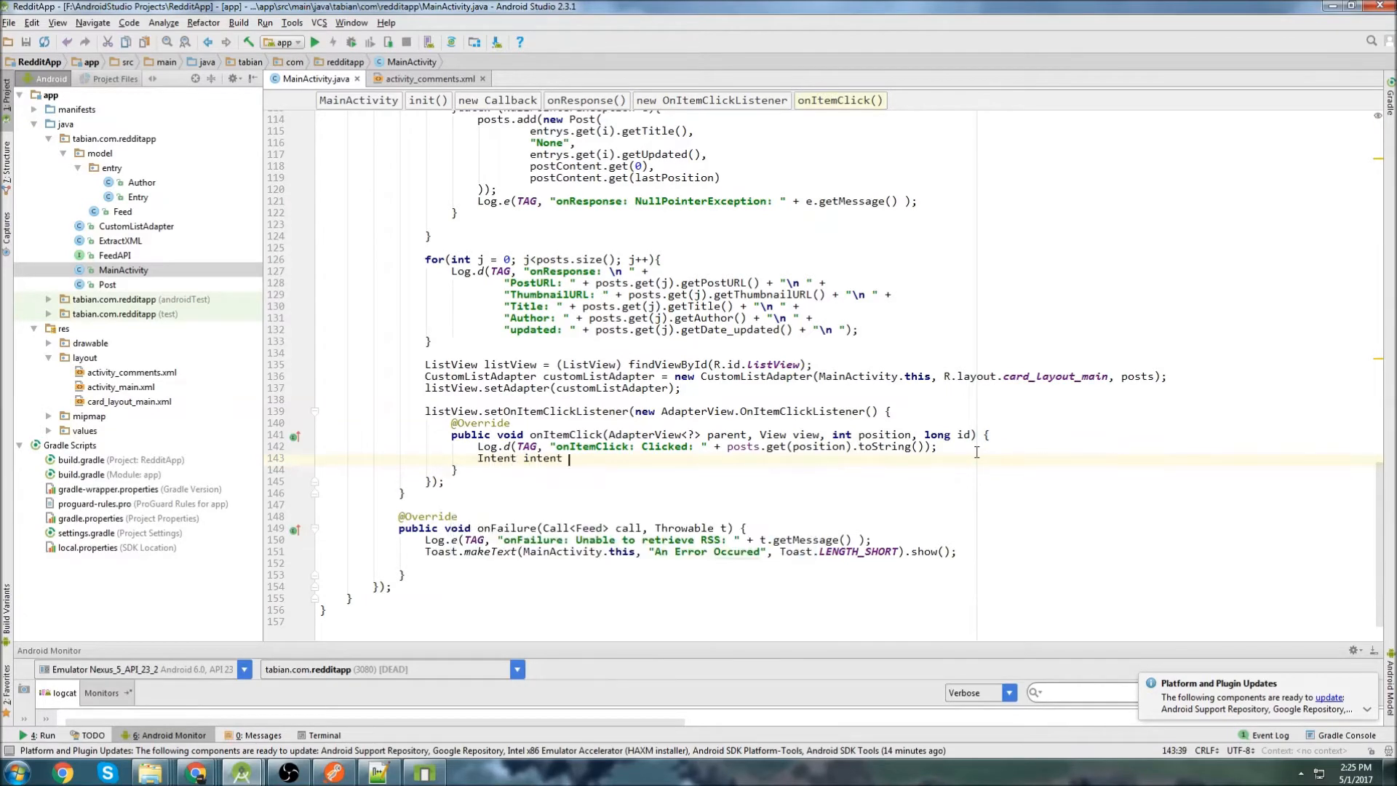
text(= new Intent)
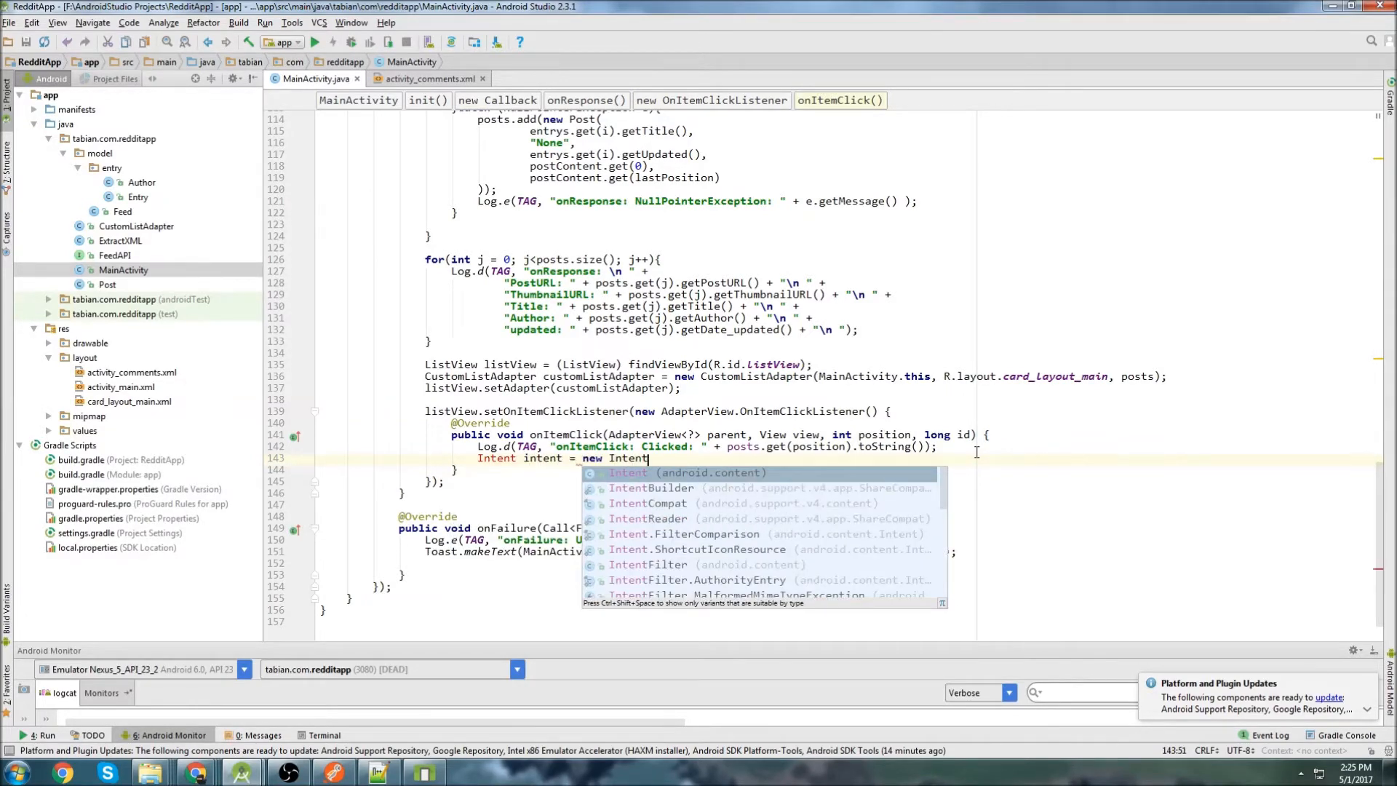
text((MainActivity.this,)
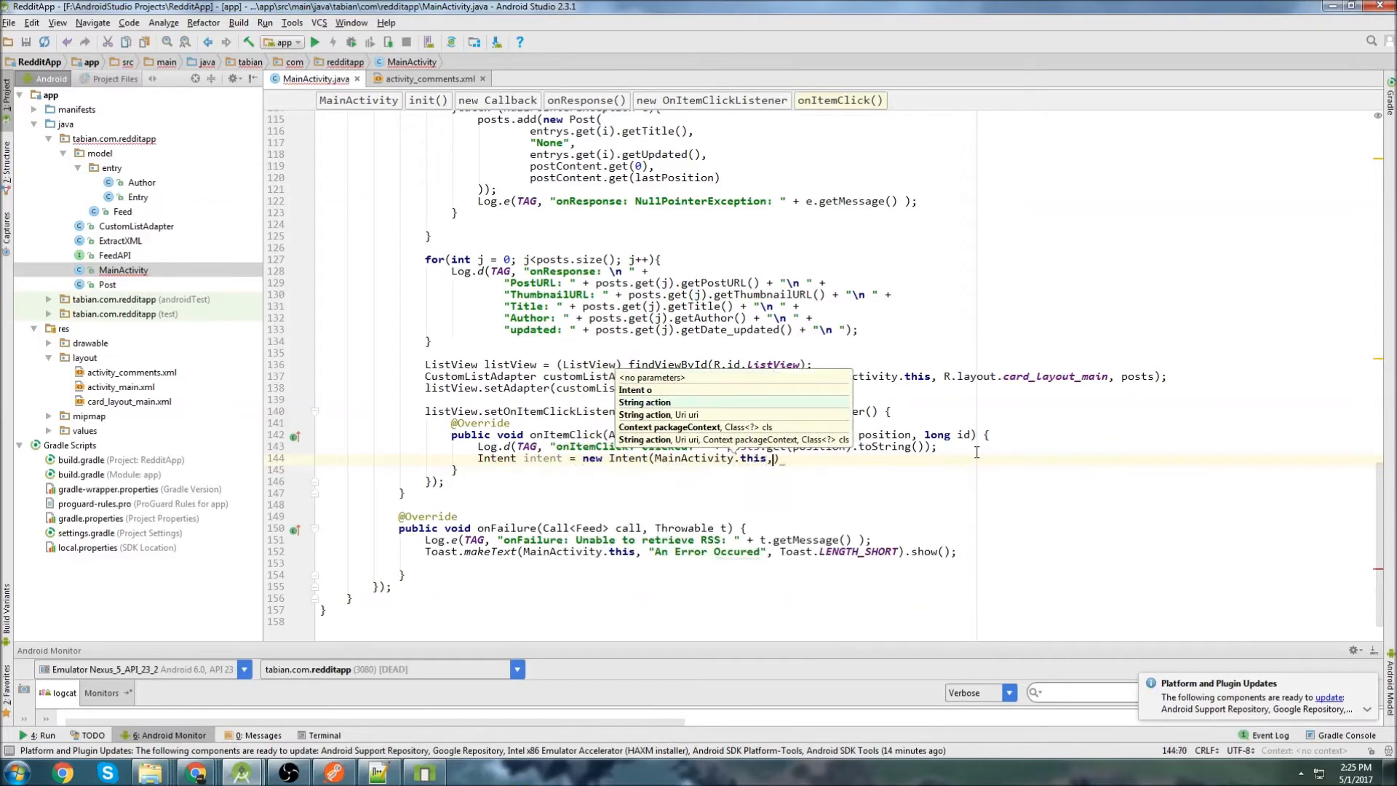
text(Comment)
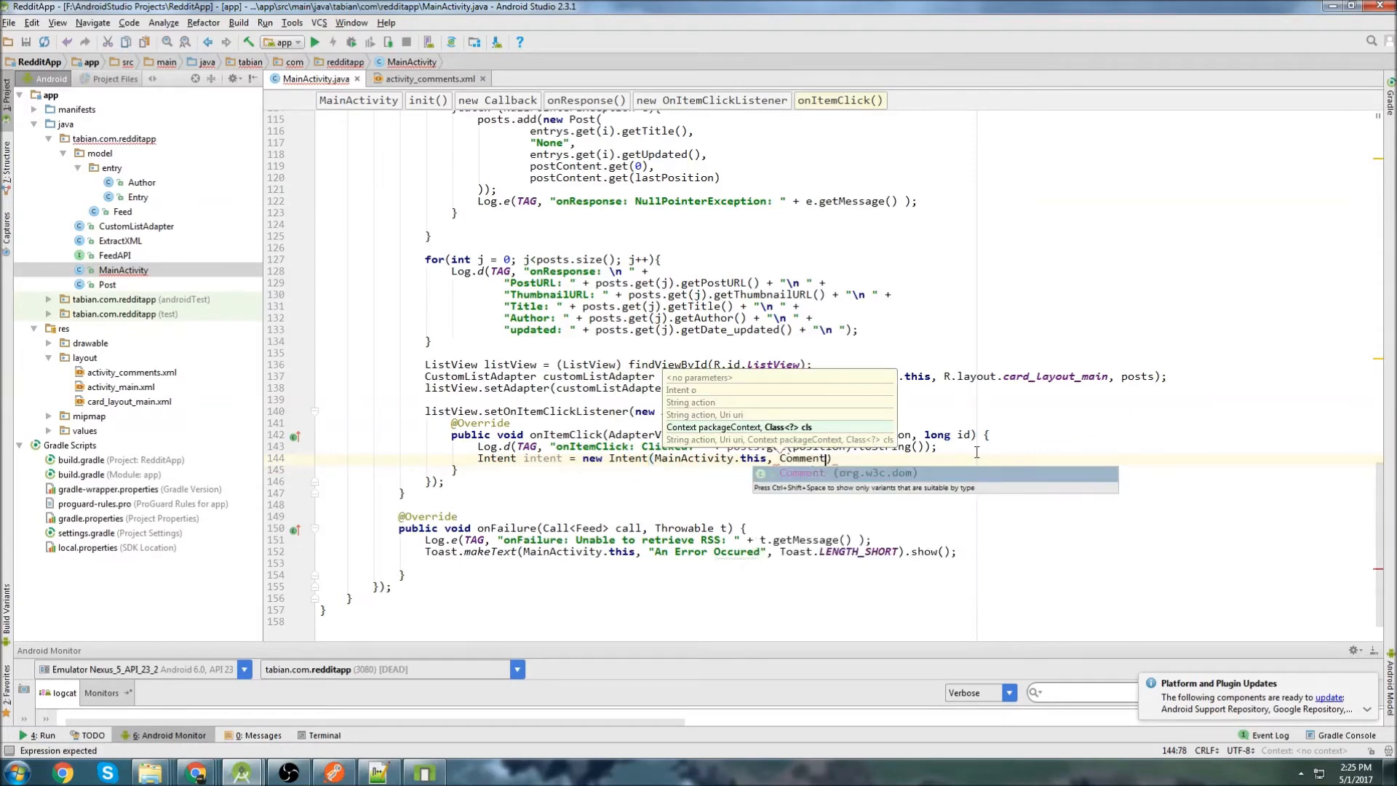
text(CommentsActivity.)
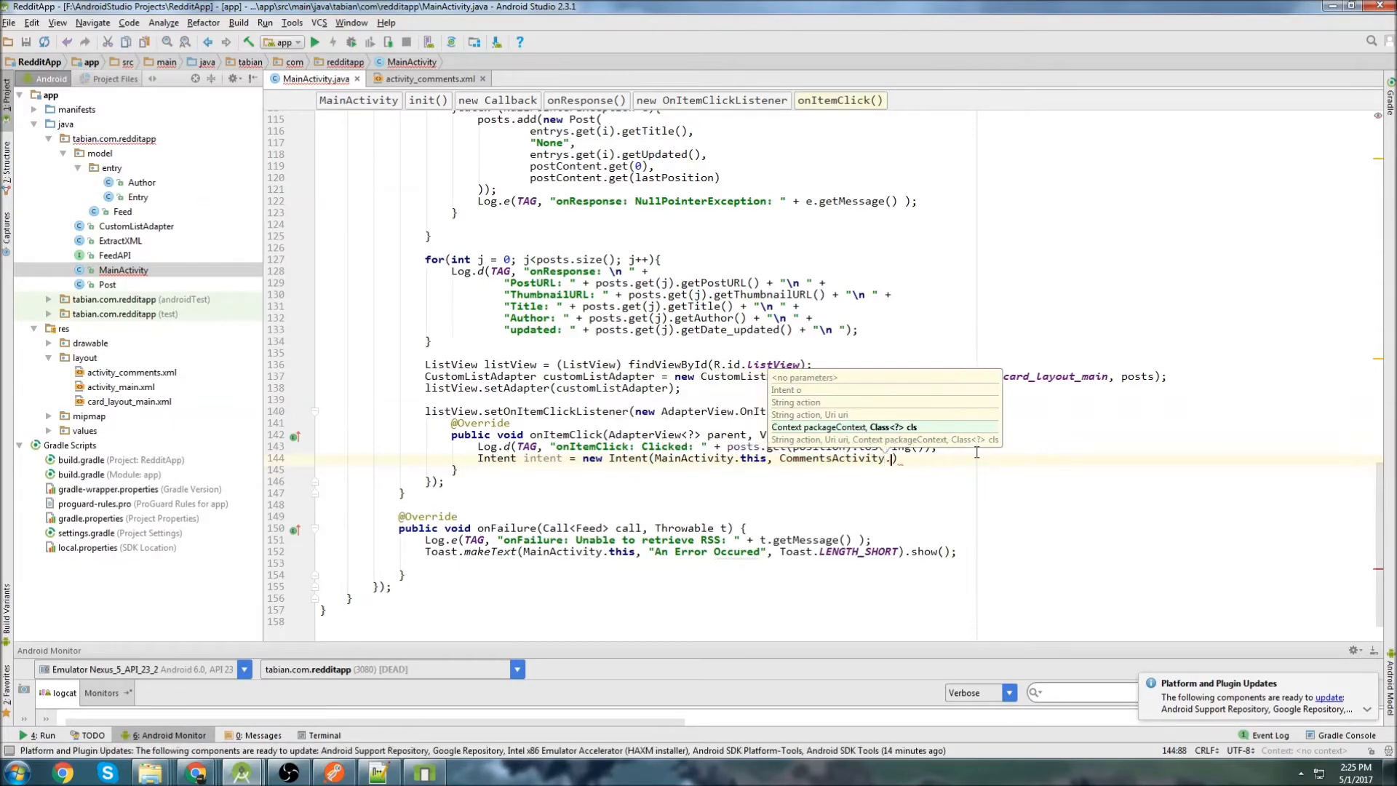
key(Enter)
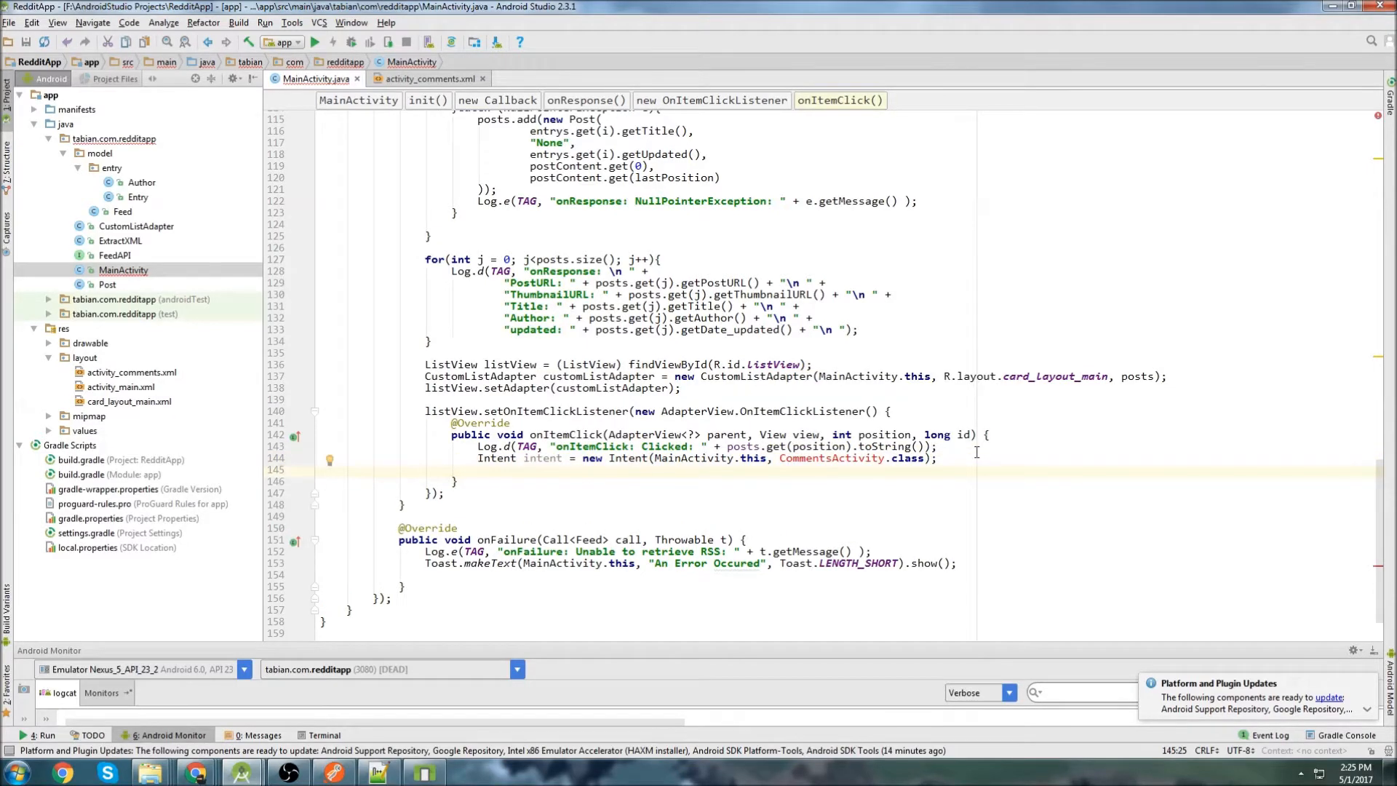
Begin a method call on the new intent variable.
text(int)
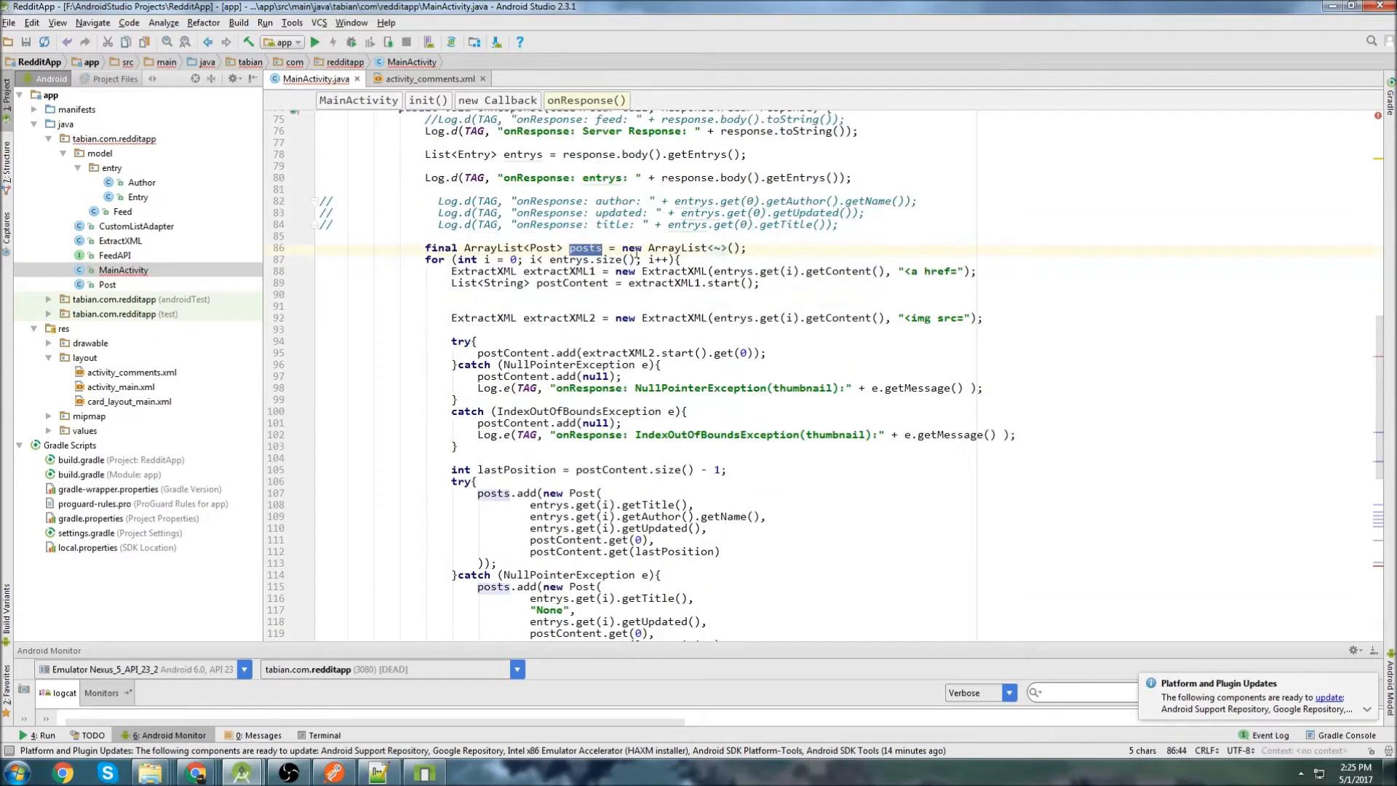
scroll(down, 3)
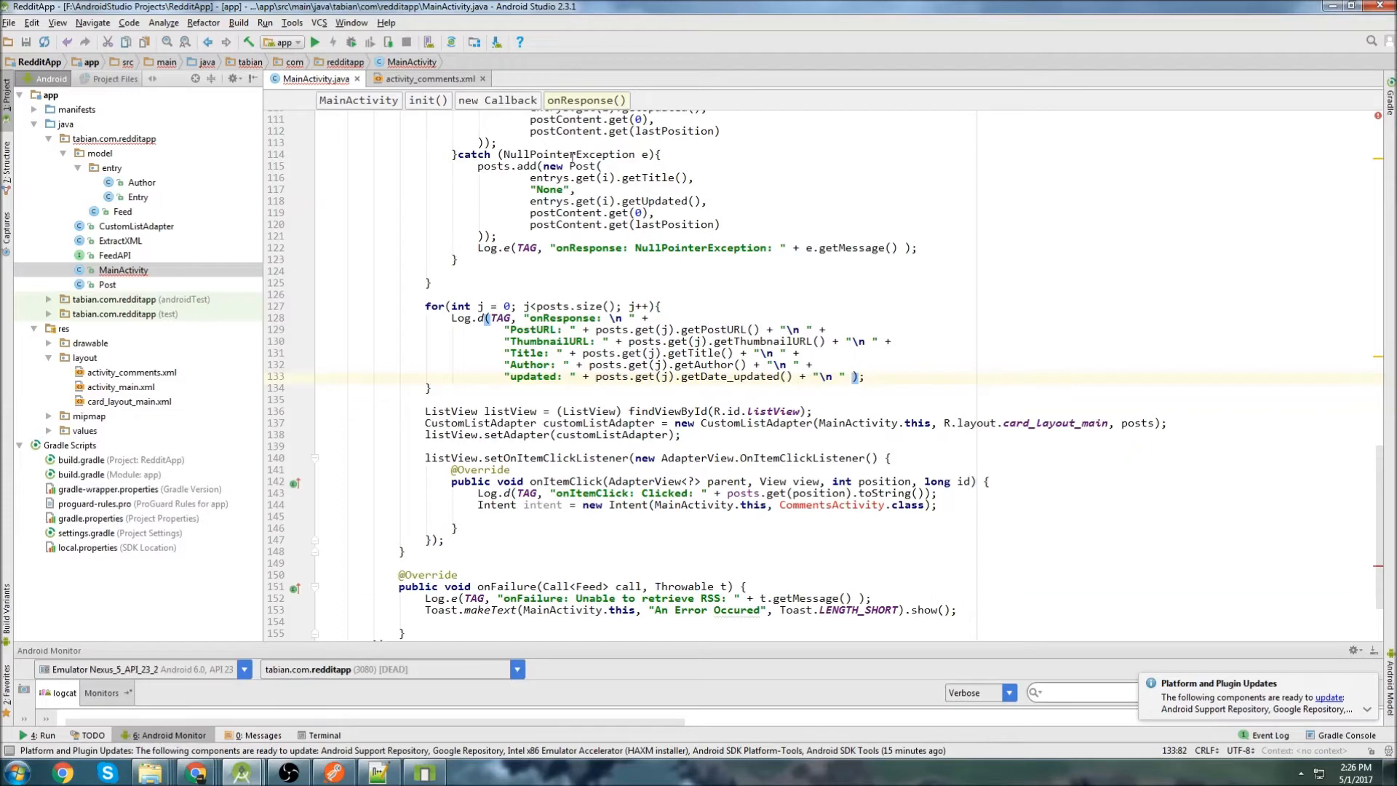
double_click(831, 505)
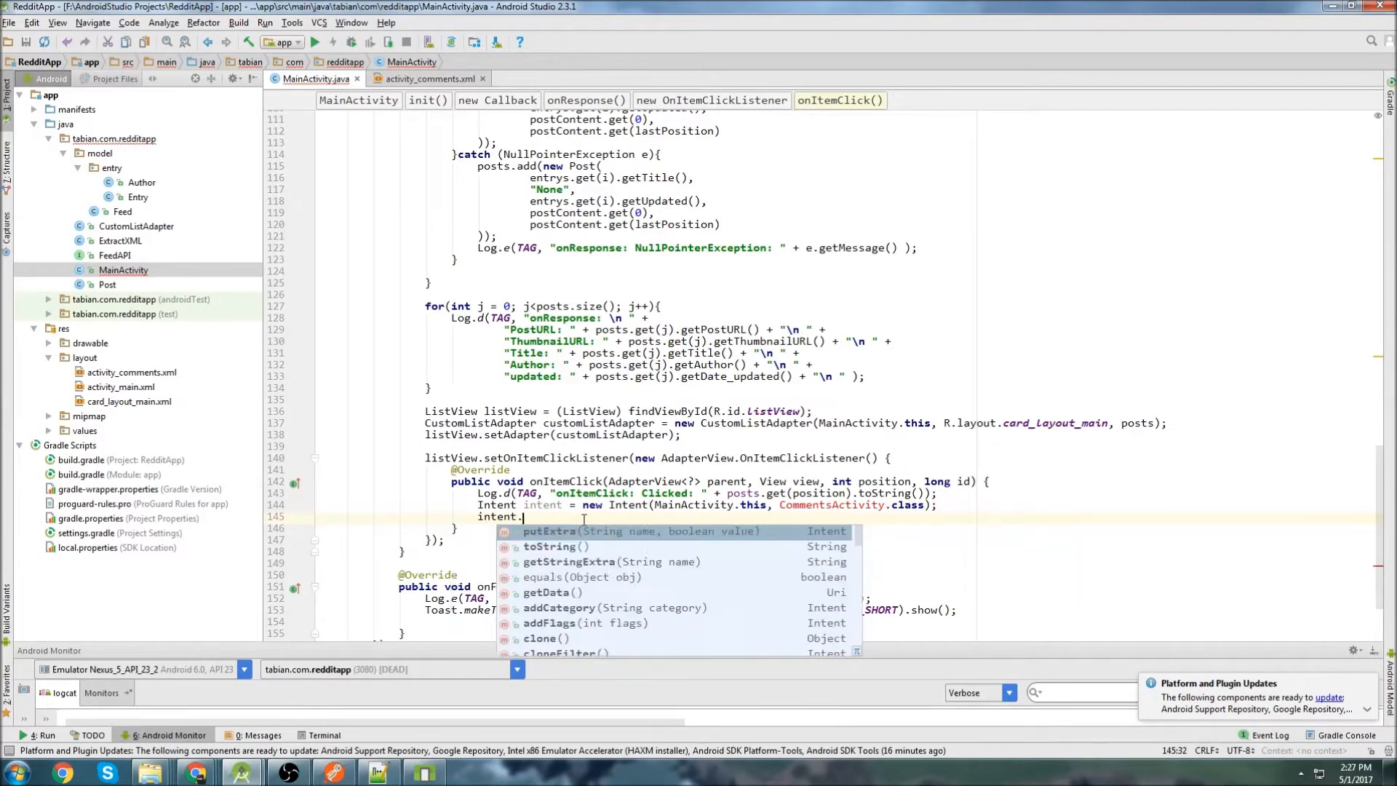
click(549, 532)
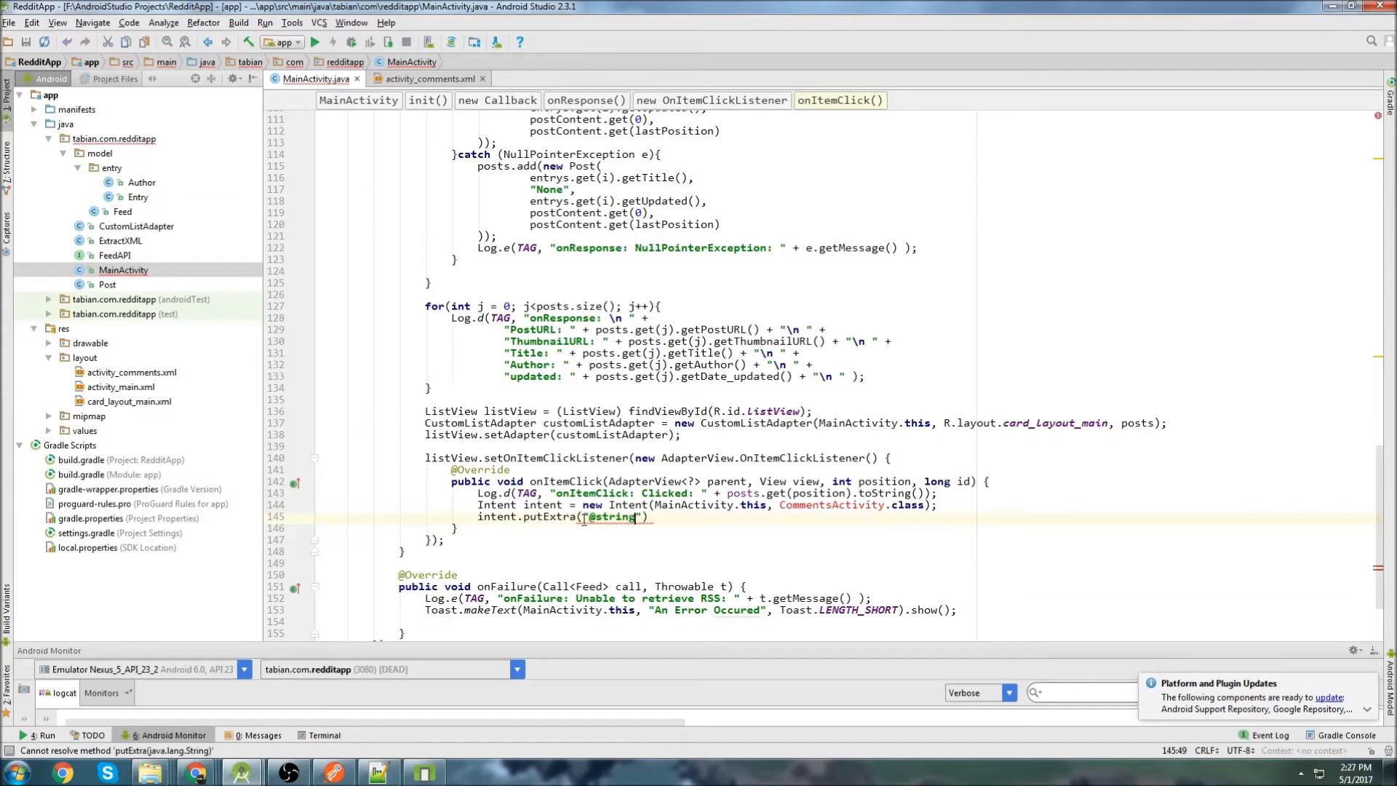
text(/post_url)
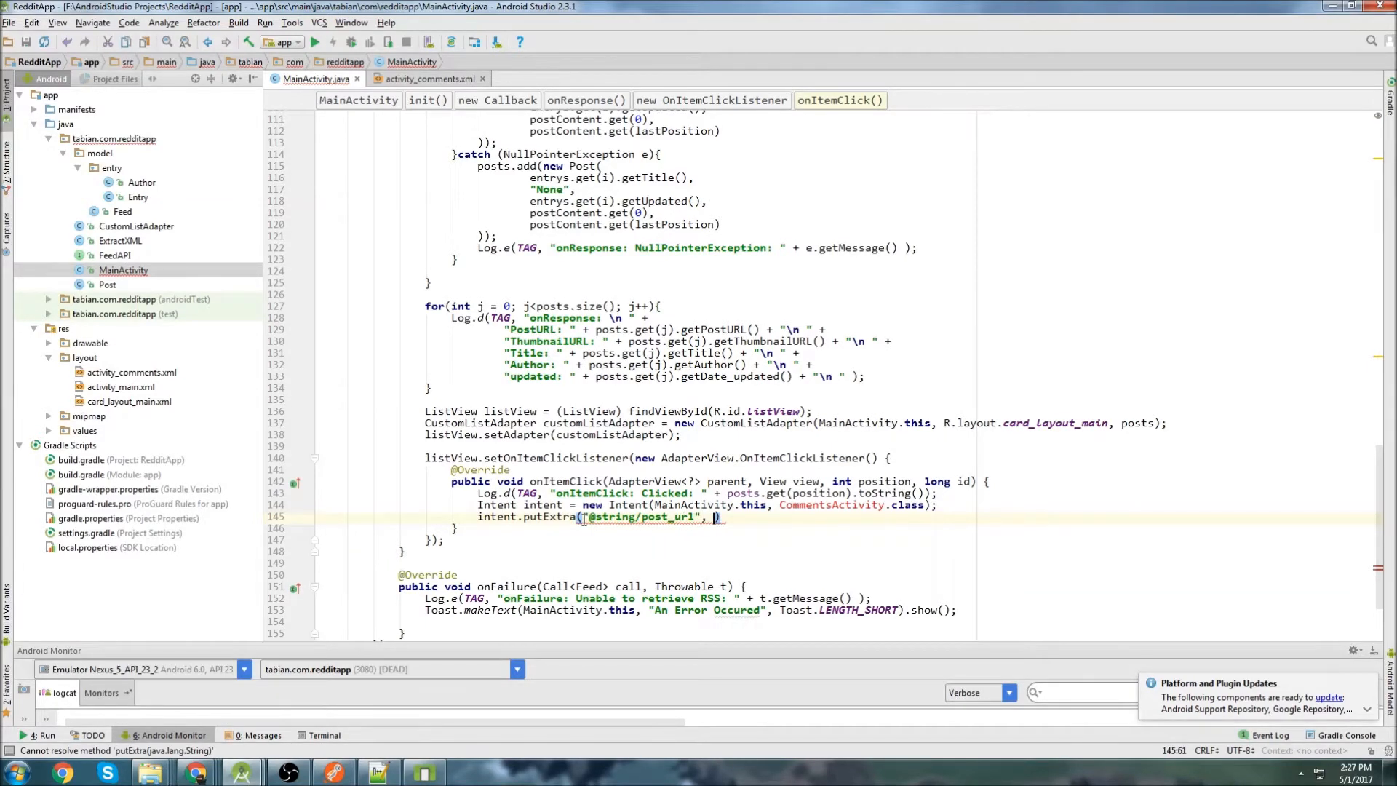
text(posts.get)
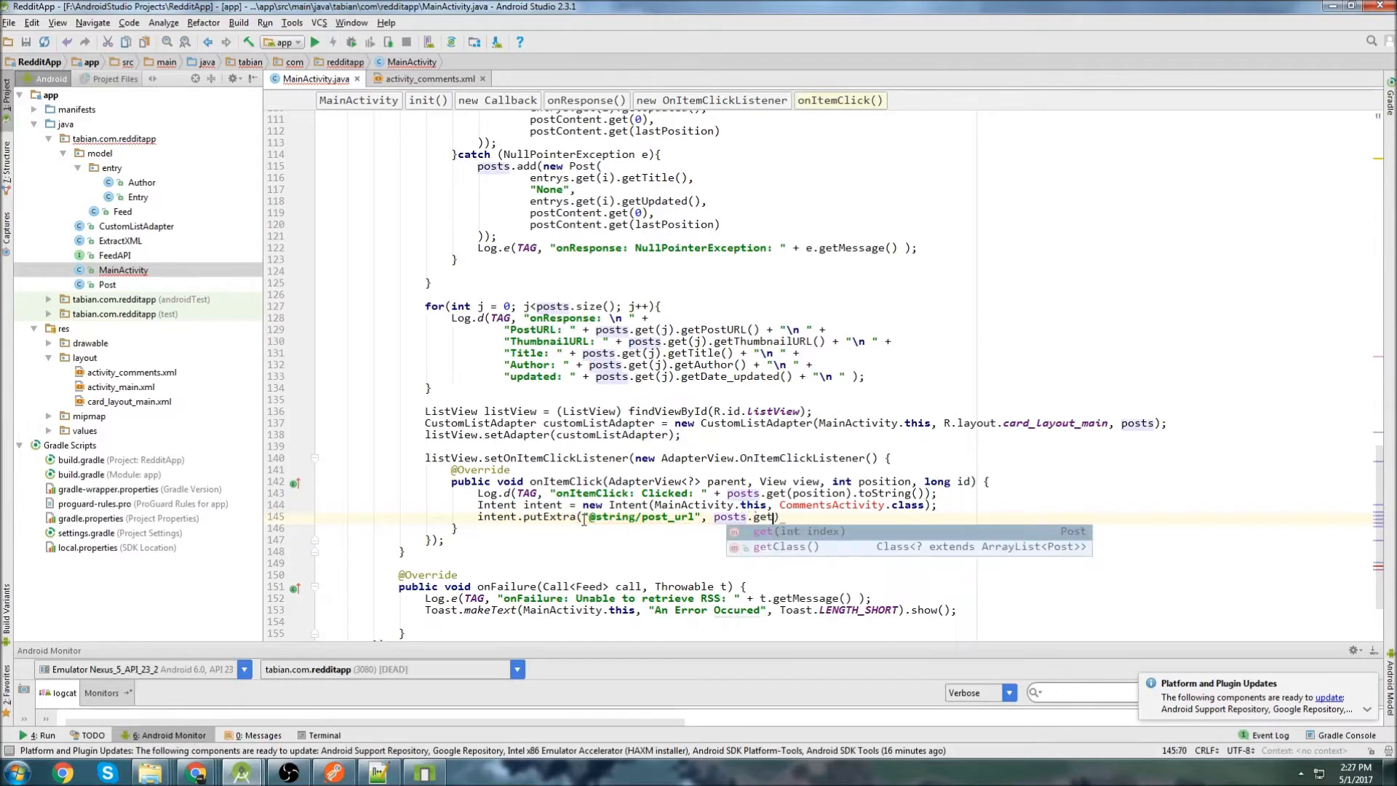
text(position)
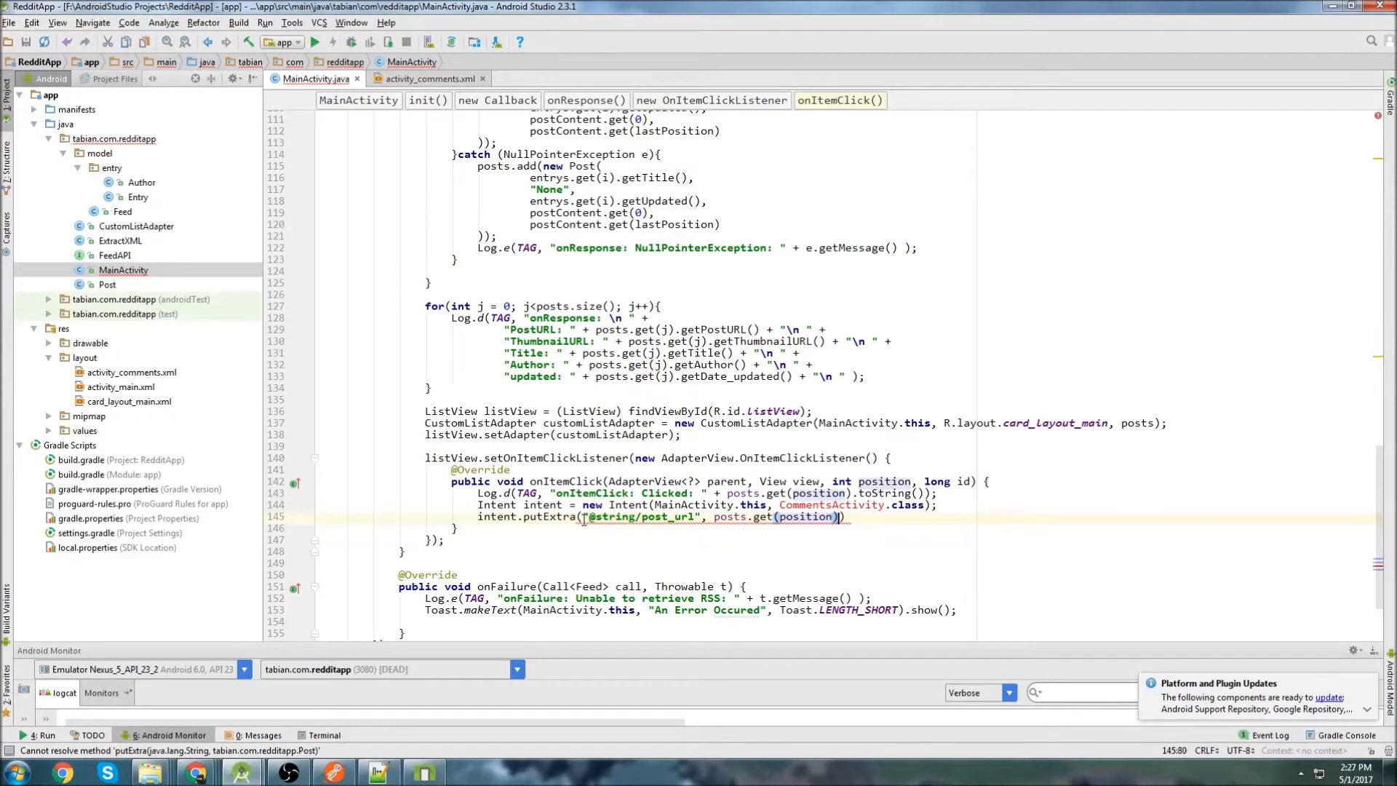
text(.getPostURL()
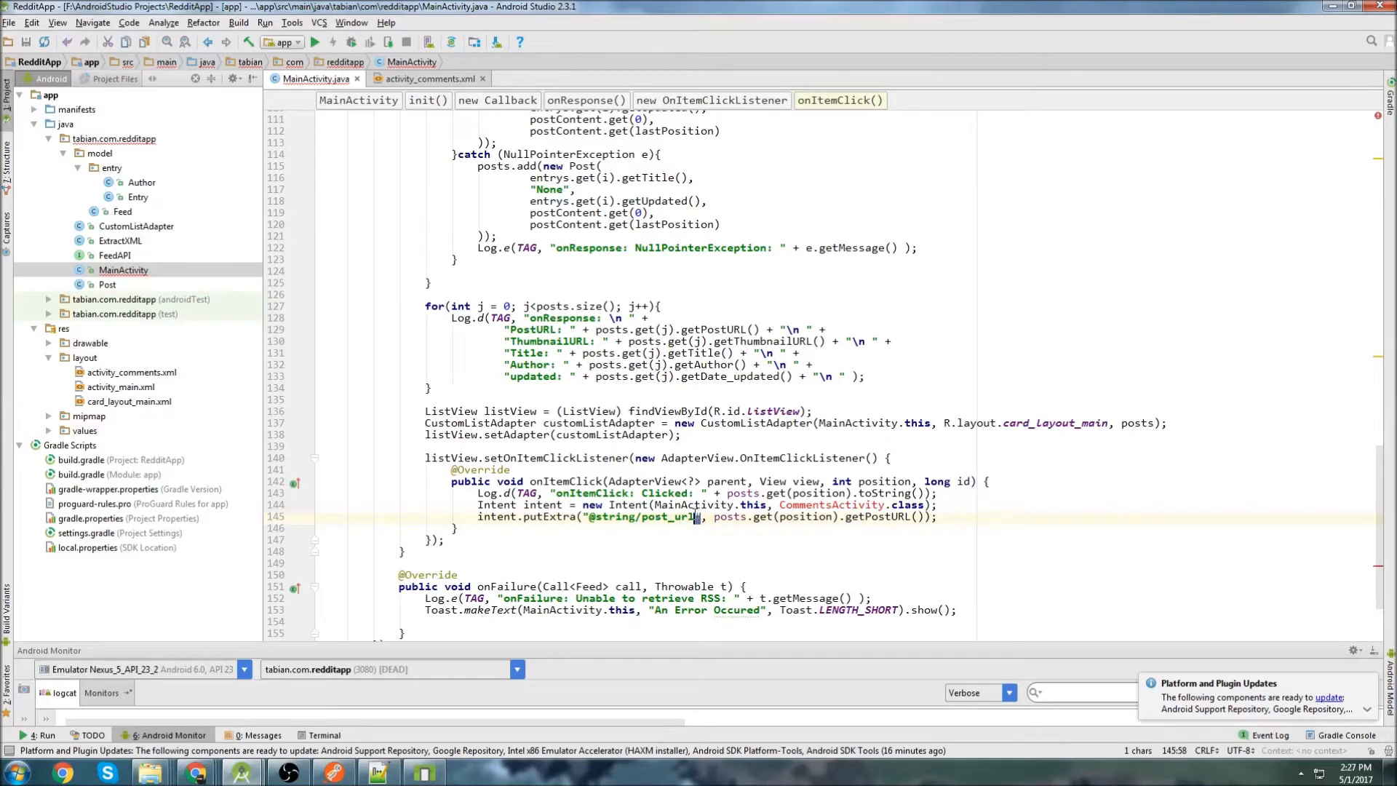
double_click(640, 517)
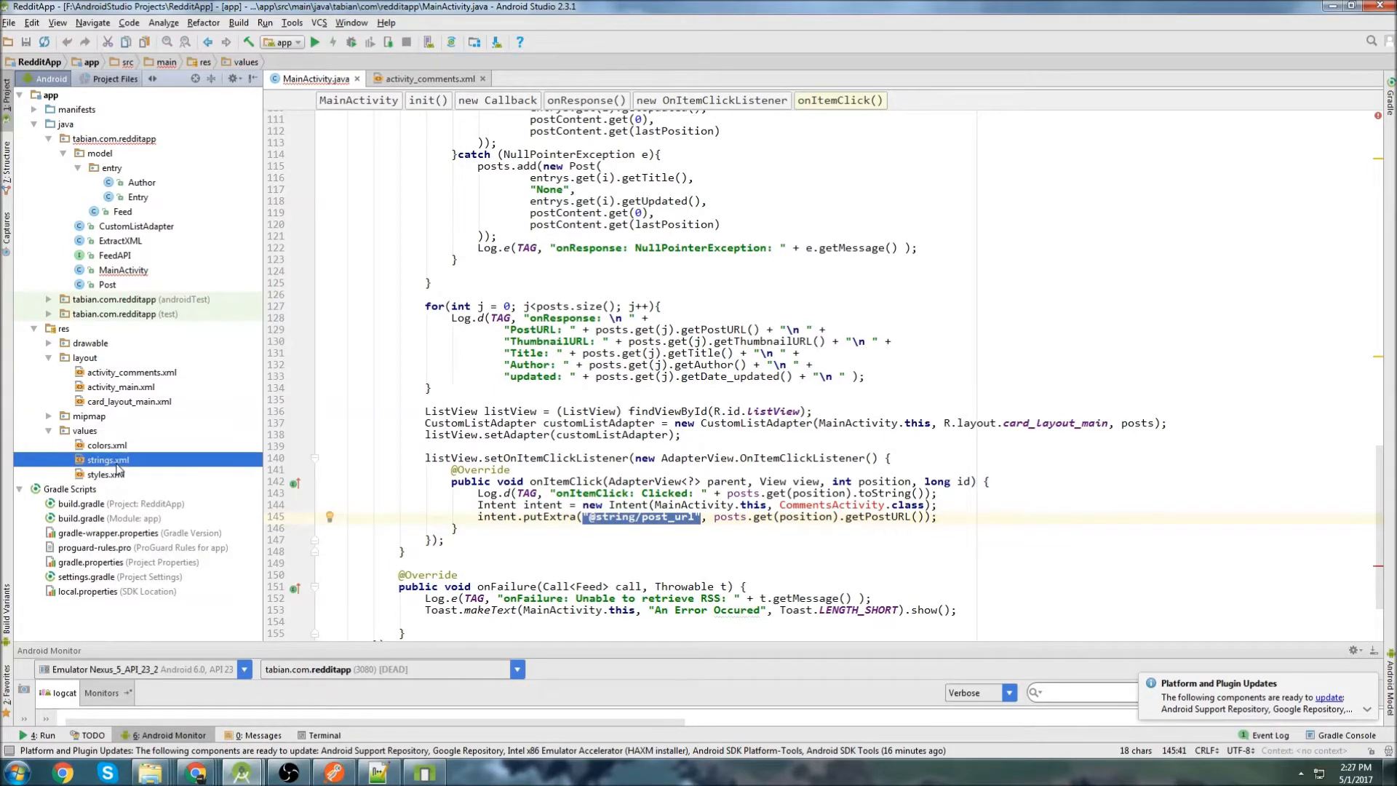
Open strings.xml and add a post_url string resource below app_name.
double_click(107, 460)
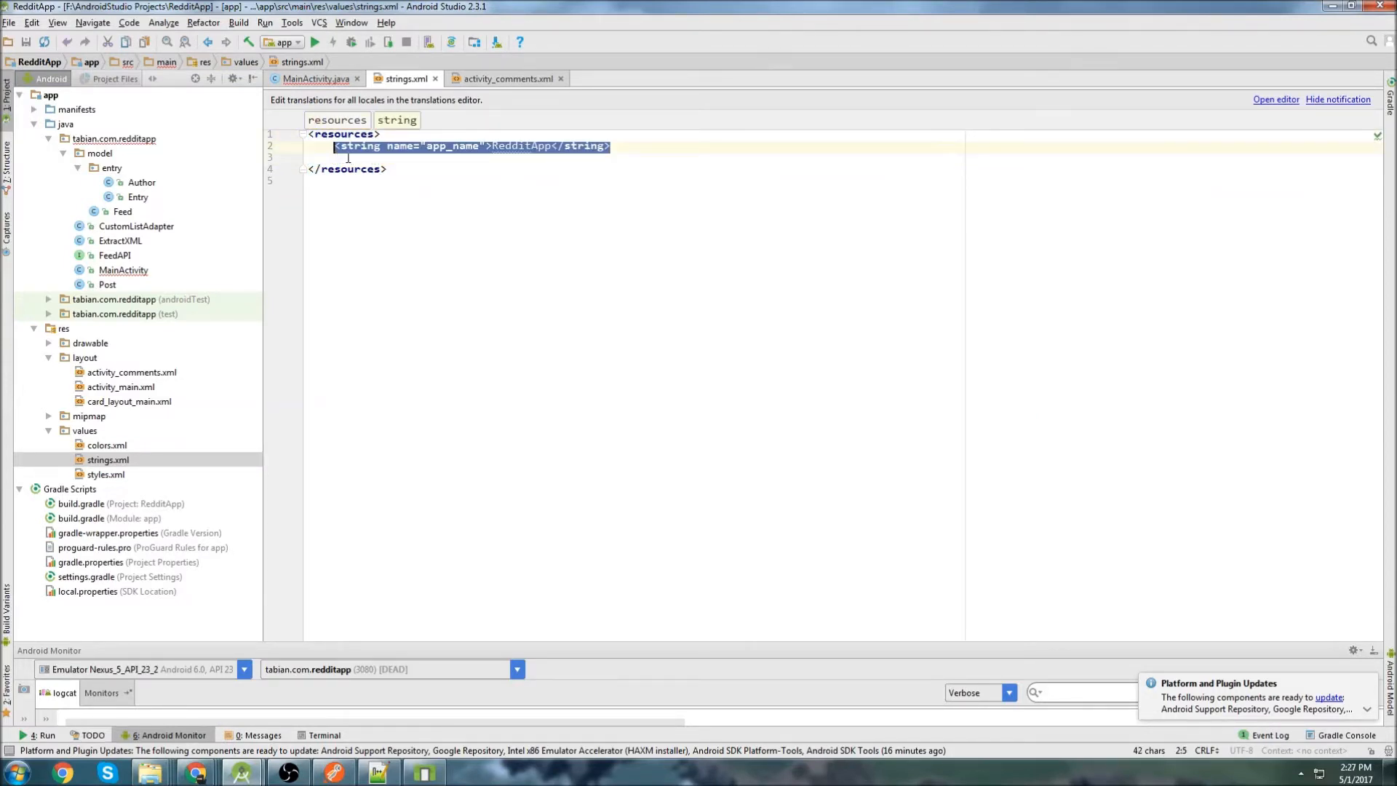
click(312, 78)
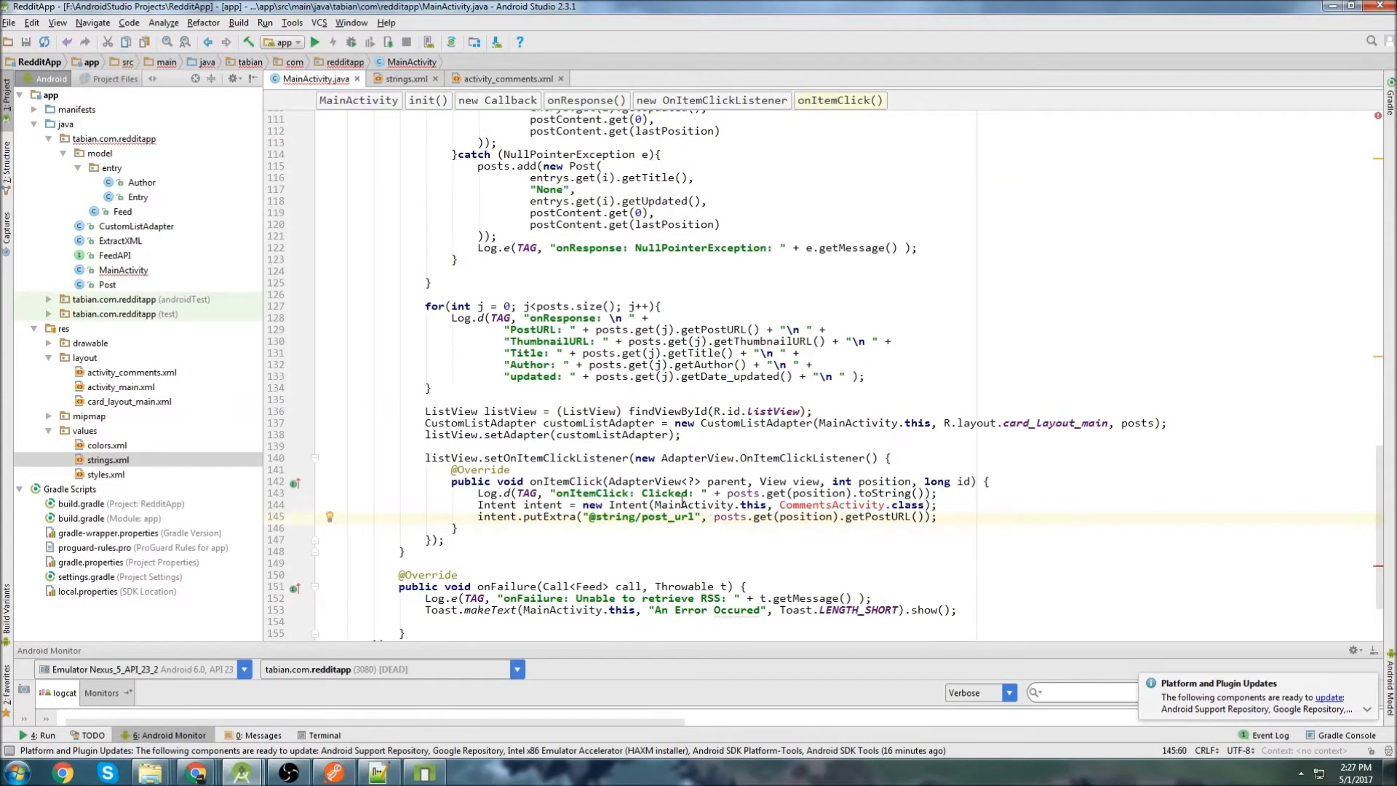
double_click(646, 517)
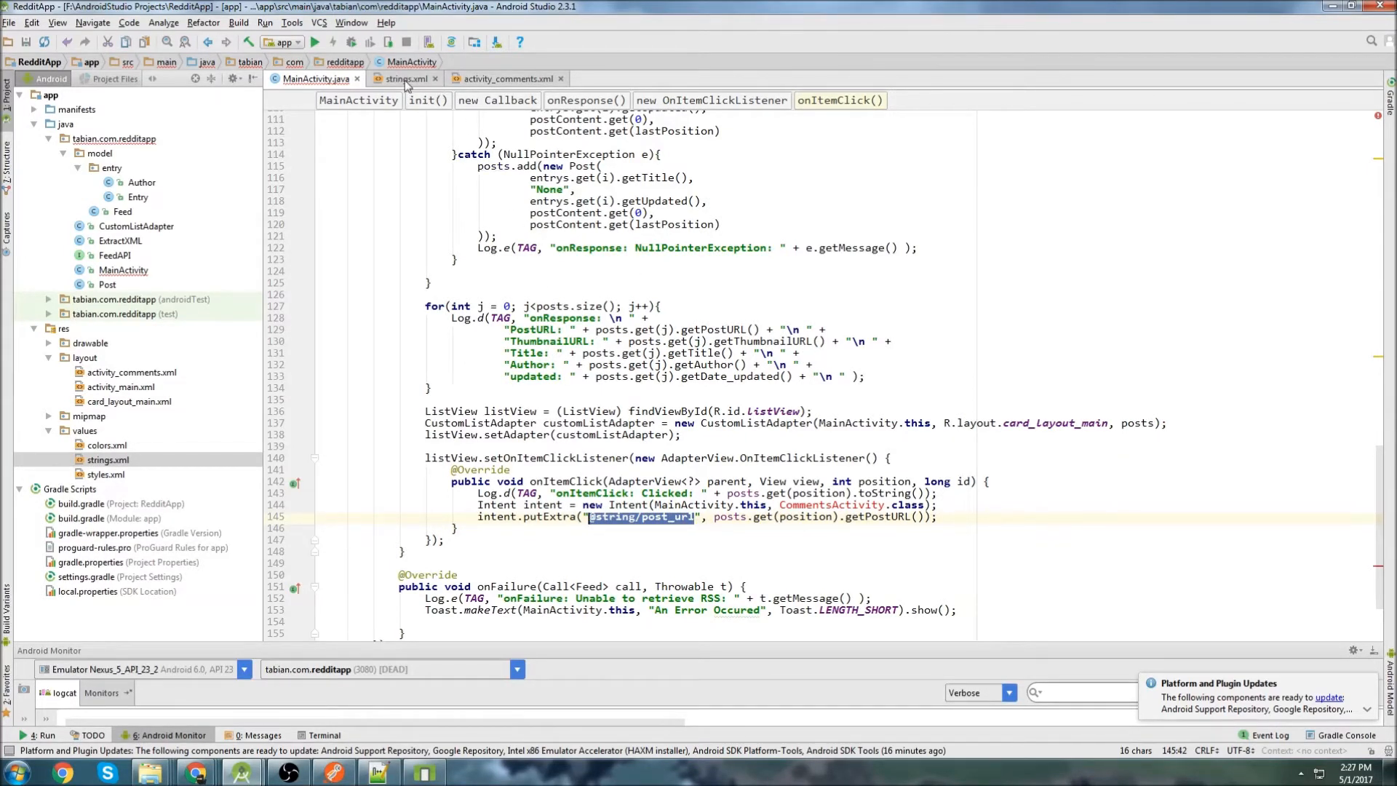
click(405, 79)
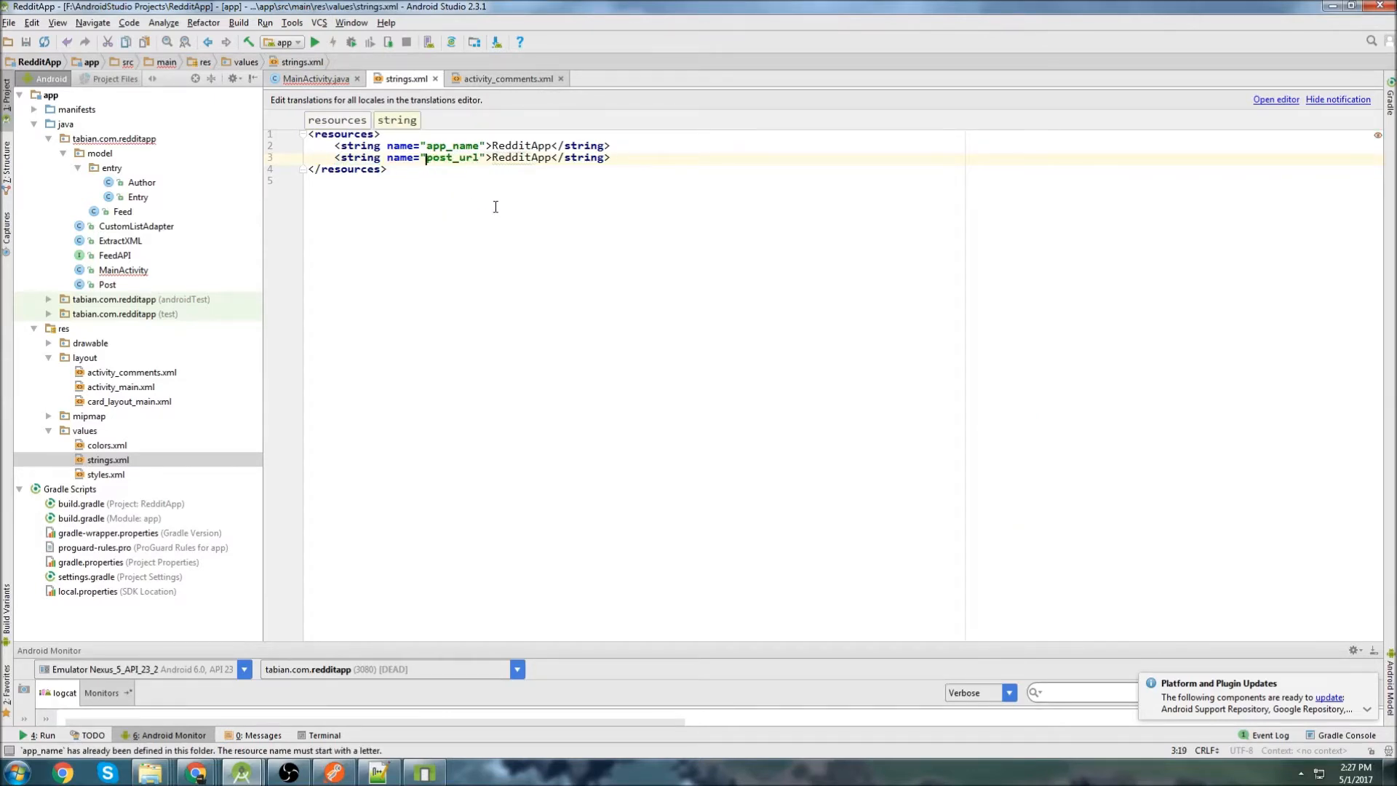
text(post)
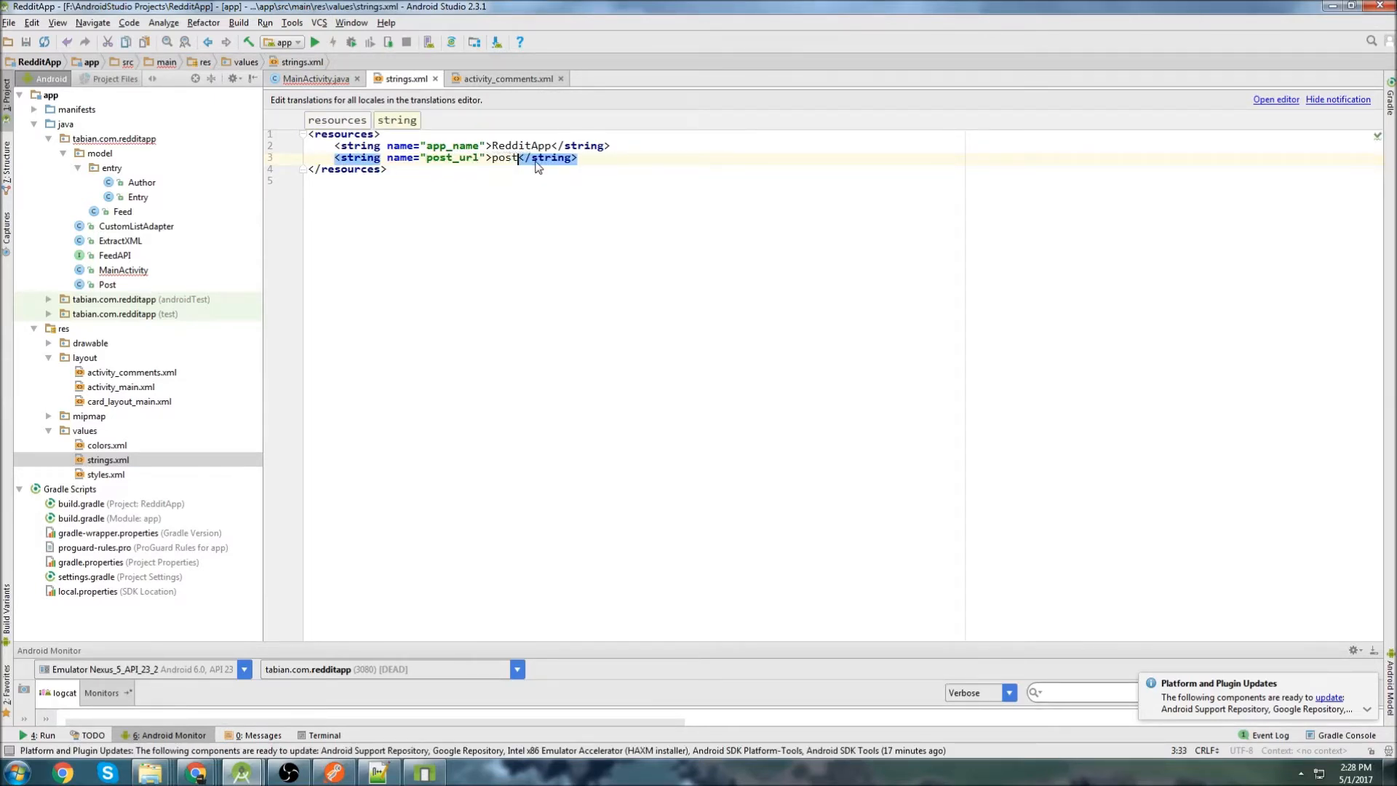
text(_url)
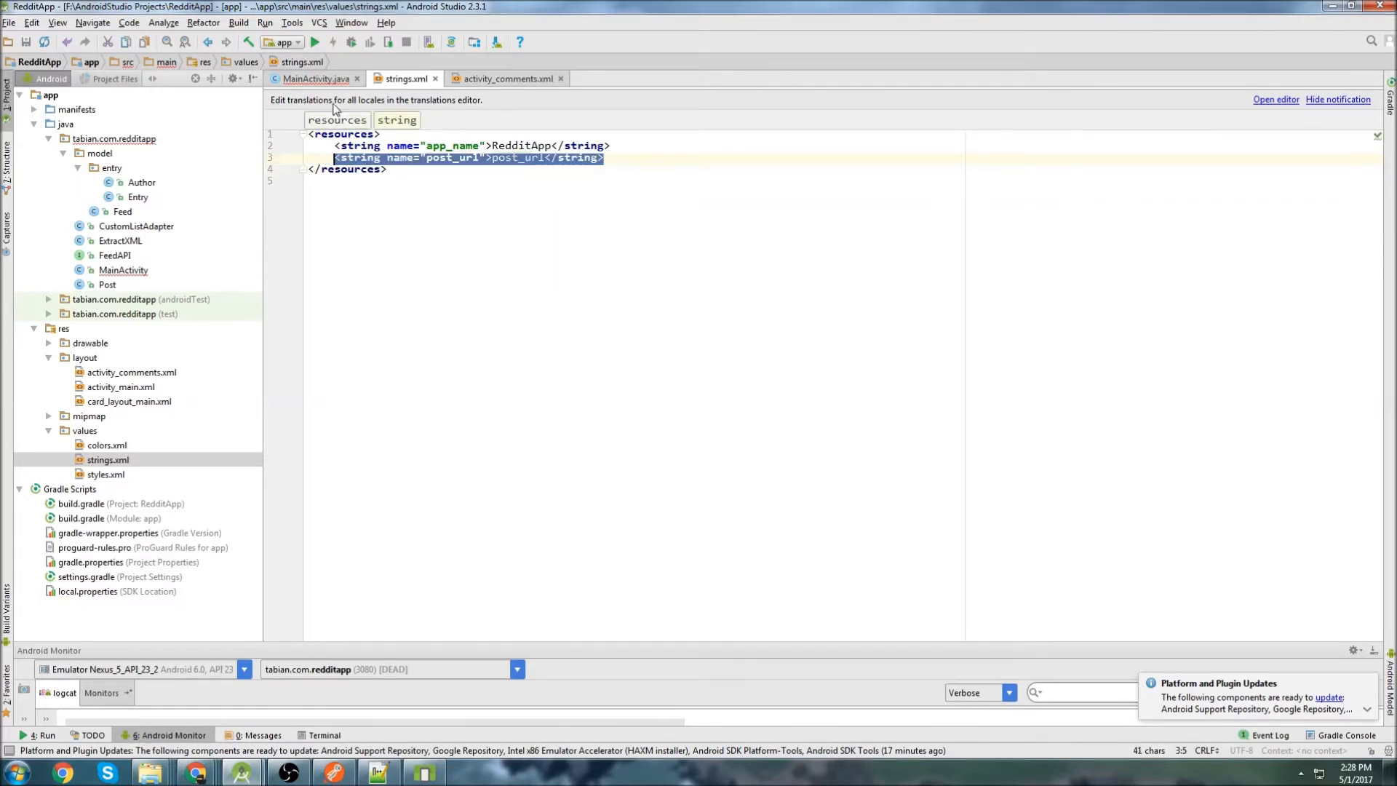
Add post_thumbnail, post_title, post_author and post_updated strings, and duplicate the putExtra line.
click(314, 78)
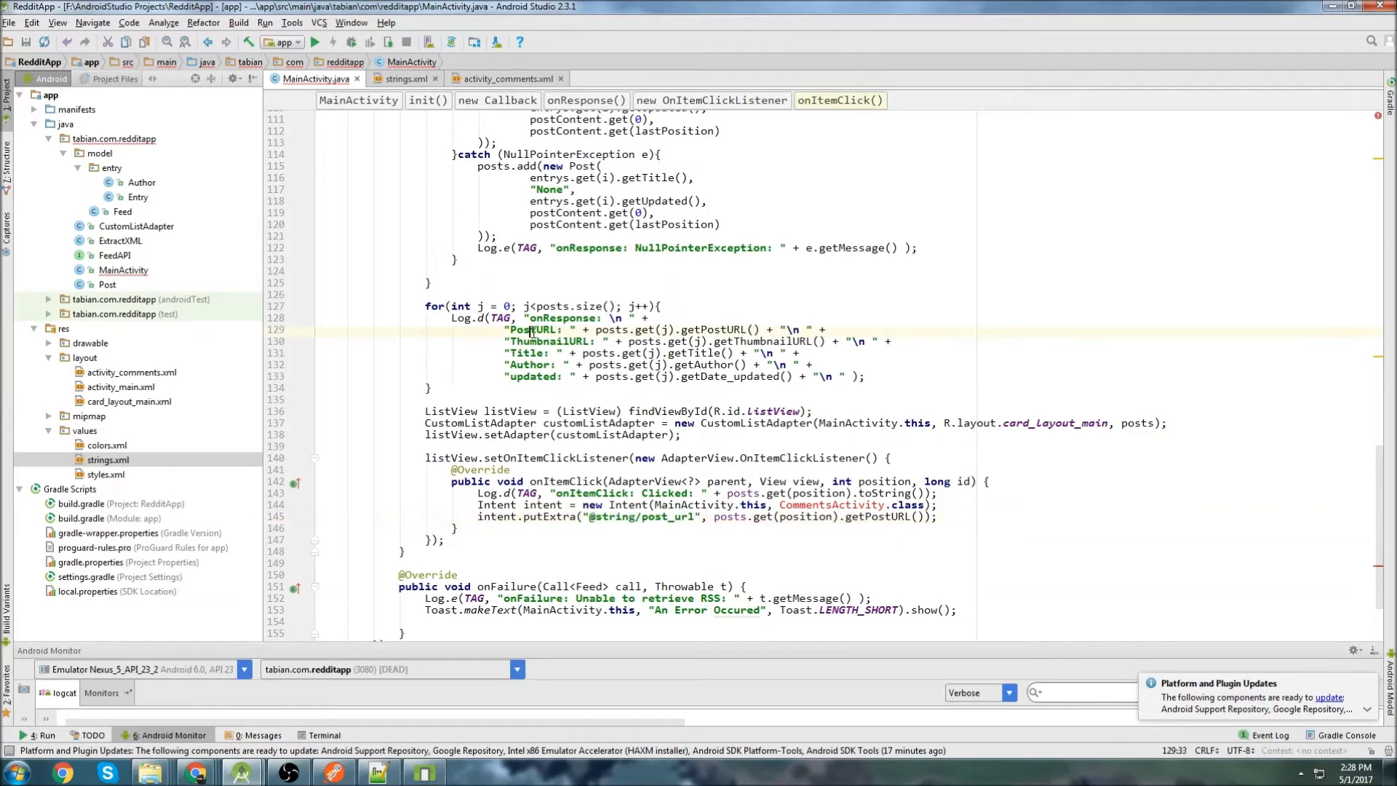
click(405, 79)
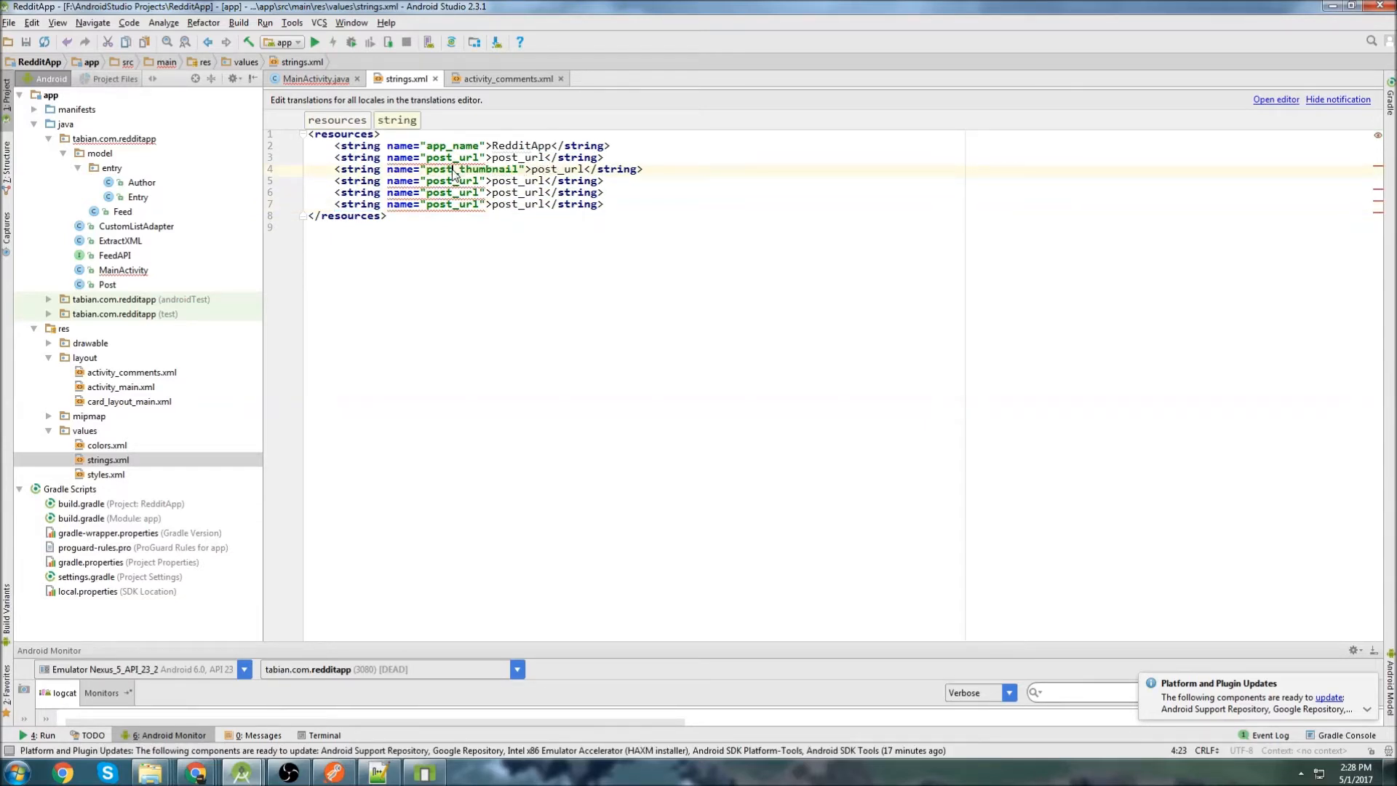
text(post_thumbnail)
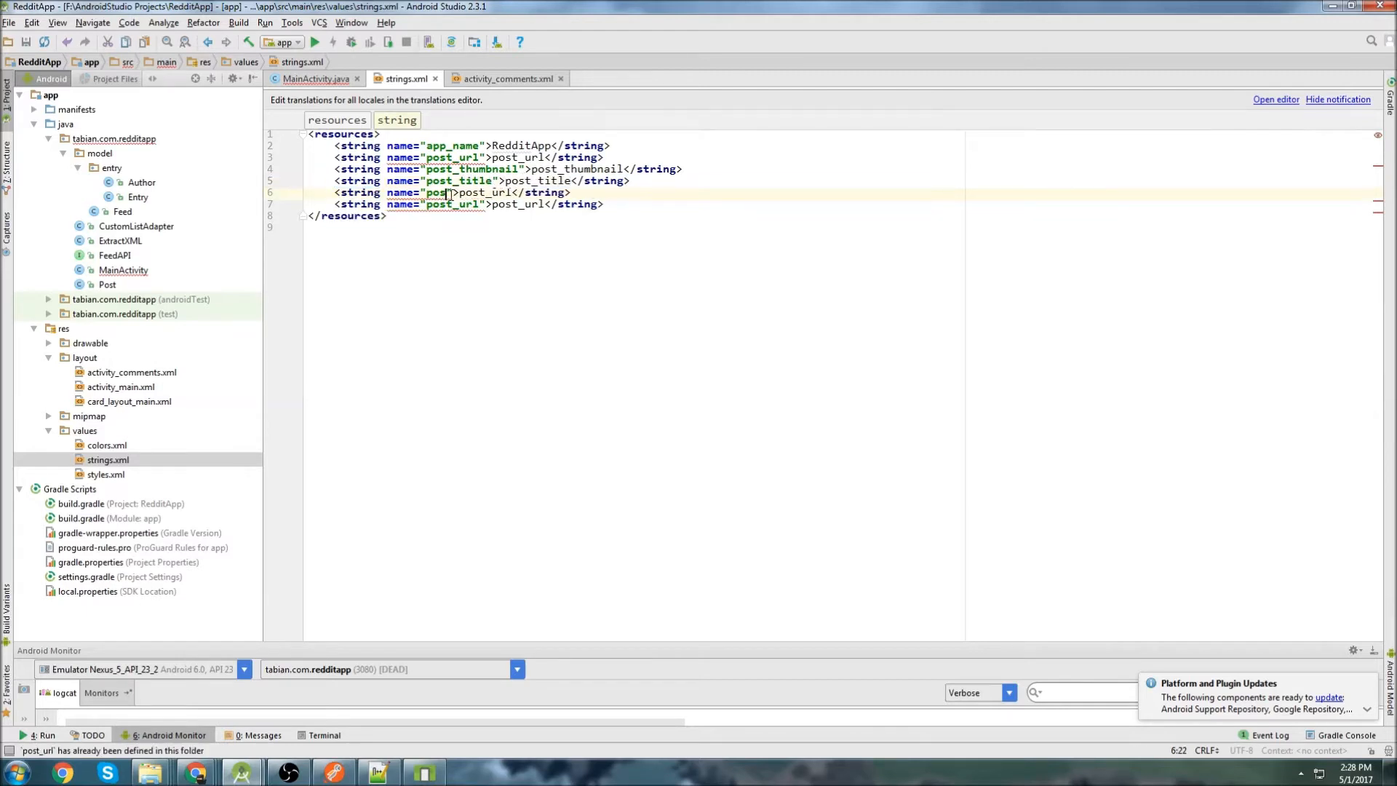
text(author)
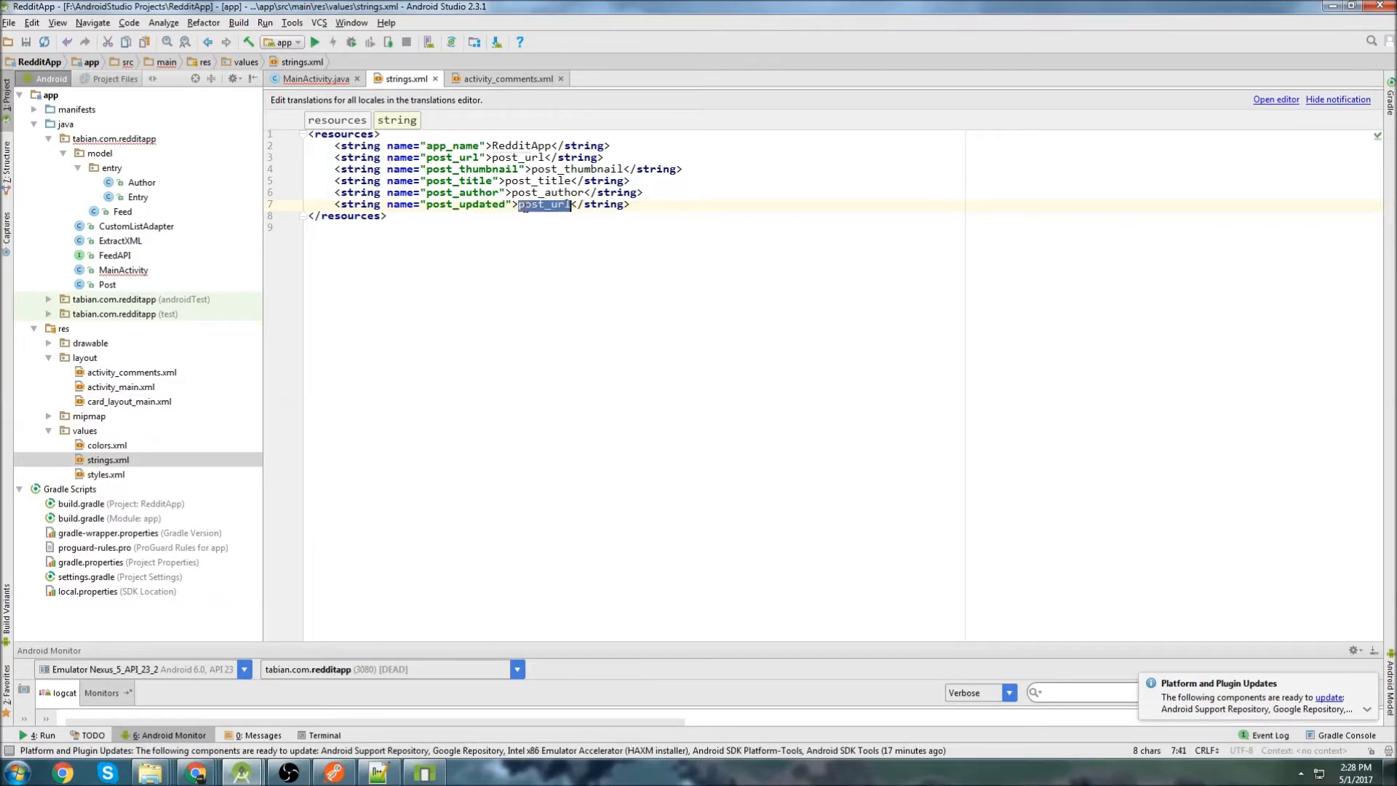
click(314, 78)
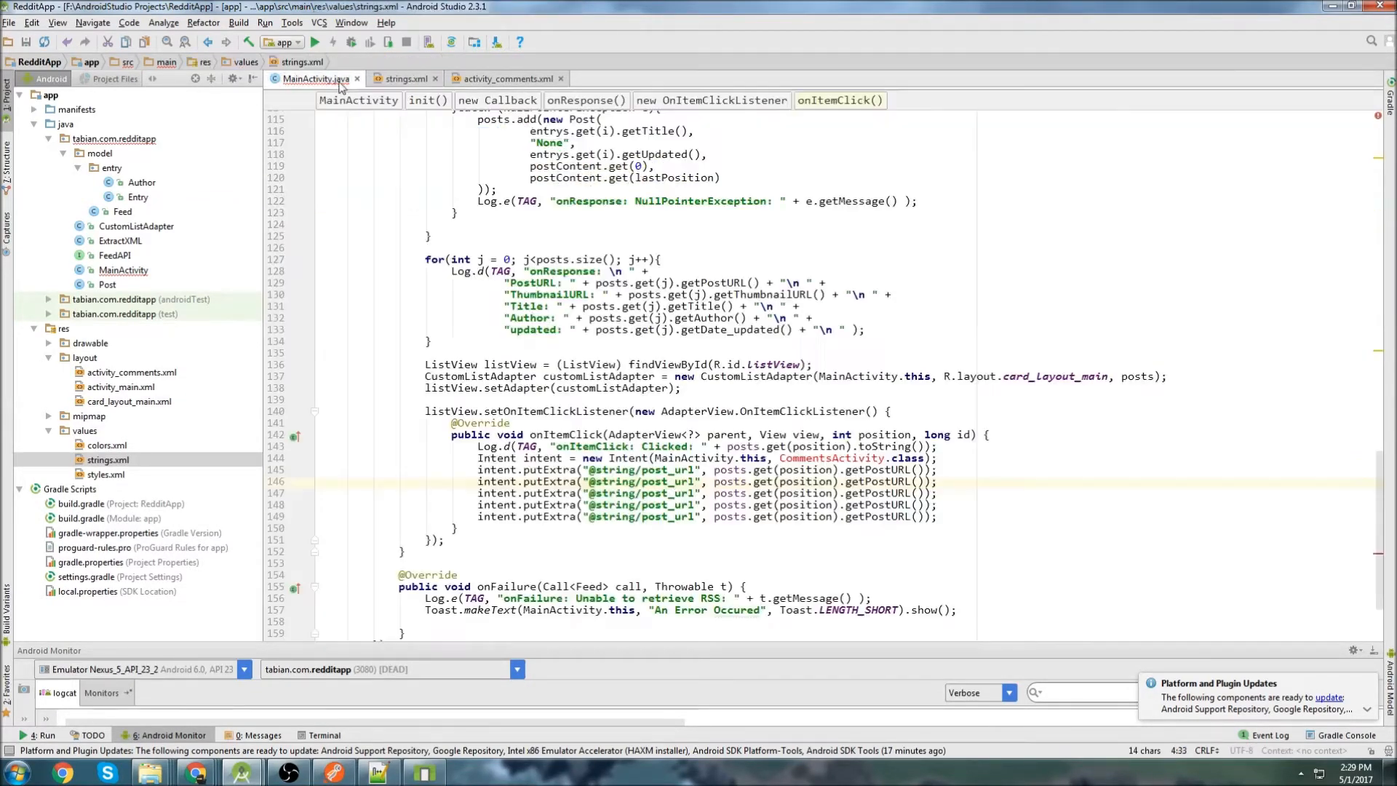
Give the extras thumbnail, title, author and updated keys with matching getters, plus startActivity(intent).
text(post_thumbnail)
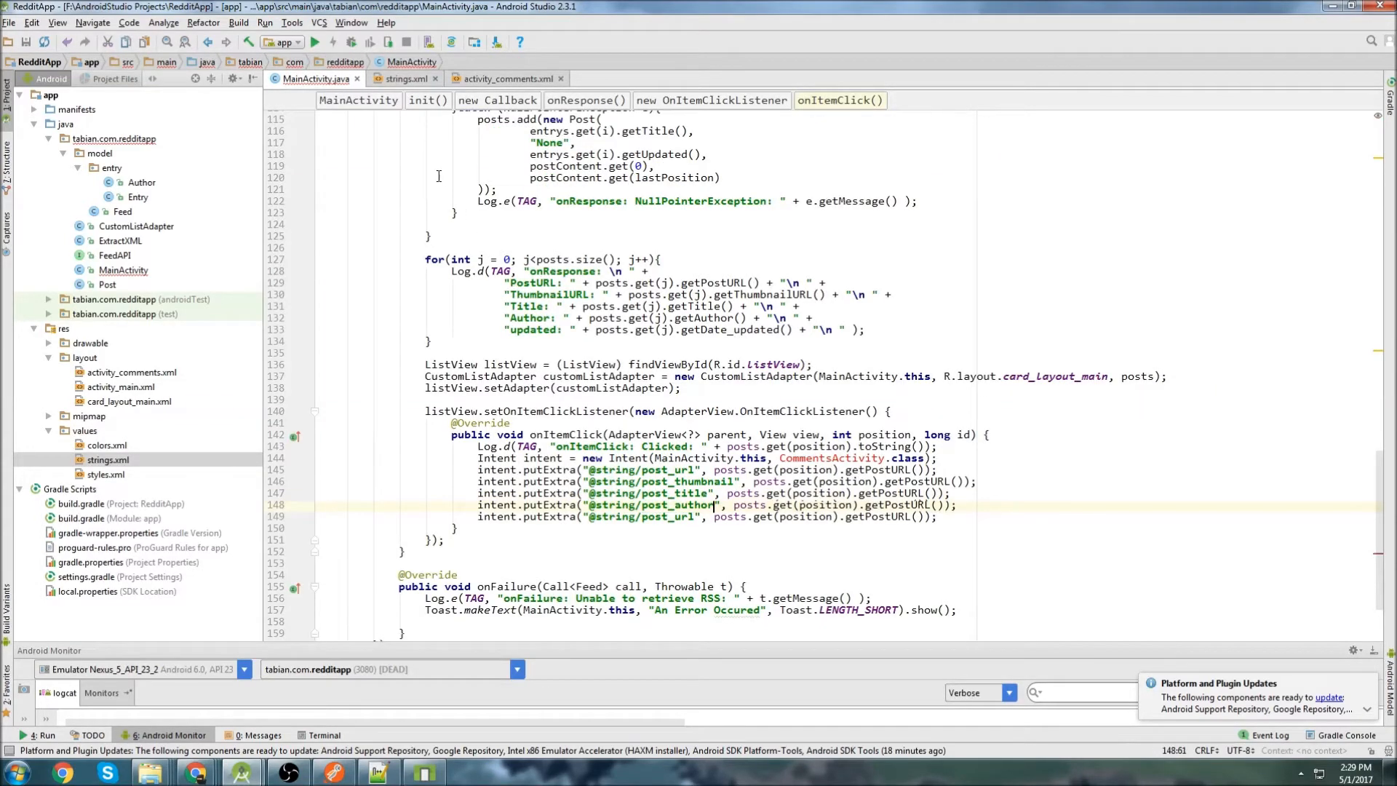
click(405, 79)
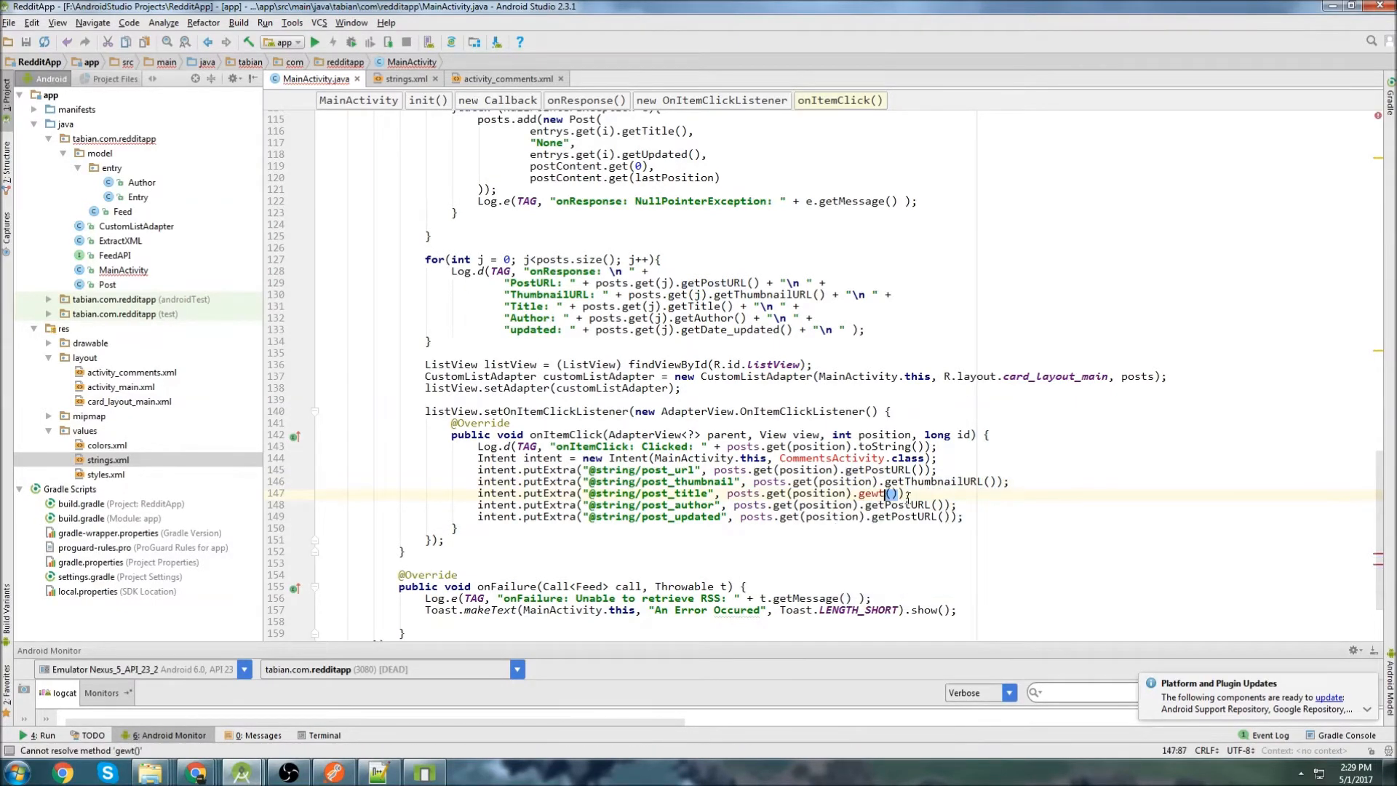
text(getTitle)
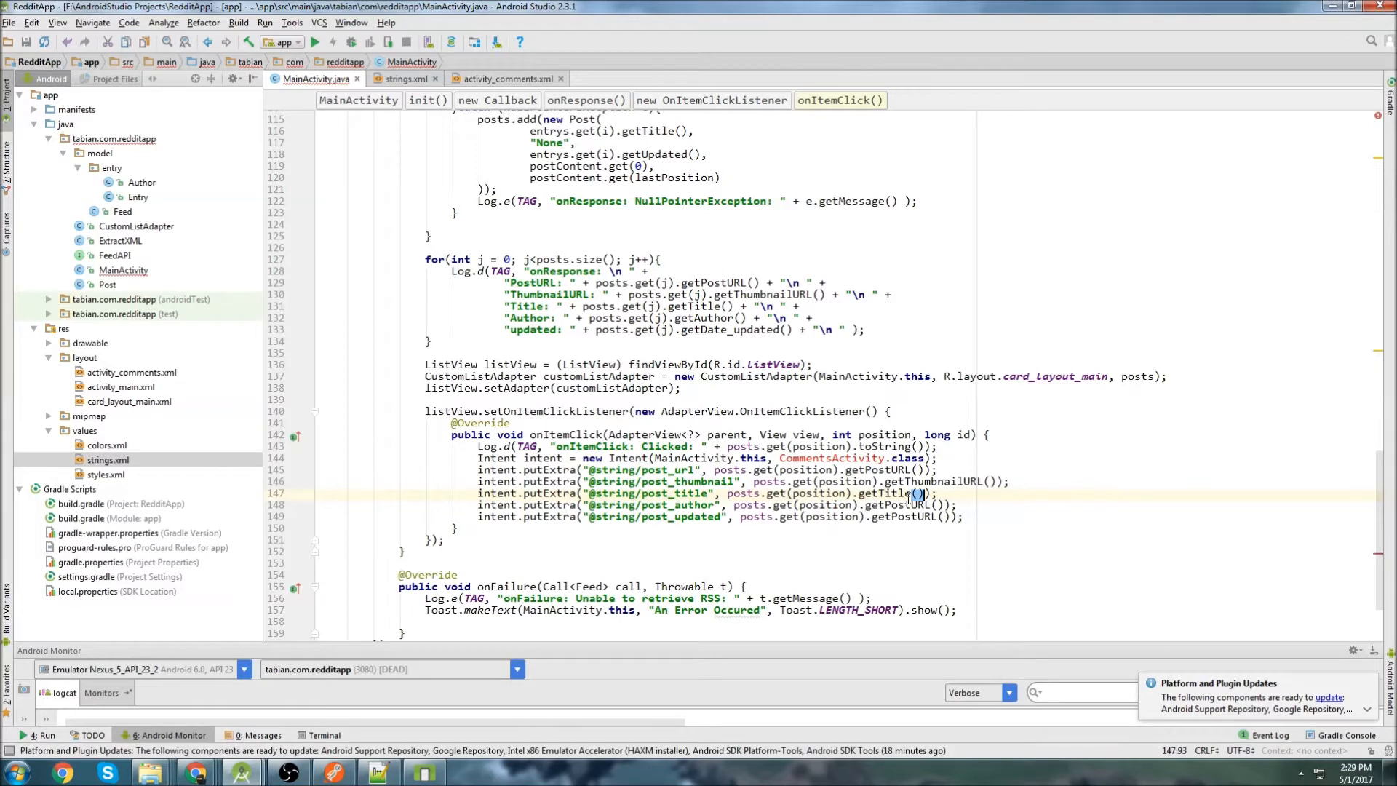
text(get)
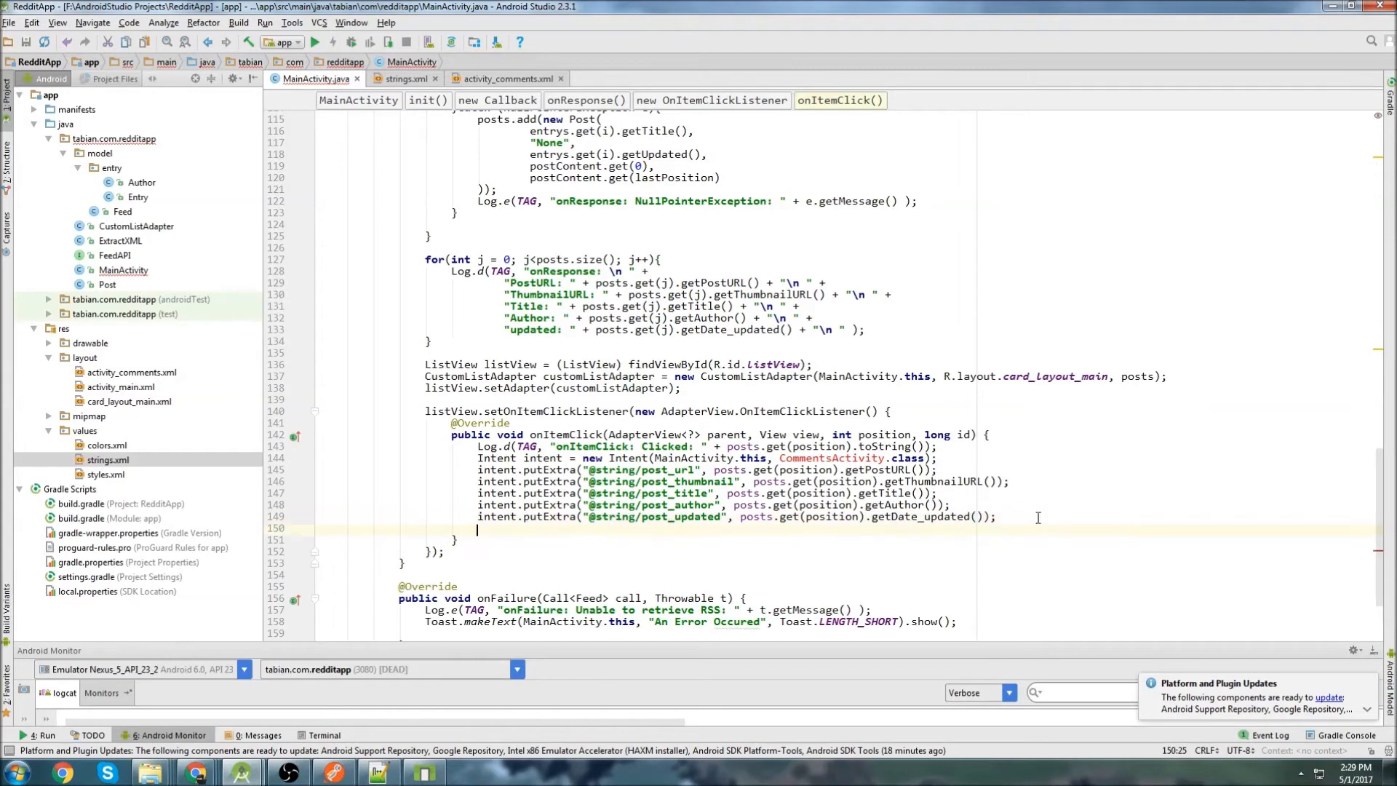
text(startActivity(intent);)
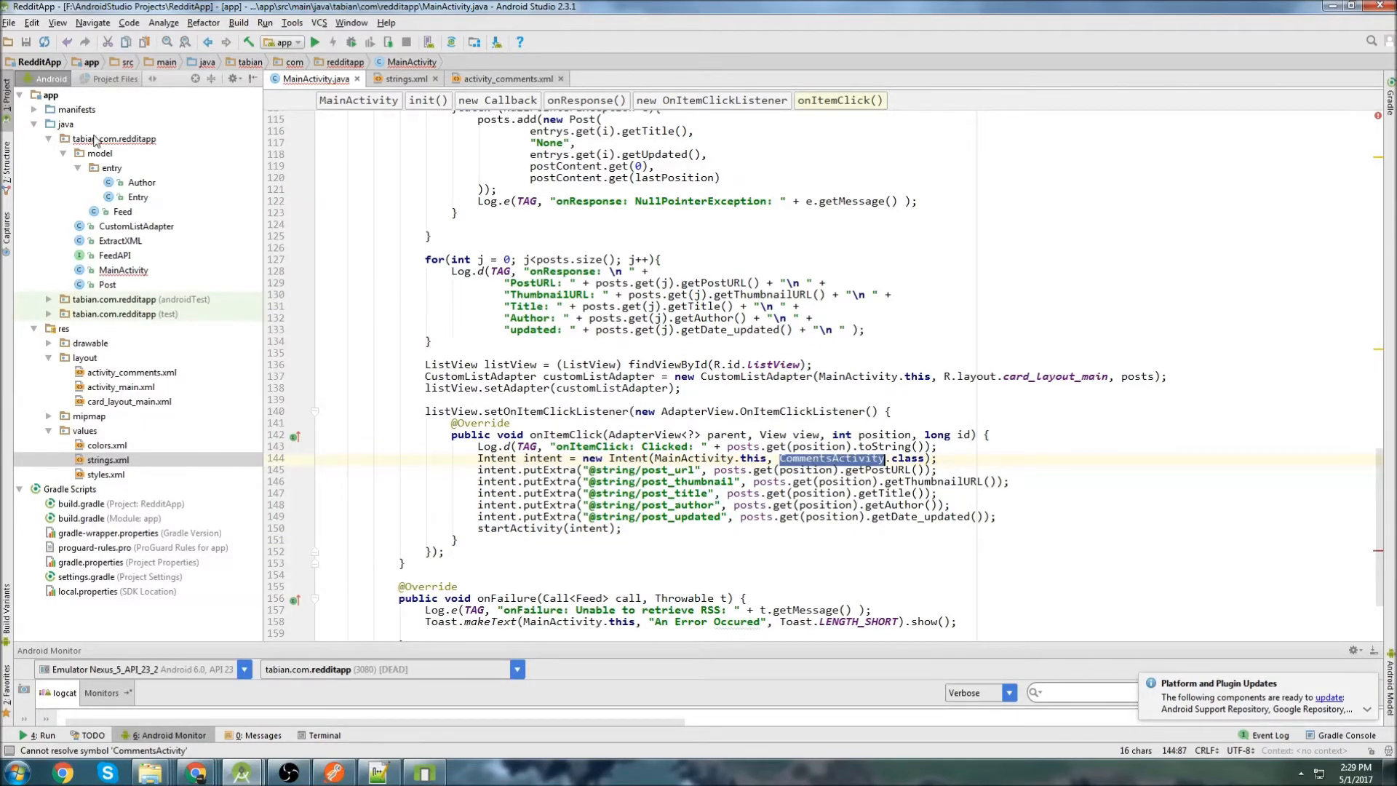
Create CommentsActivity extending AppCompatActivity, overriding onCreate with setContentView(R.layout.activity_comments).
right_click(114, 139)
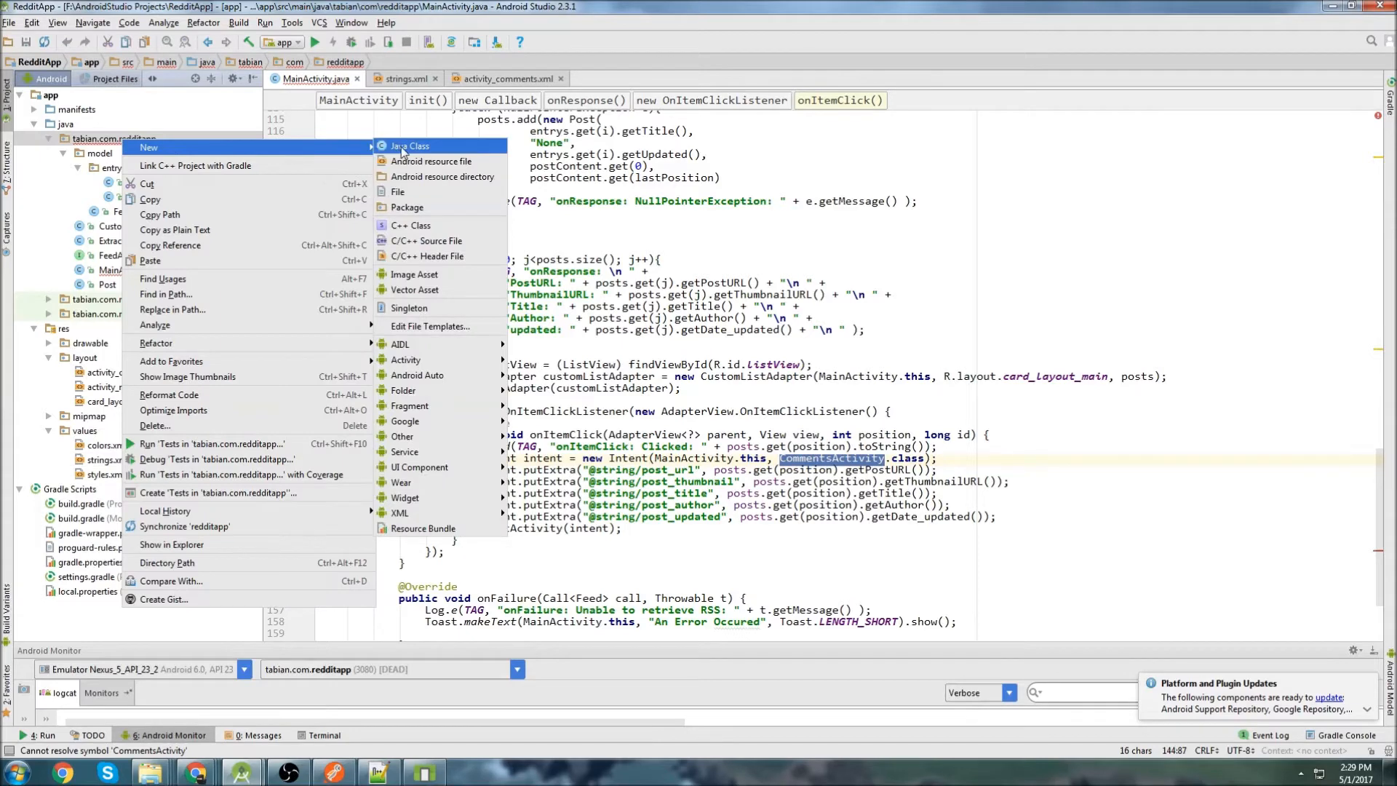
click(409, 146)
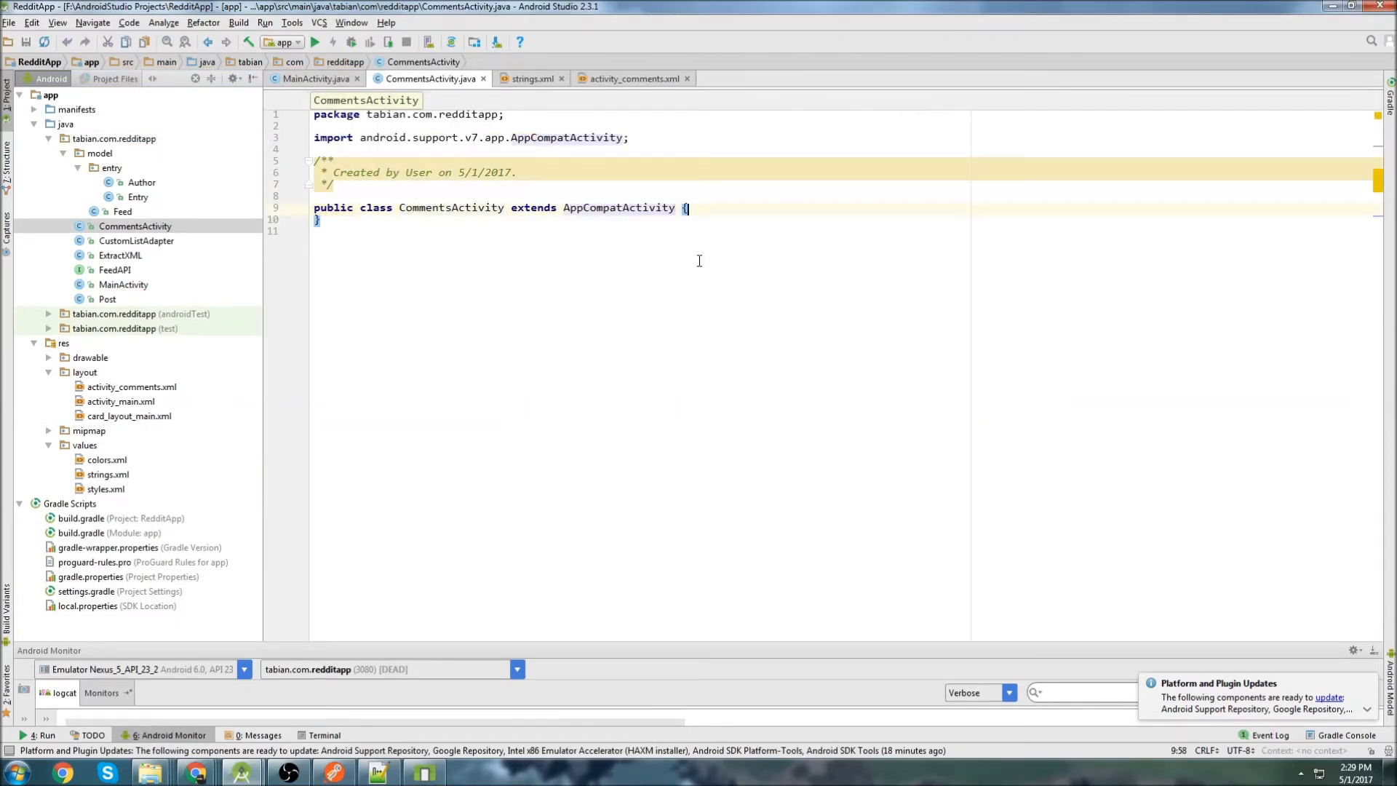
key(Enter)
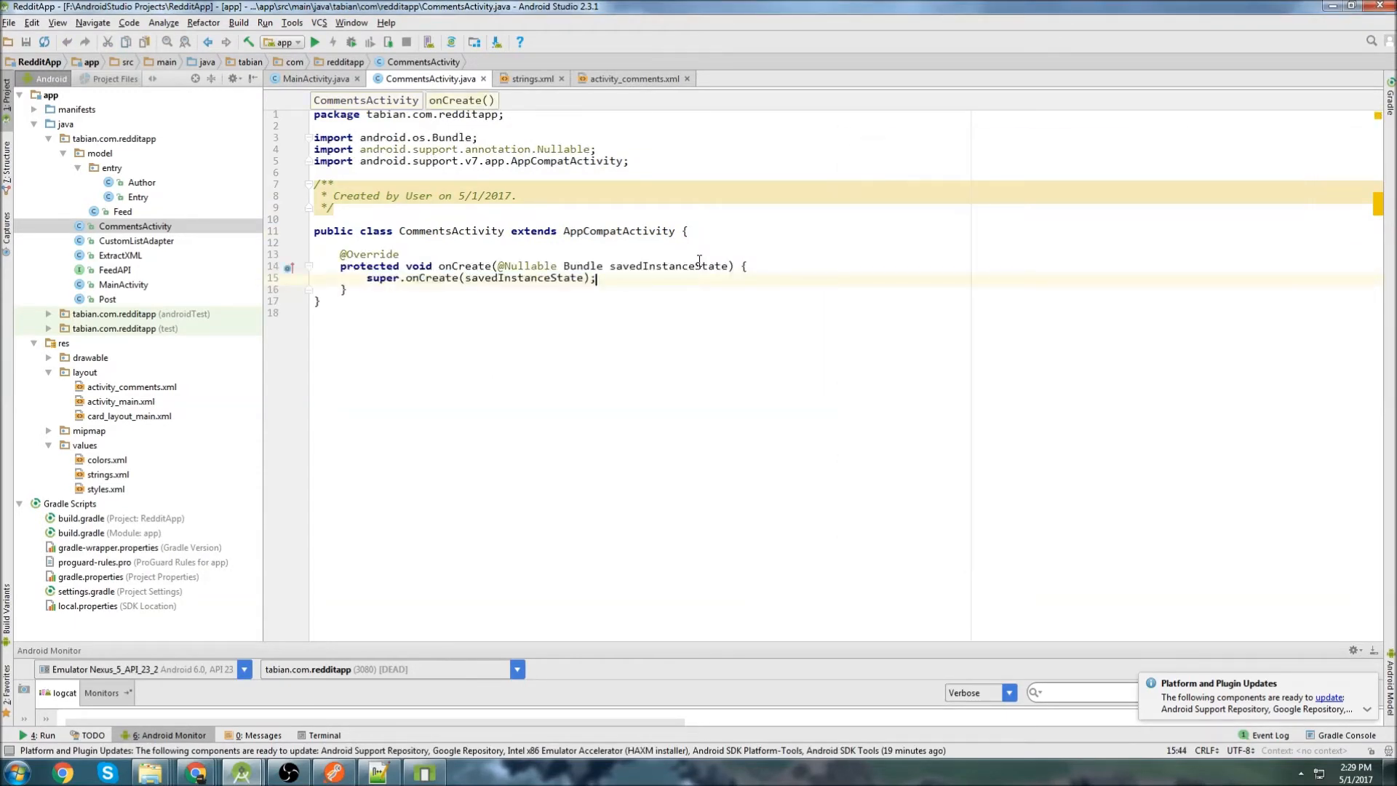
text(setContentView(R.l);)
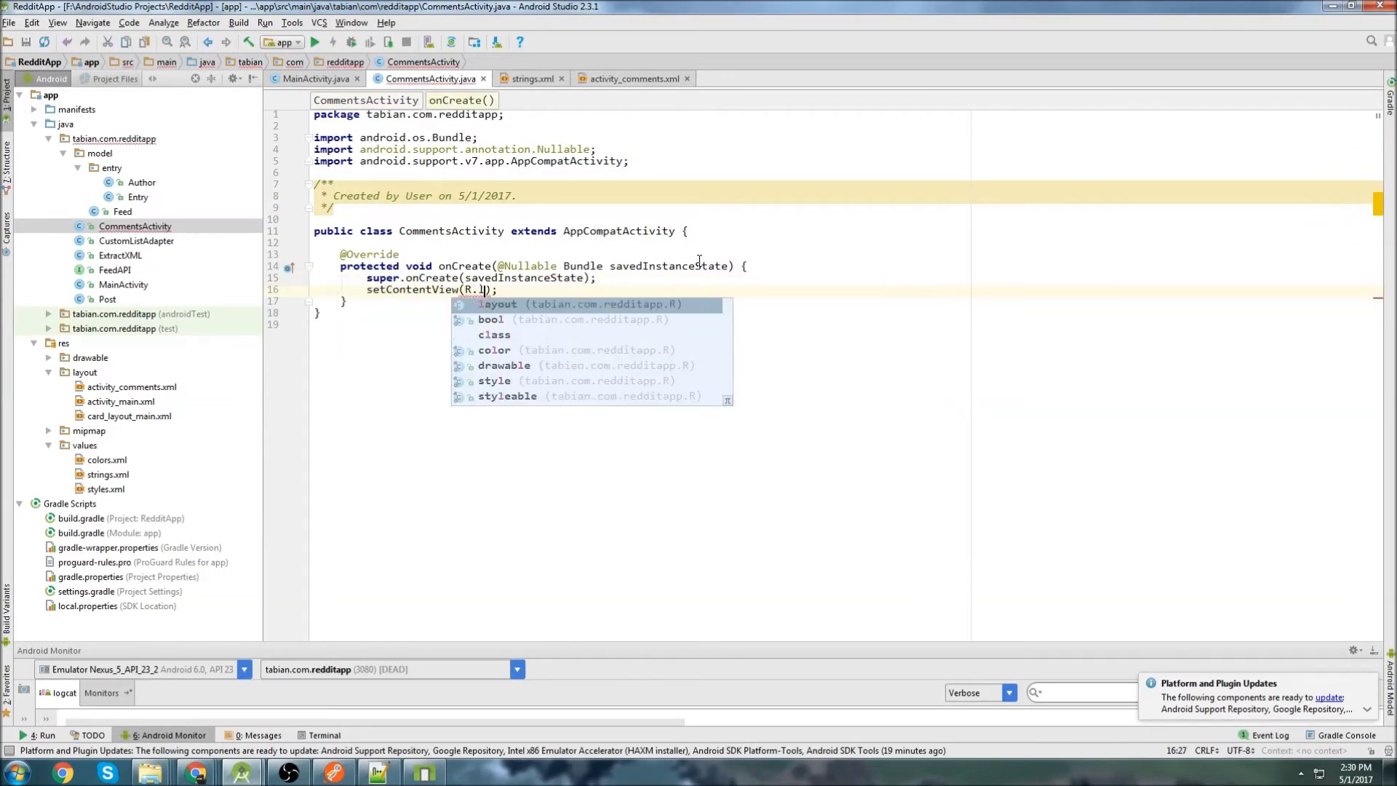
text(layout.activity_comments)
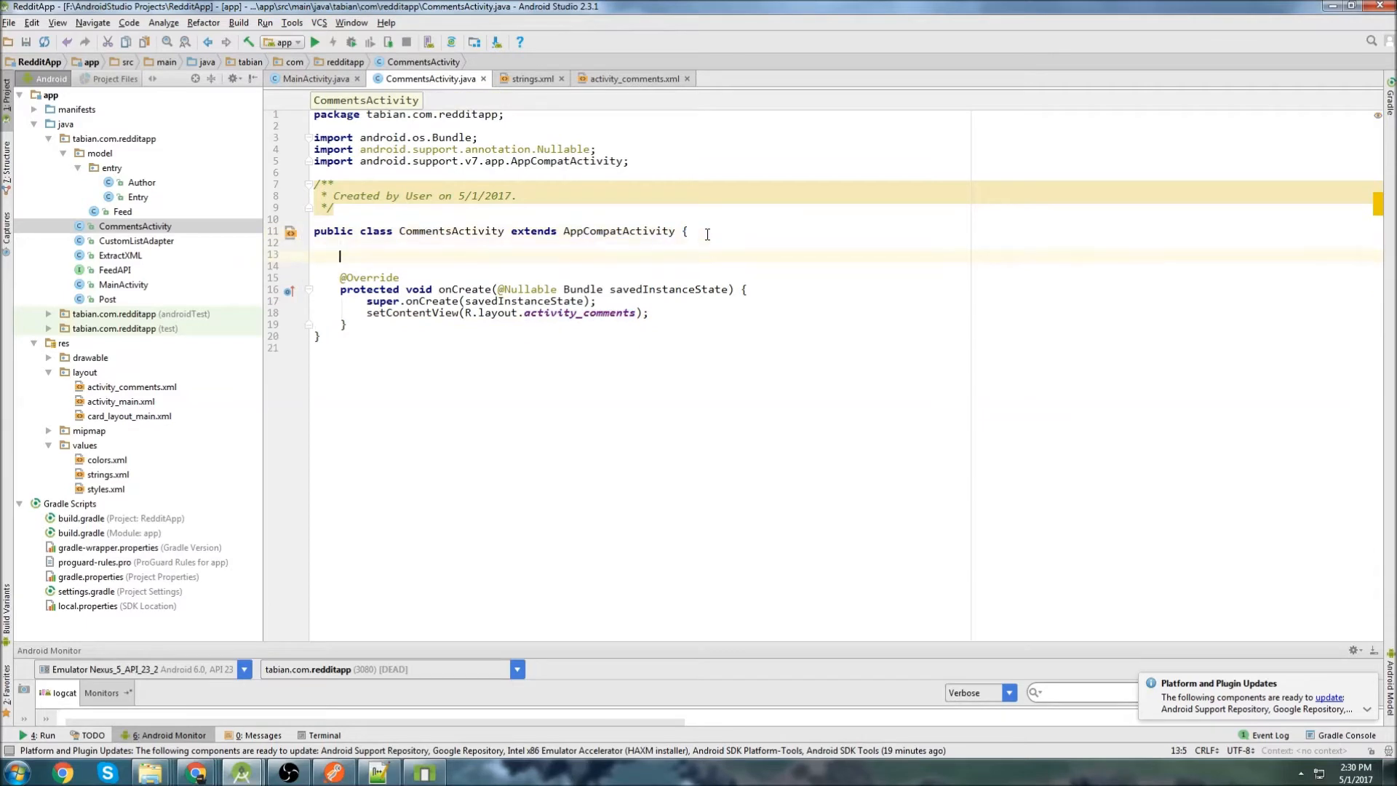
Add a TAG constant and static String fields postURL, postThumbnailURL, postTitle, postAuthor, postUpdated.
text(private static final String TAG = "CommentsActivity";)
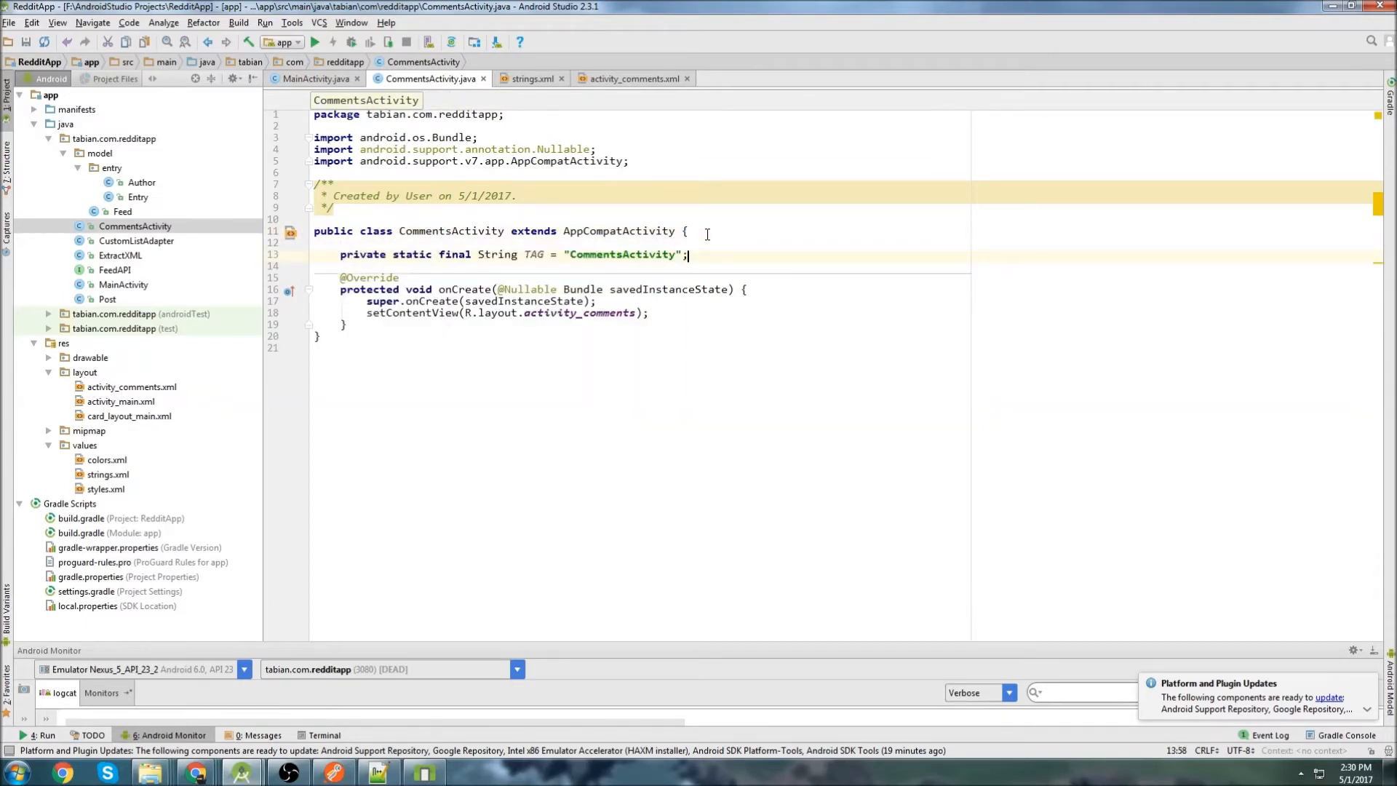
text(private static)
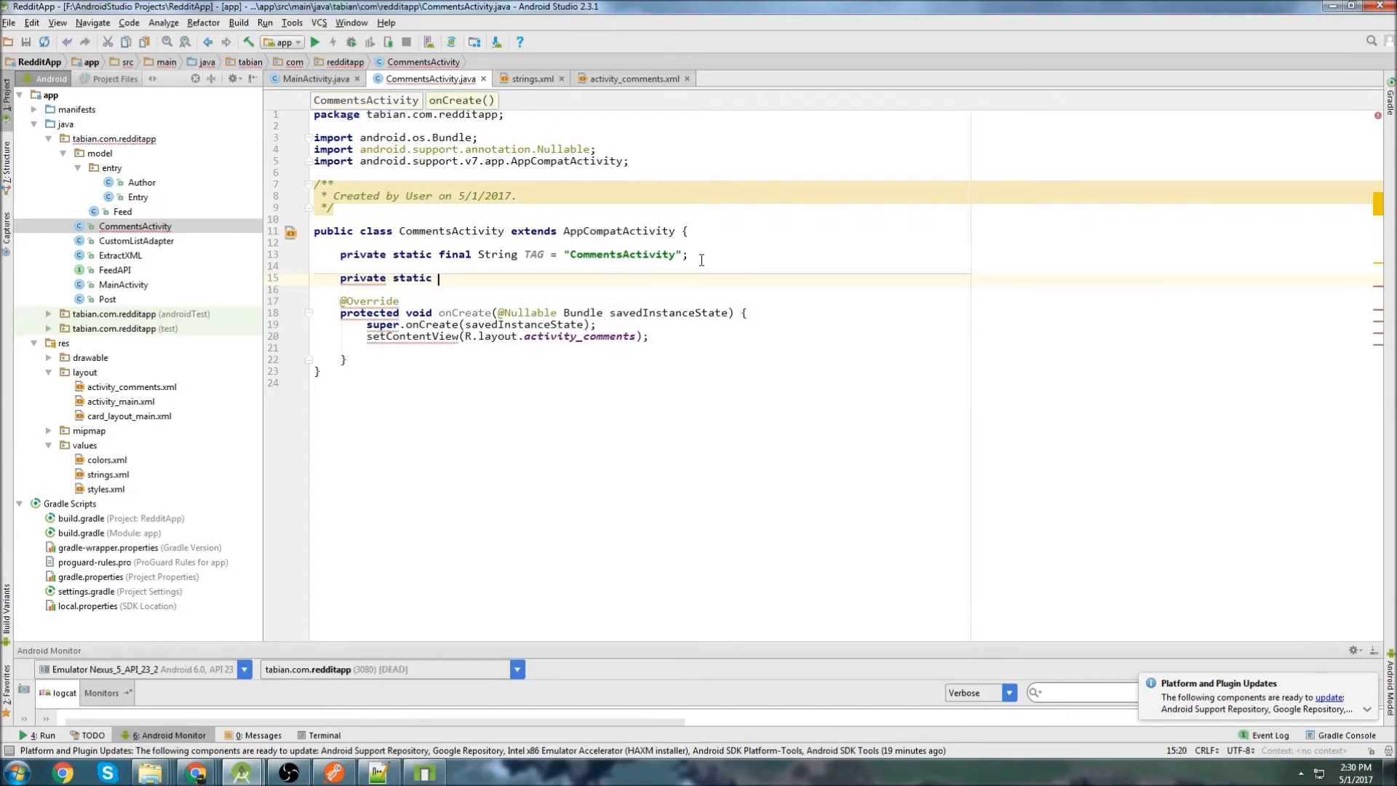
text(String post)
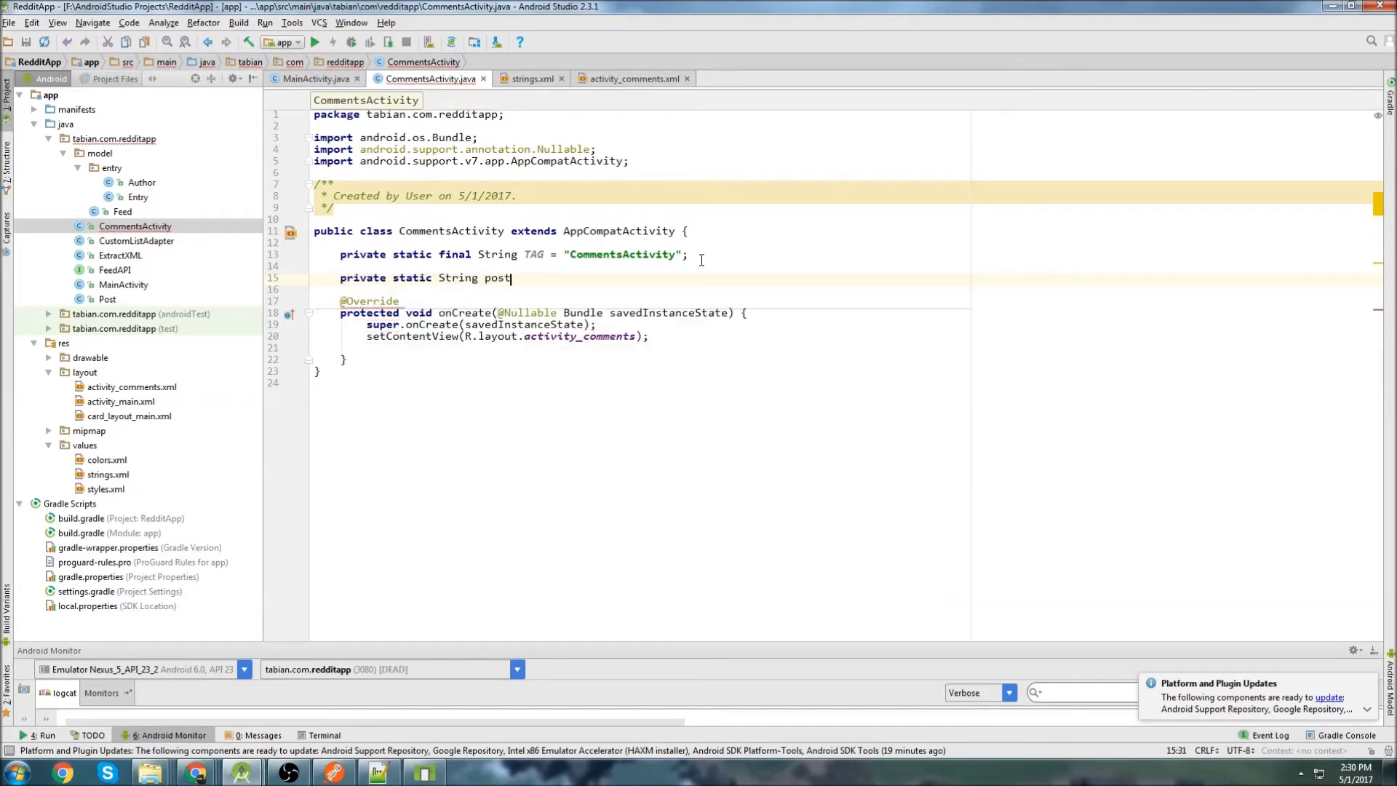
text(URL;)
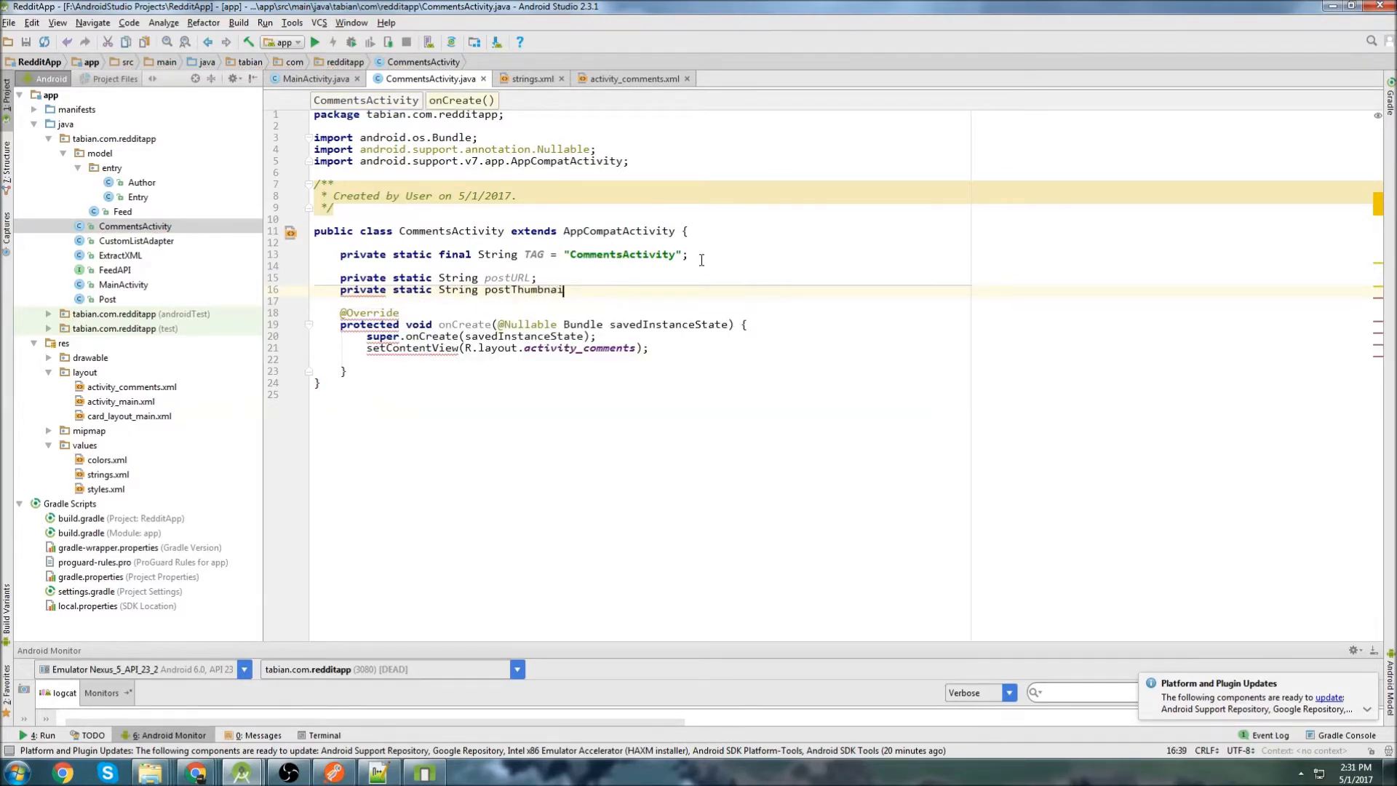
text(URL;)
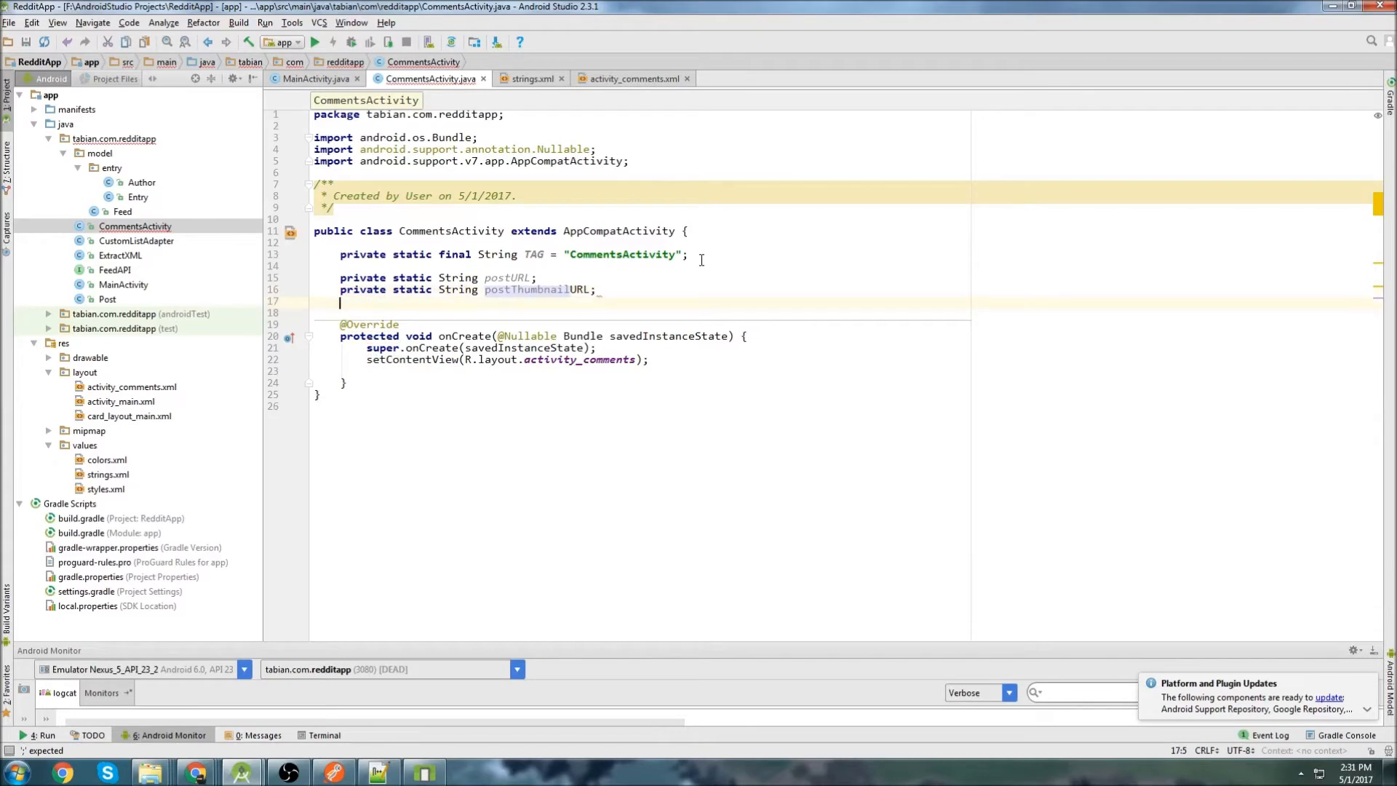
text(private static String pos)
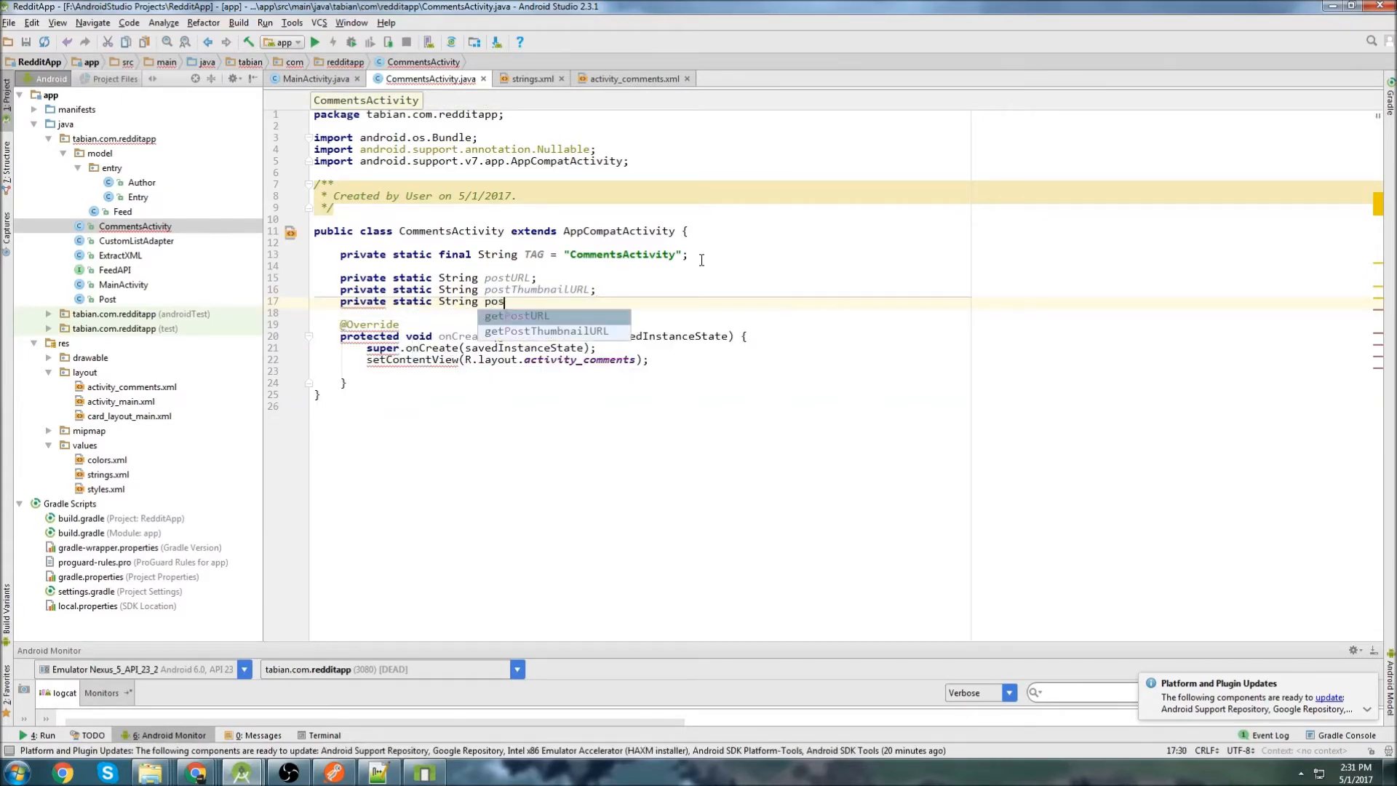
text(tTitle;)
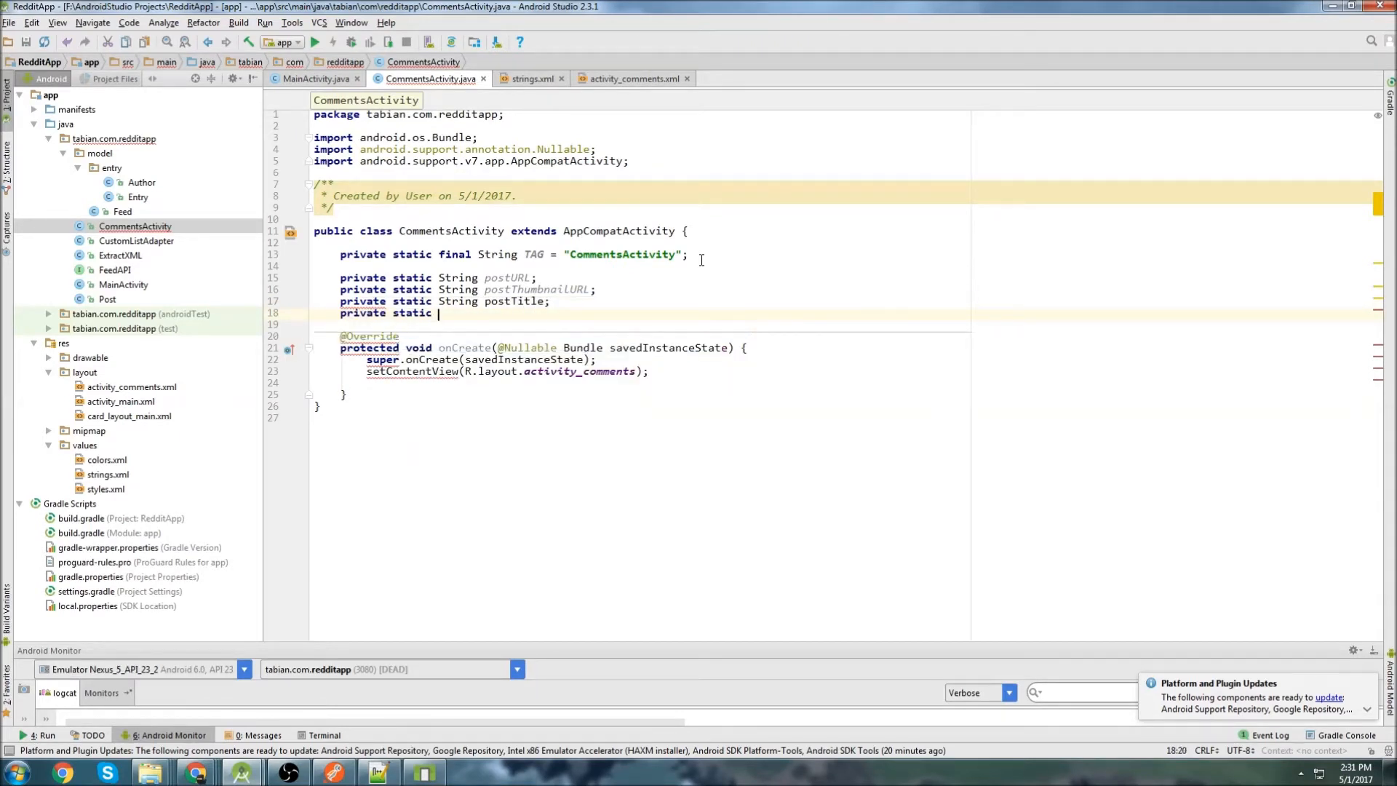
text(String postAuthor;)
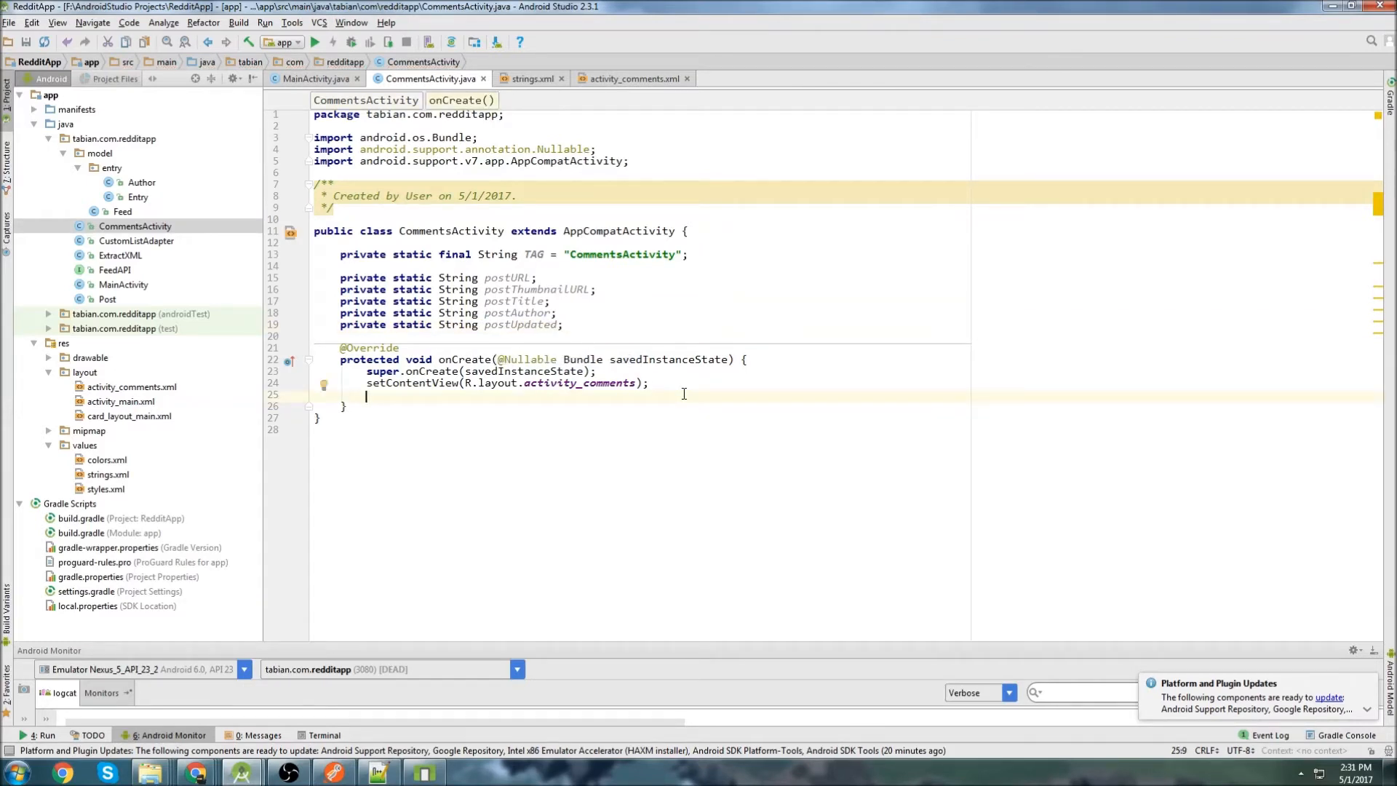
Insert Log.d(TAG, "onCreate: Started.") and Intent incomingIntent = getIntent() into onCreate.
key(enter)
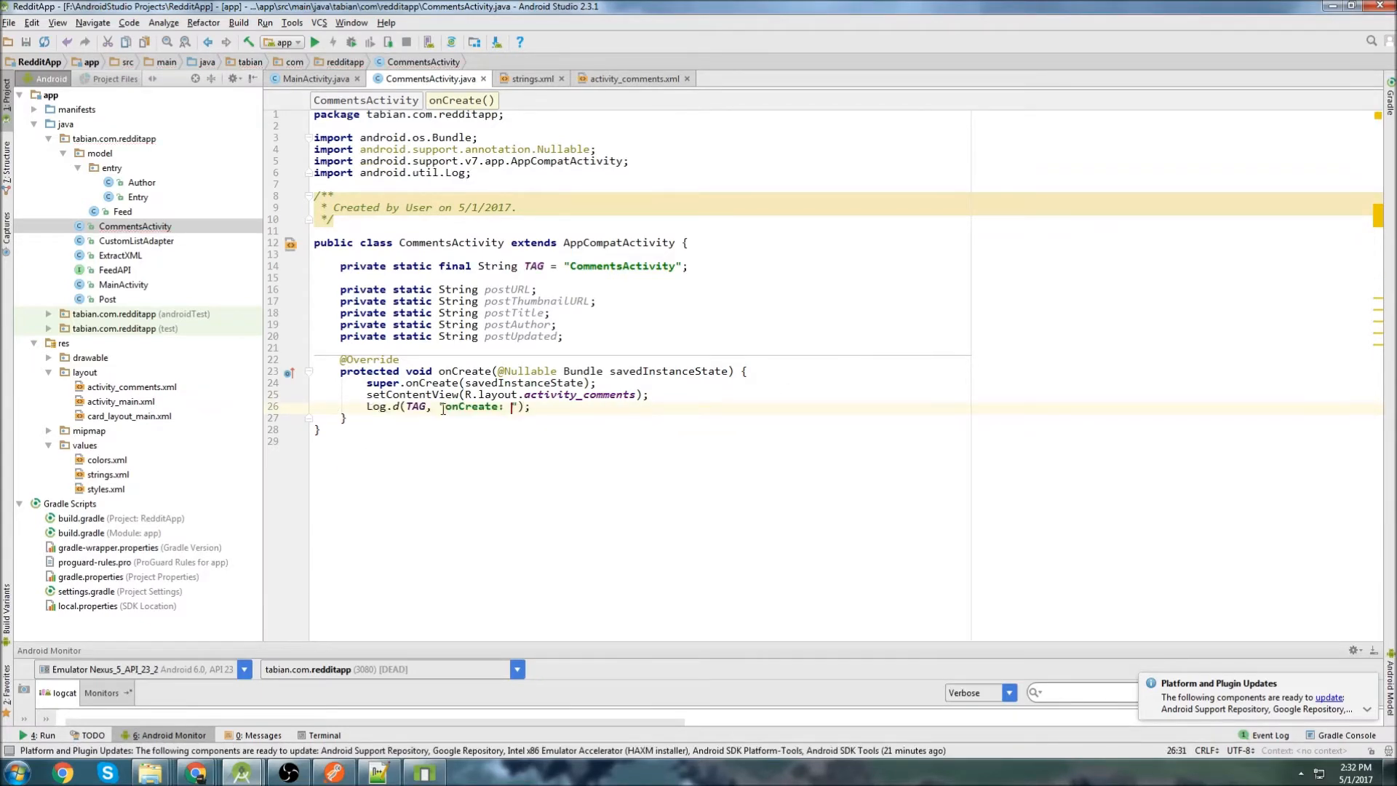
text(Started.)
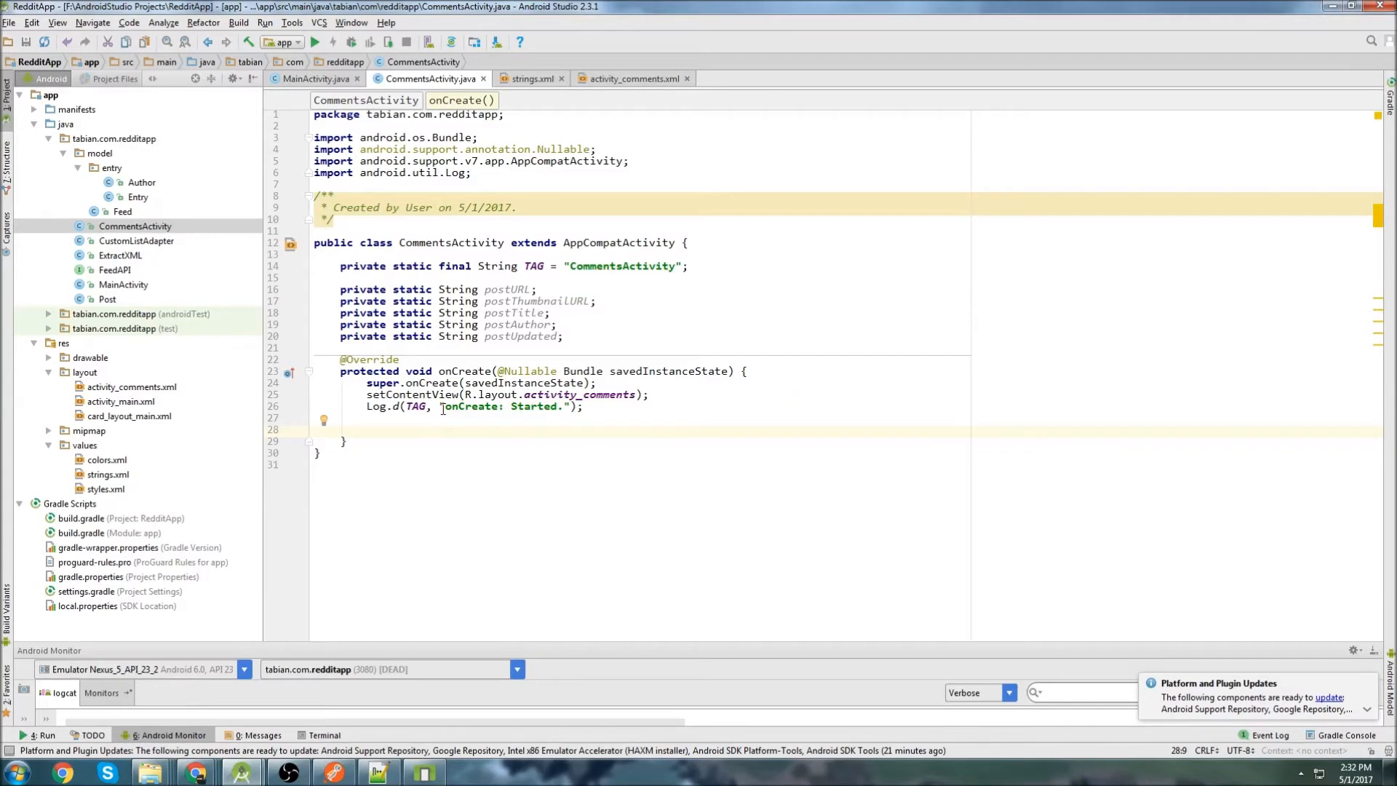
text(Intent incomingIntent = getIntent();)
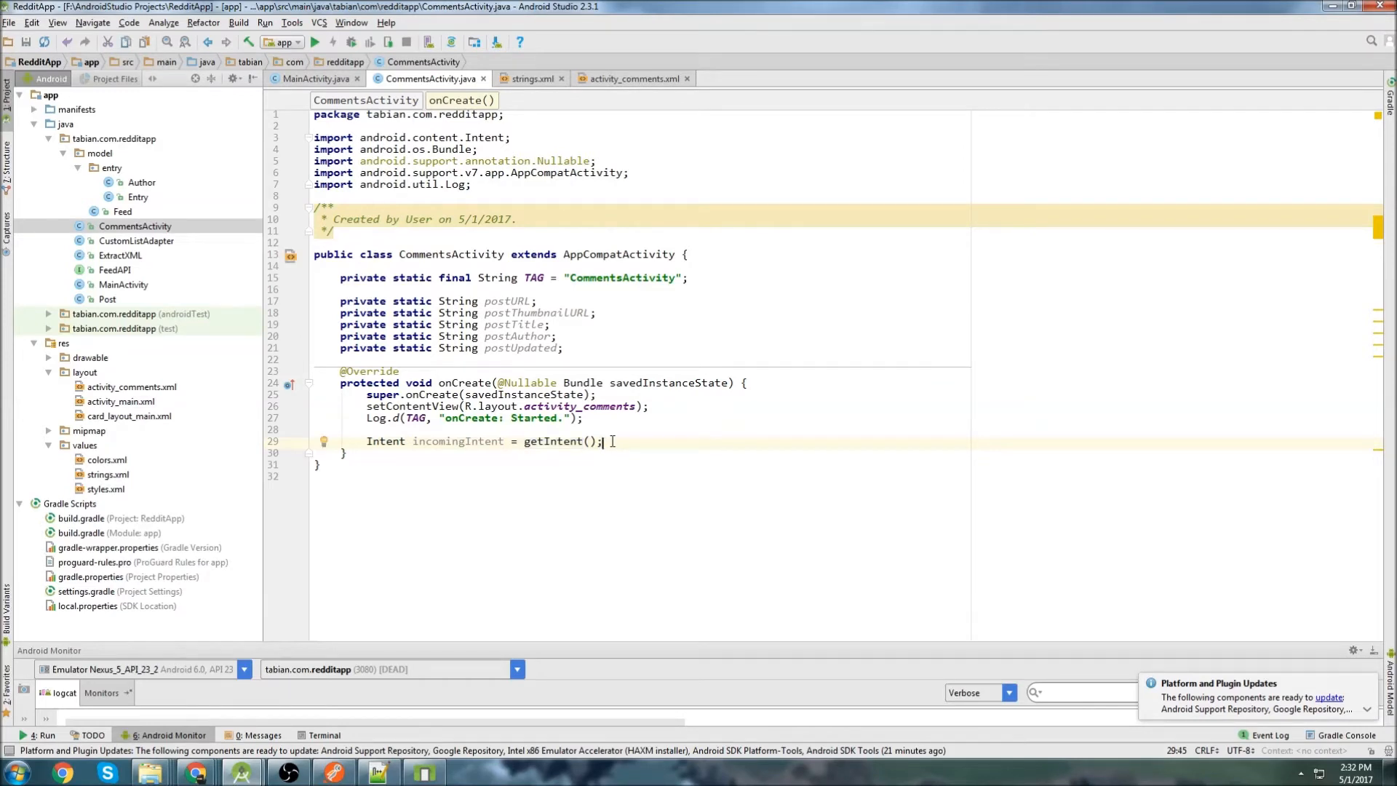
text(postURL)
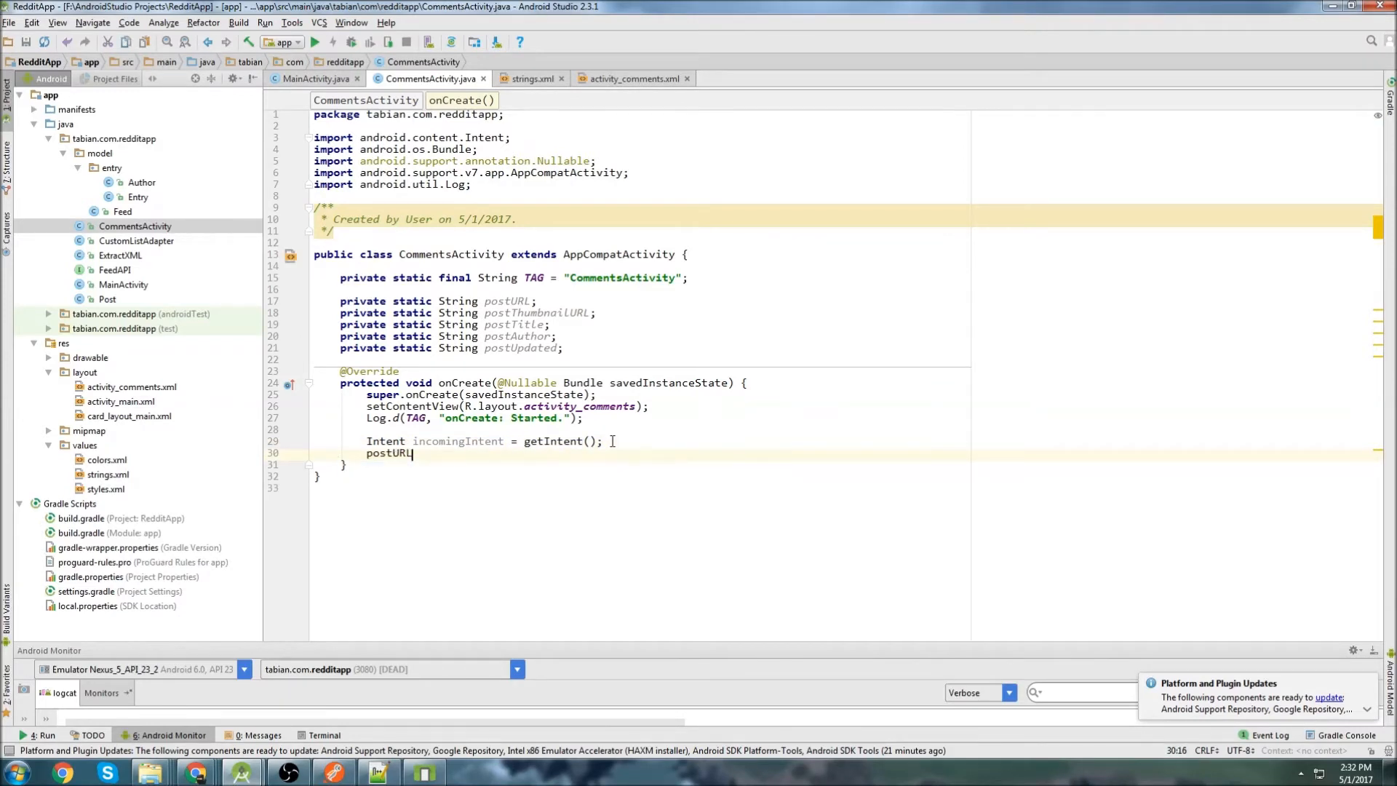
text(= _incomingIntent.getStringExtra(")
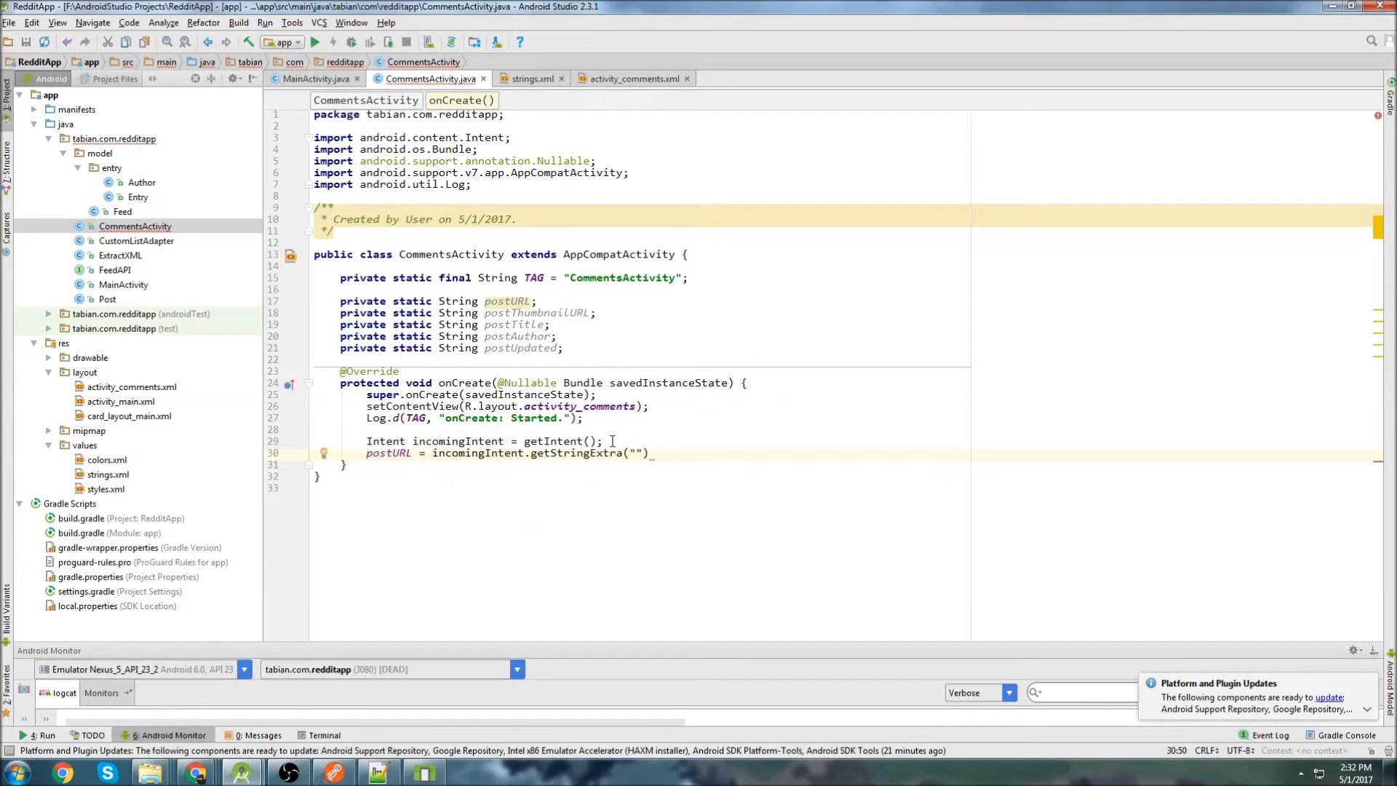
text(@string)
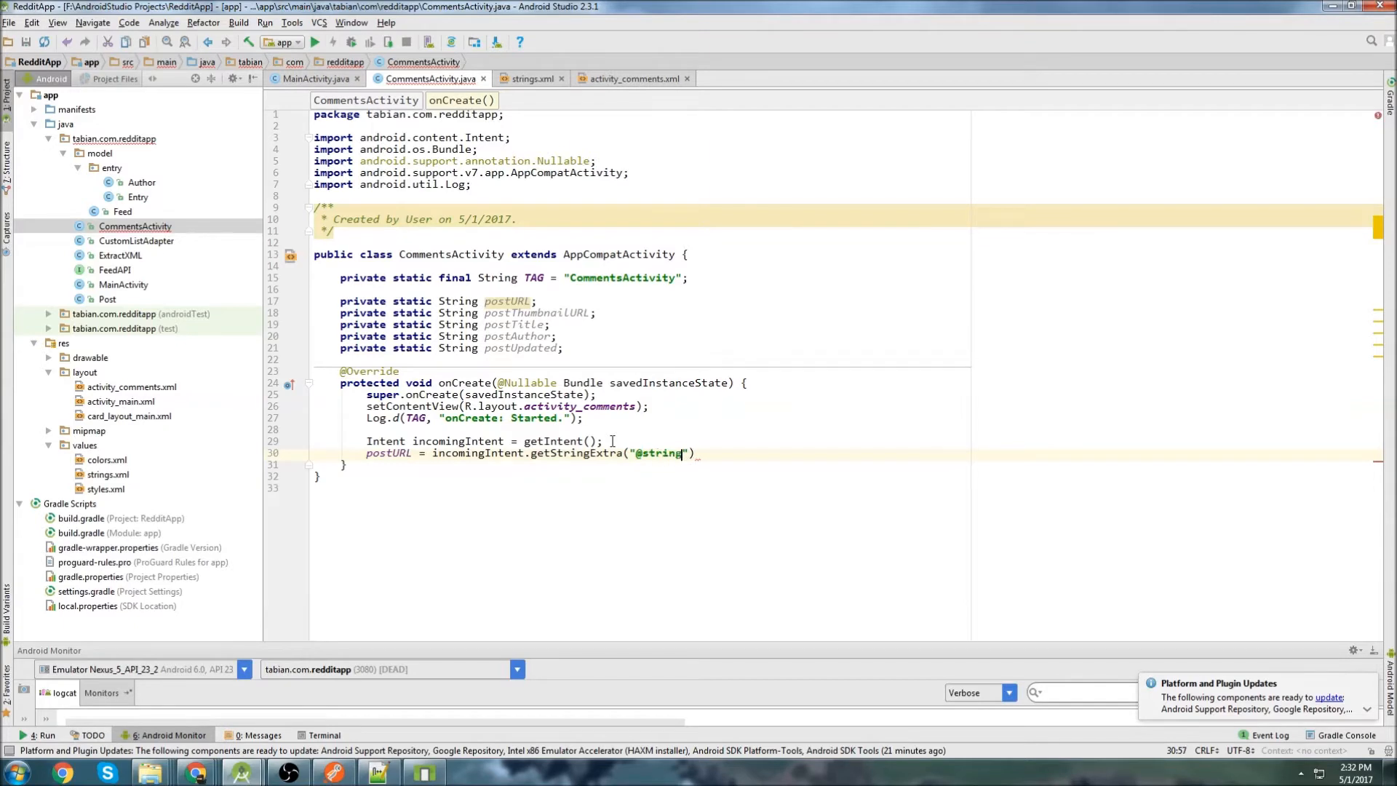
text(post_)
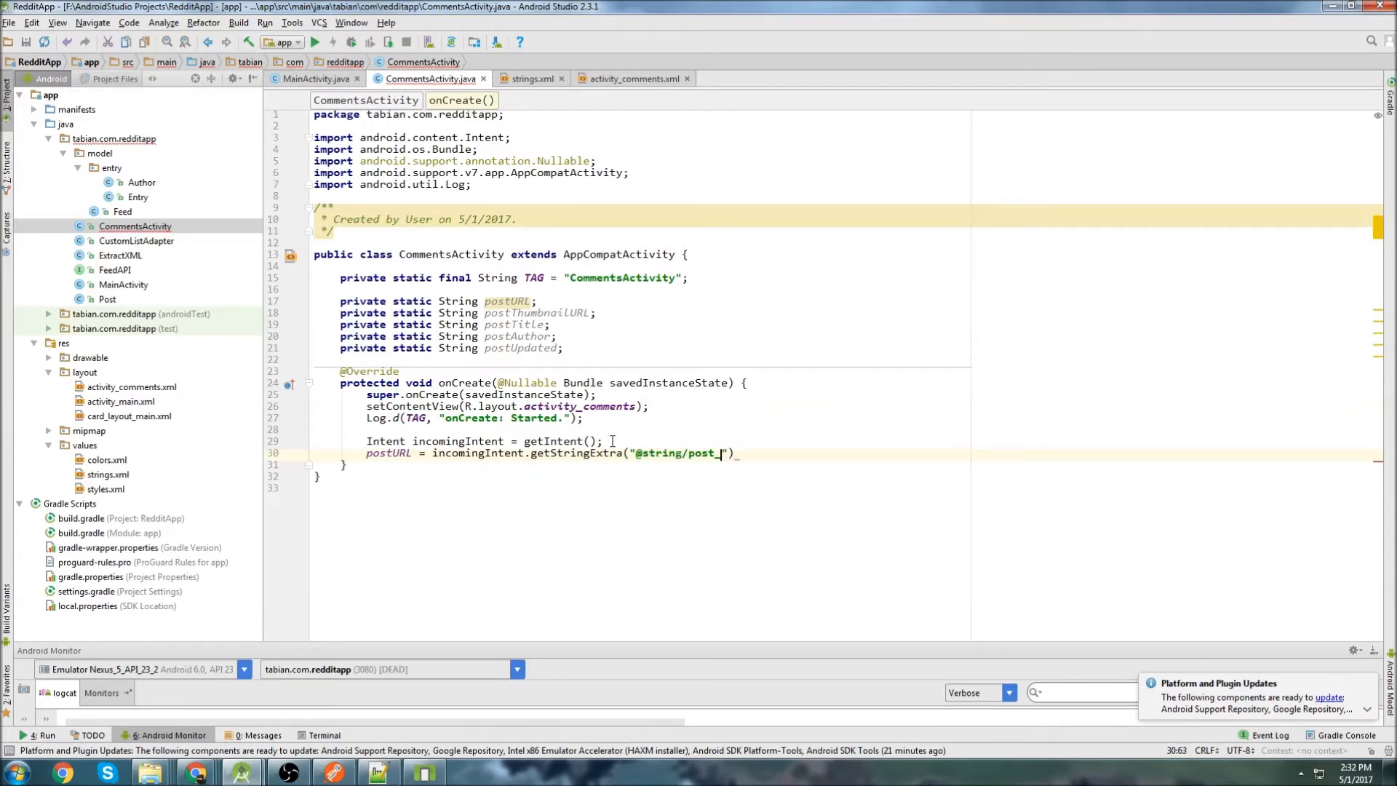
text(url");)
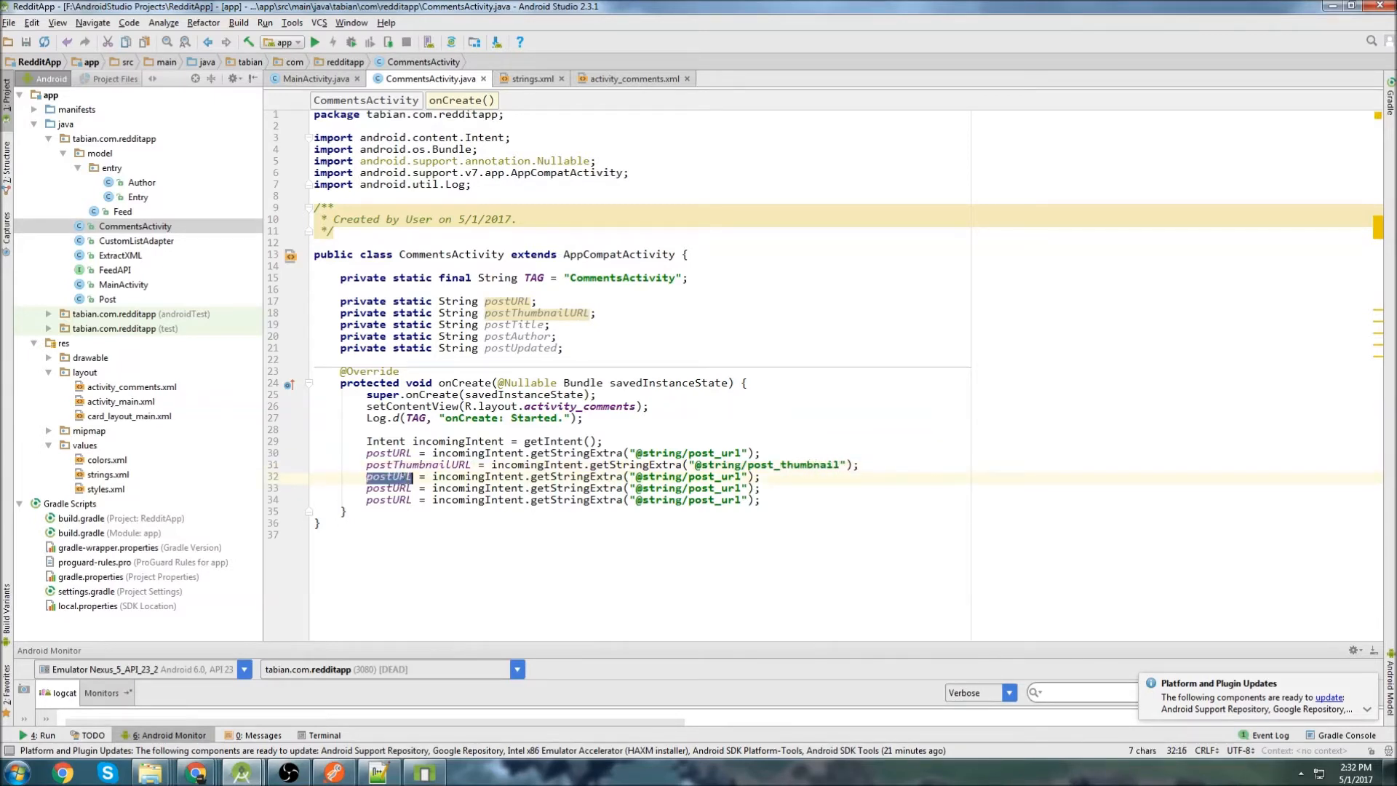
text(postTitle)
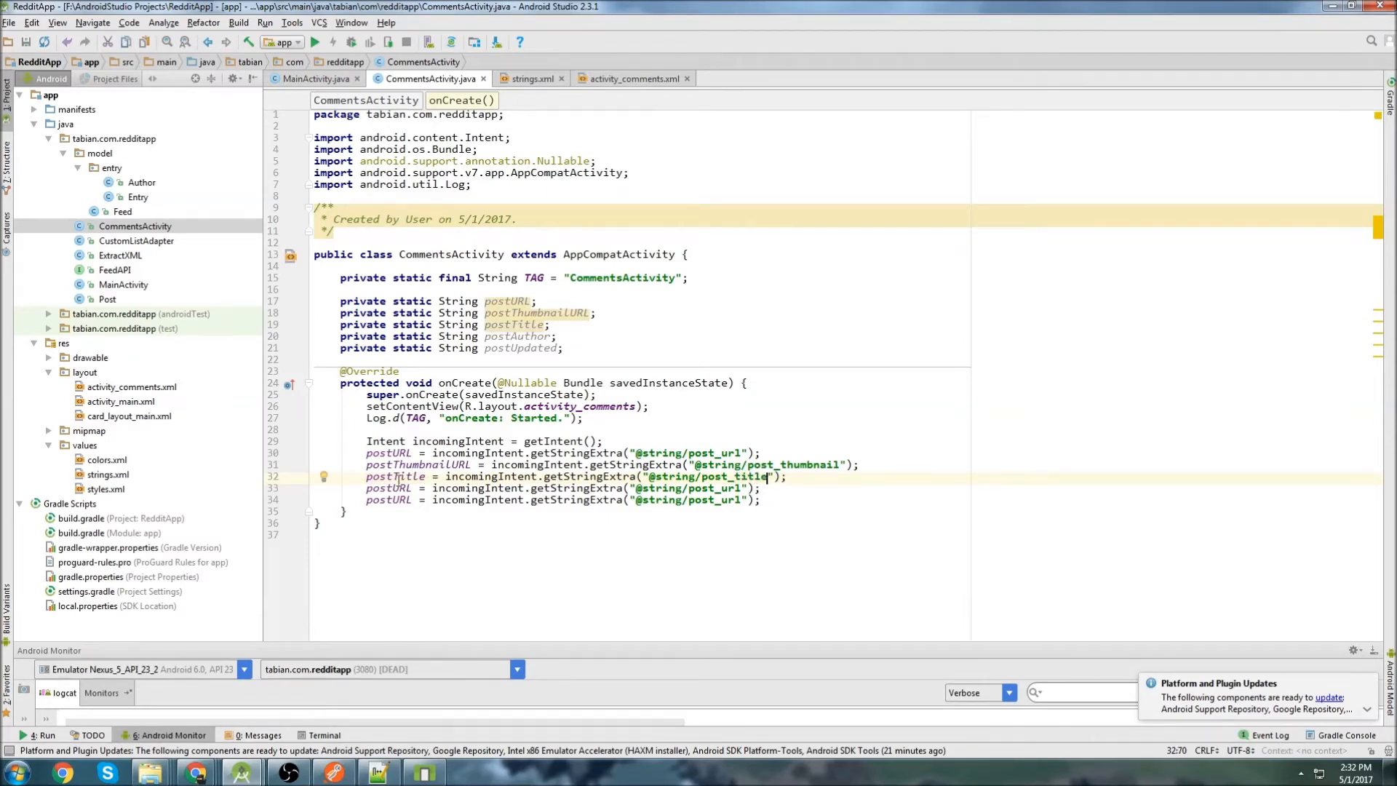
text(post)
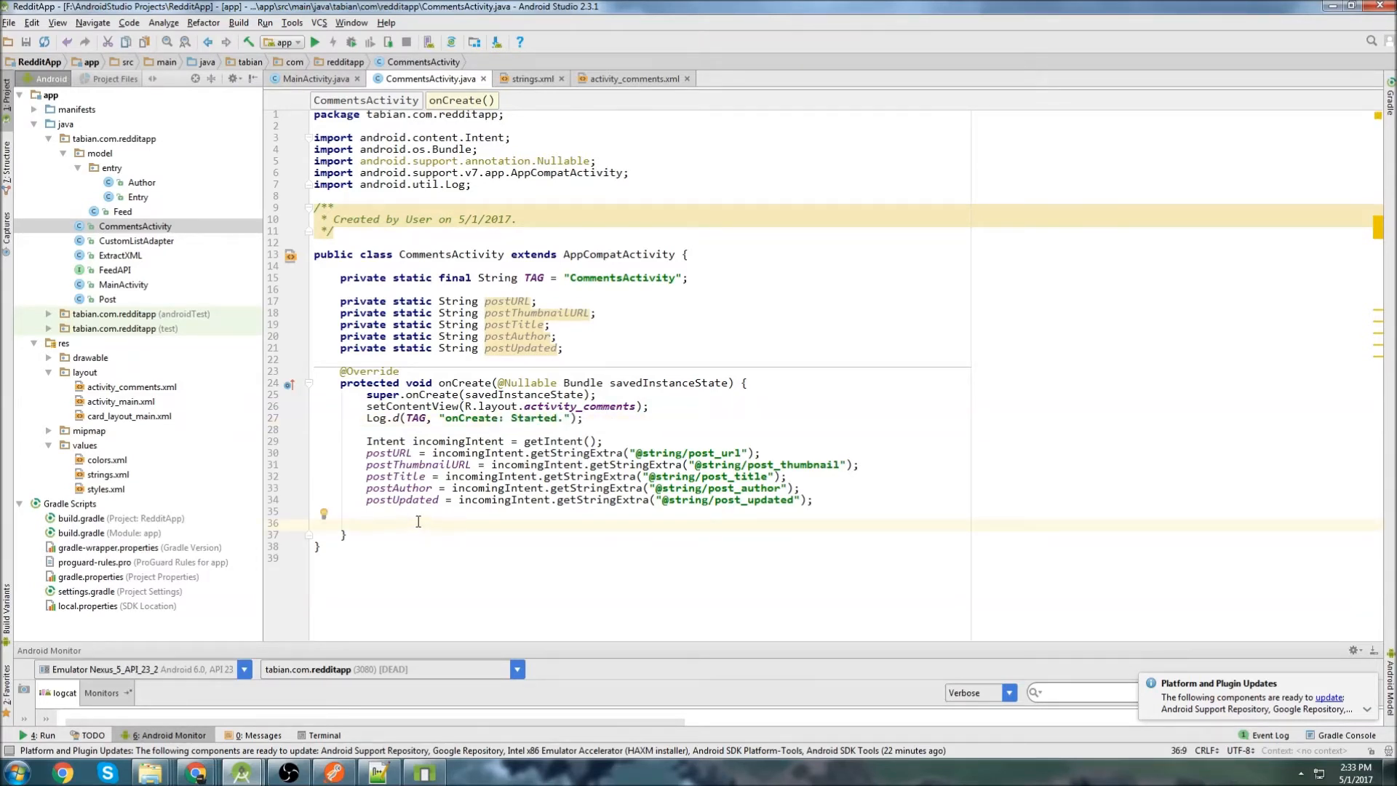
Bind the author and updated TextViews and the thumbnail ImageView (R.id.postThumbnail) via findViewById.
text(TextView title)
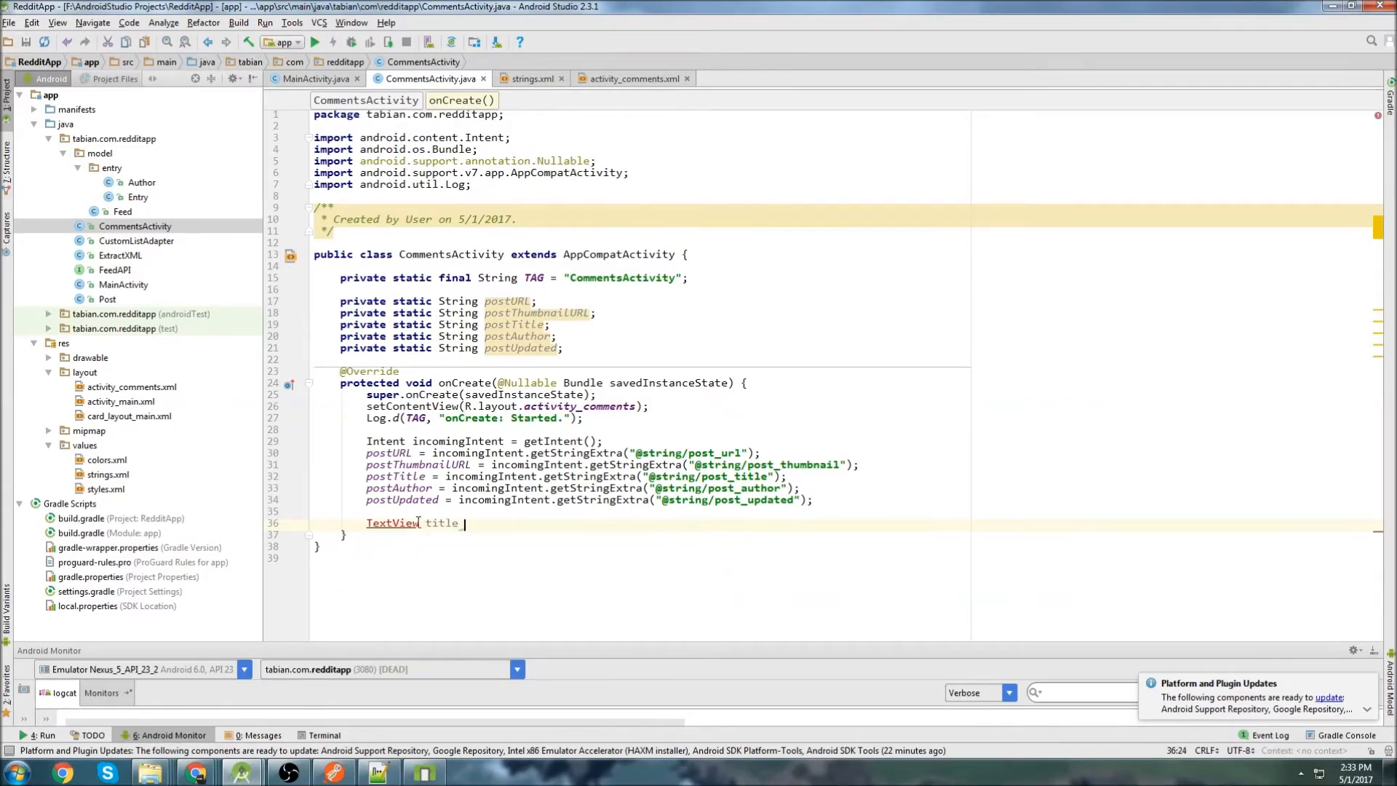
text(= (TextView) findViewById(R.i))
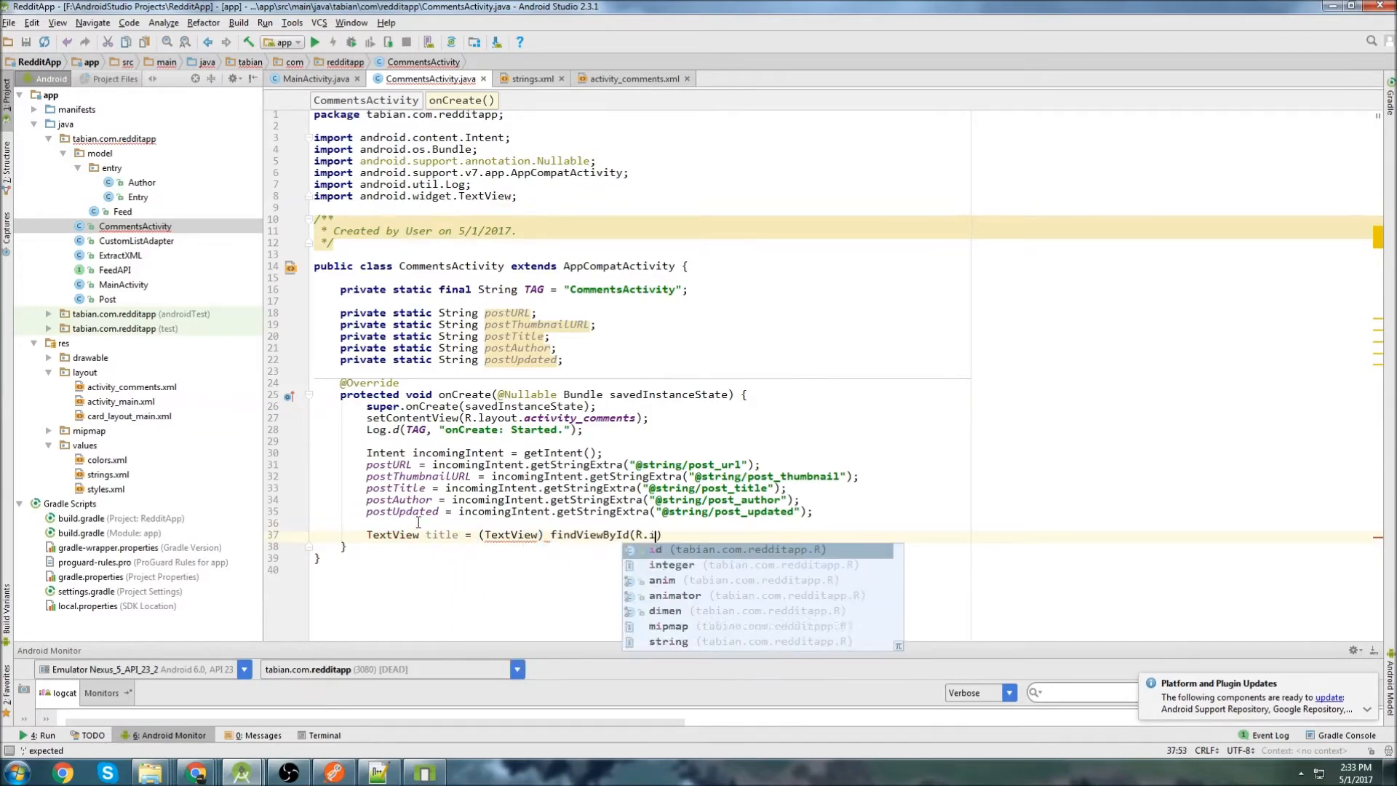
text(postTitle)
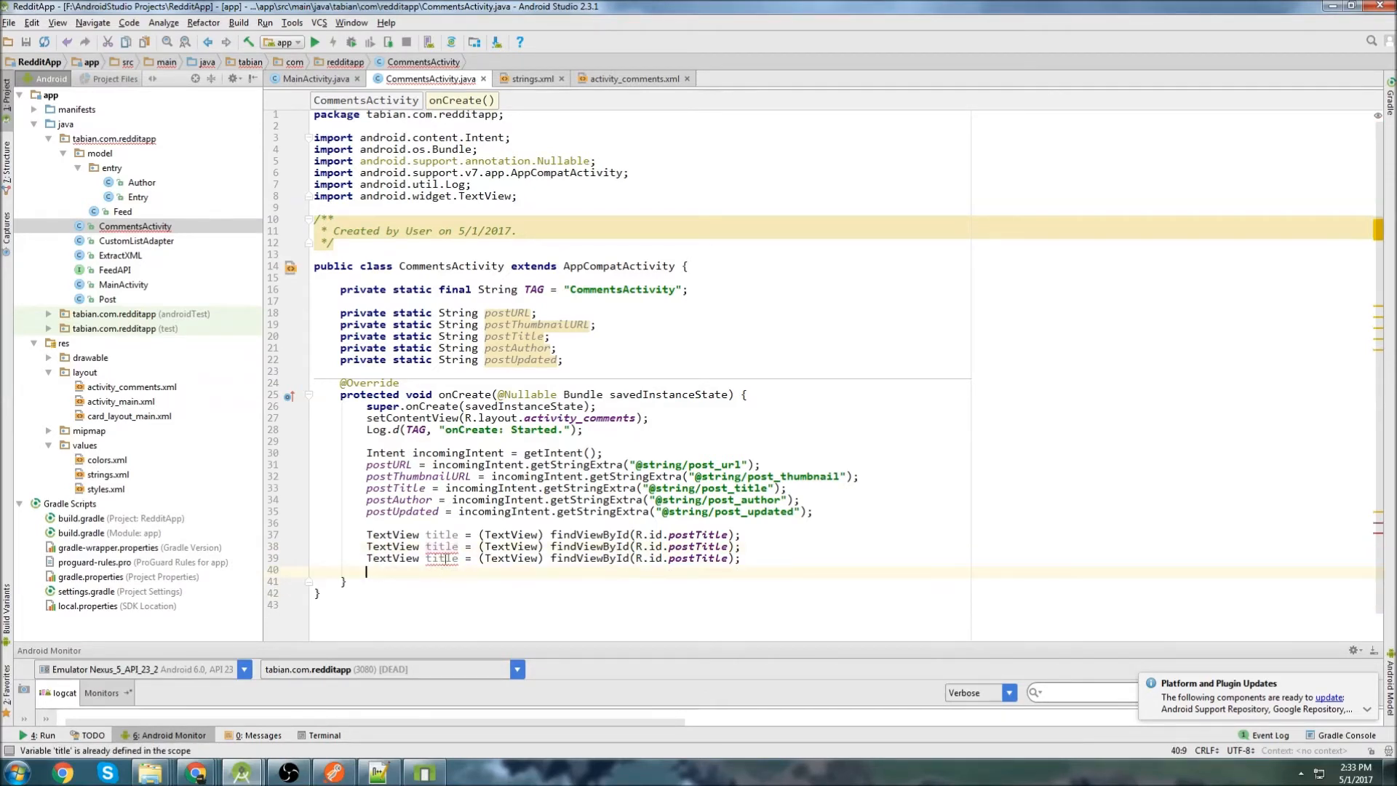
text(author)
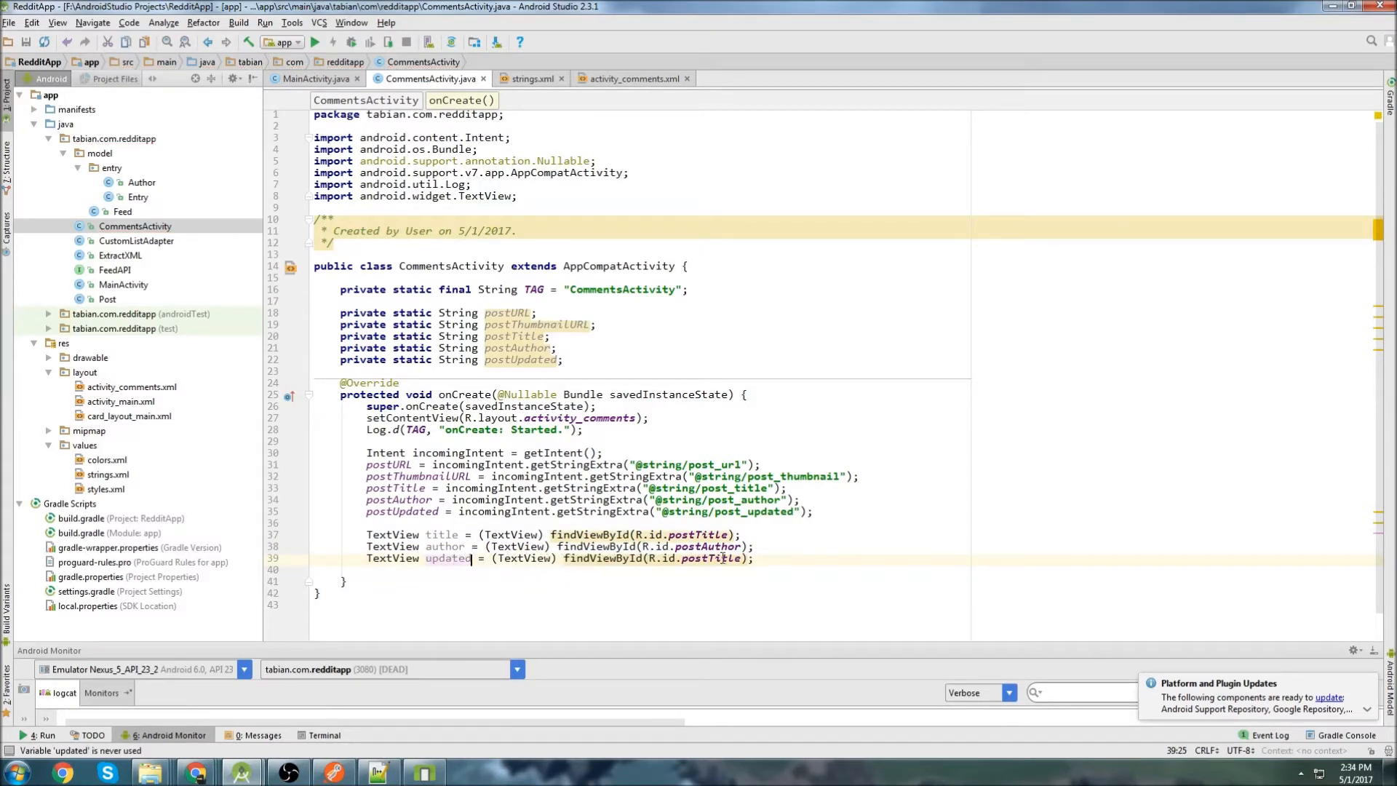
text(postUpdated)
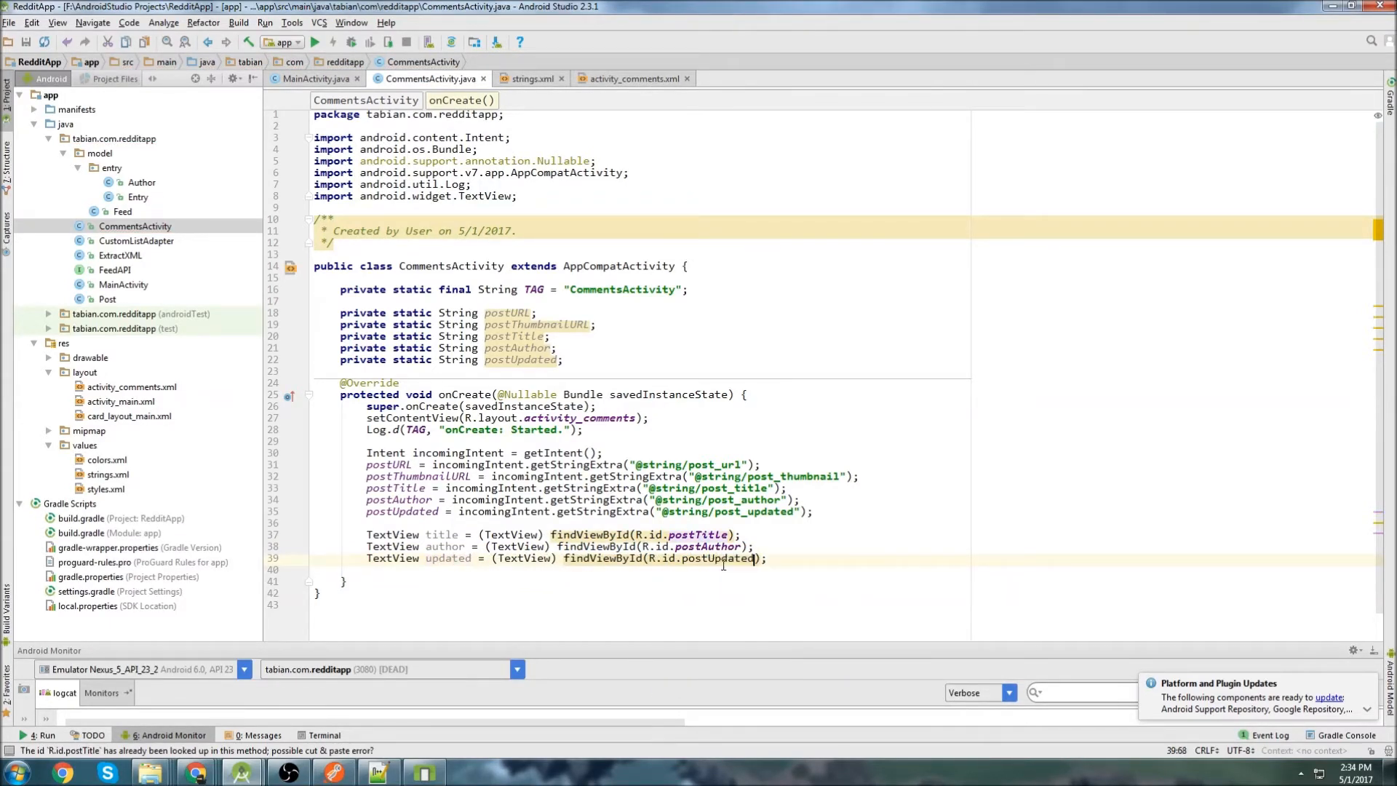
text(ImageView)
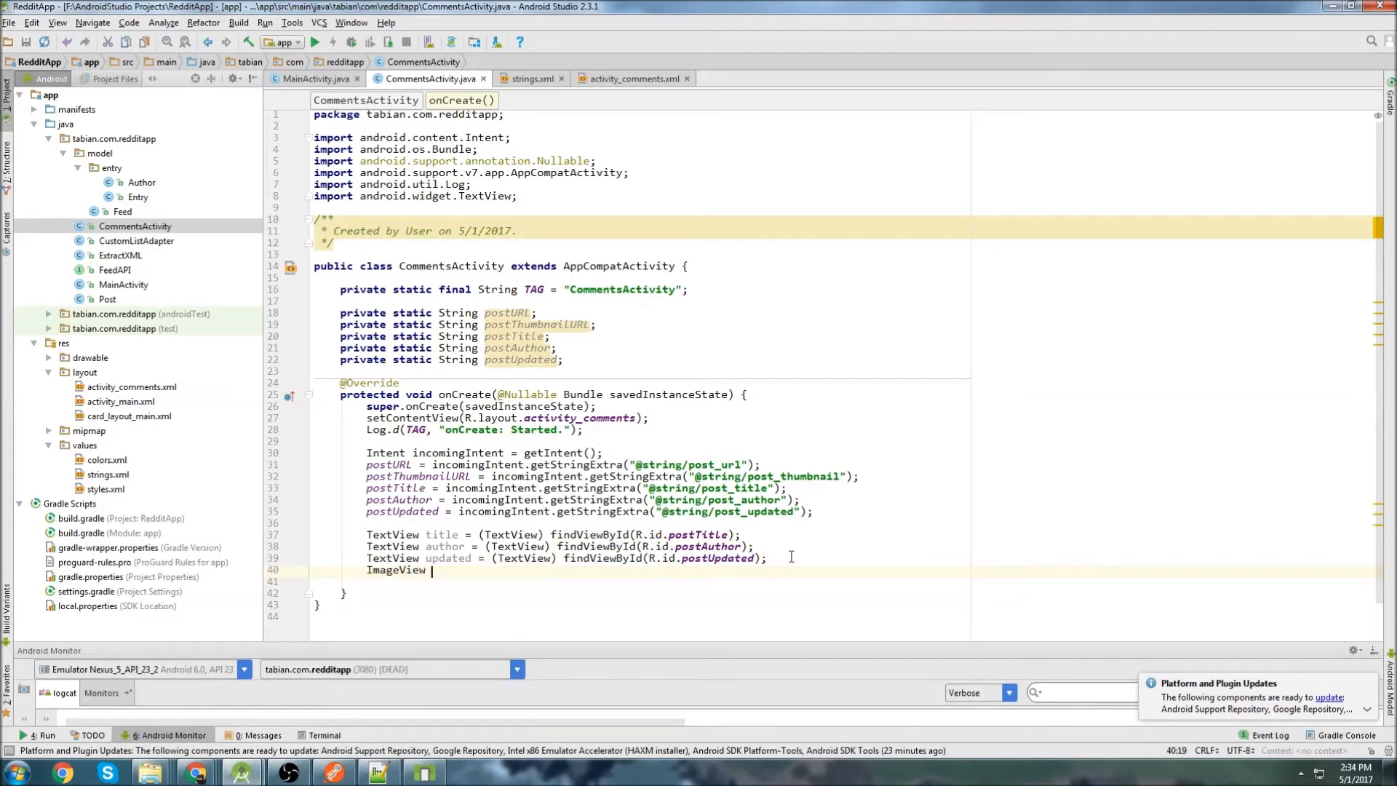
text(thumbnail)
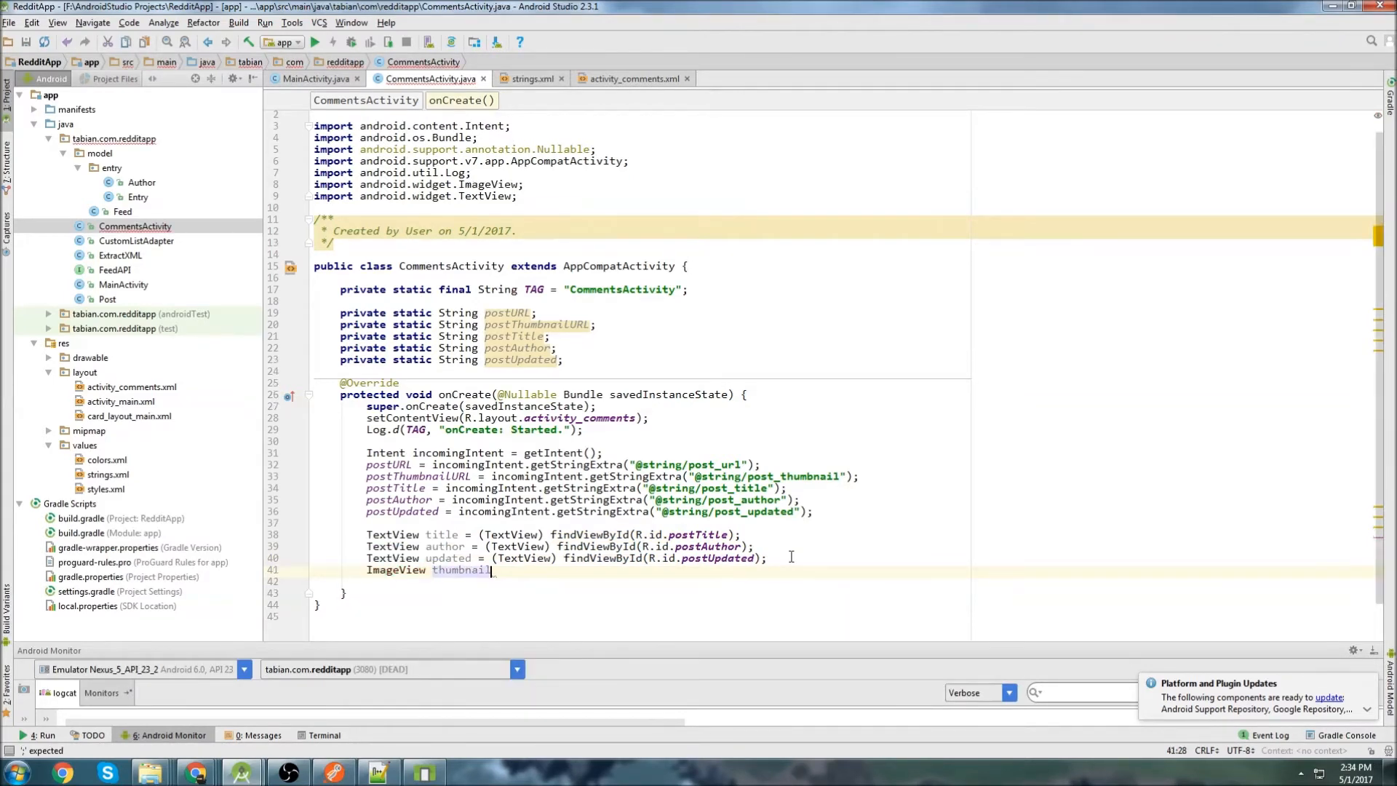
text(= (ImageView))
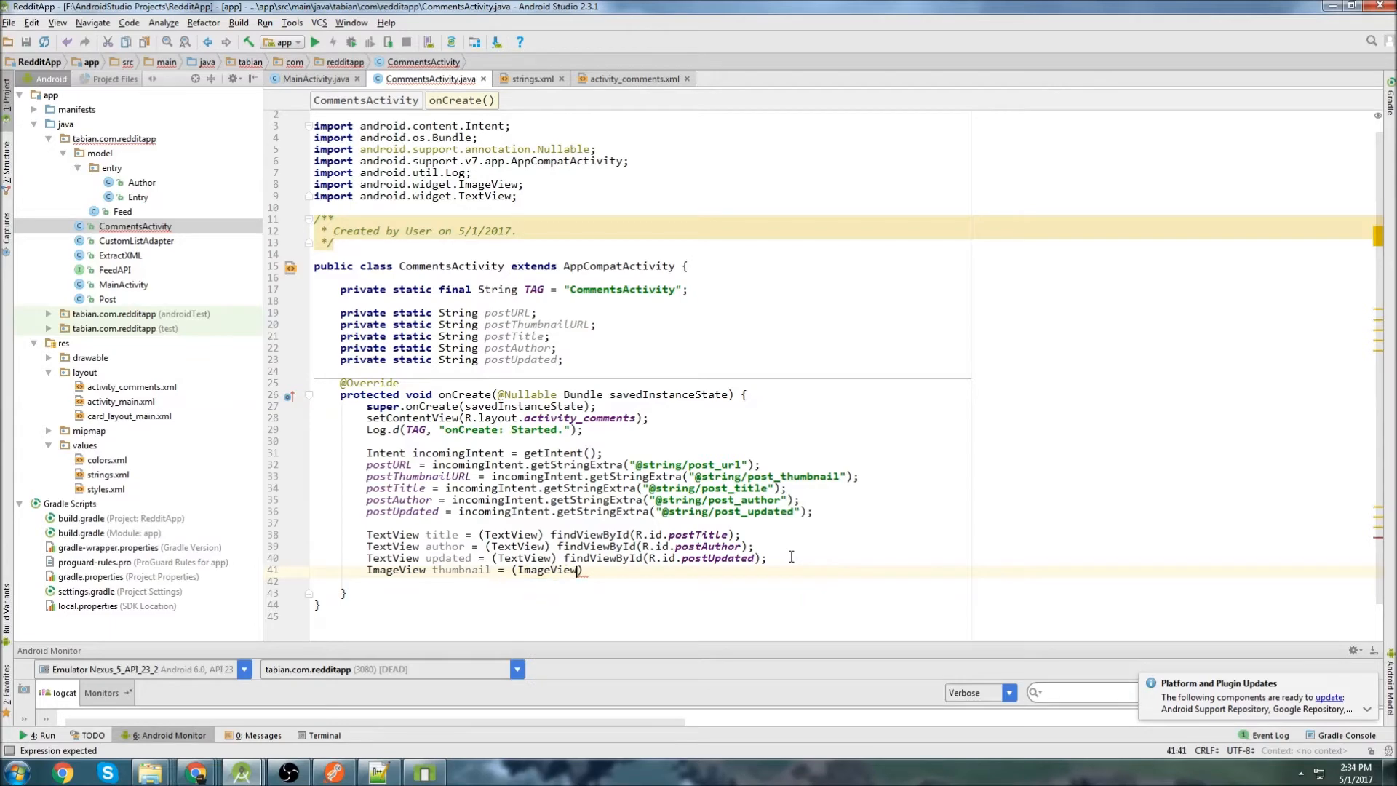
text(findViewById())
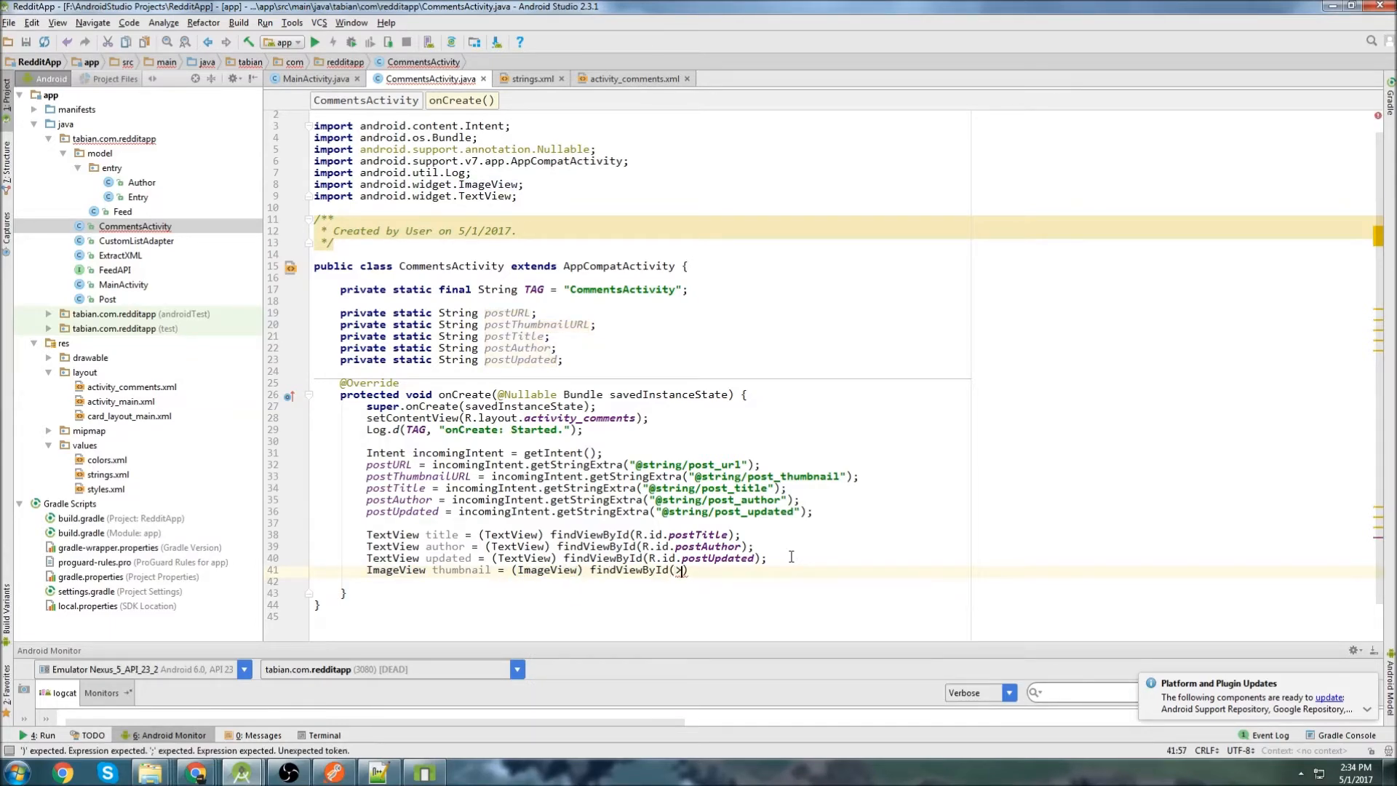
text(R.id.postThumbnail);)
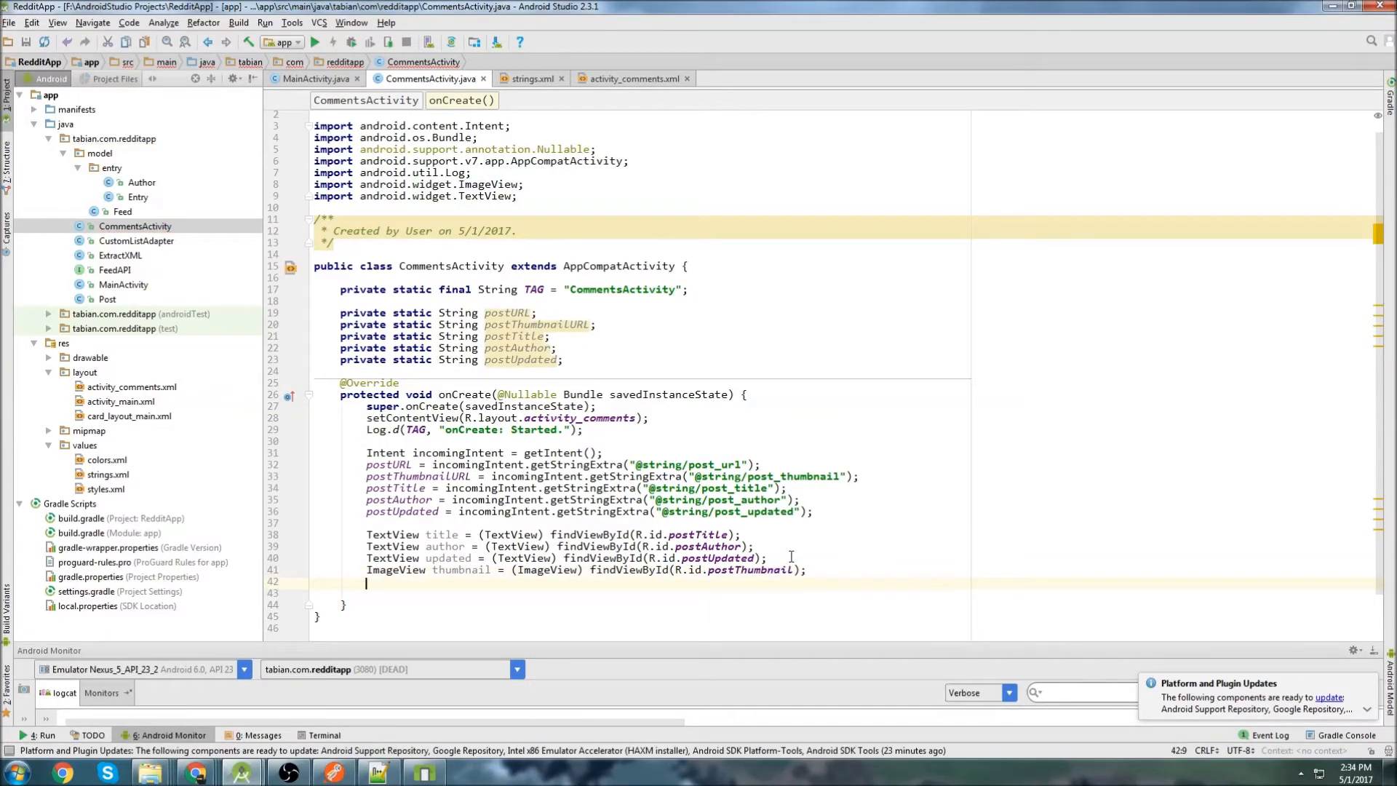
Bind btnReply to R.id.btnPostReply and the ProgressBar to R.id.postLoadingProgressBar.
text(Button)
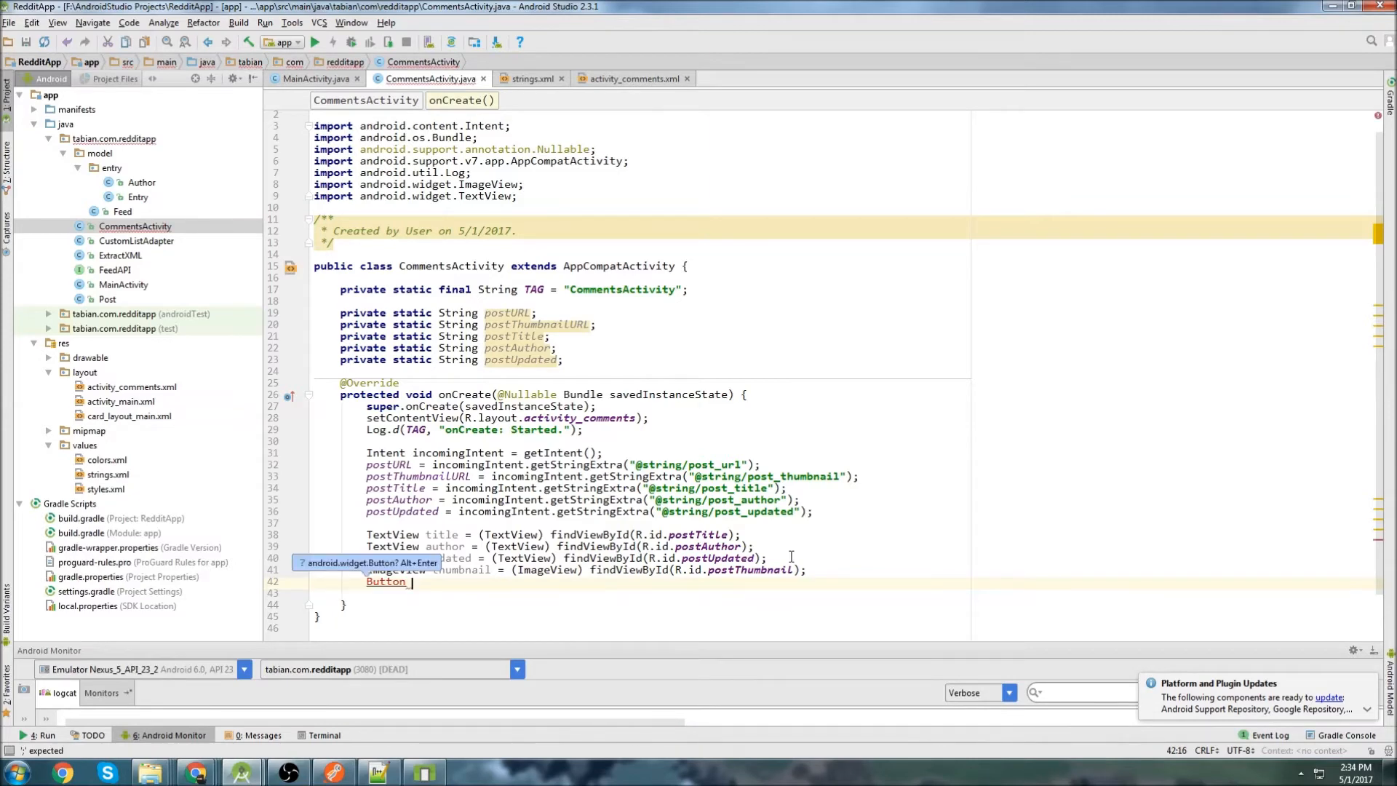
text(btnReply = (Bu))
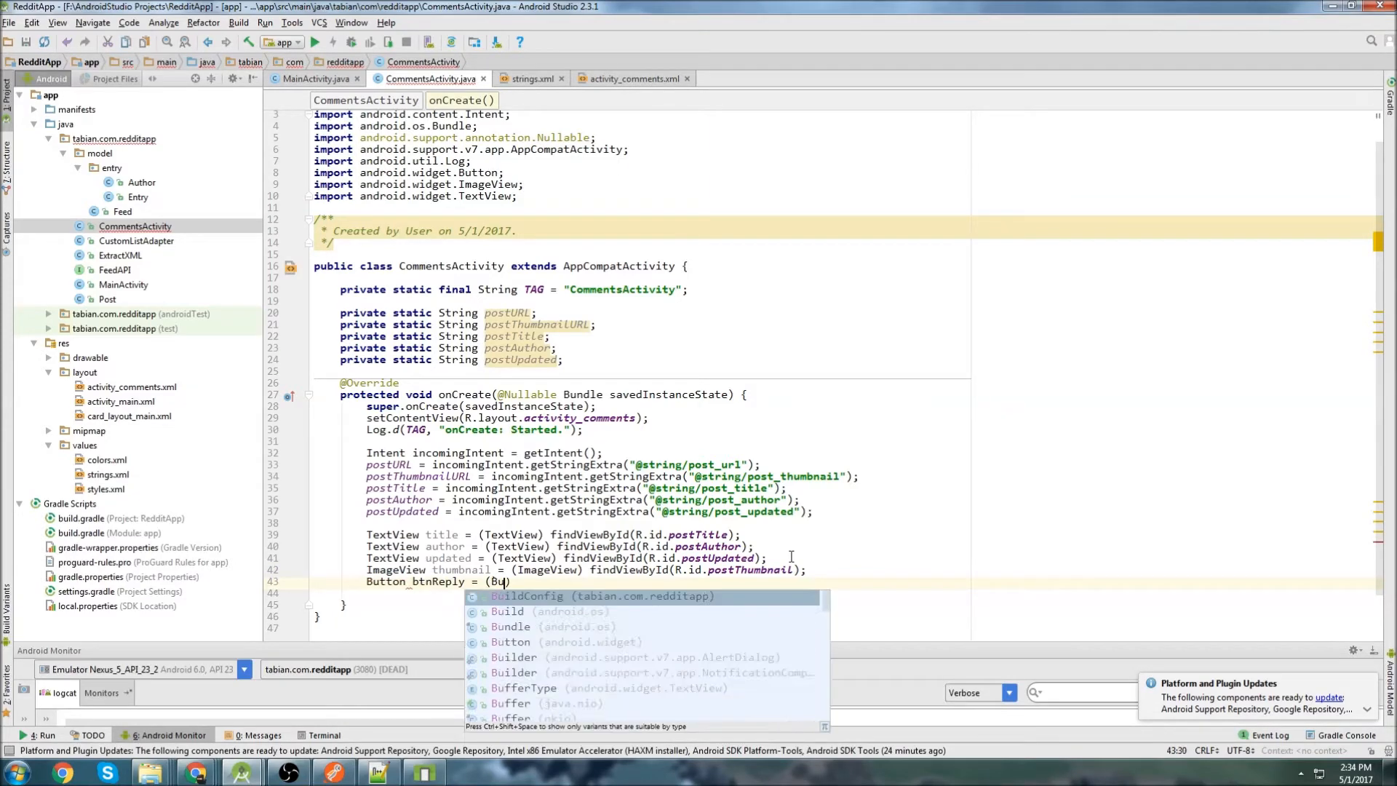
text((Button) findViewById(R.id)
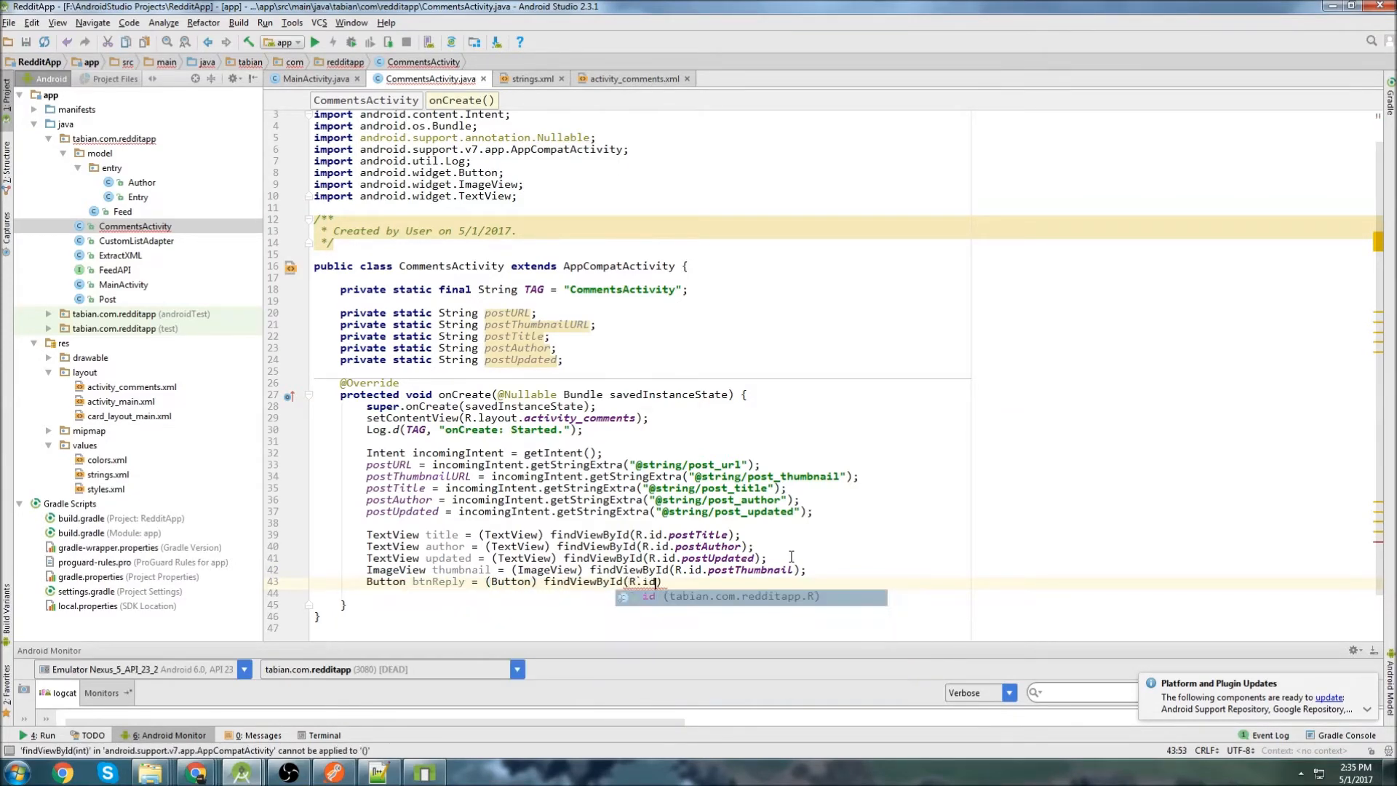
text(r)
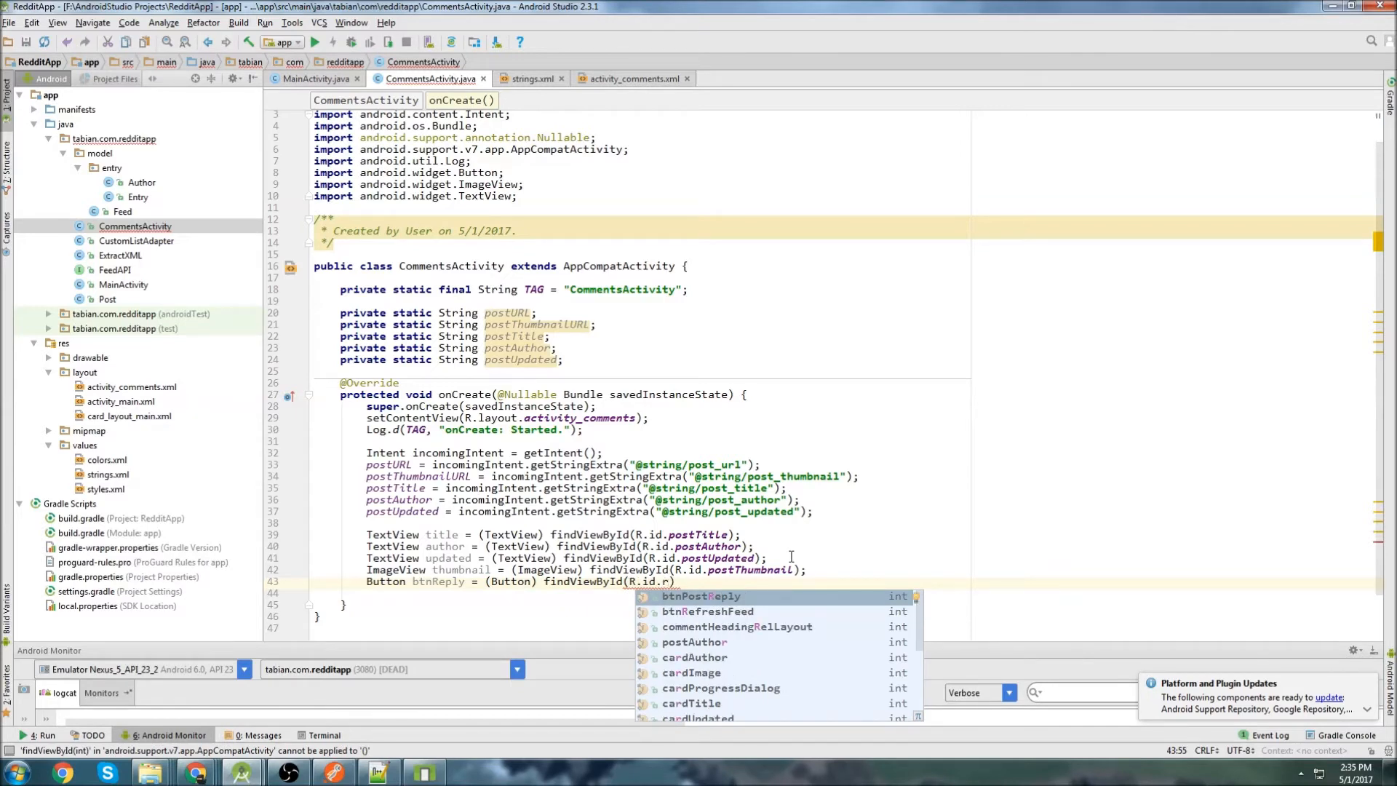
text(ProgressBar progressBar =)
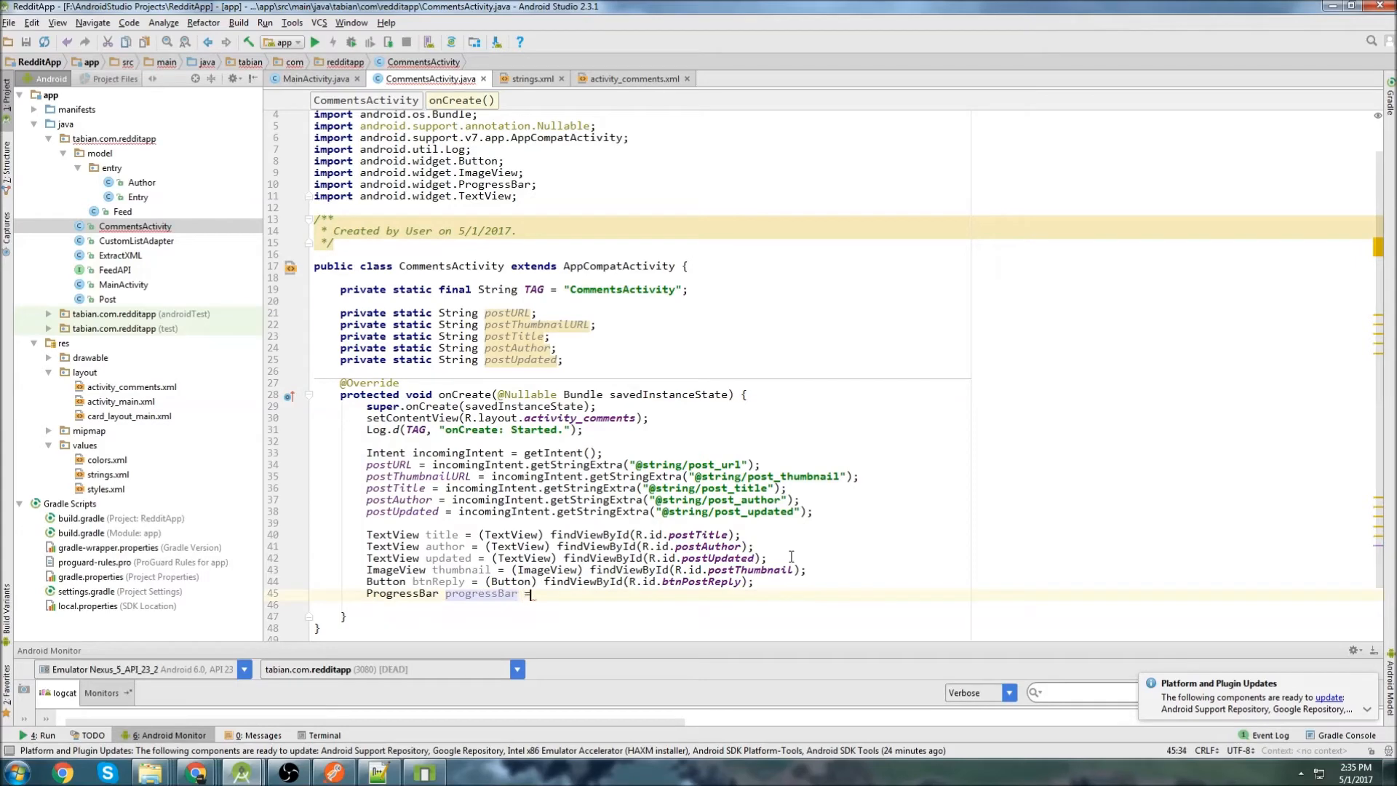
text((ProgressBar))
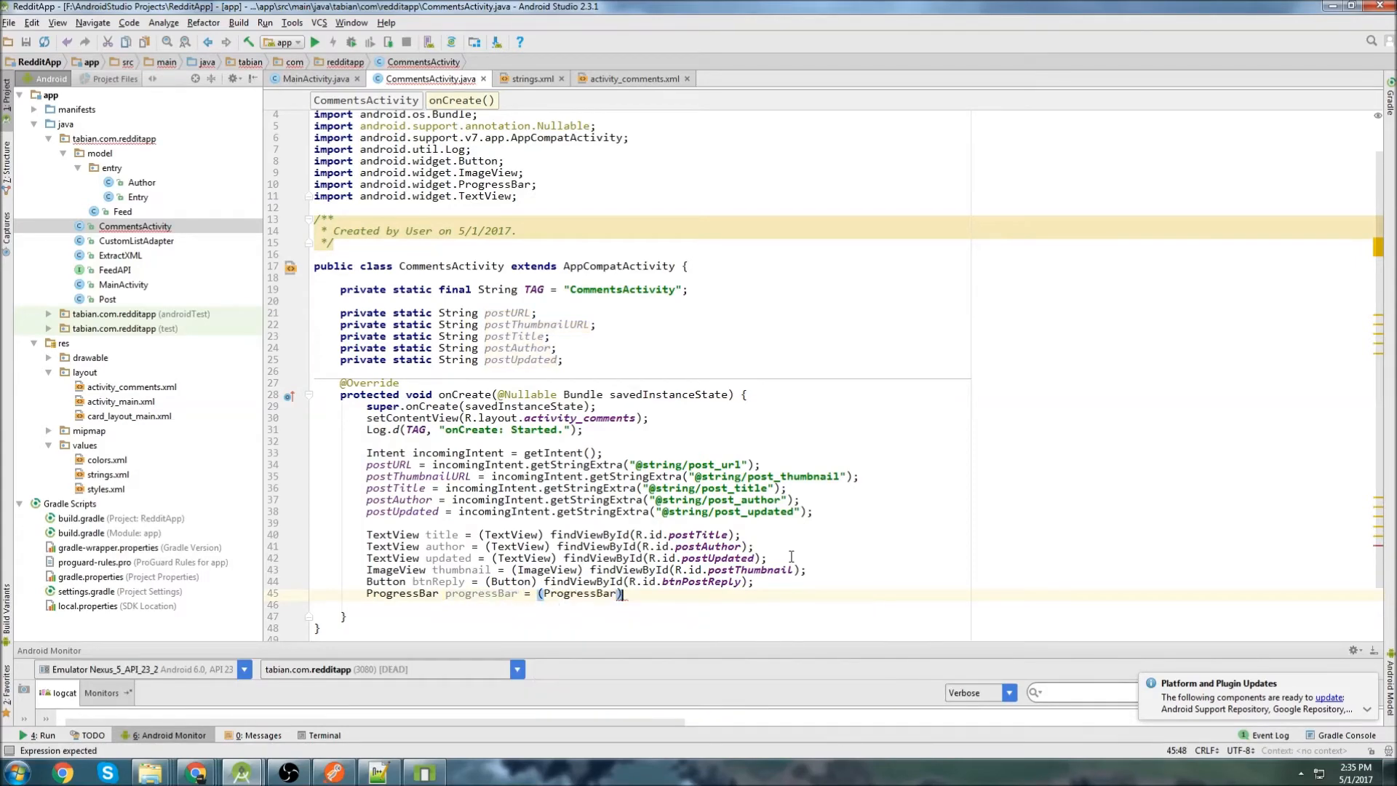
text(findViewById(R.id.postLoadingProgressBar);)
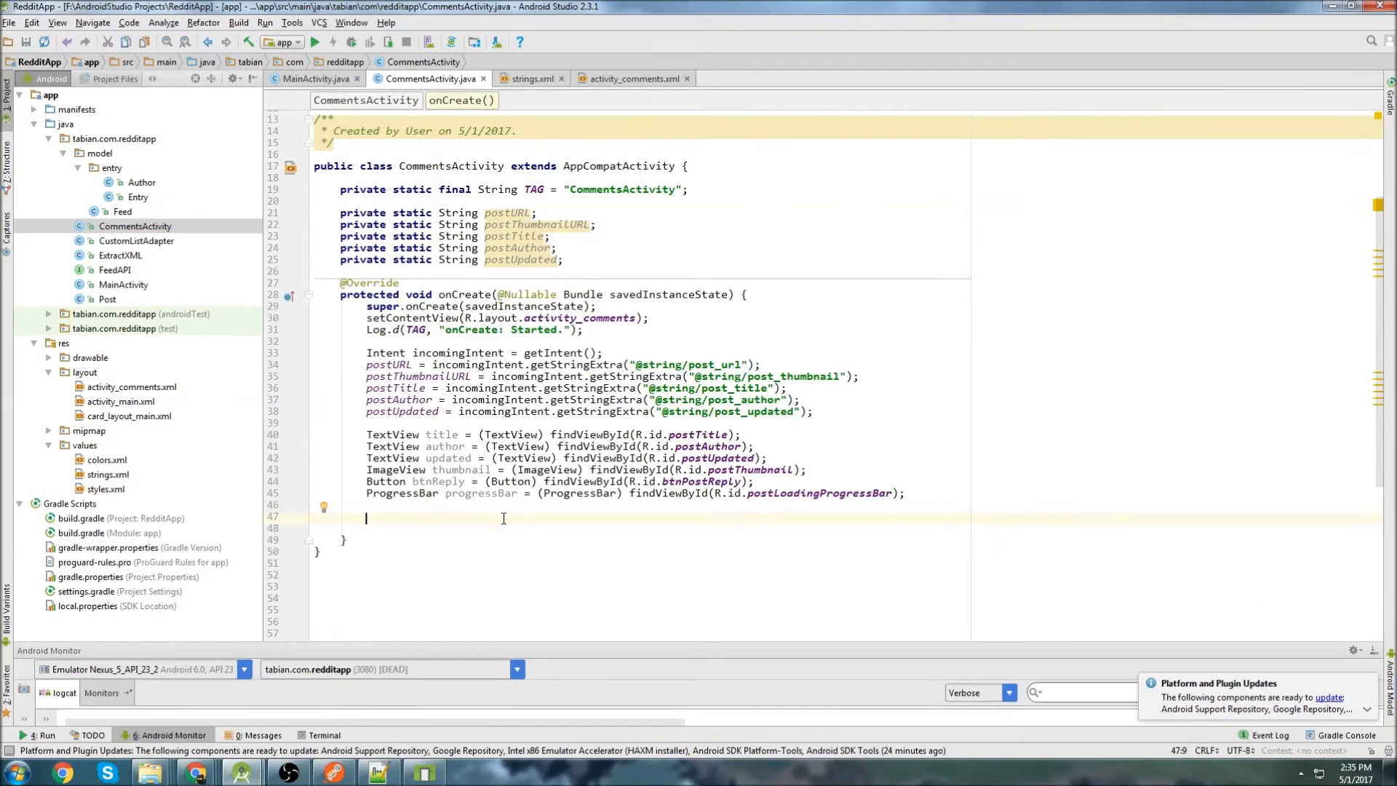
Call setText with postTitle, postAuthor and postUpdated on the title, author and updated views.
text(title.setText(title);)
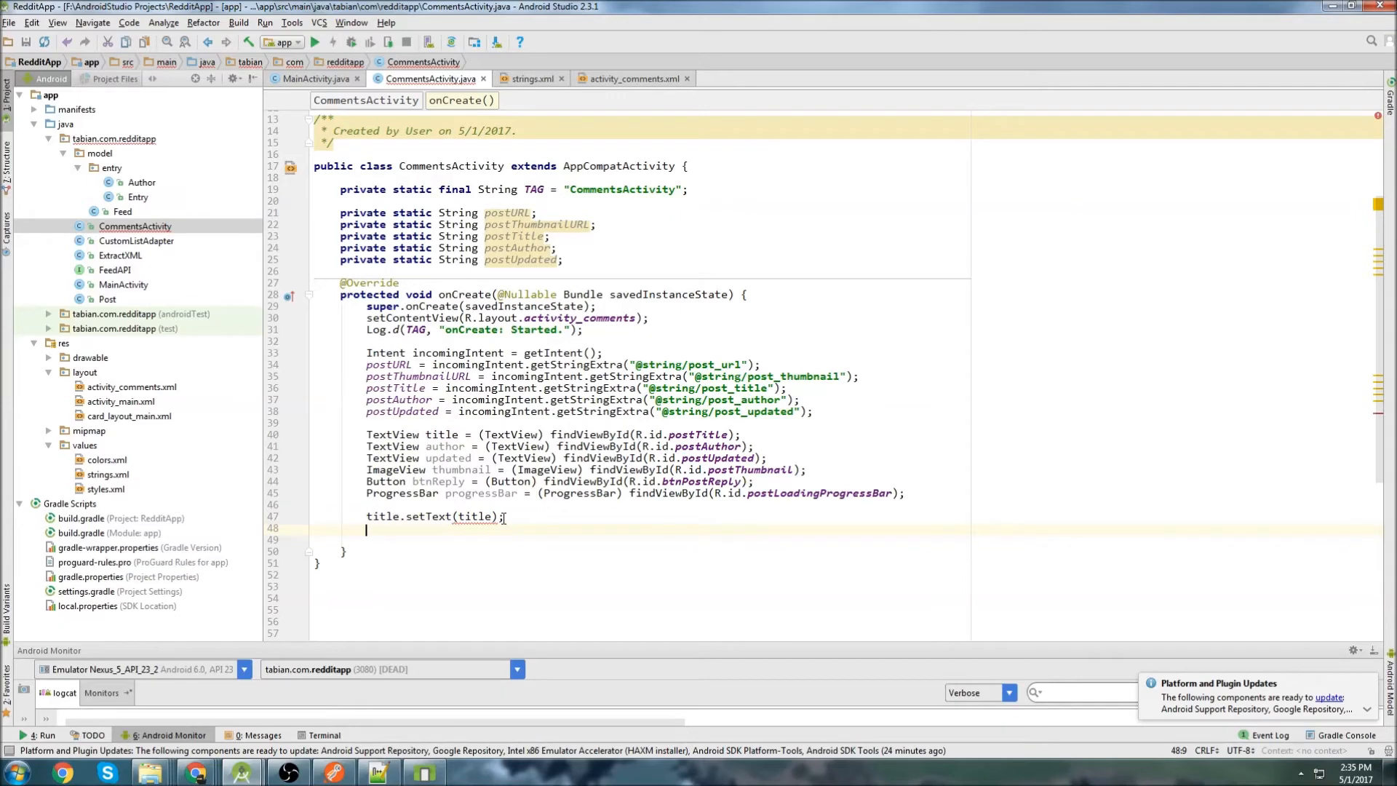
text(author.setText(author);)
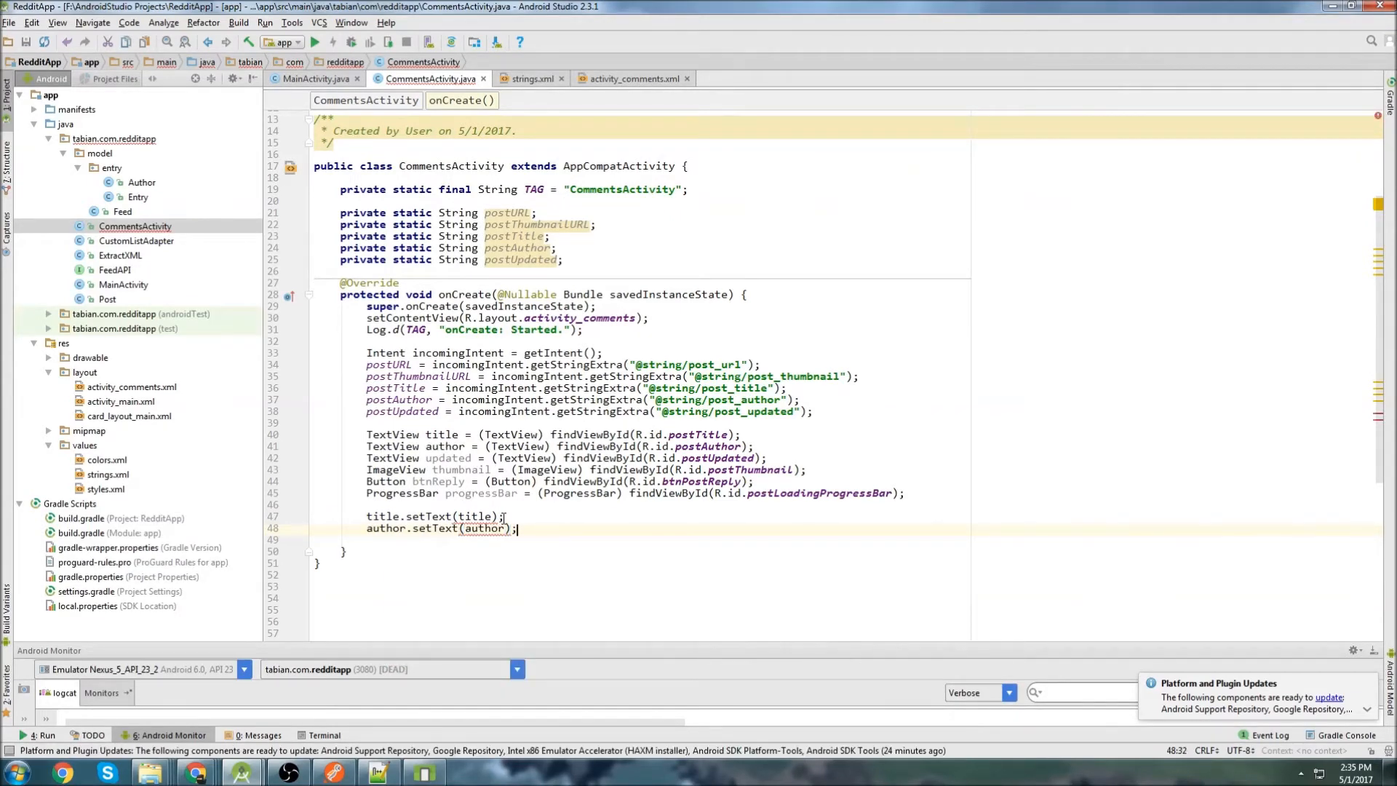
text(updated.set)
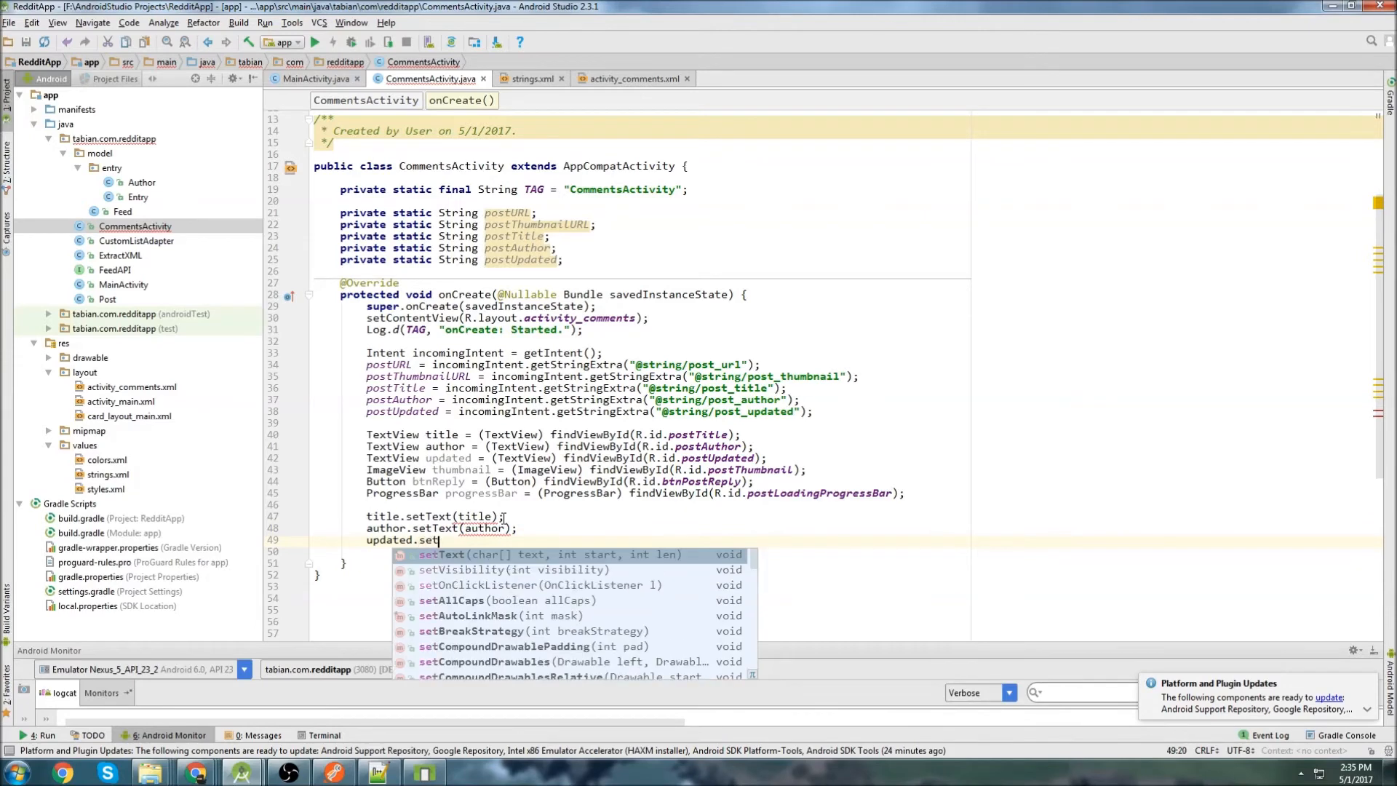
text((postUpdated);)
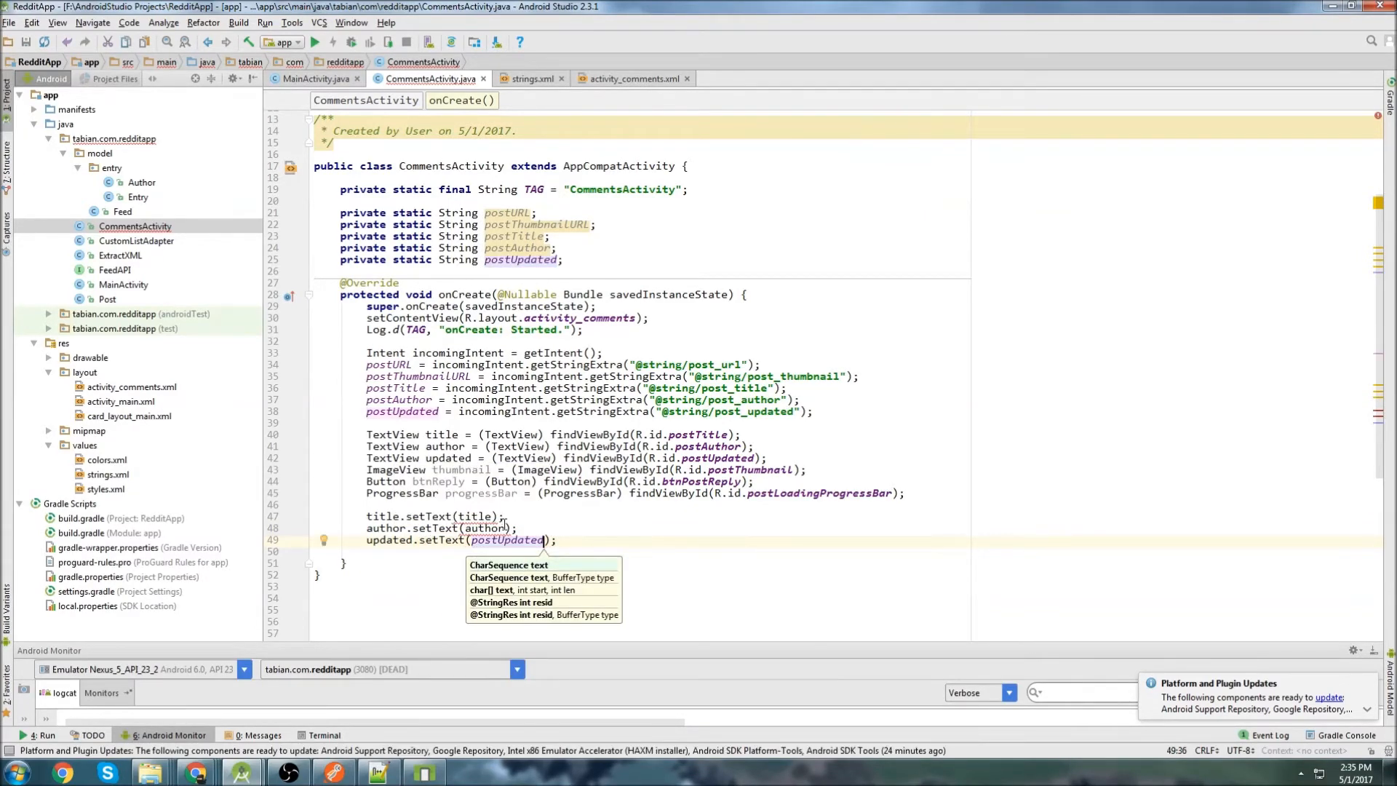
text(postAuthor)
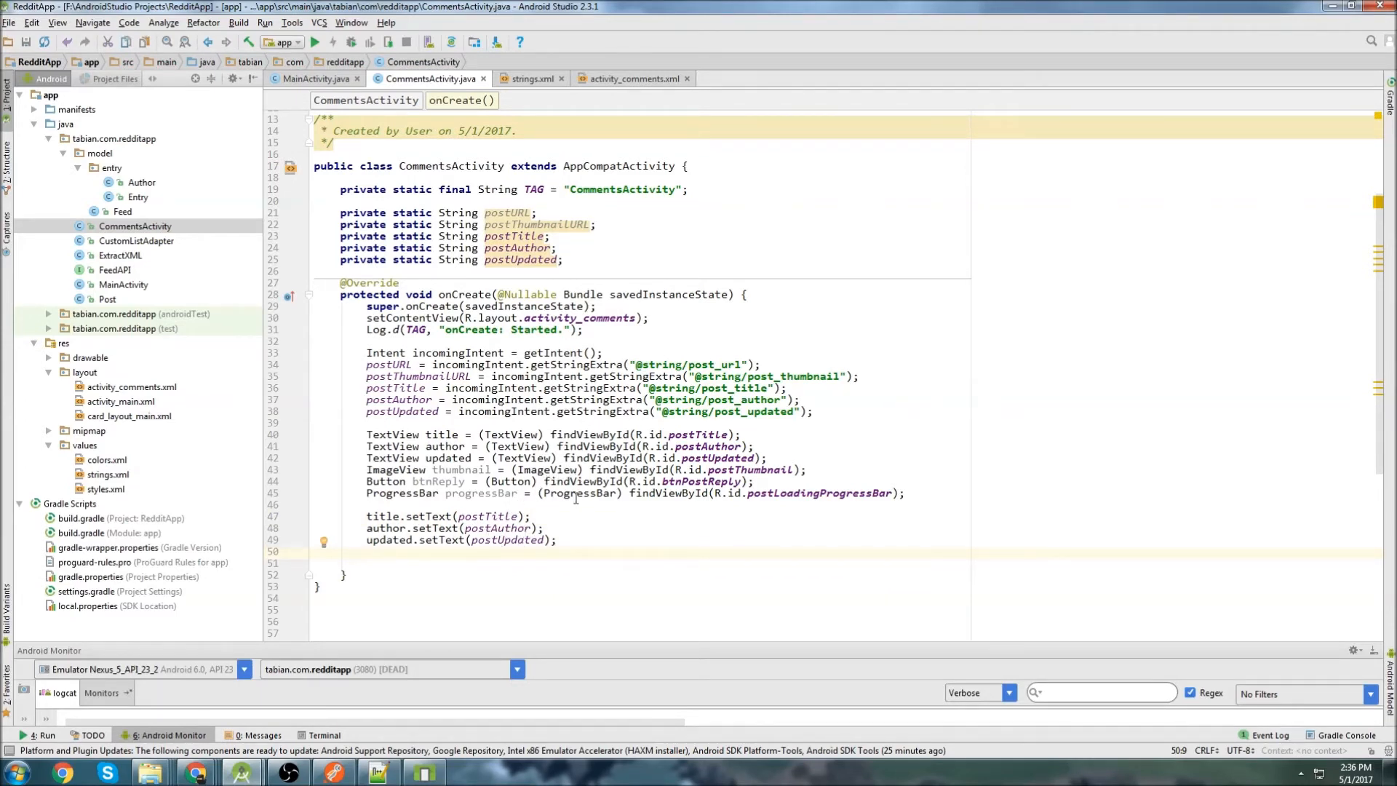
Select and copy CustomListAdapter's ImageLoader display block, then return to CommentsActivity.
click(136, 241)
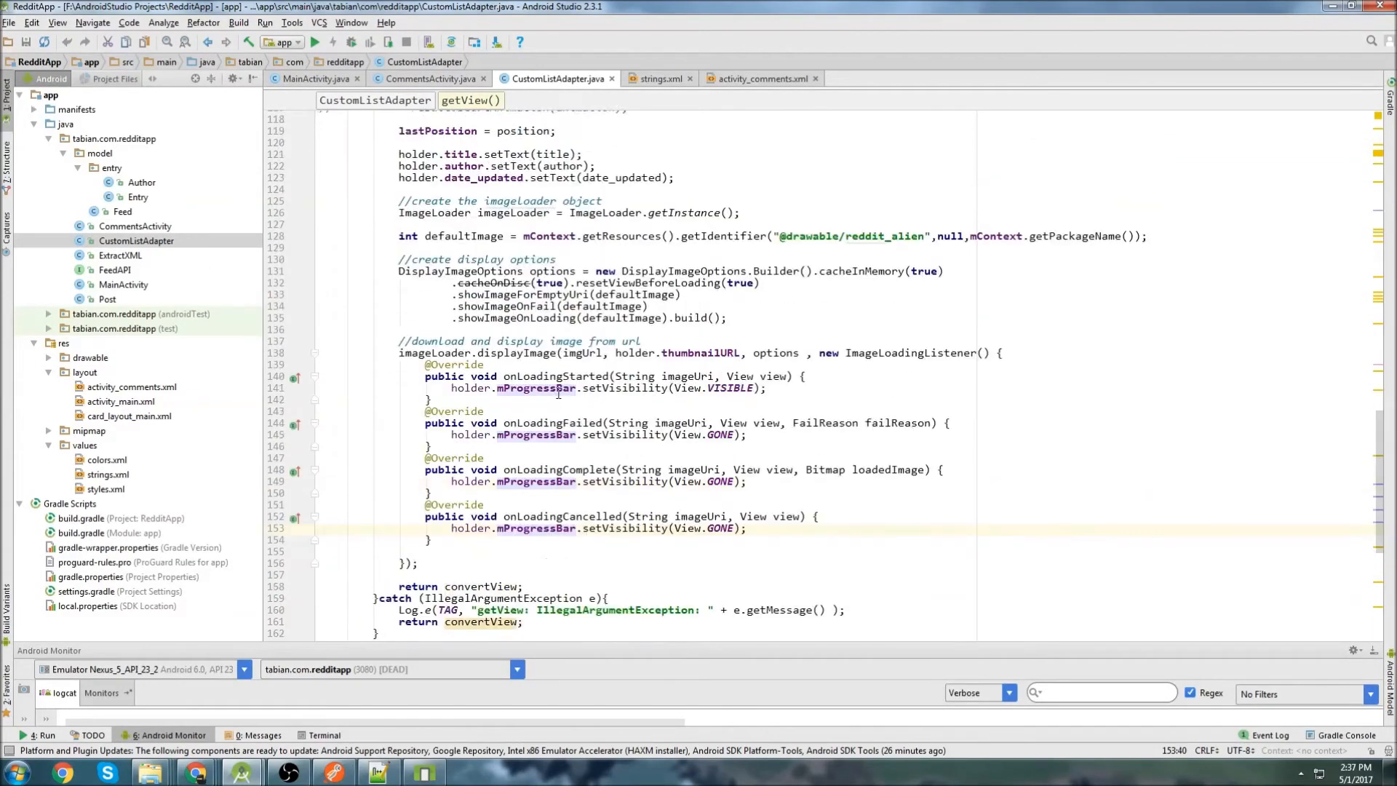
scroll(down, 3)
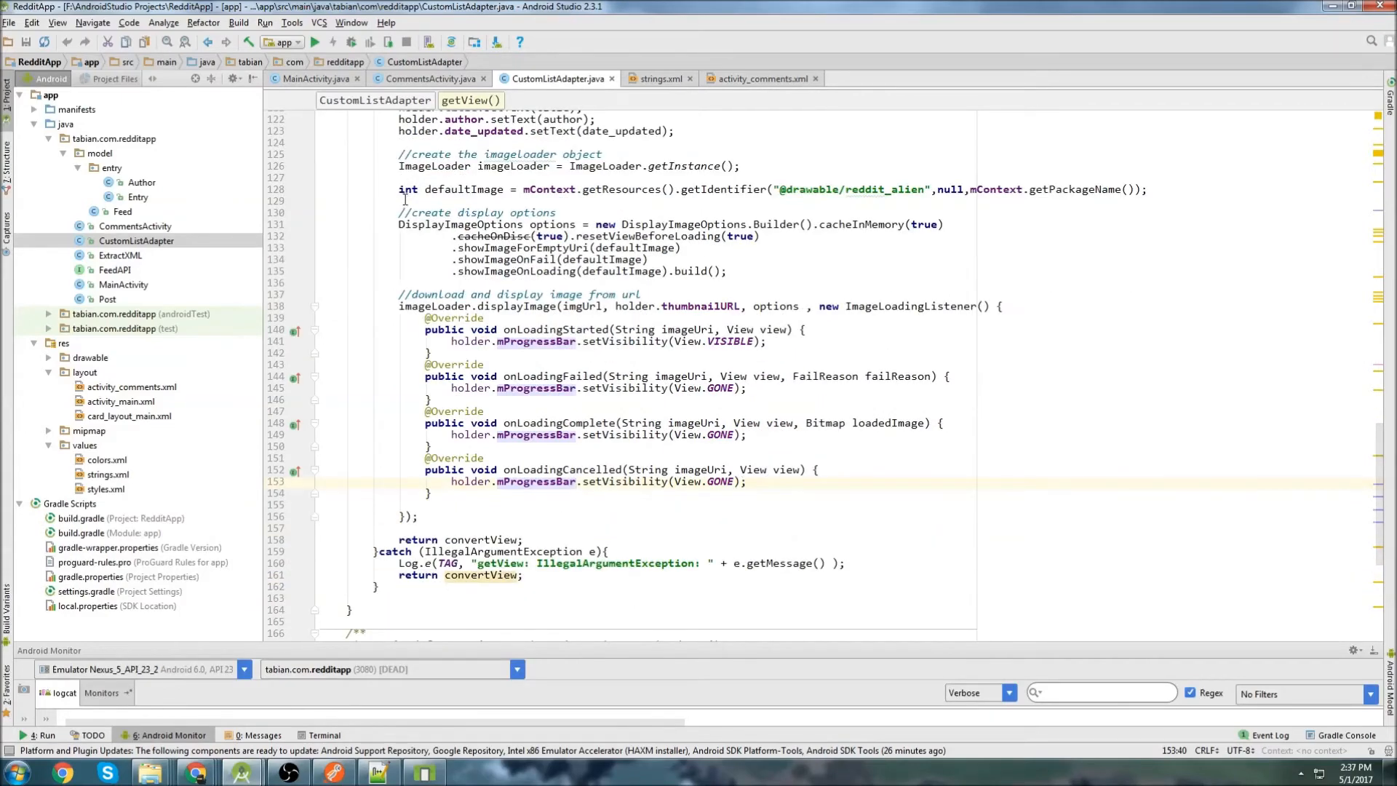
drag(398, 154, 432, 495)
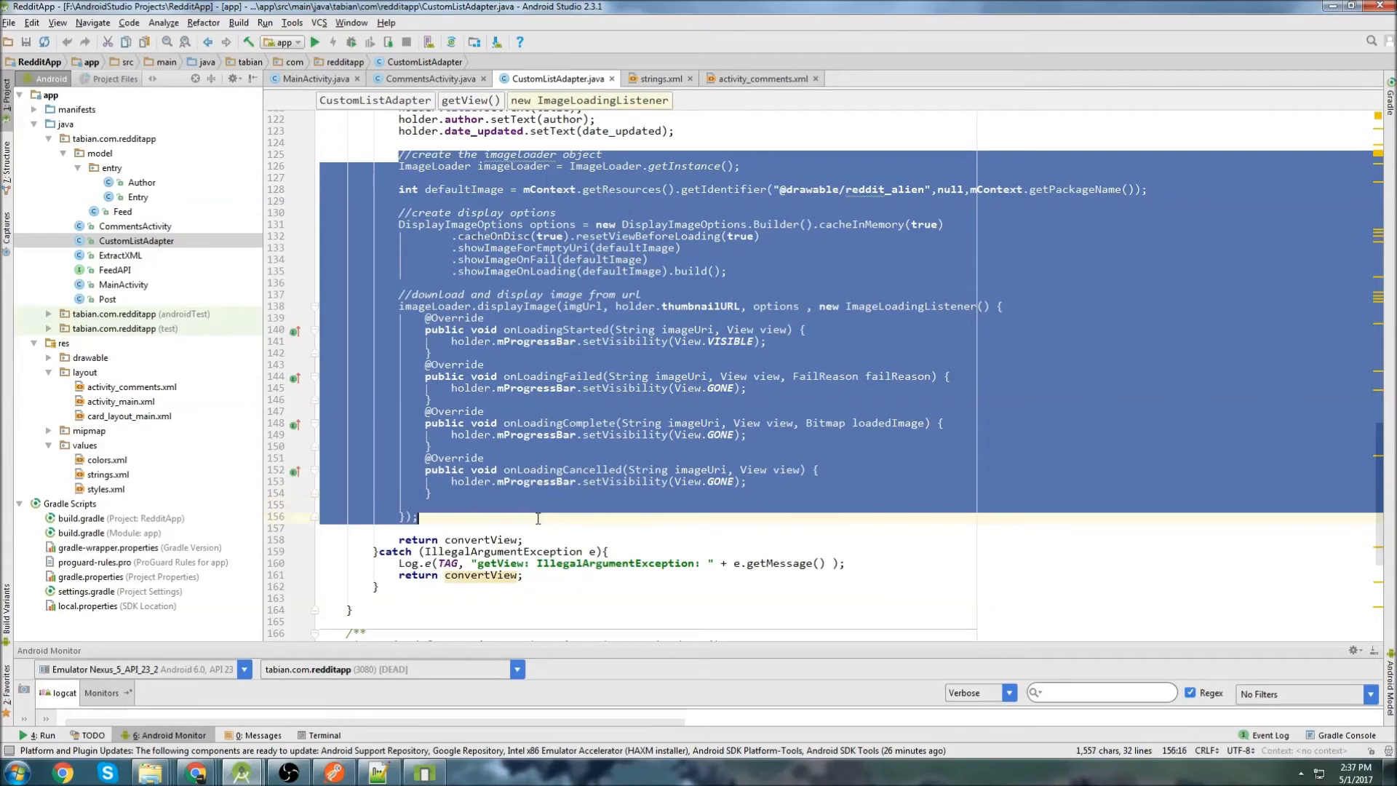
click(426, 78)
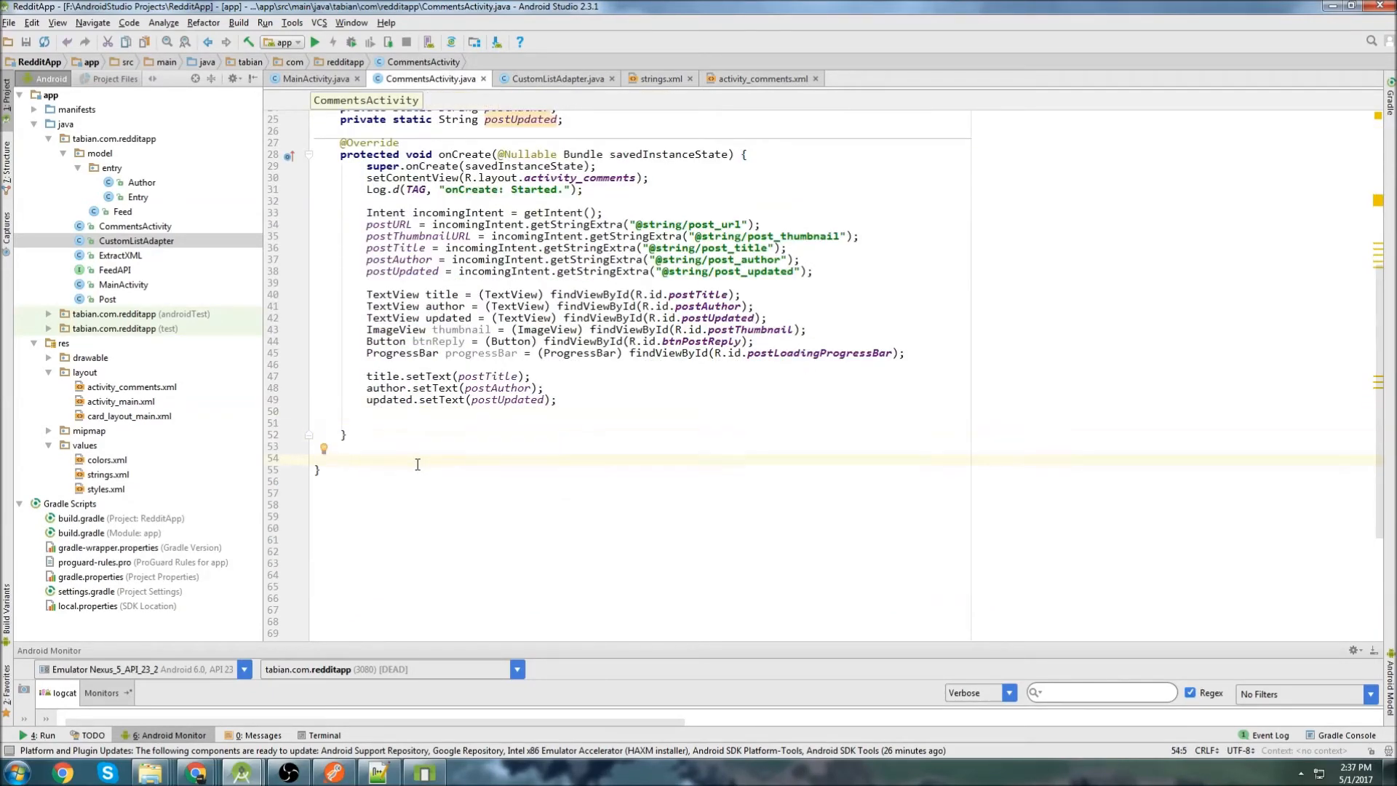
Write displayImage(String imageURL, ImageView imageView, final ProgressBar progressBar) and paste the loader code inside.
text(private void displayImage()
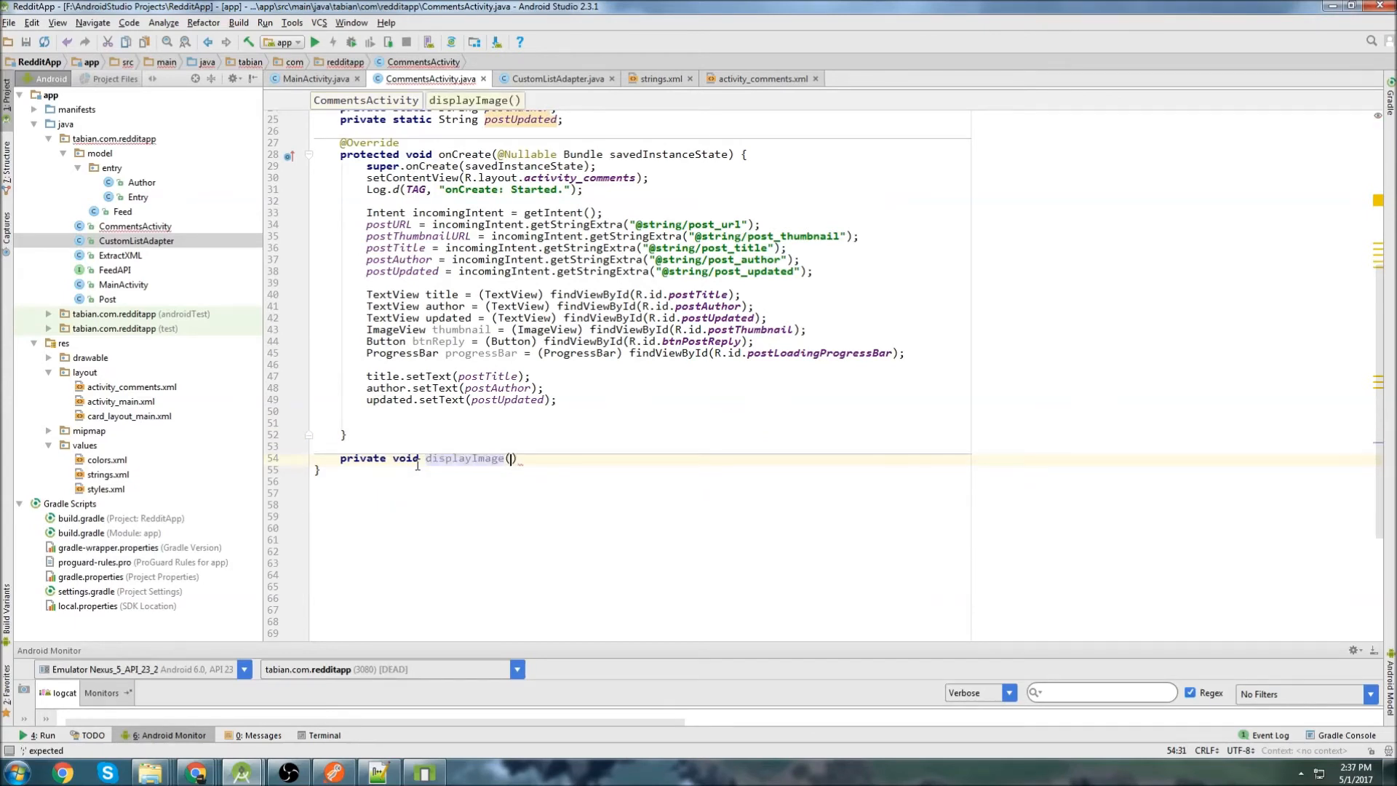
text(String imageURL, ImageView)
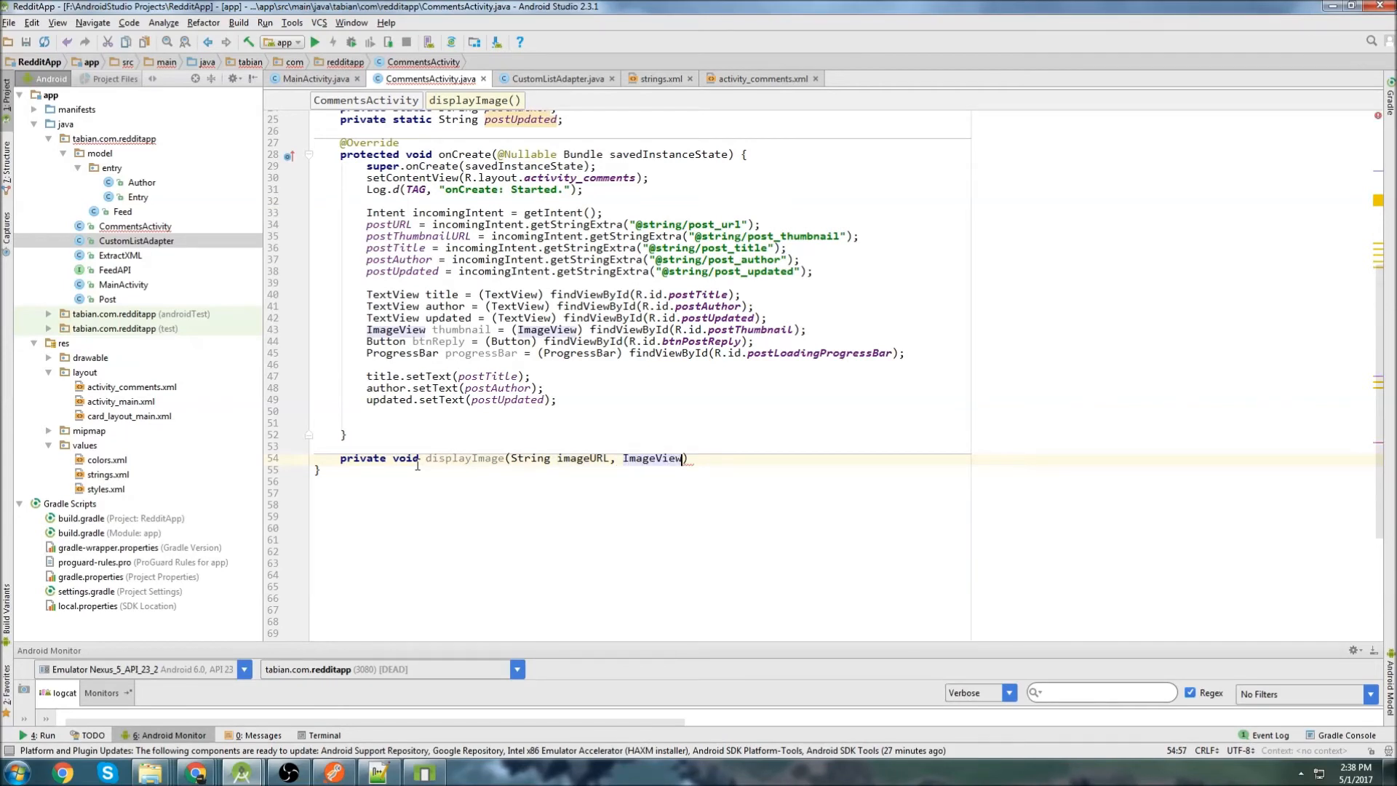
text(imageView,)
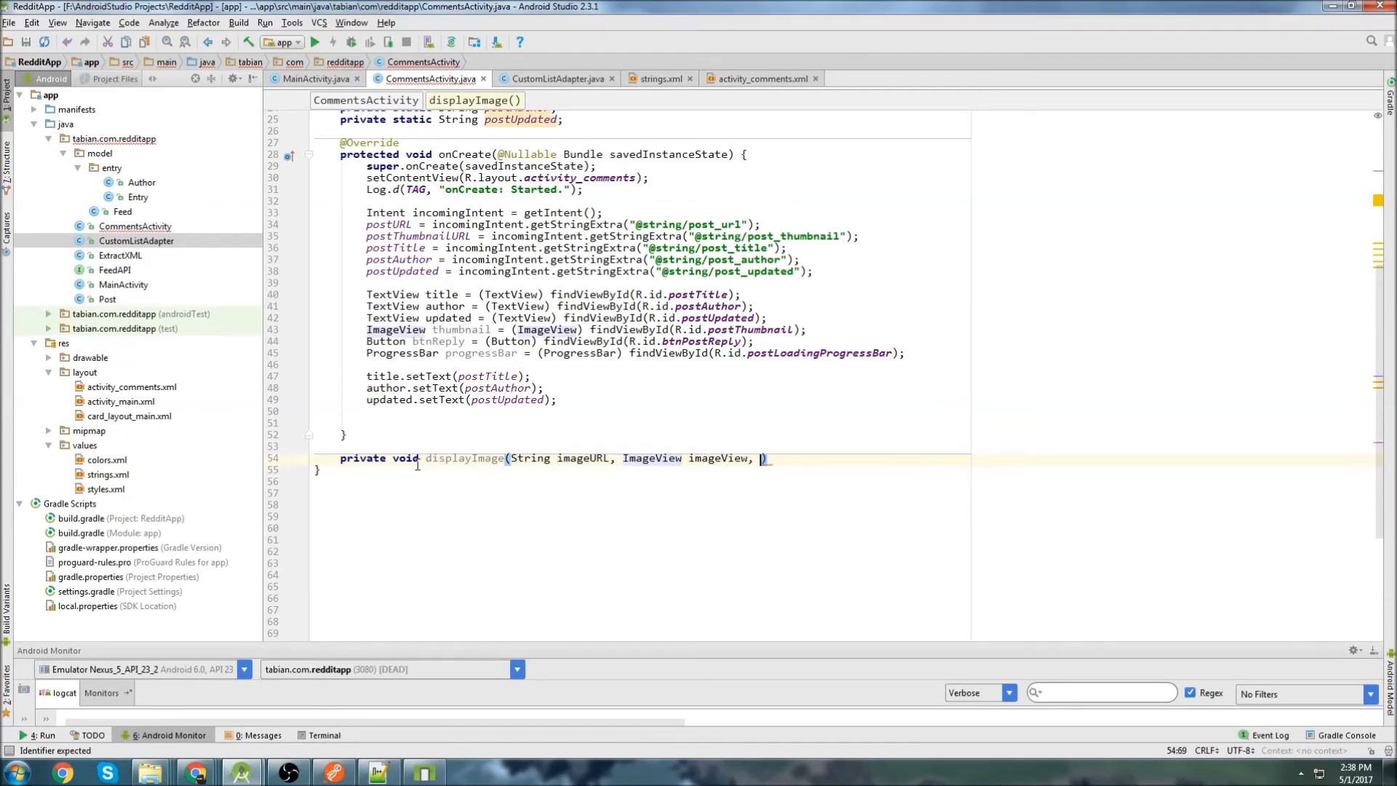
text(final ProgressBar pro)
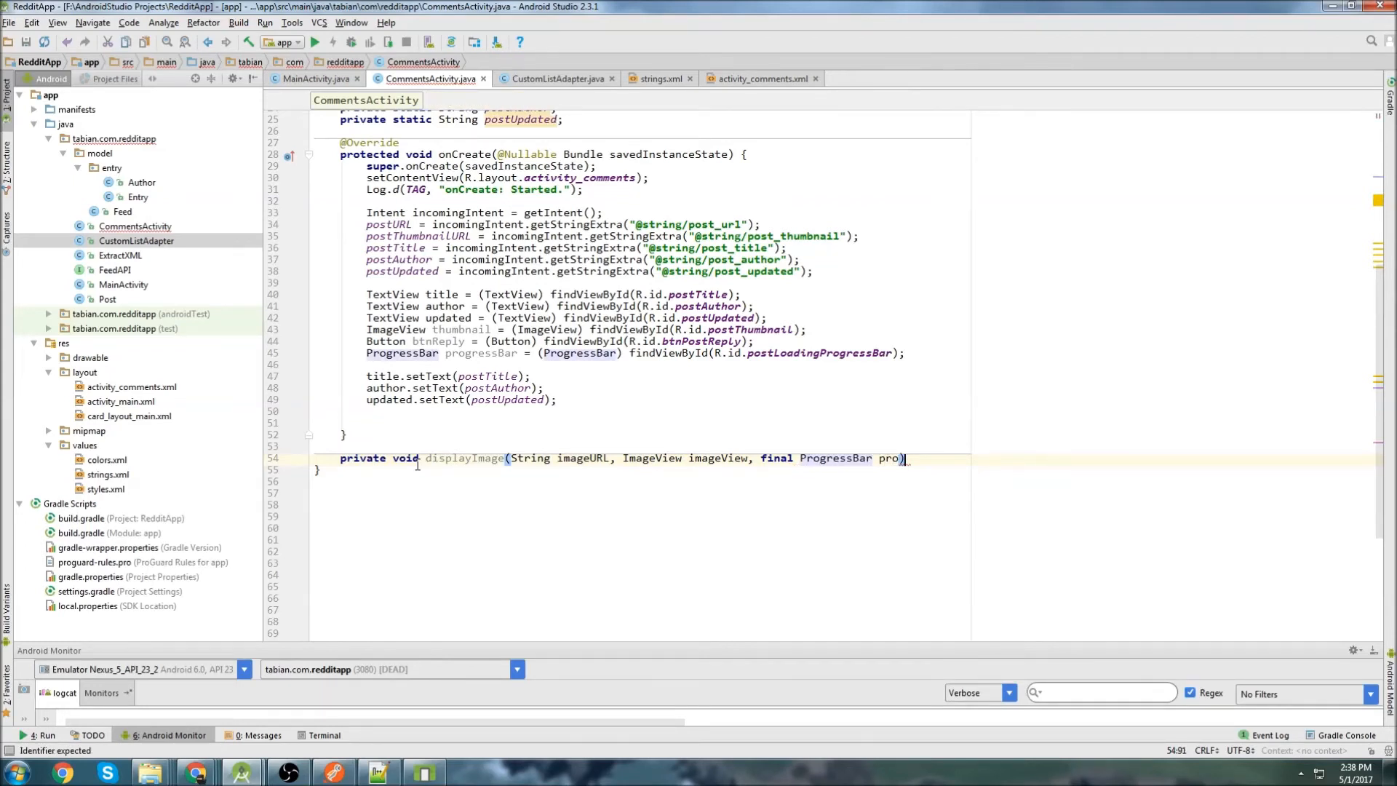
text(gressBar)
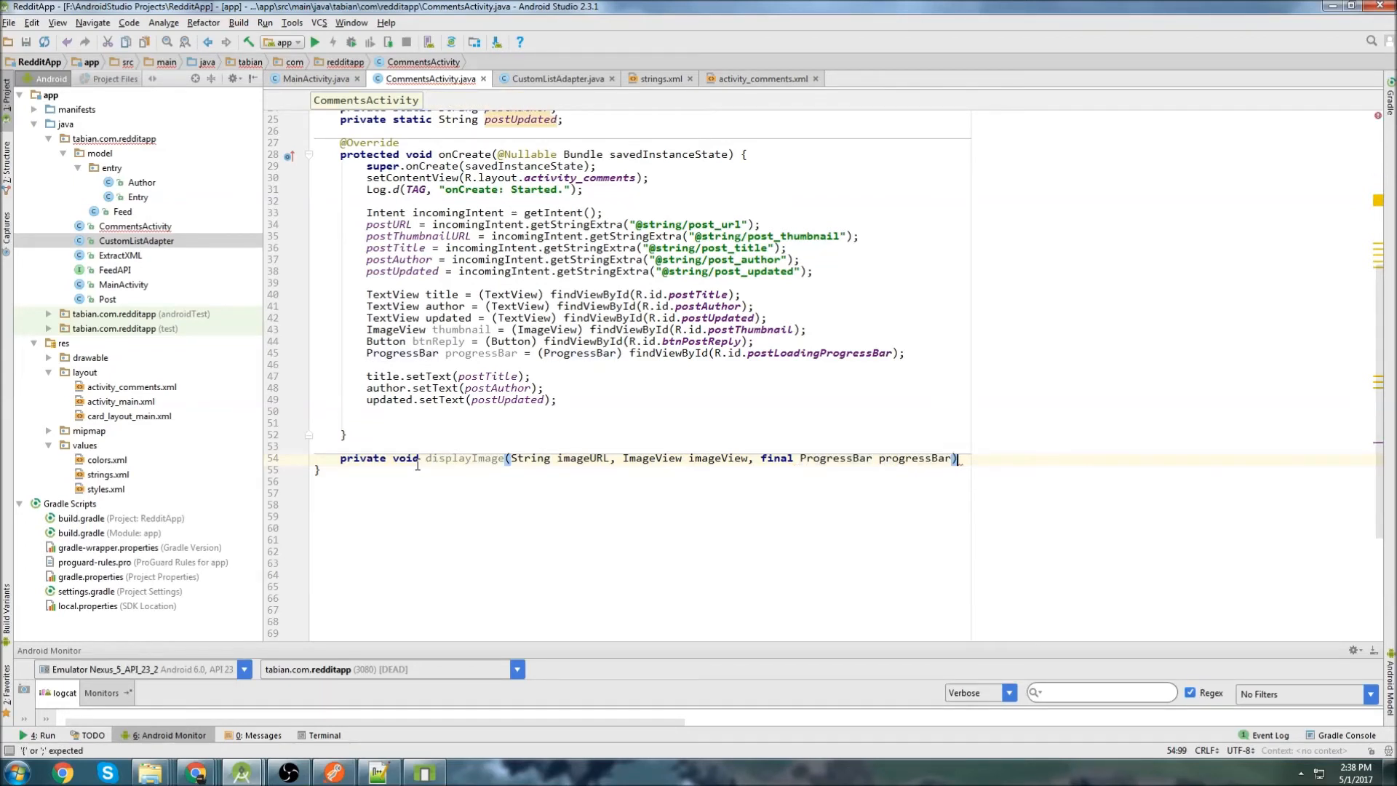
text({)
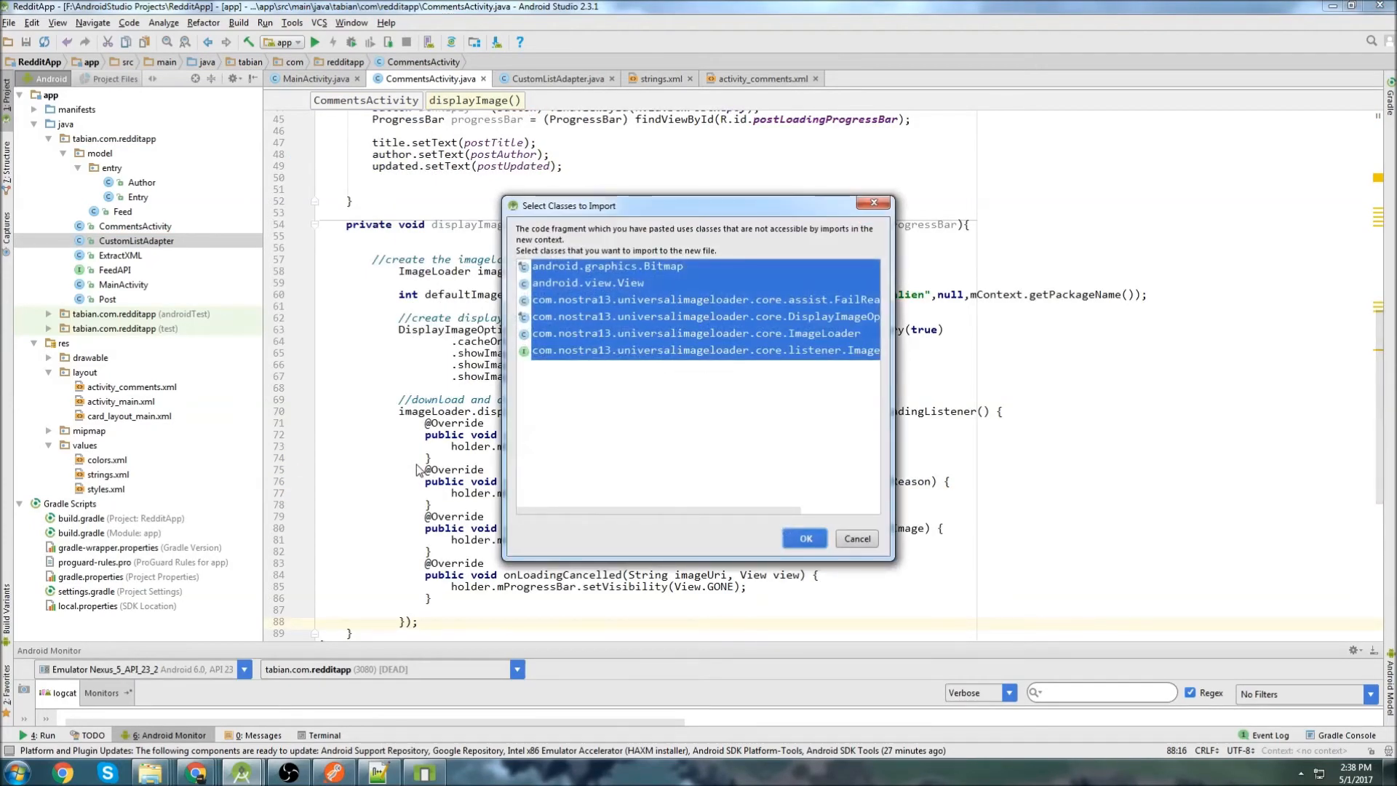
Import the pasted code's classes, replace mContext with CommentsActivity.this, and fix the mProgressBar reference.
click(803, 539)
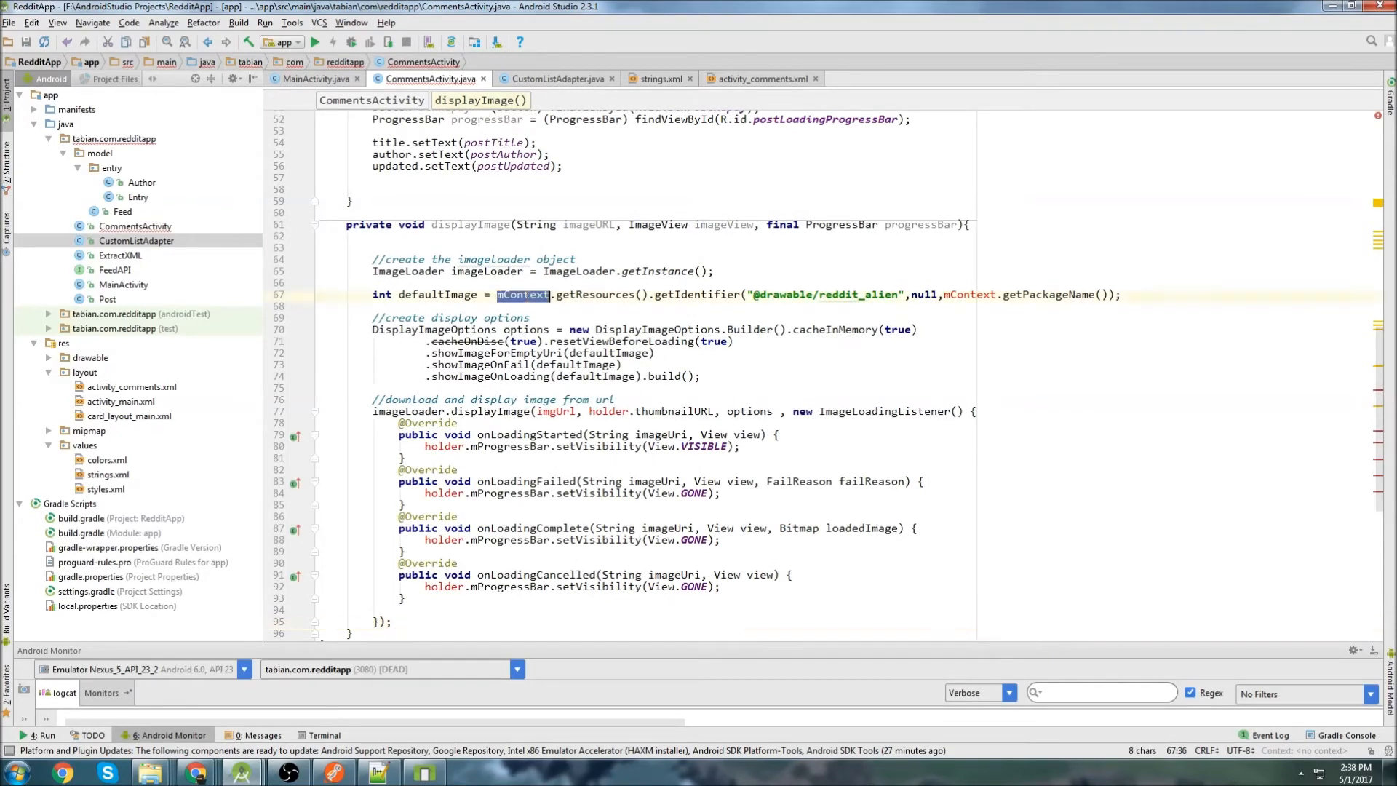
text(CommentsActivity)
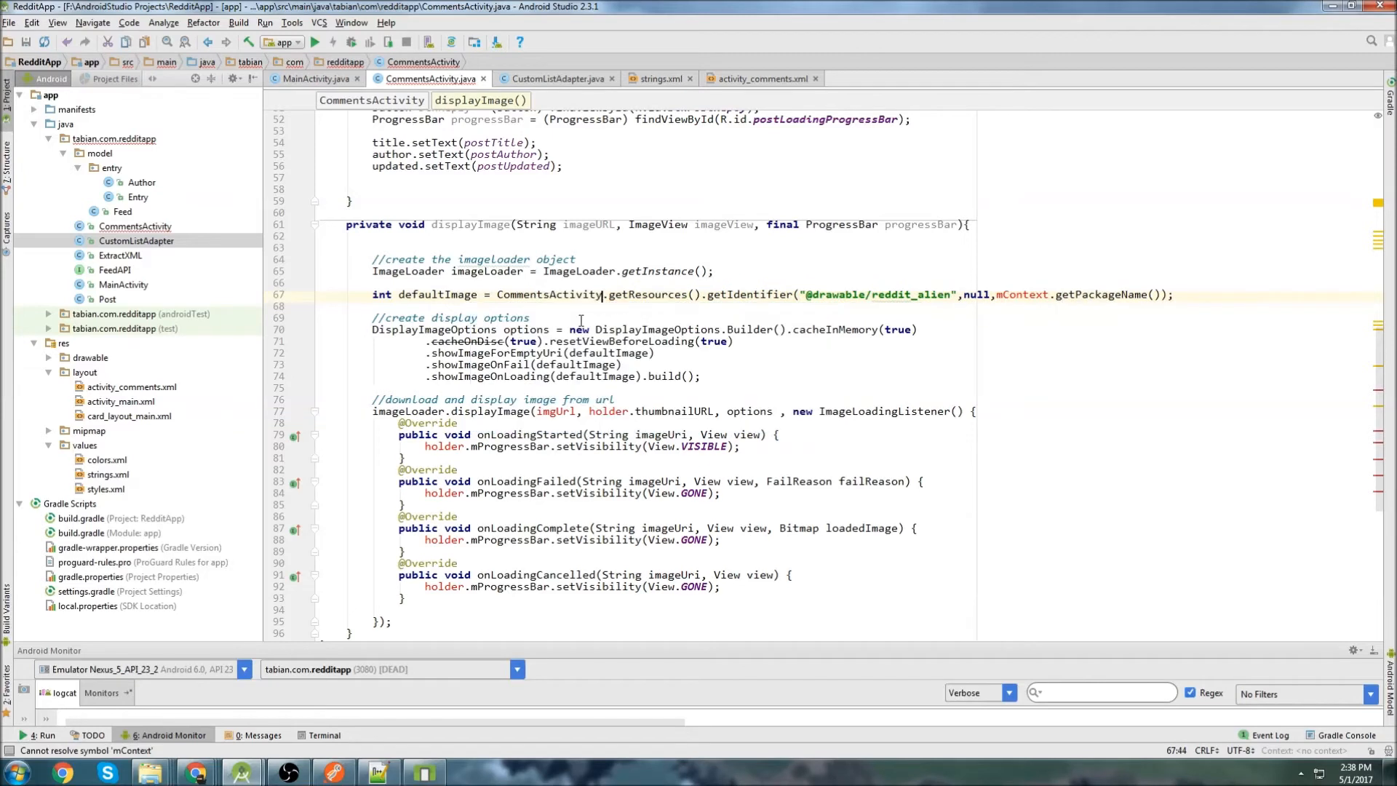
text(.this)
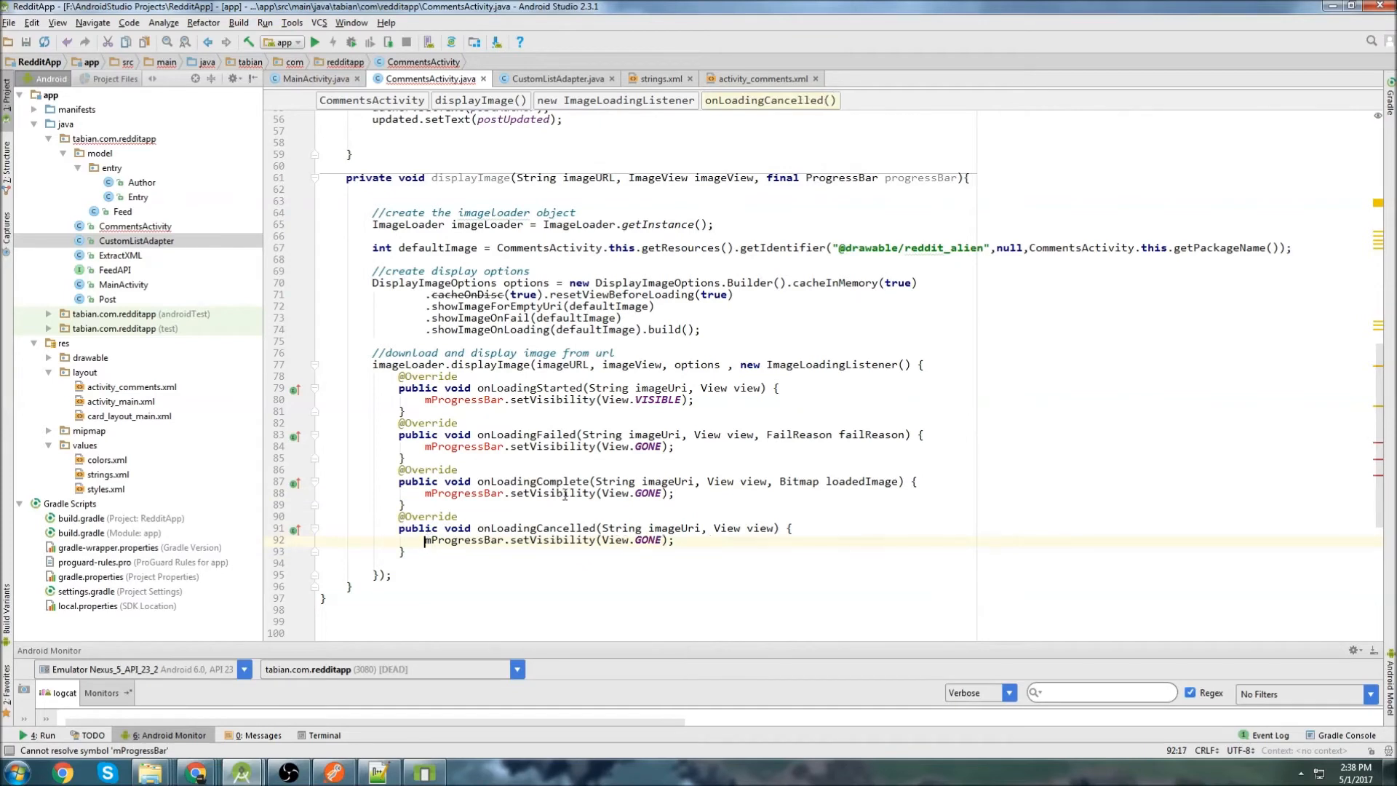
double_click(465, 400)
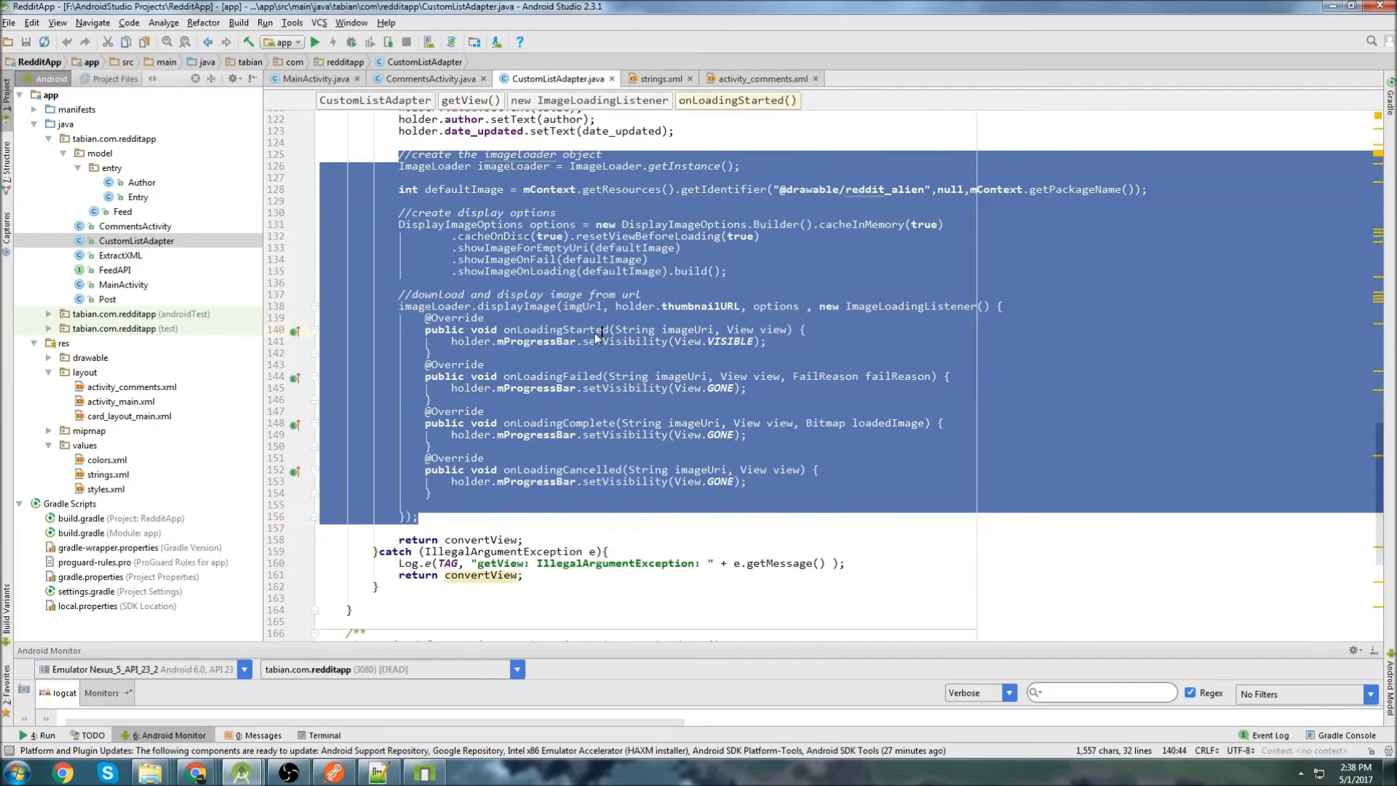
Bring CustomListAdapter's image loader setup into CommentsActivity, import its classes, using CommentsActivity.this as context.
click(582, 305)
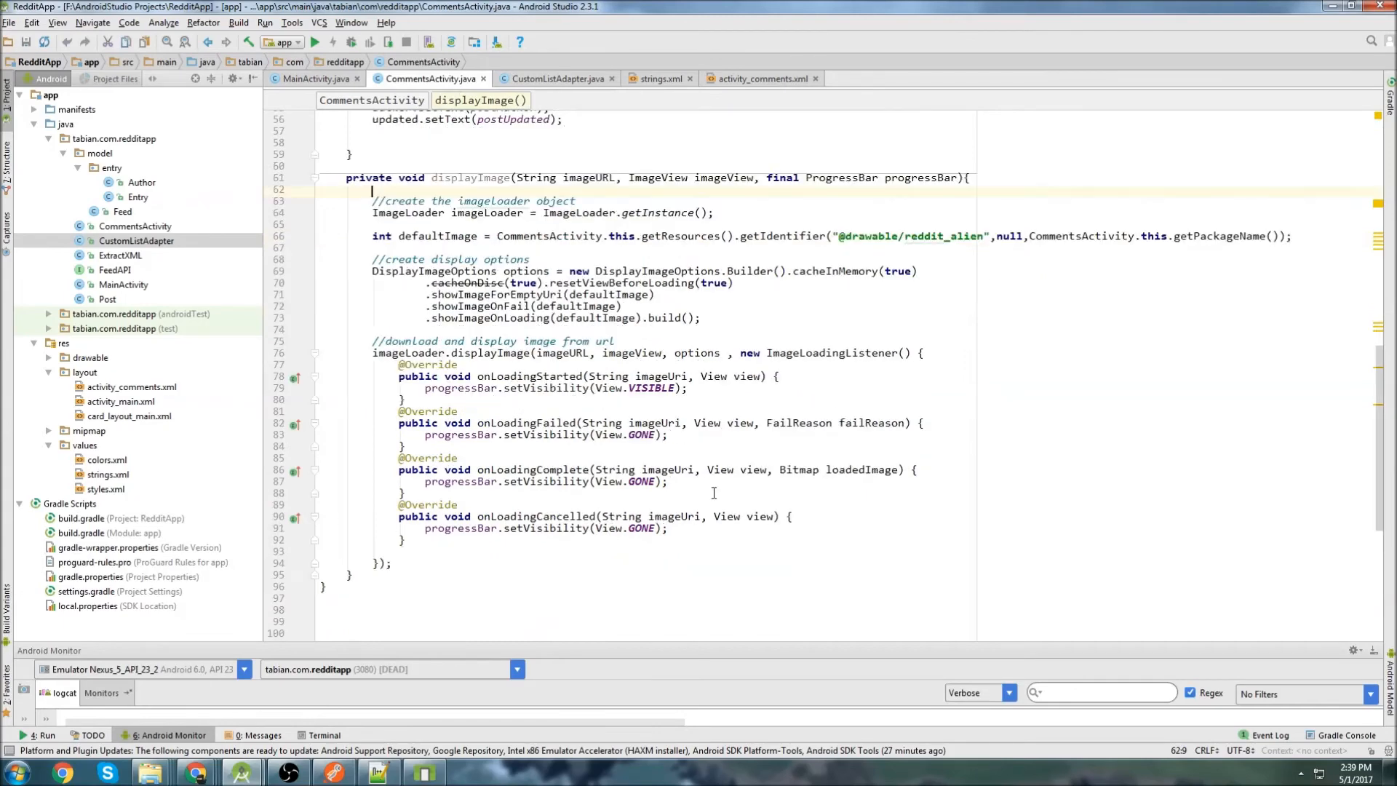
click(553, 79)
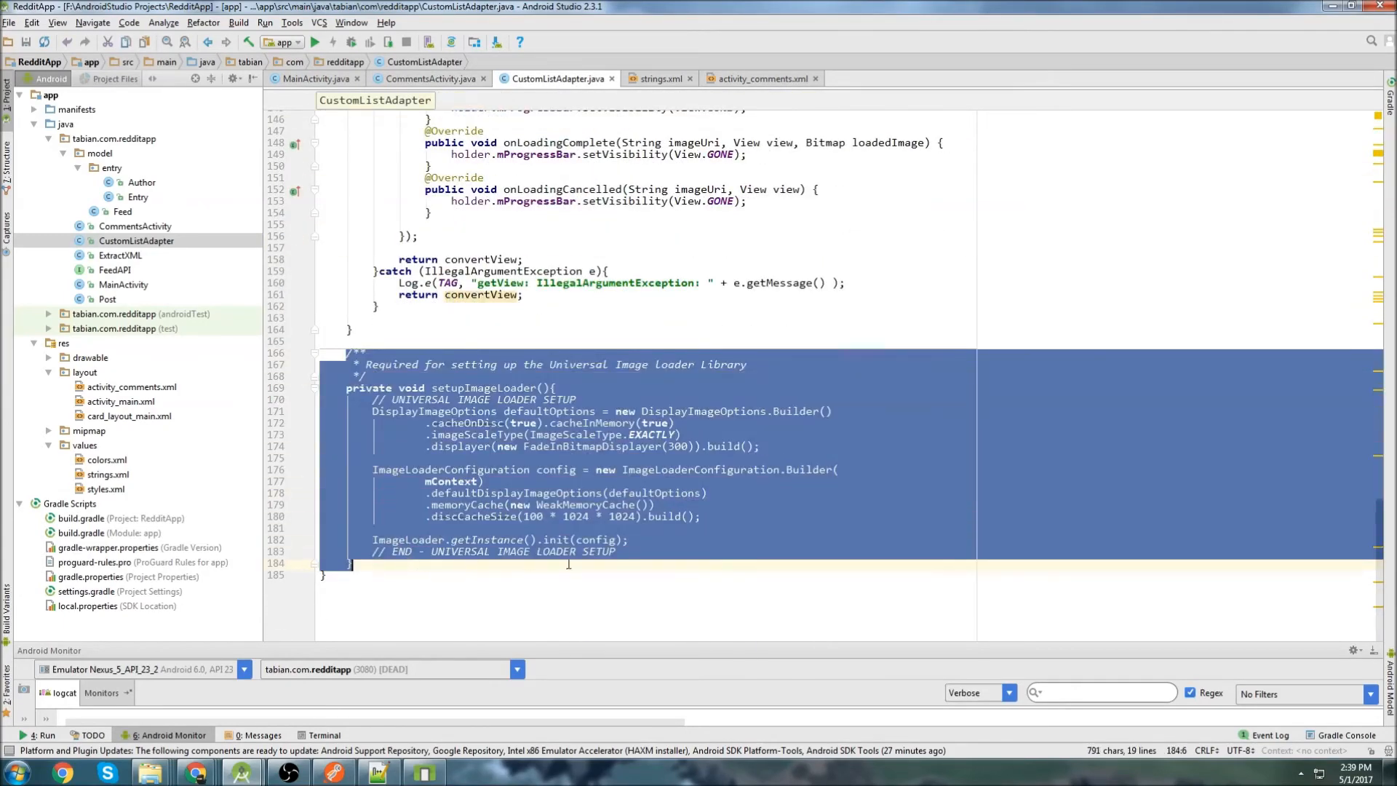
click(430, 79)
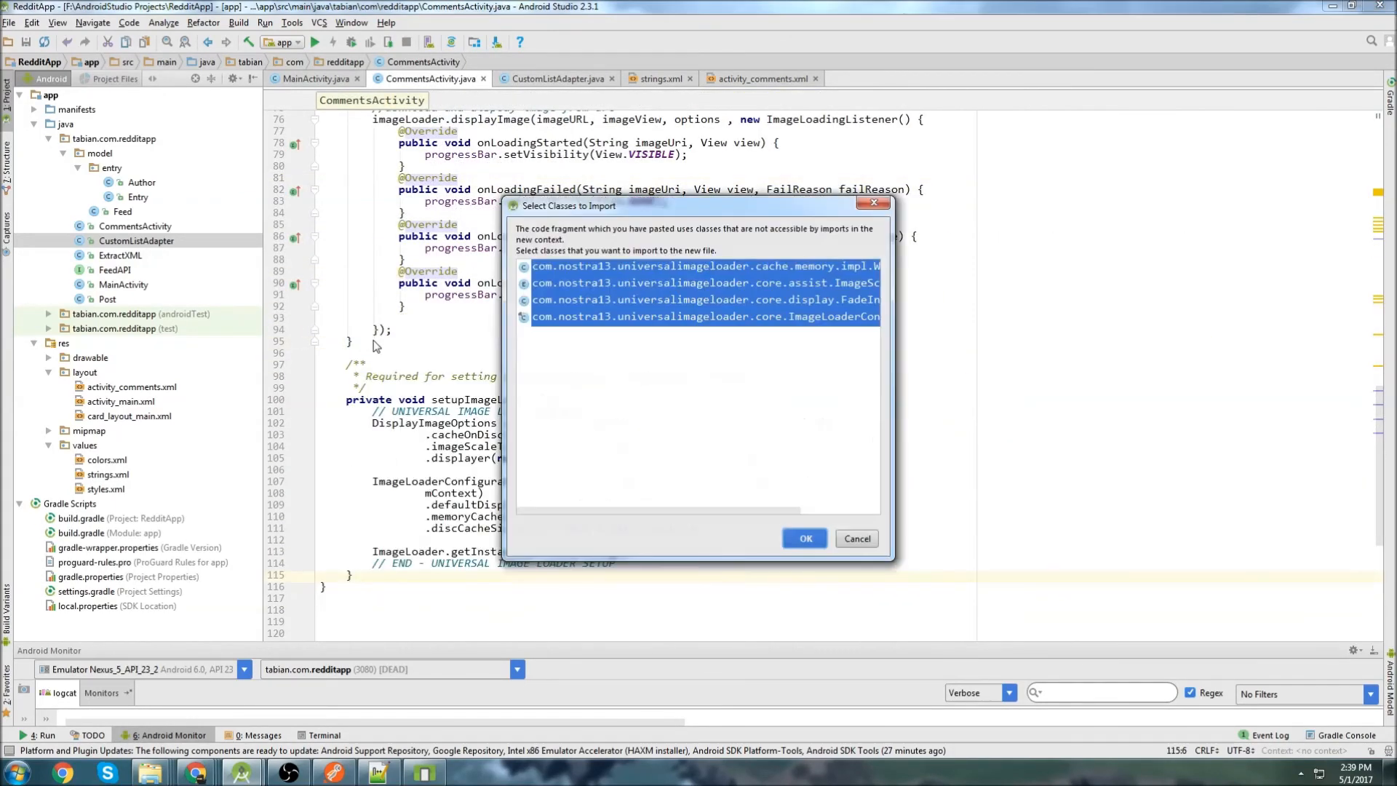
click(803, 539)
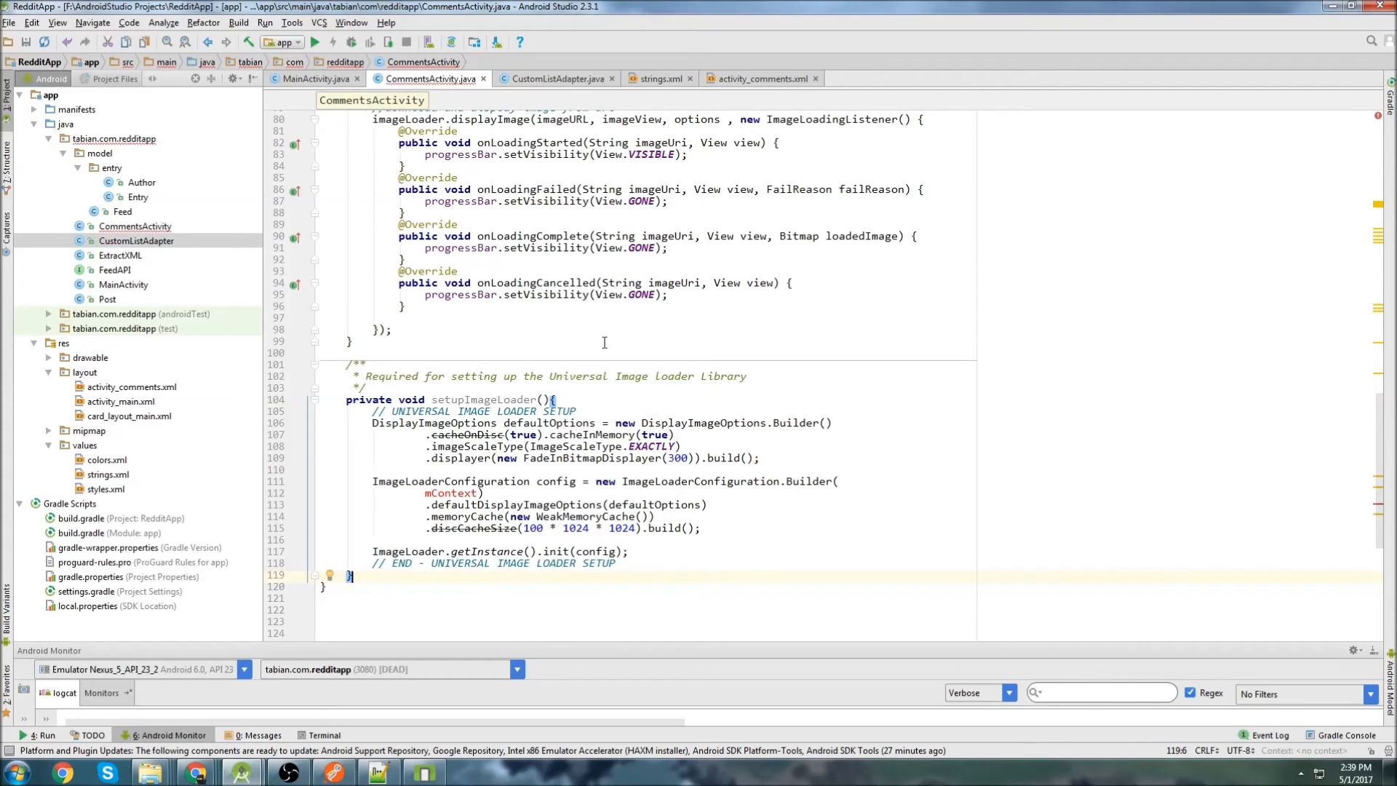
text(Comm)
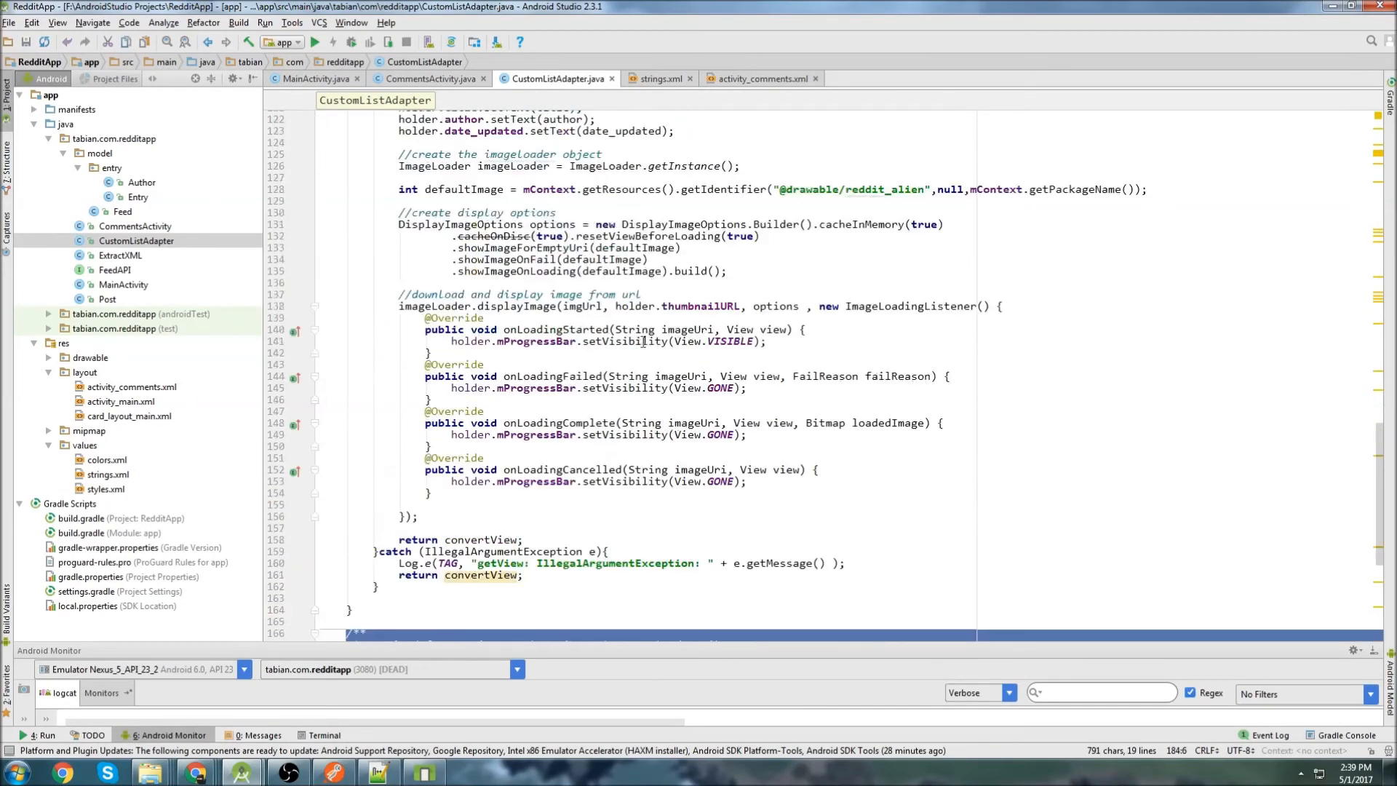
Add the reddit_alien getIdentifier line, a private int defaultImage field, and a setupImageLoader() call.
click(430, 79)
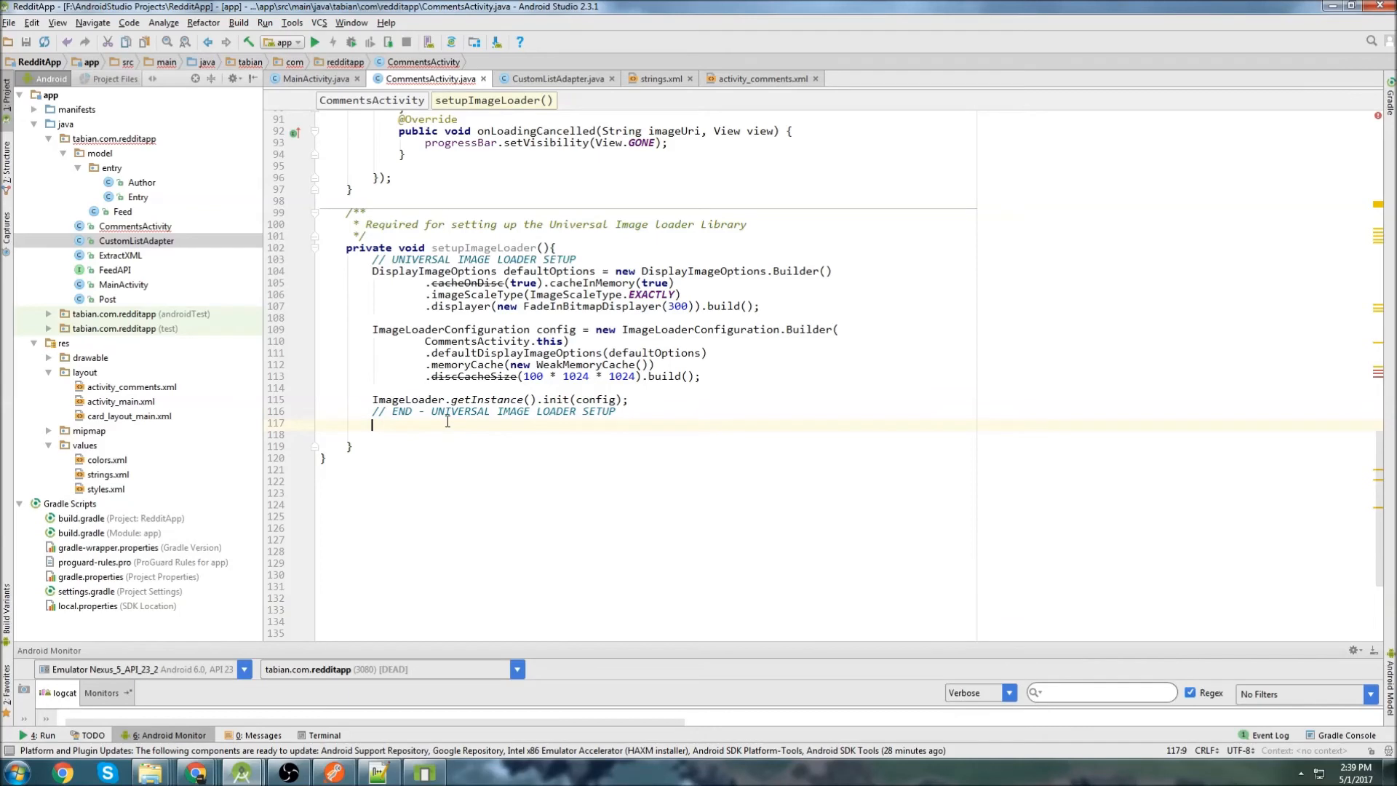
text(int defaultImage = CommentsActivity.this.getResources().getIdentifier("@drawable/reddit_alien",null,CommentsActivity.this.getPackageName());)
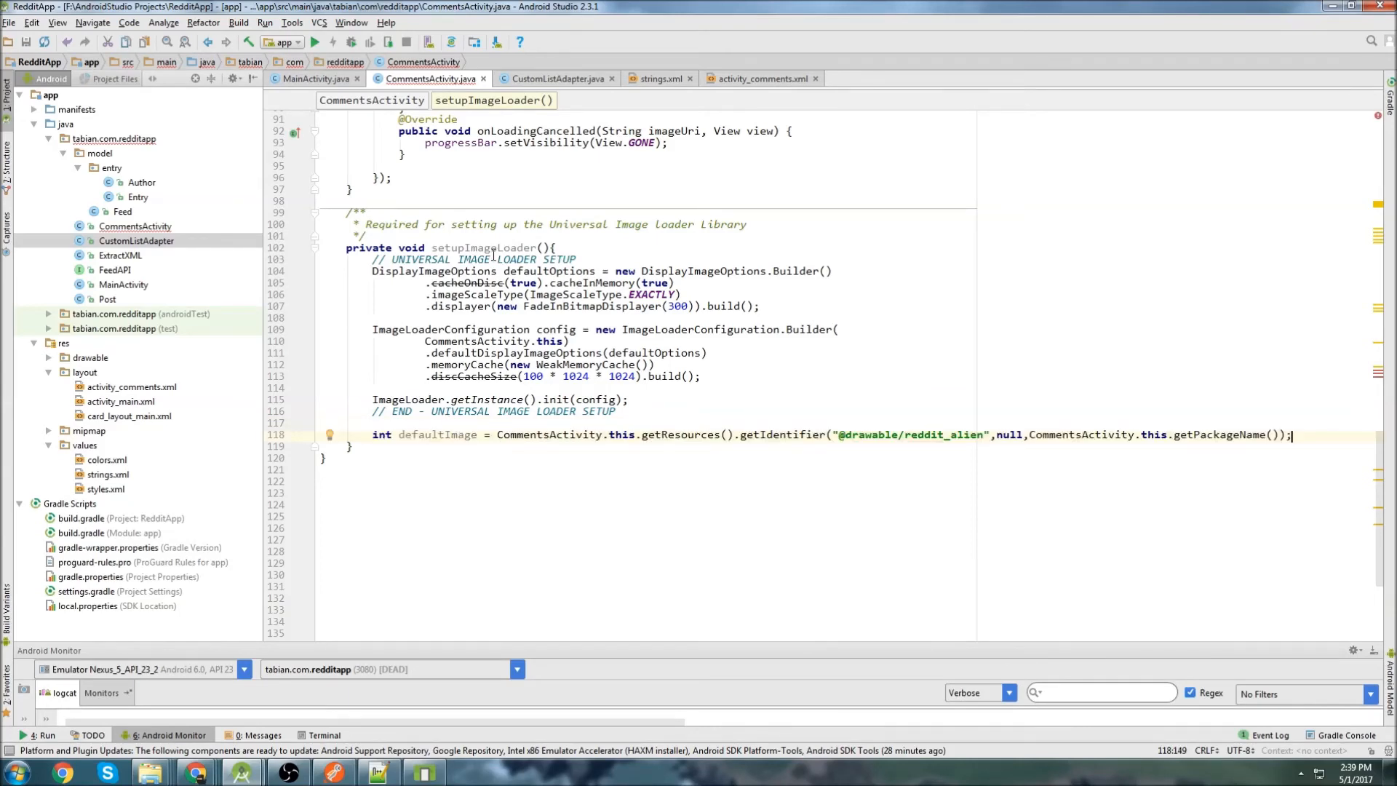
mouse_move(438, 435)
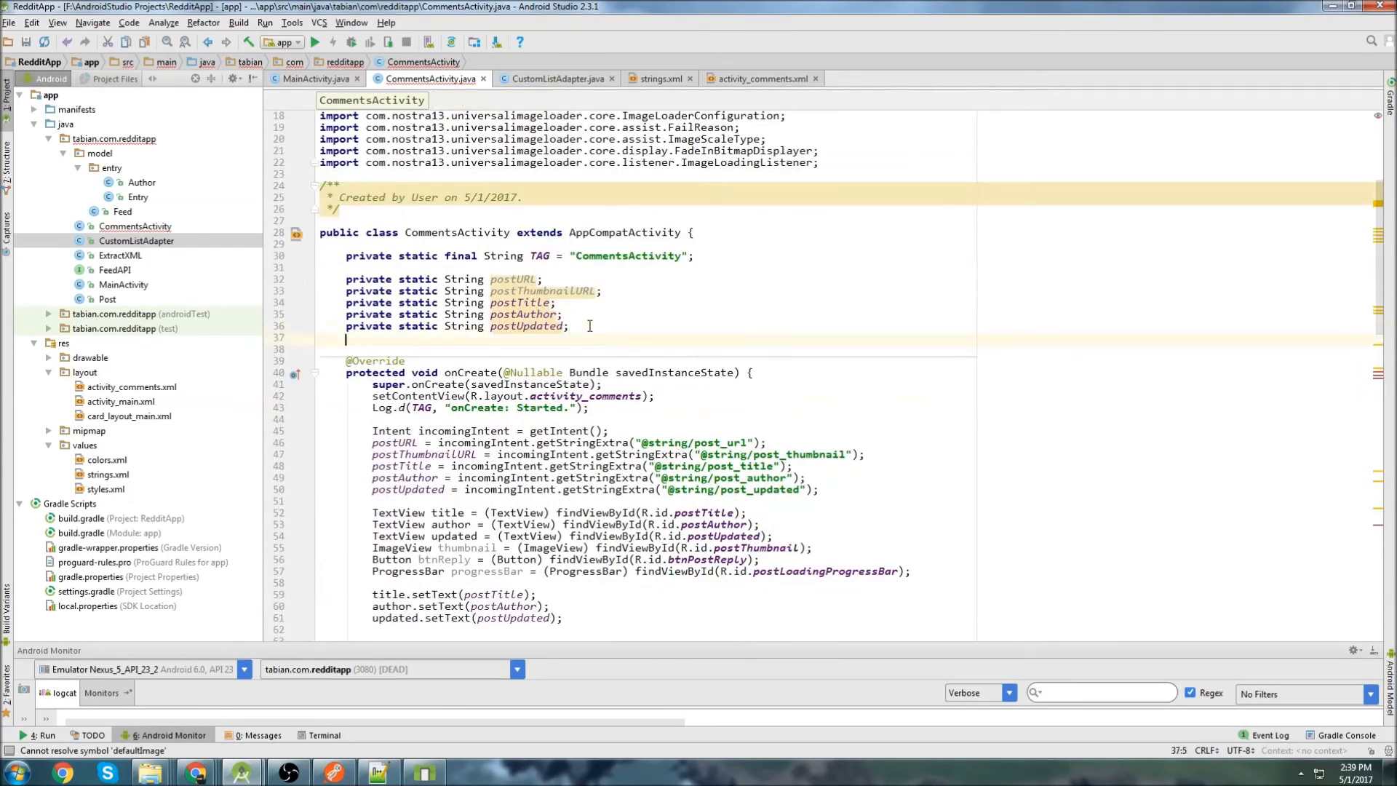
text(private int defaultImage;)
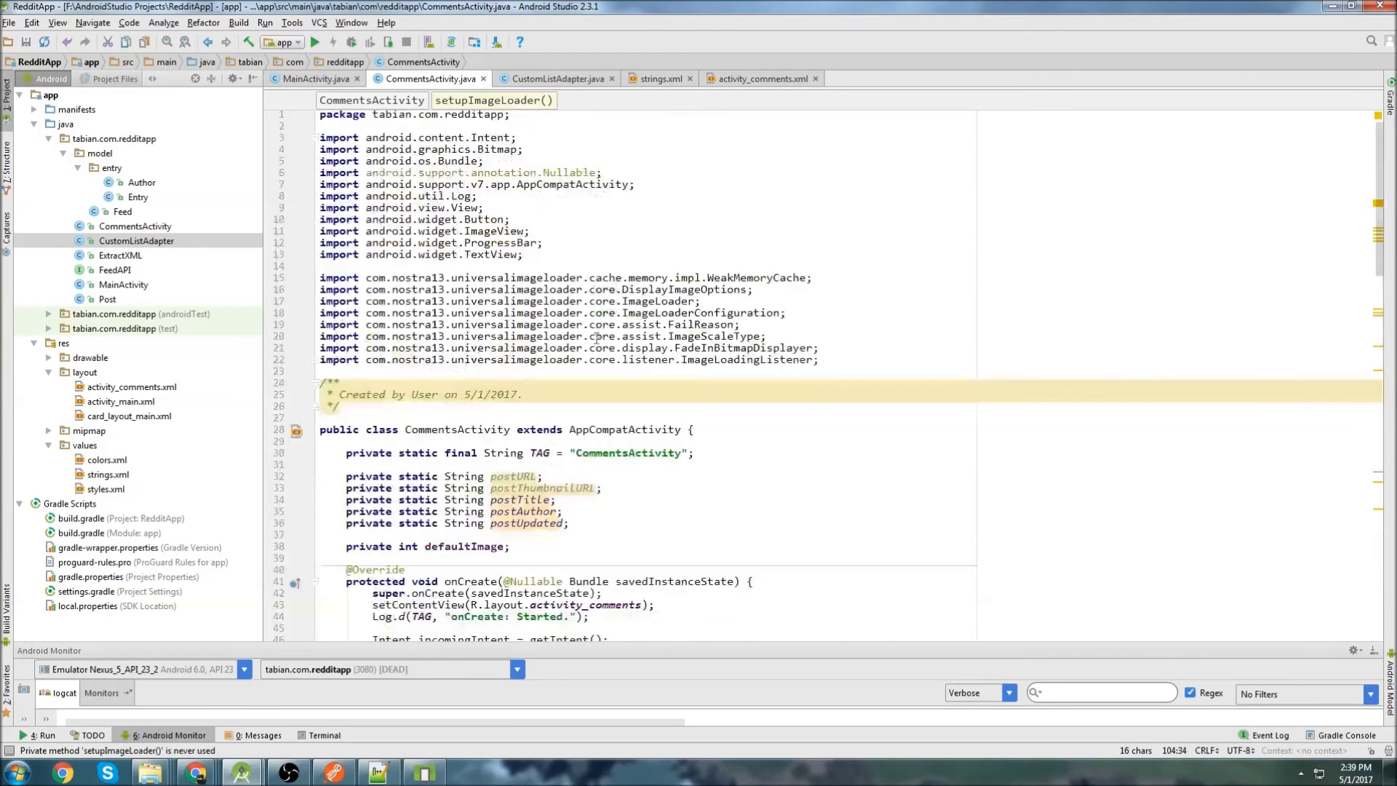
text(setupImageLoader)
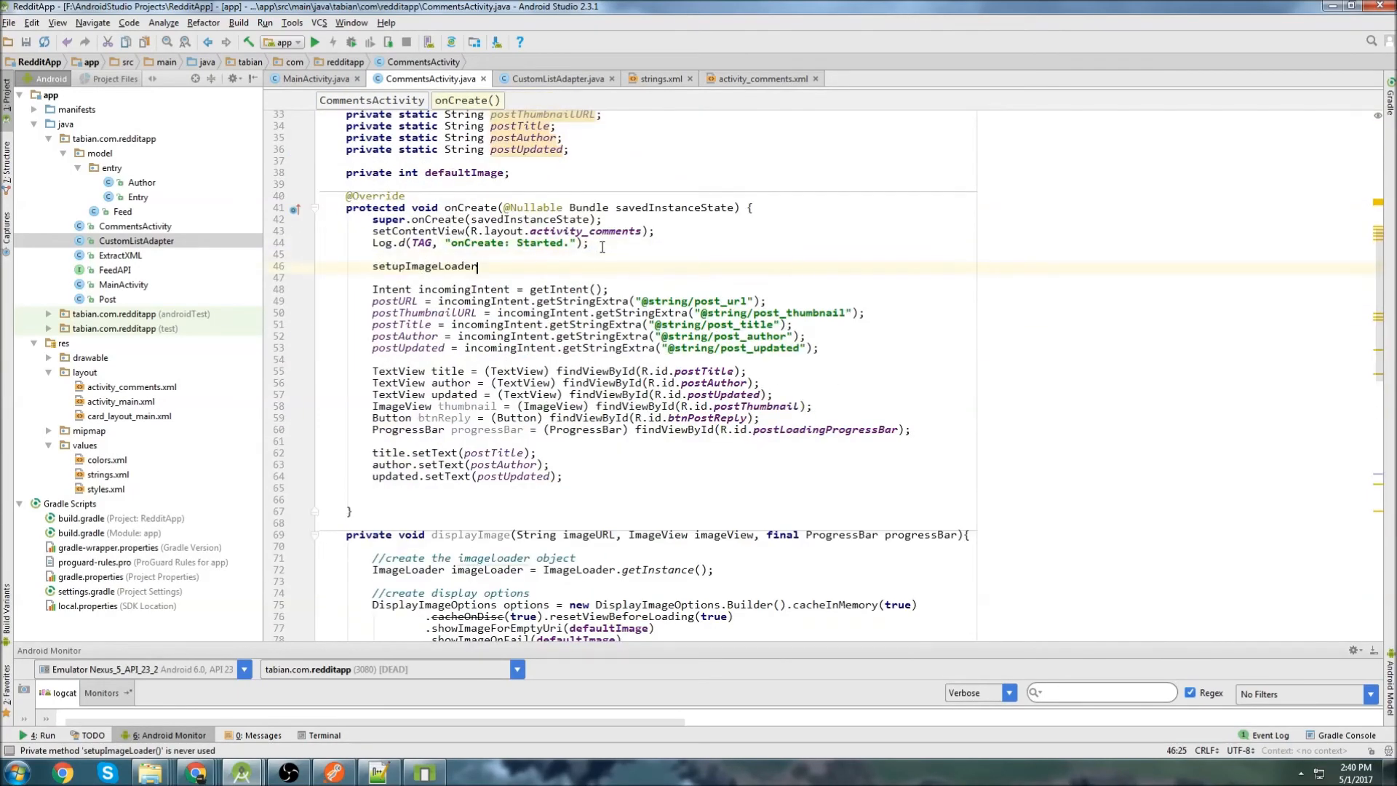
scroll(down, 3)
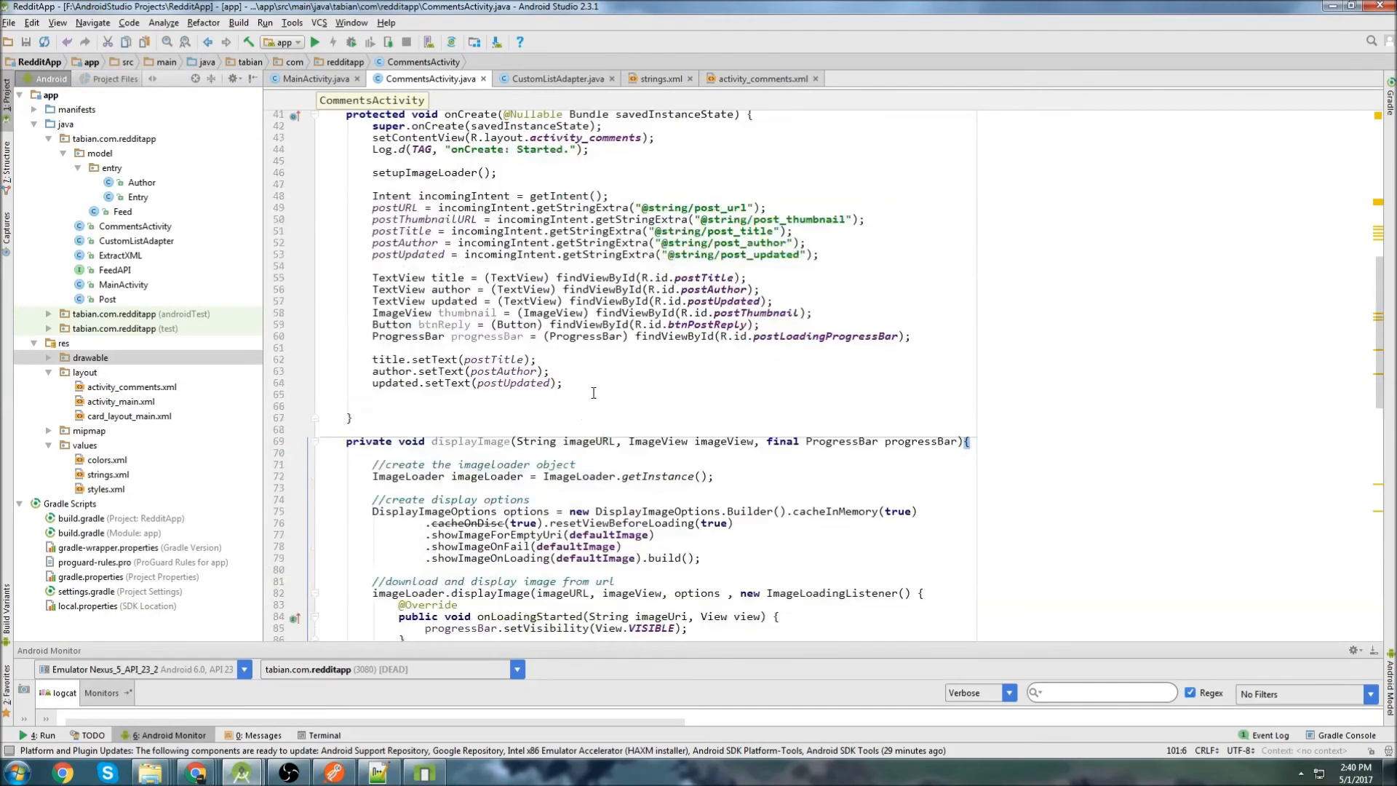
Call displayImage(postThumbnailURL, thumbnail, progressBar) in onCreate.
text(imag)
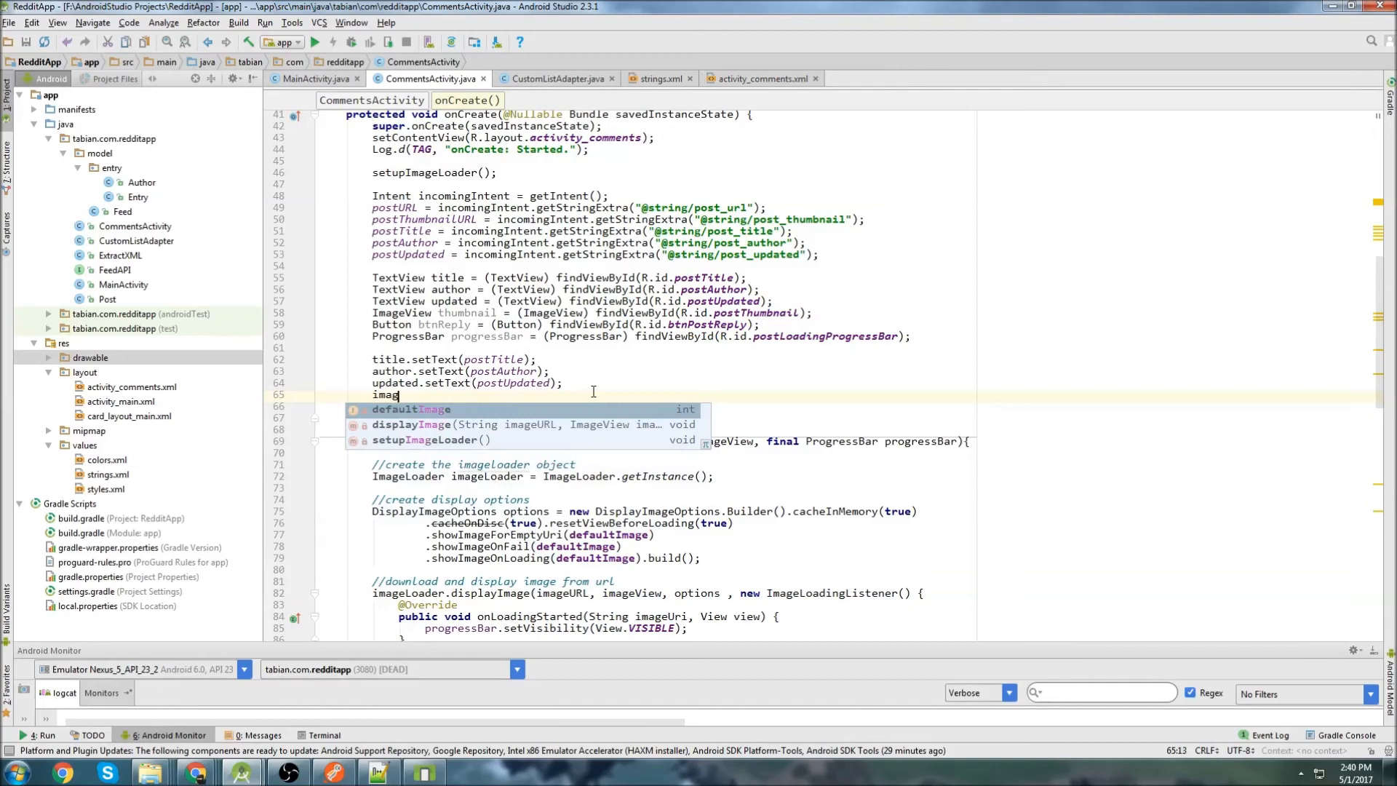
click(410, 424)
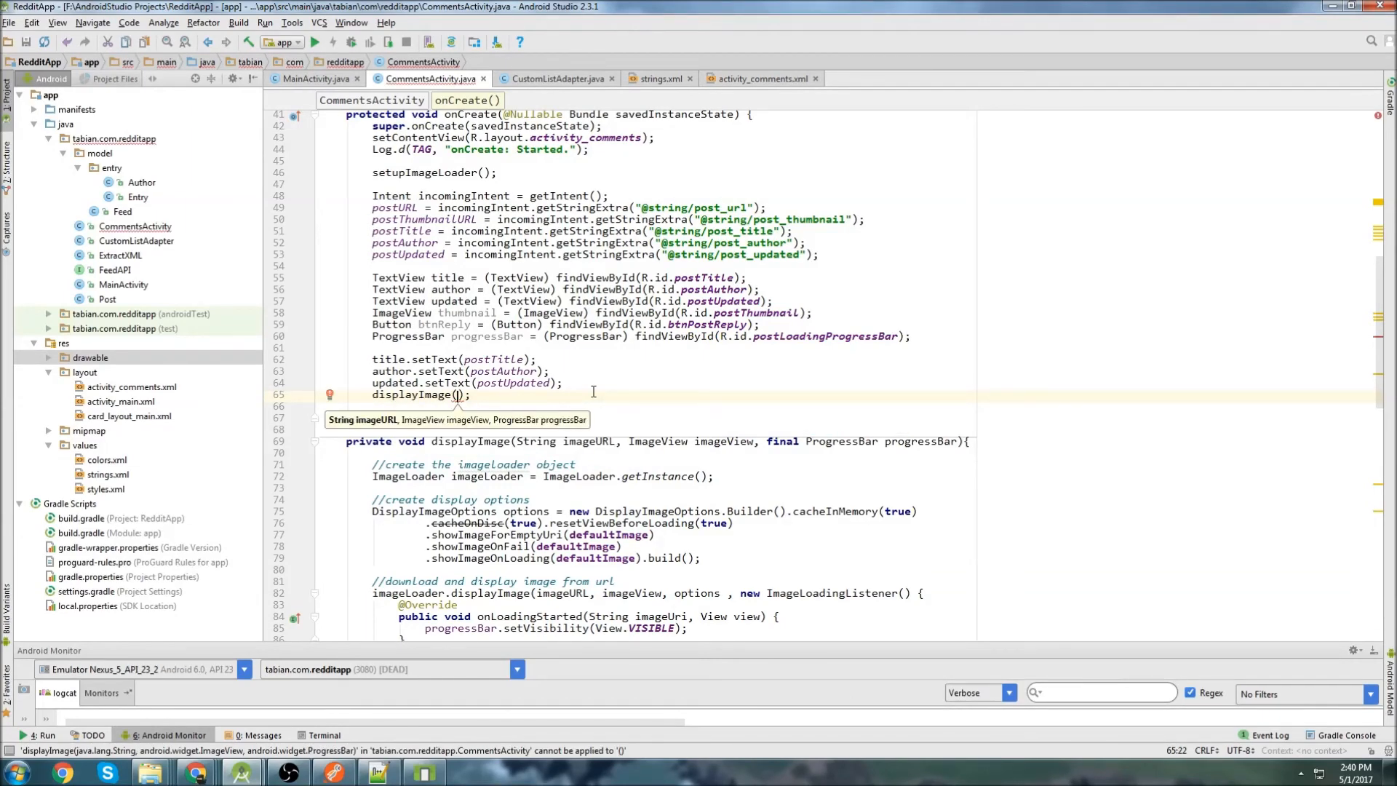
text(postThumbnailURL)
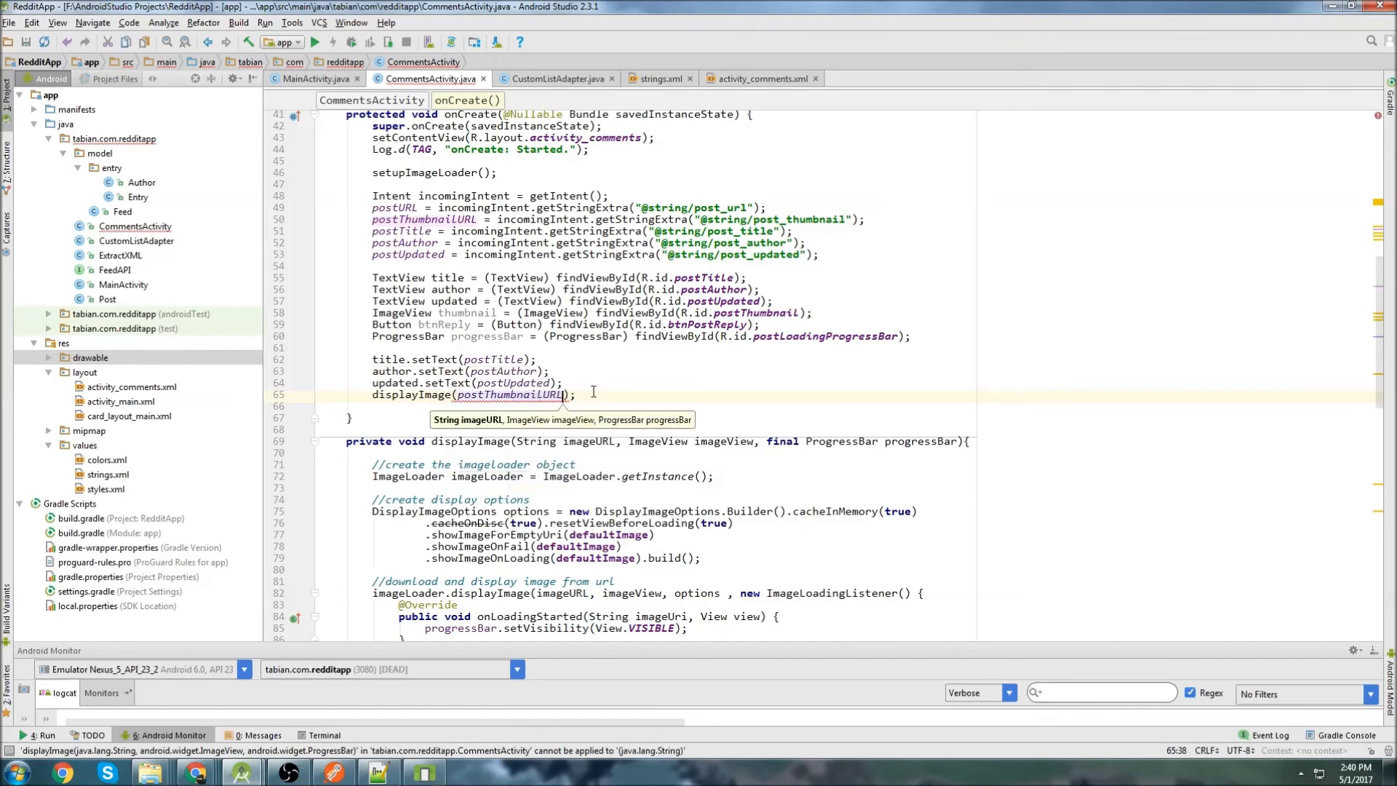
text(, thumbnail,)
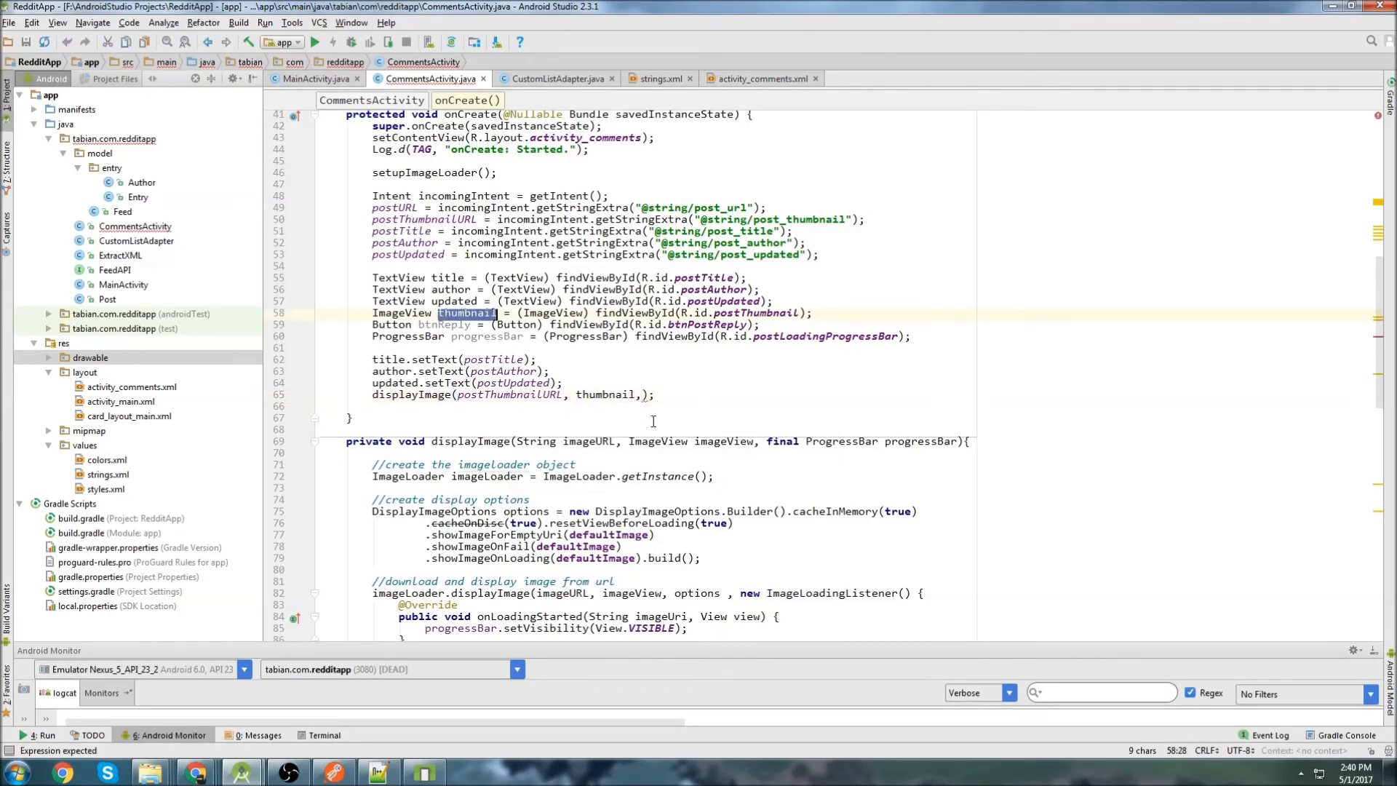
text(progressBar)
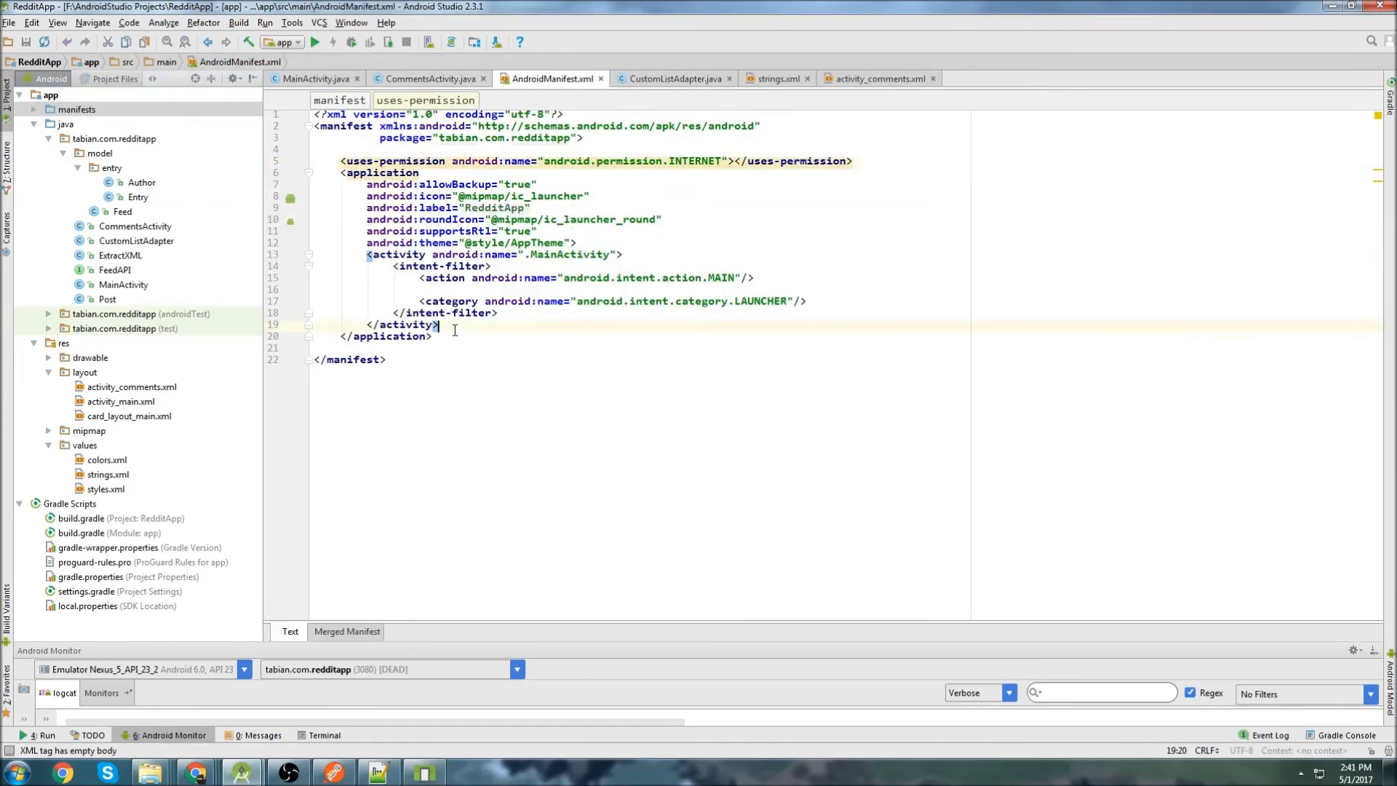
Start a new <activity android:name="..."> entry in AndroidManifest.xml.
text(<activity android:name=")
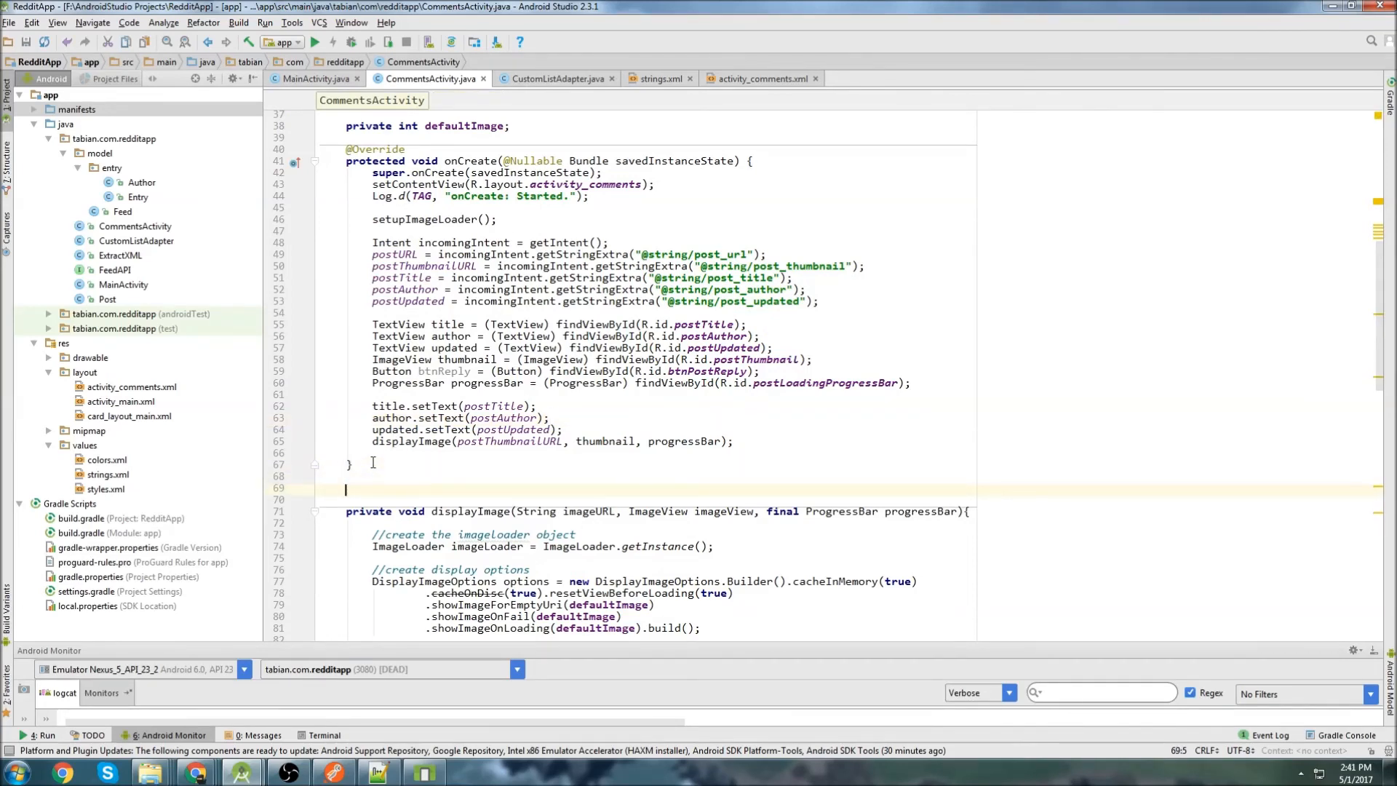
Move the post setup code into an initPost() method called from onCreate, and run the app.
text(private void initP)
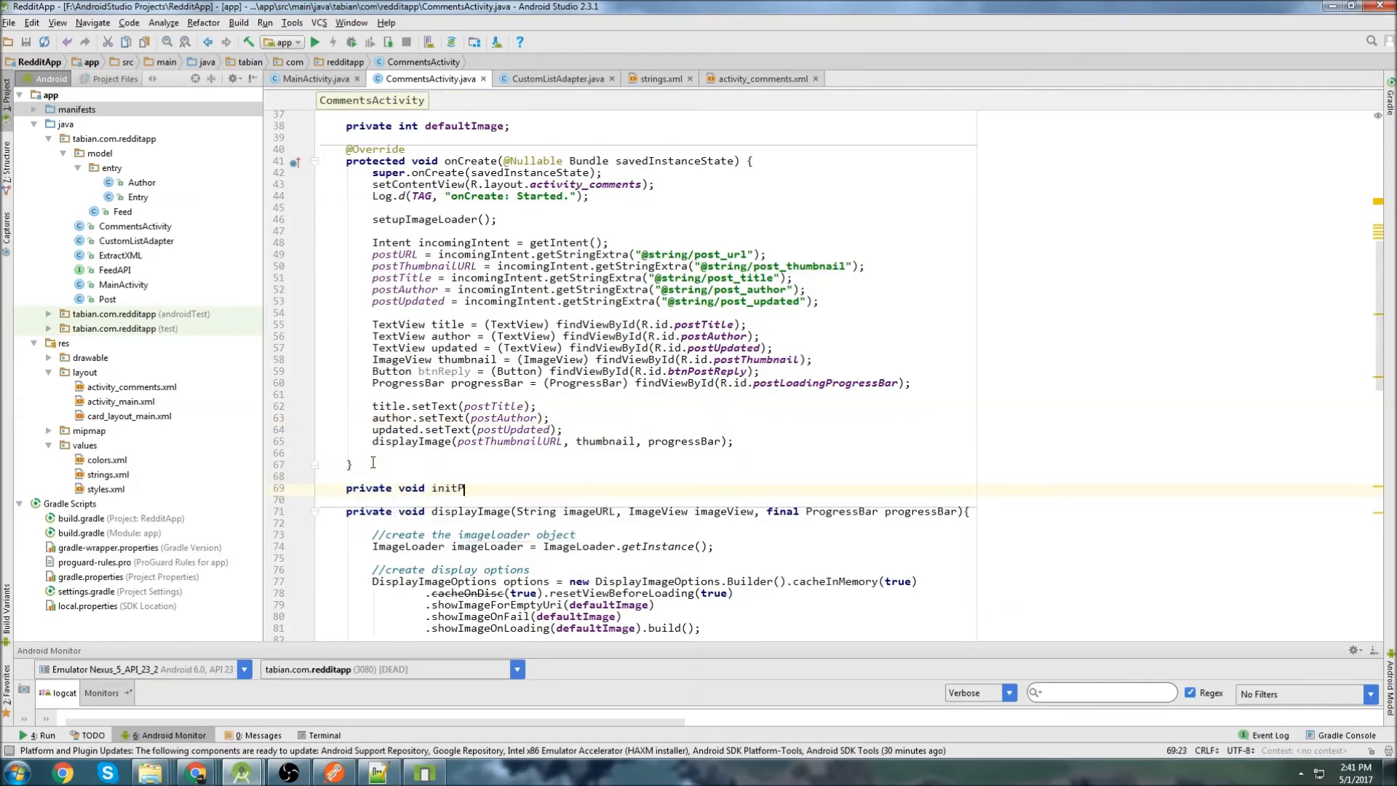
text(ost(){)
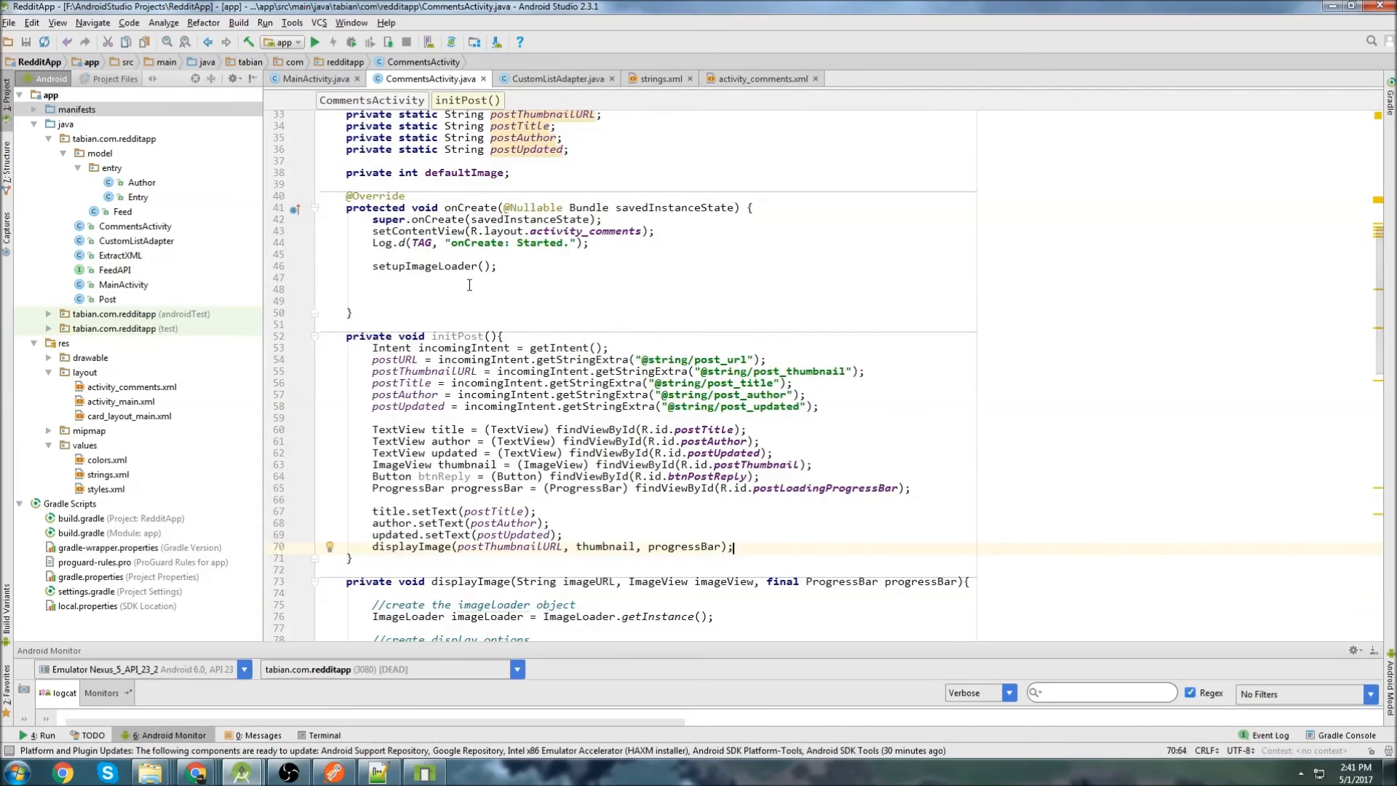
text(initPost();)
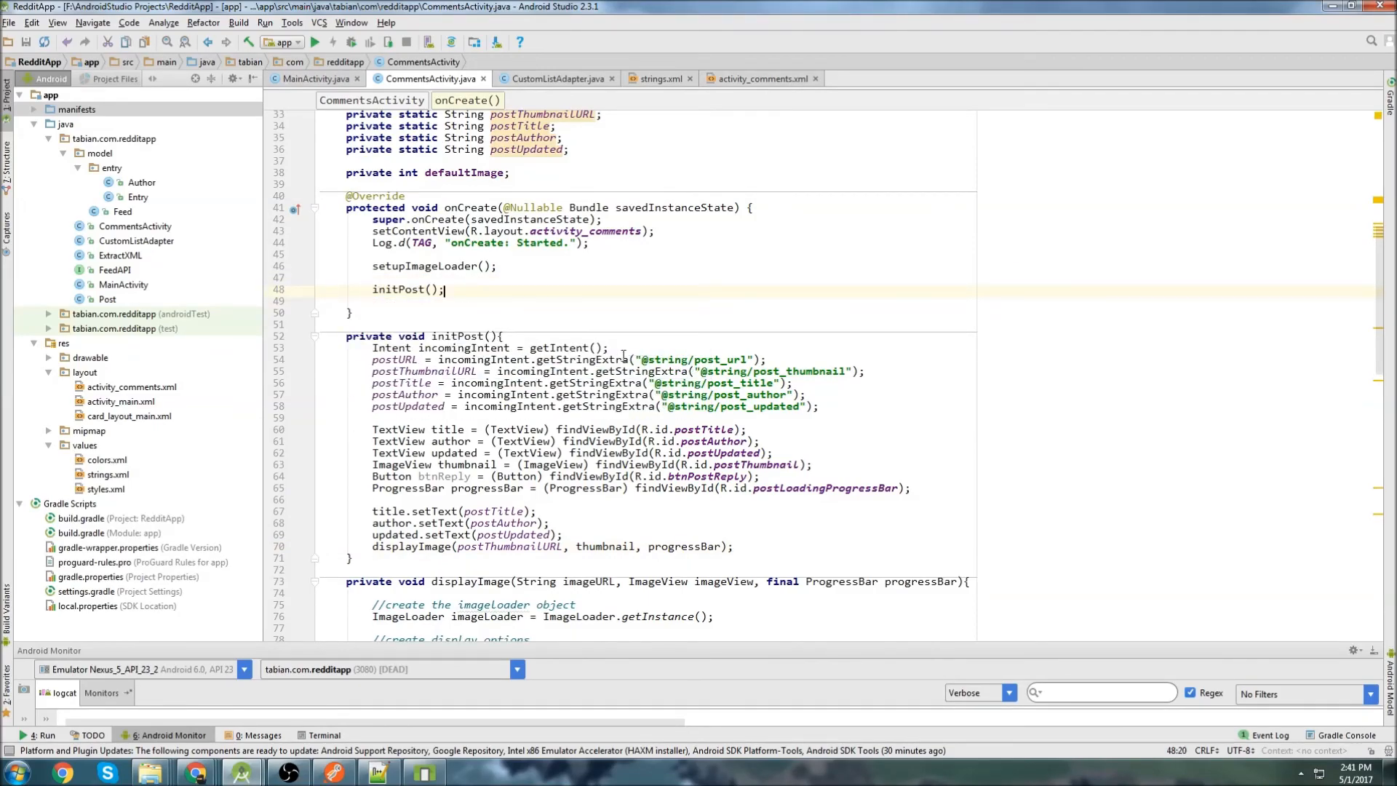
scroll(down, 3)
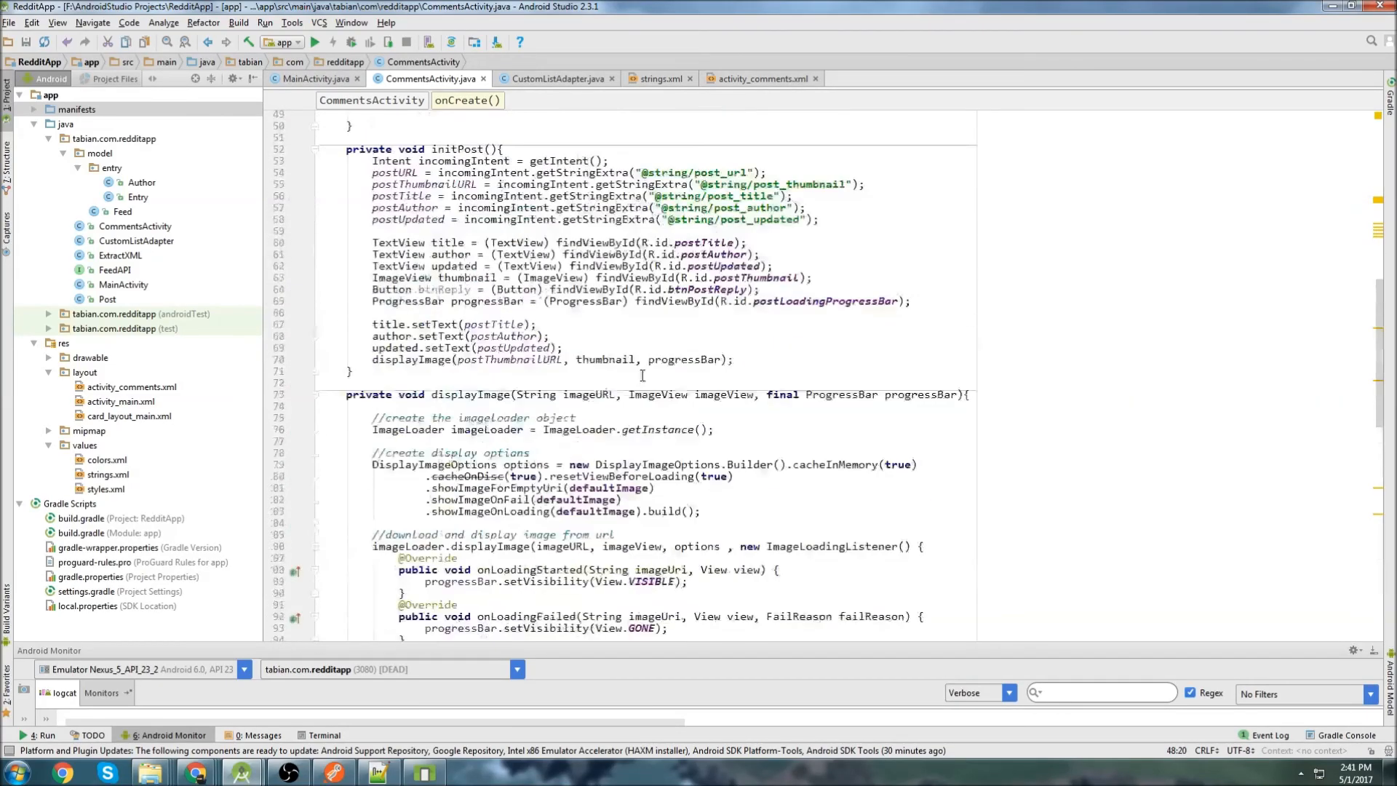
scroll(up, 3)
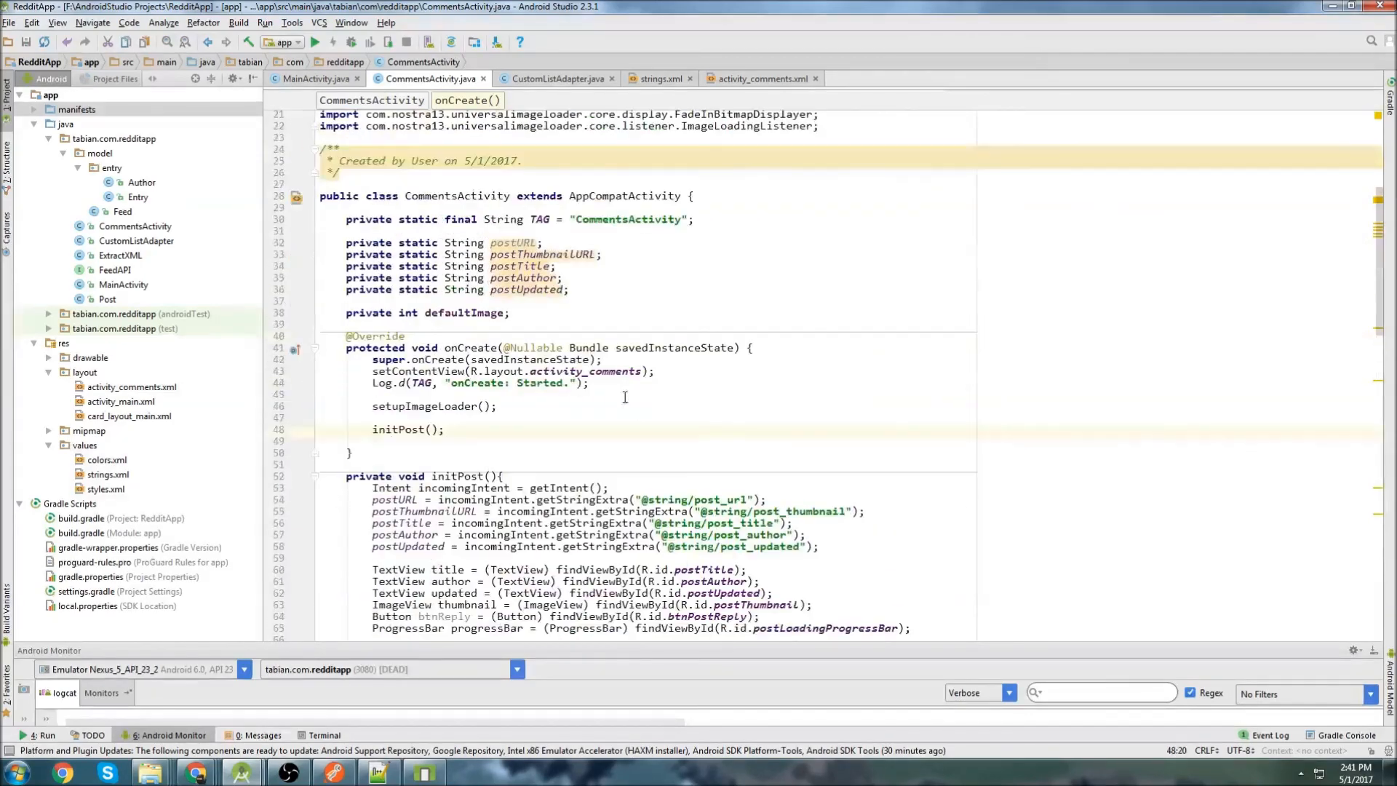
click(314, 42)
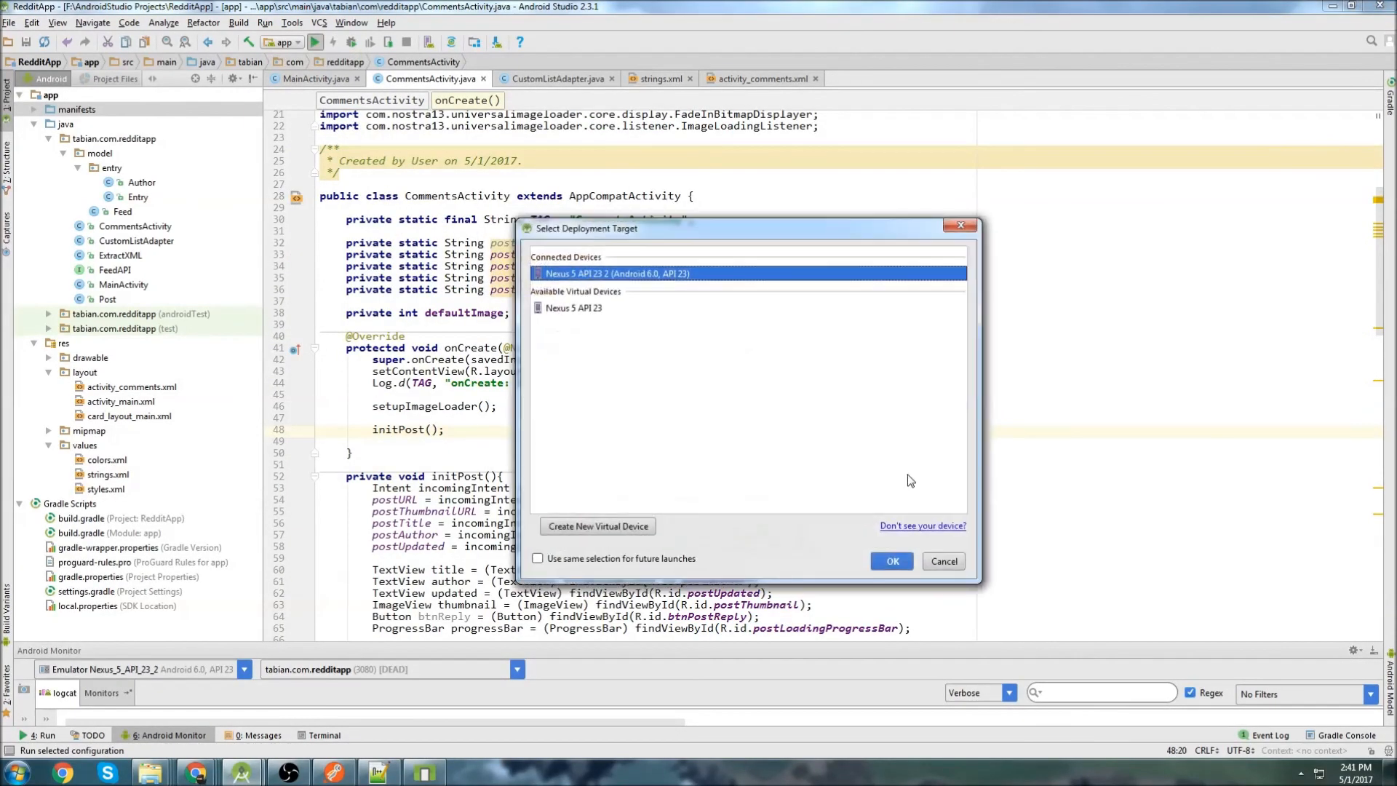
Deploy to the Nexus 5 emulator, load the pics subreddit feed, and open the selfie stick post.
click(890, 561)
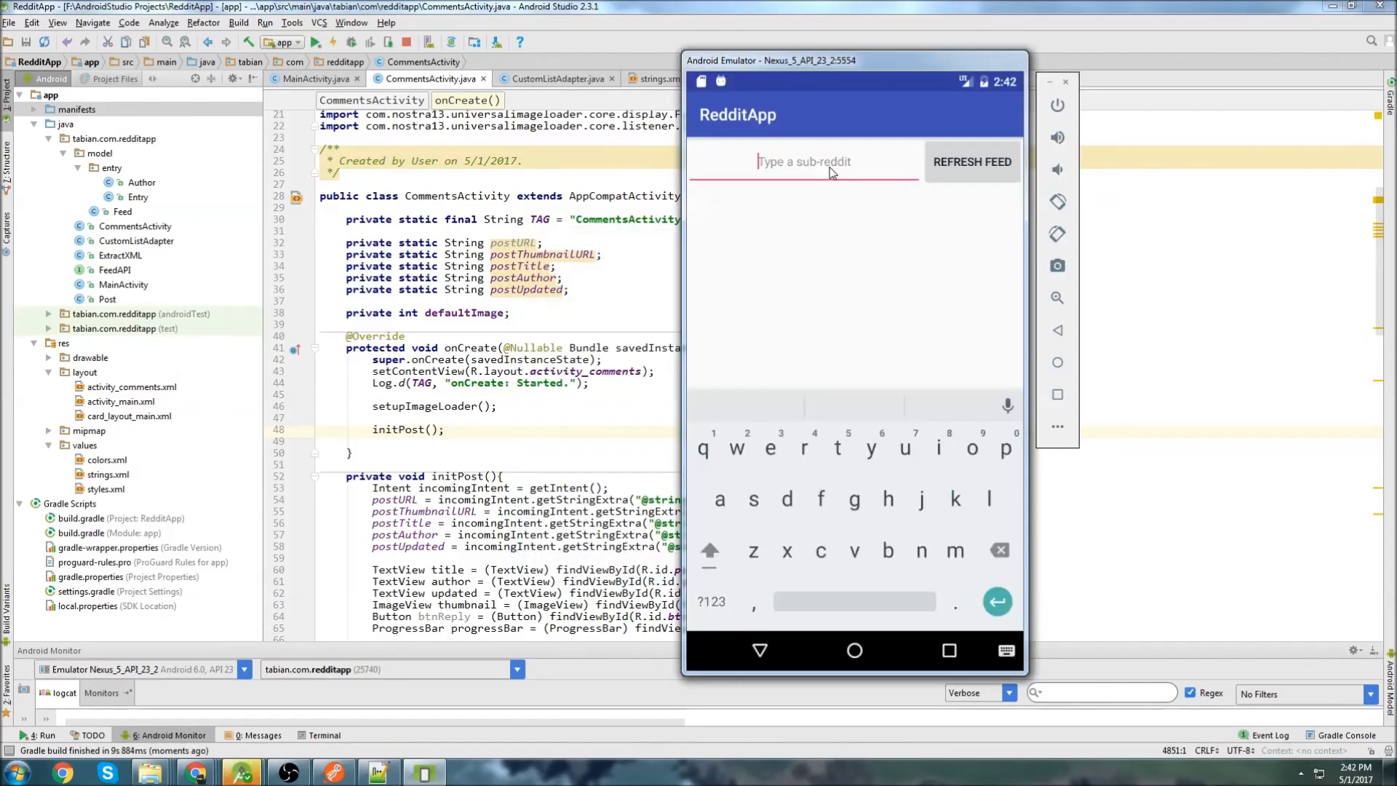
text(pics)
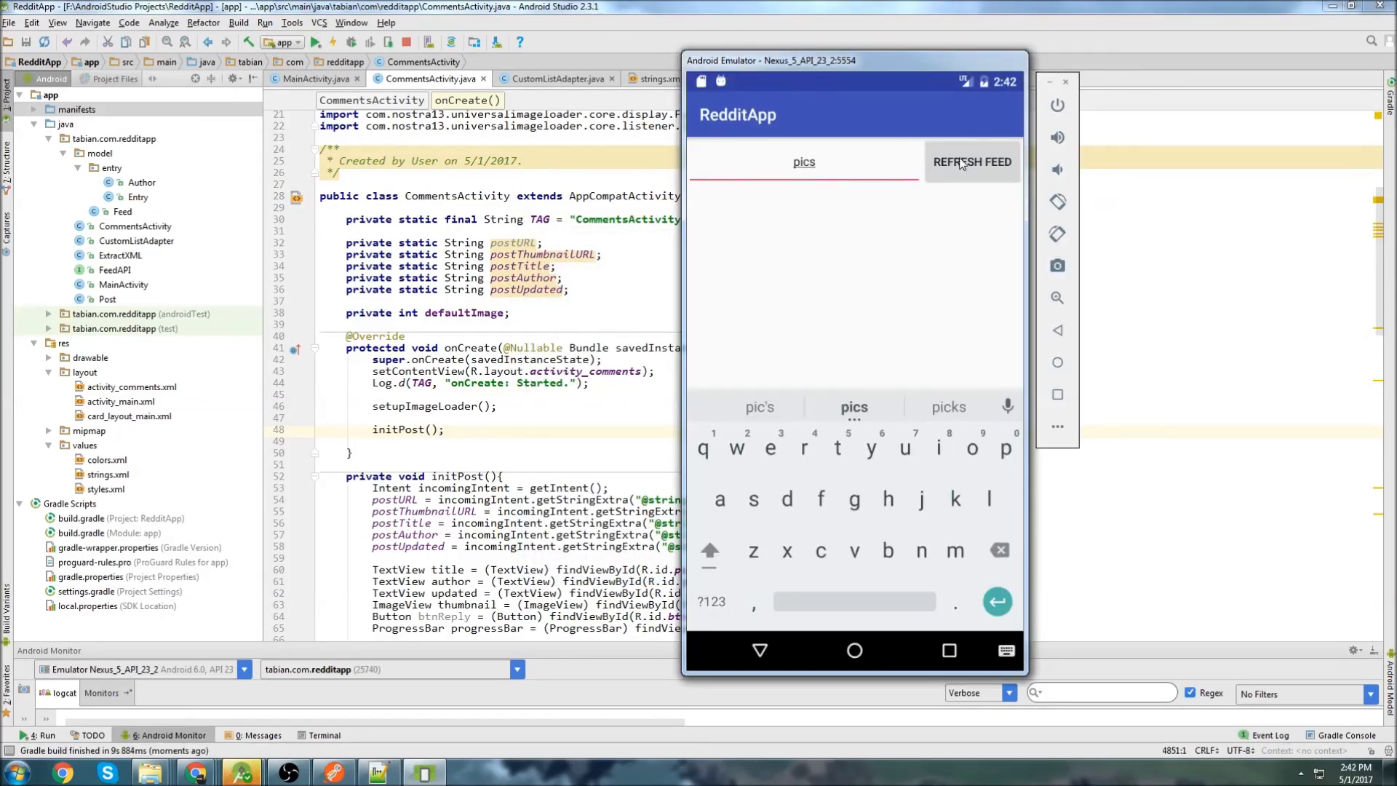
click(972, 162)
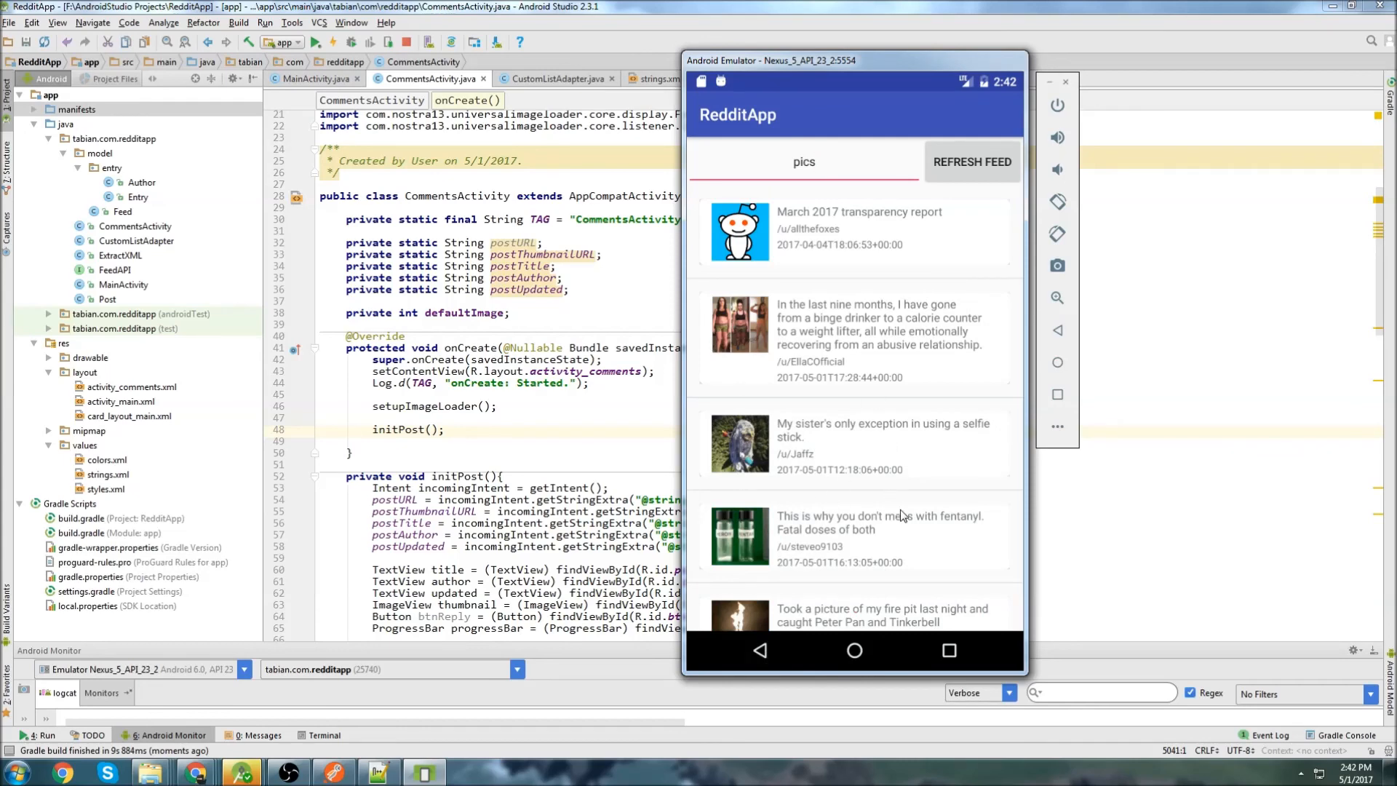
click(882, 430)
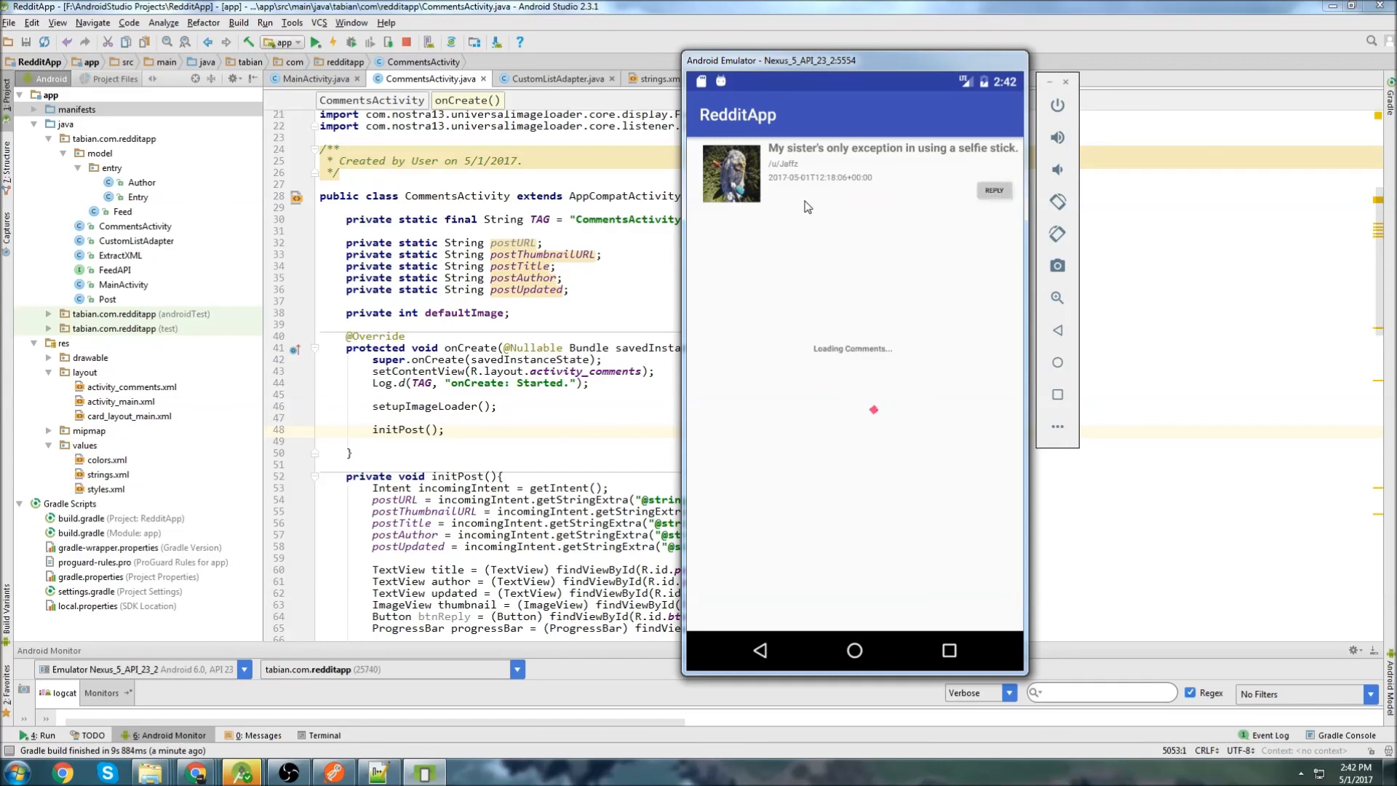
mouse_move(925, 263)
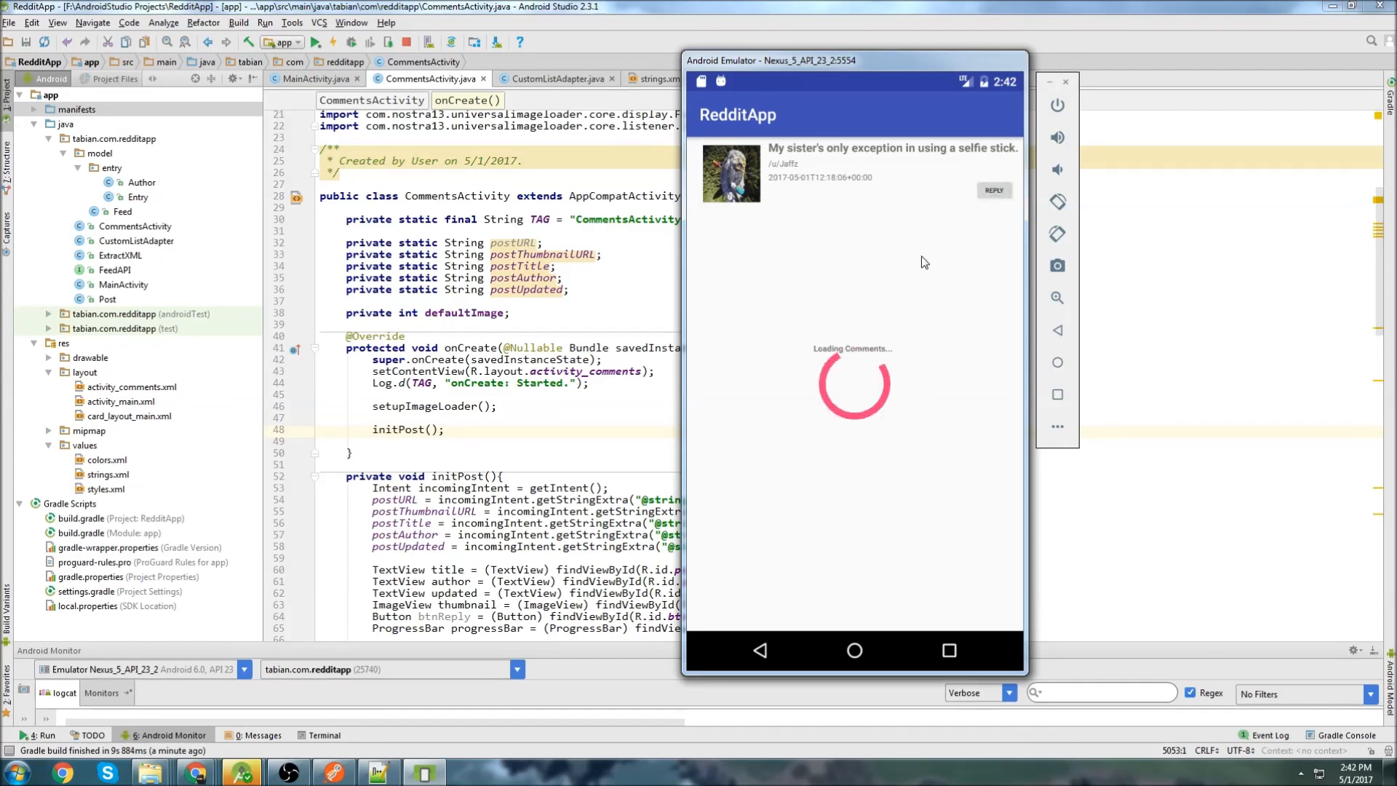